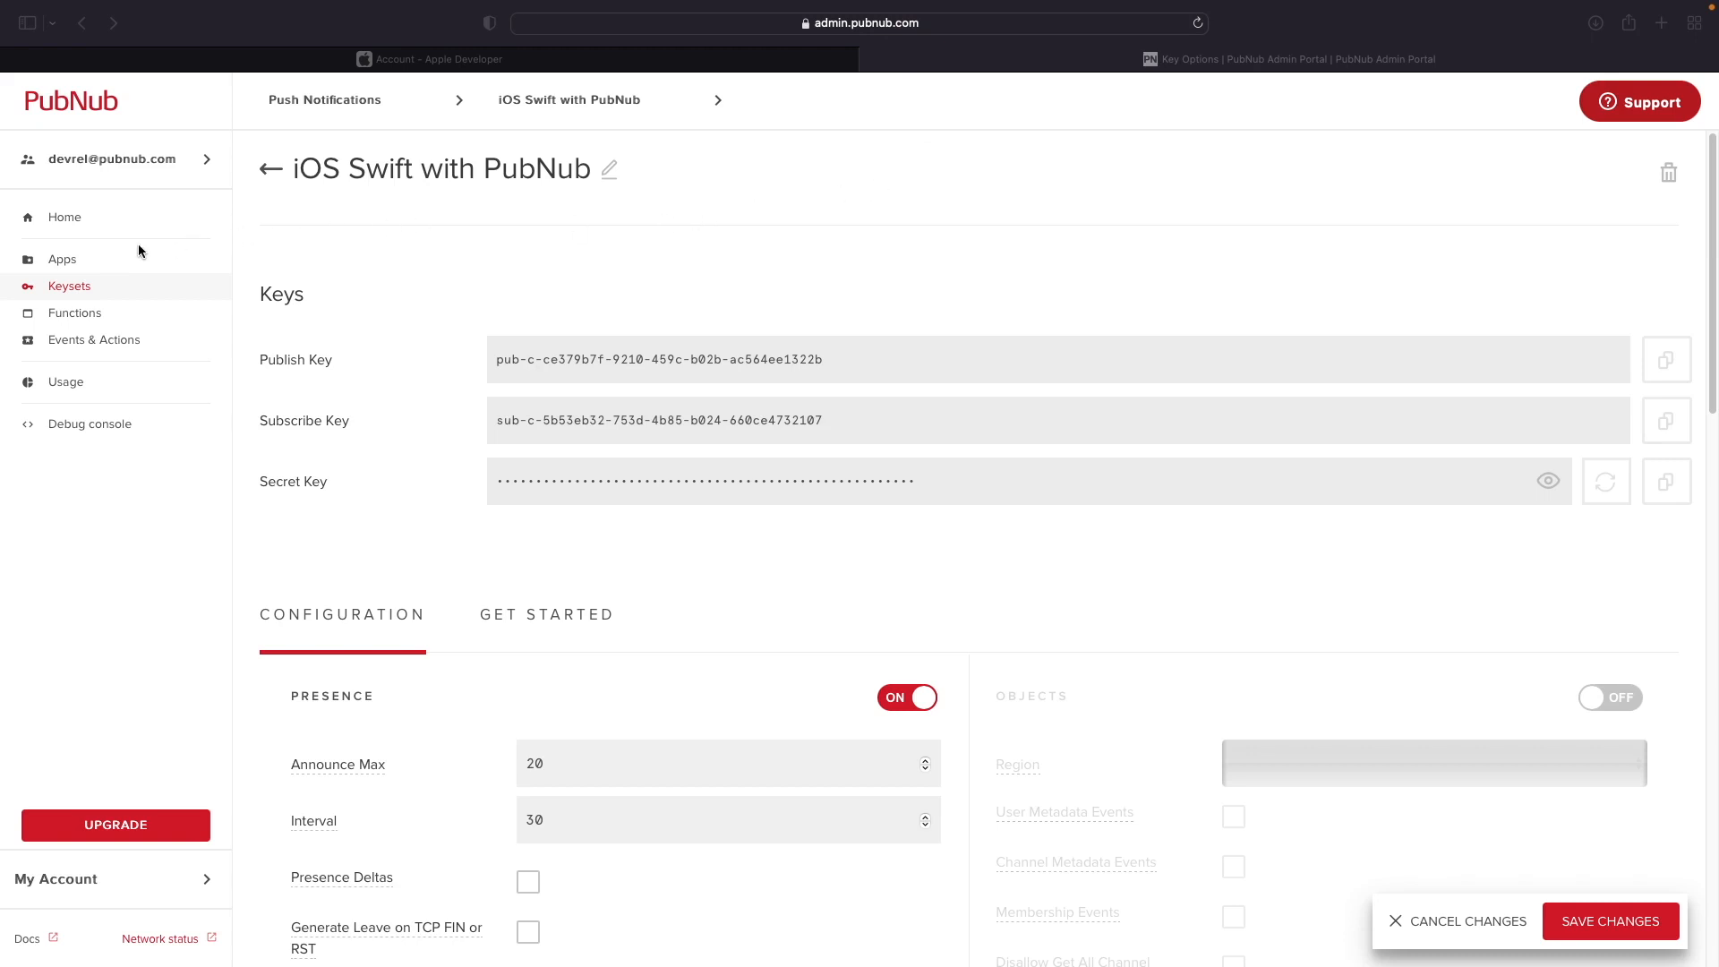
pyautogui.moveTo(71, 263)
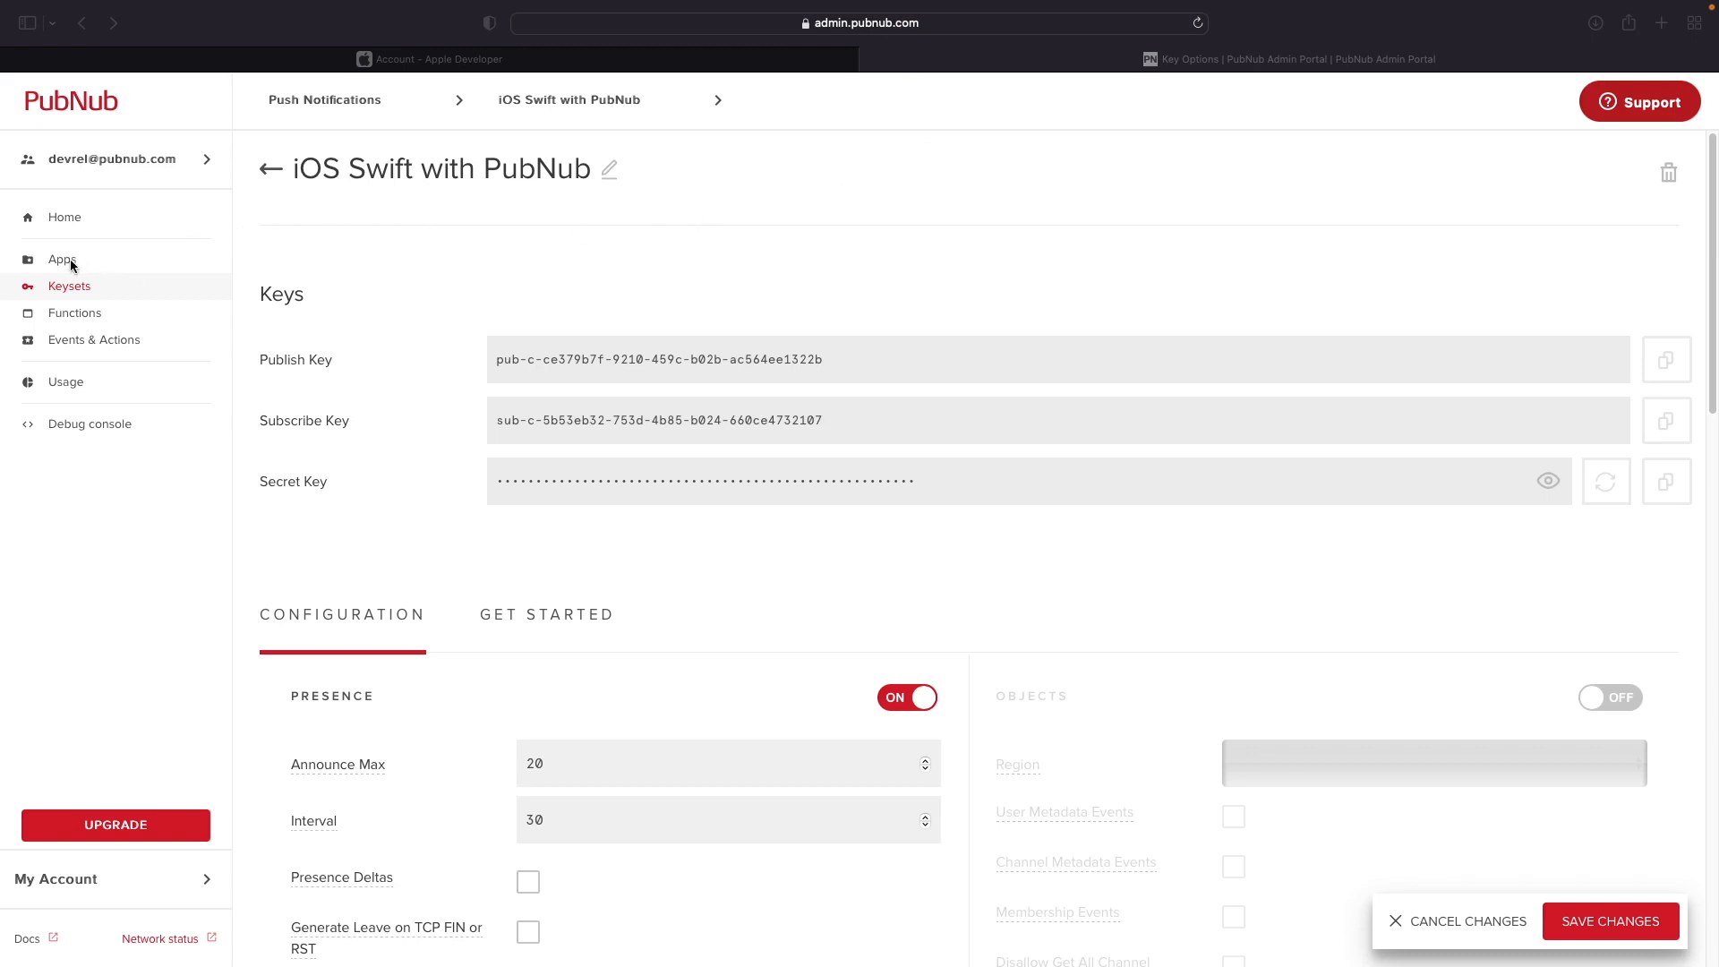
pyautogui.moveTo(88, 293)
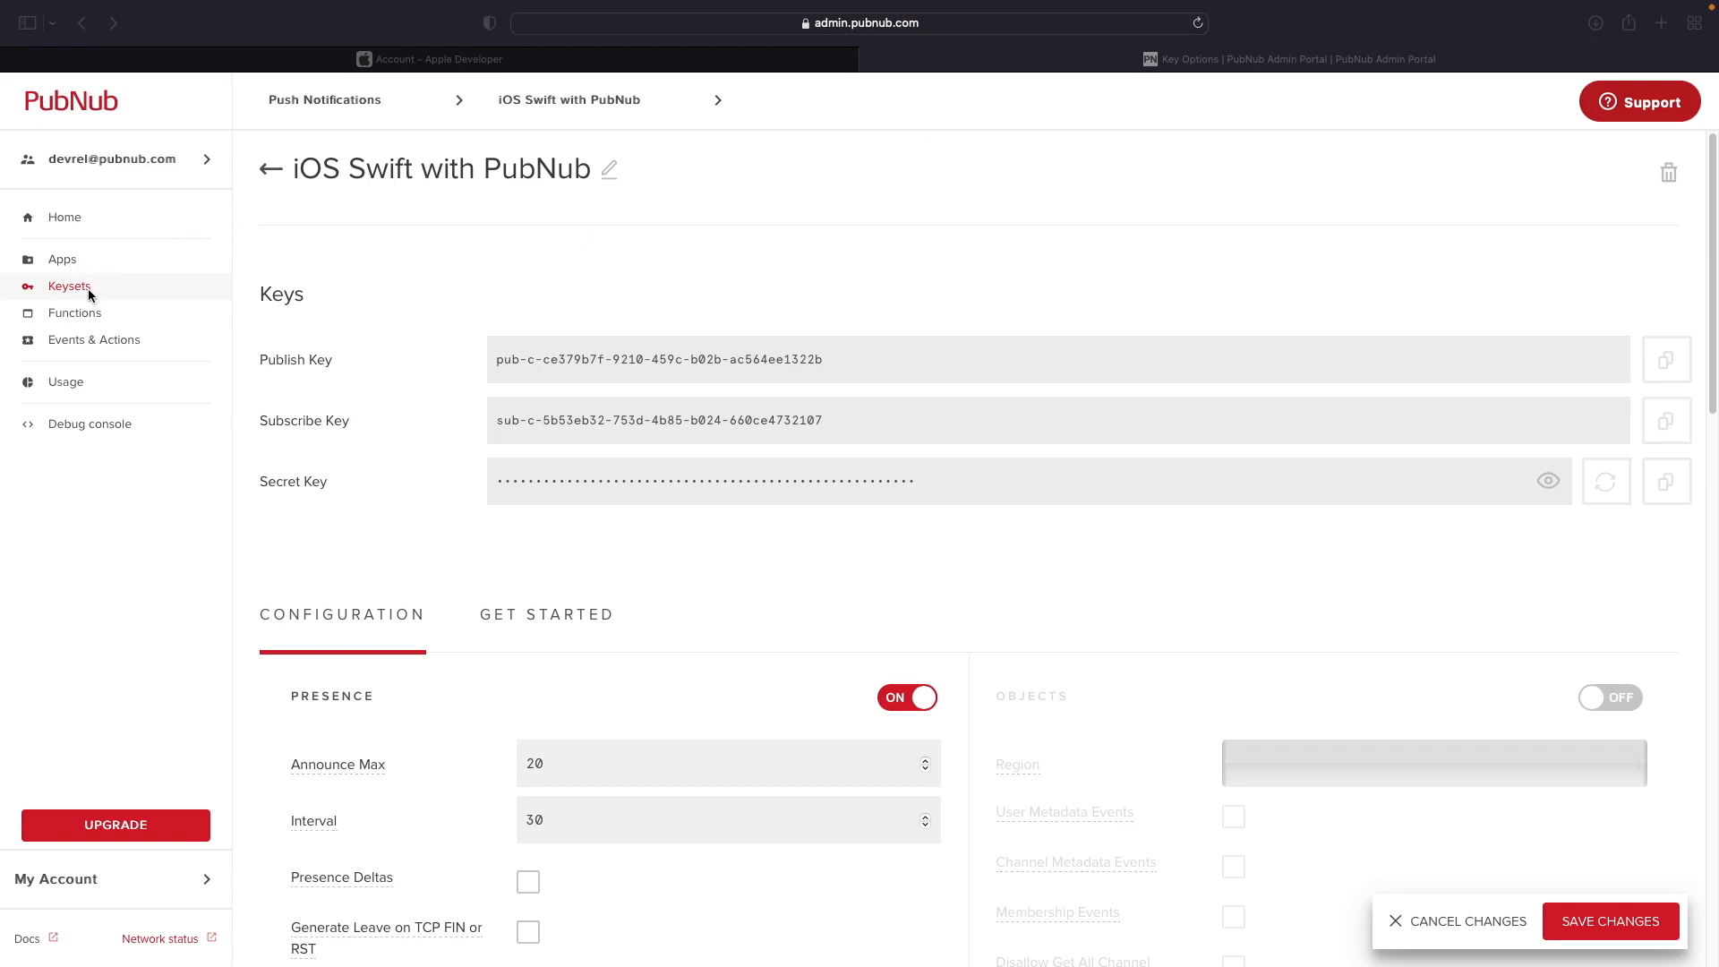
pyautogui.moveTo(76, 263)
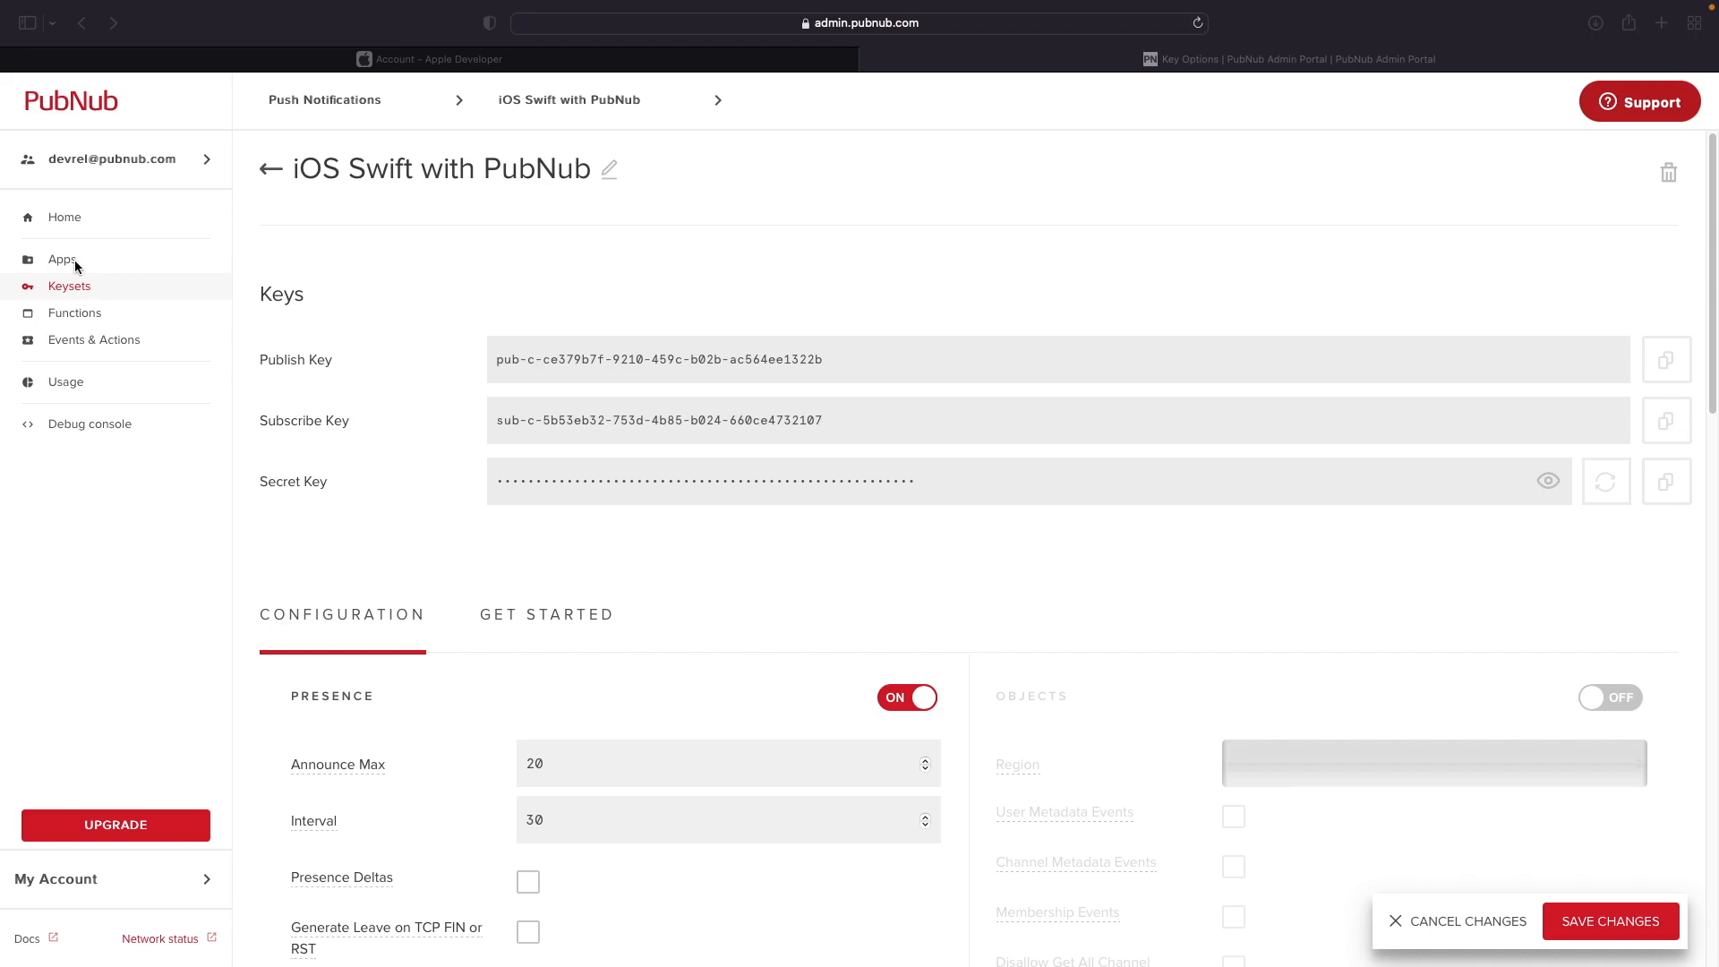
pyautogui.moveTo(83, 291)
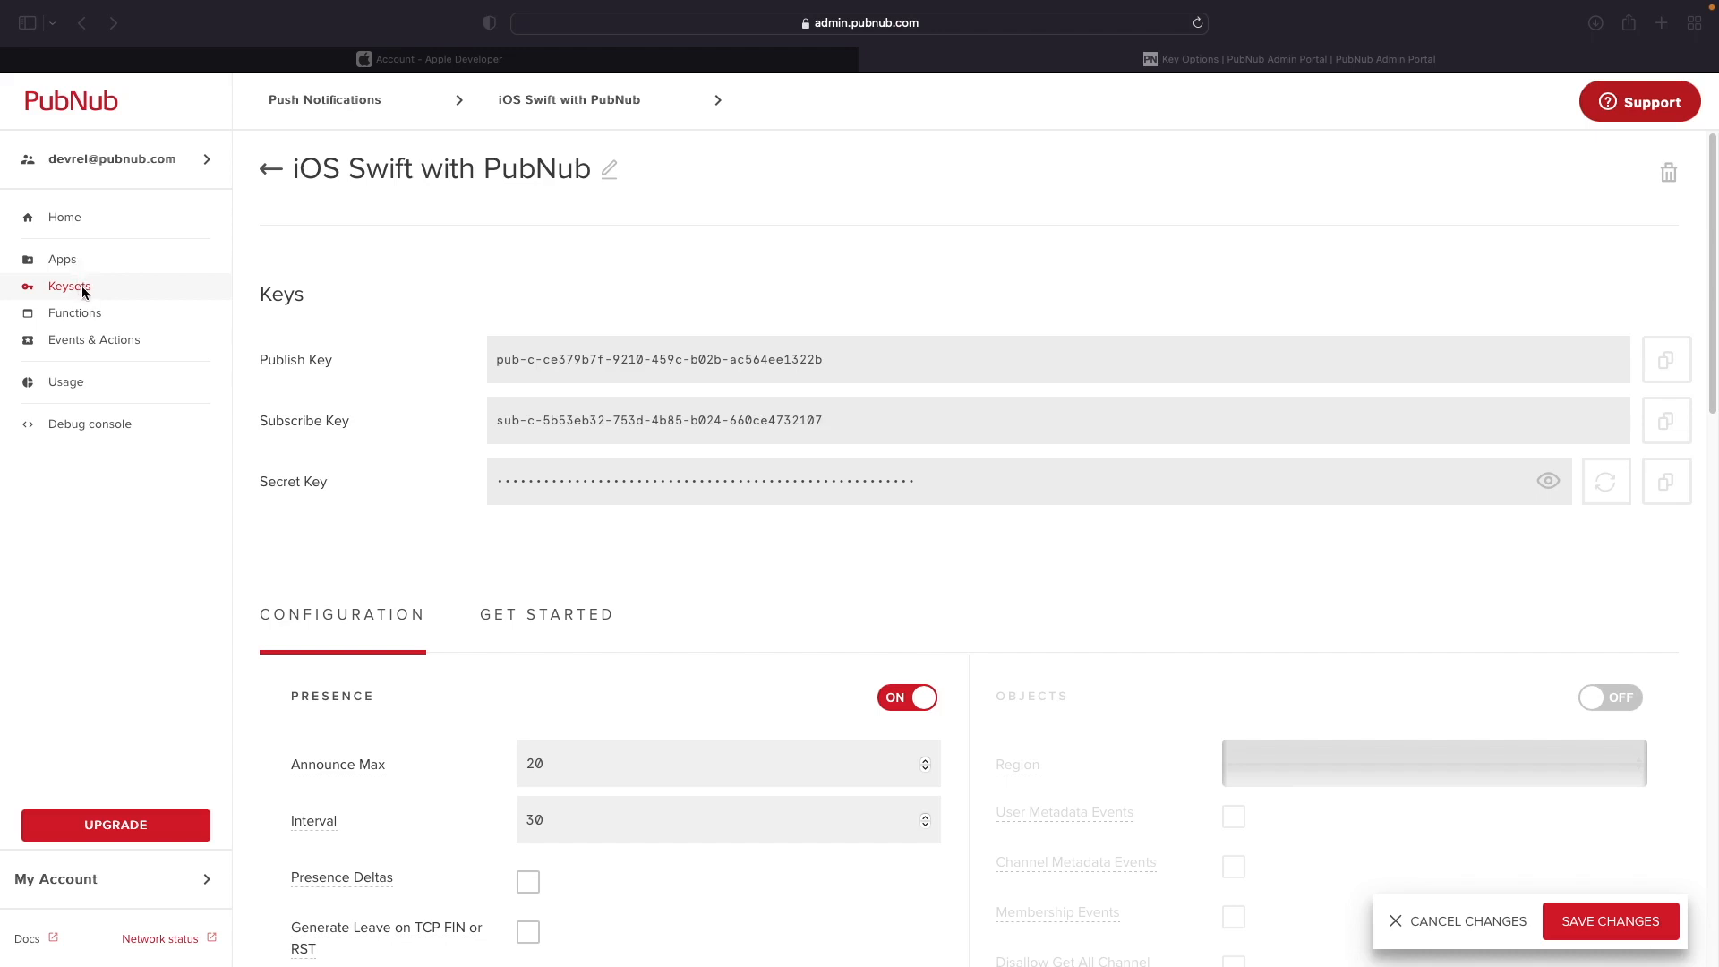
pyautogui.moveTo(935, 278)
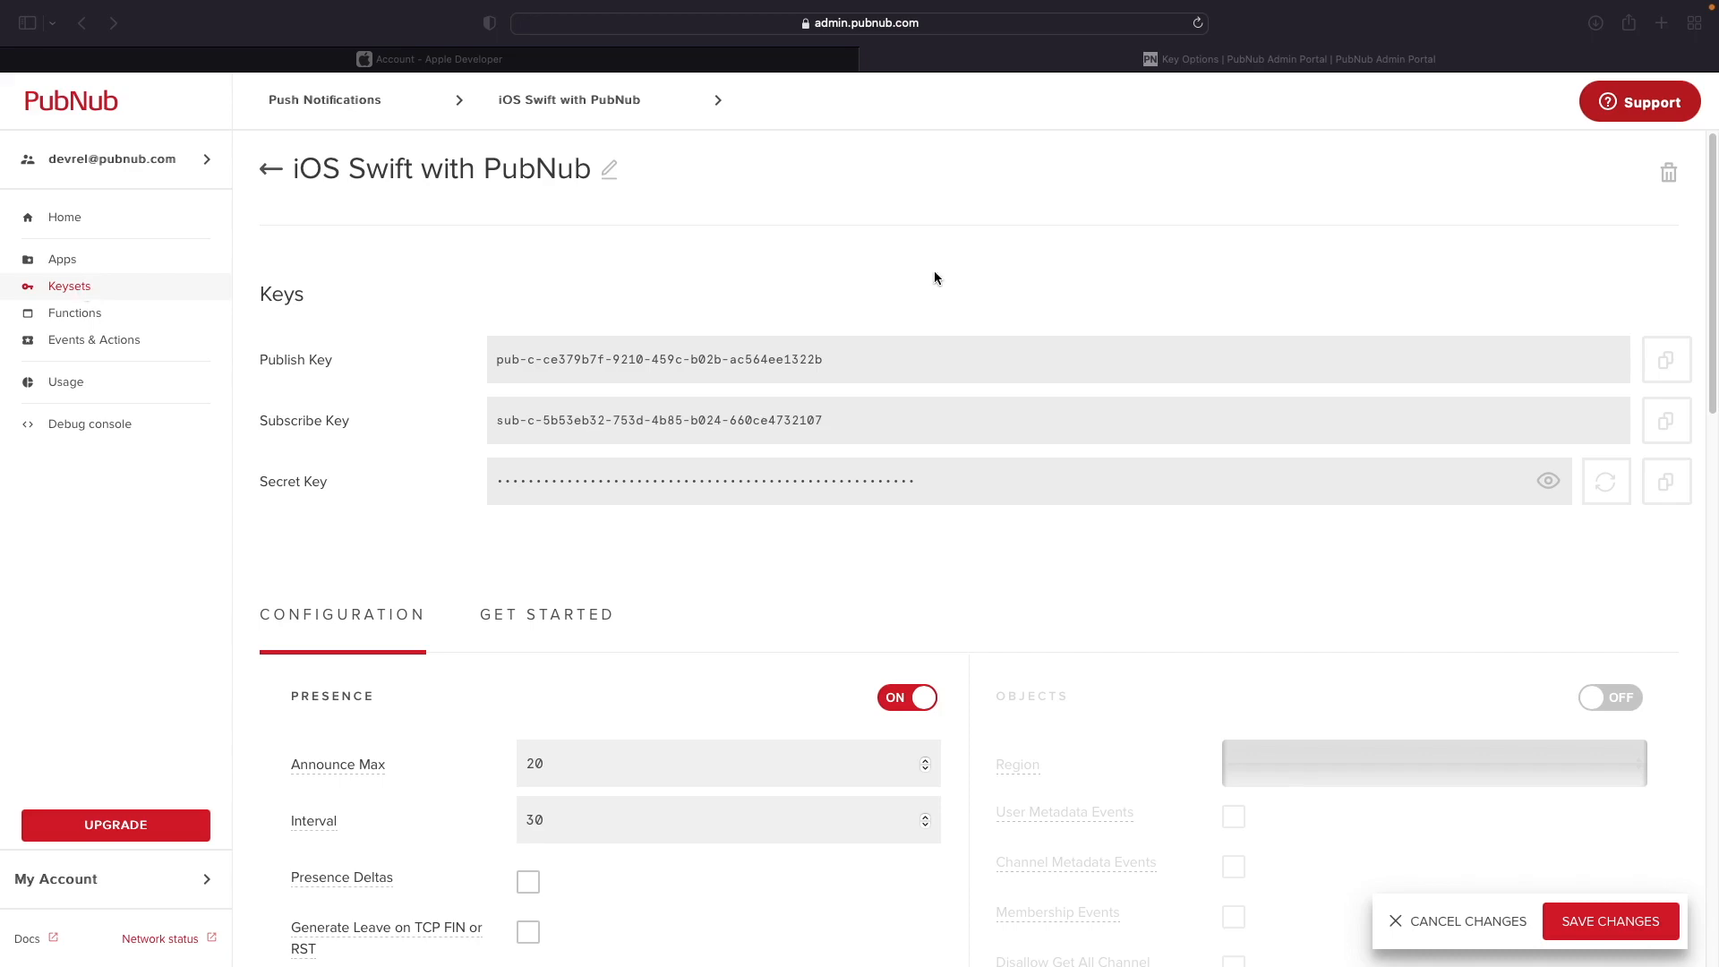
pyautogui.moveTo(1087, 292)
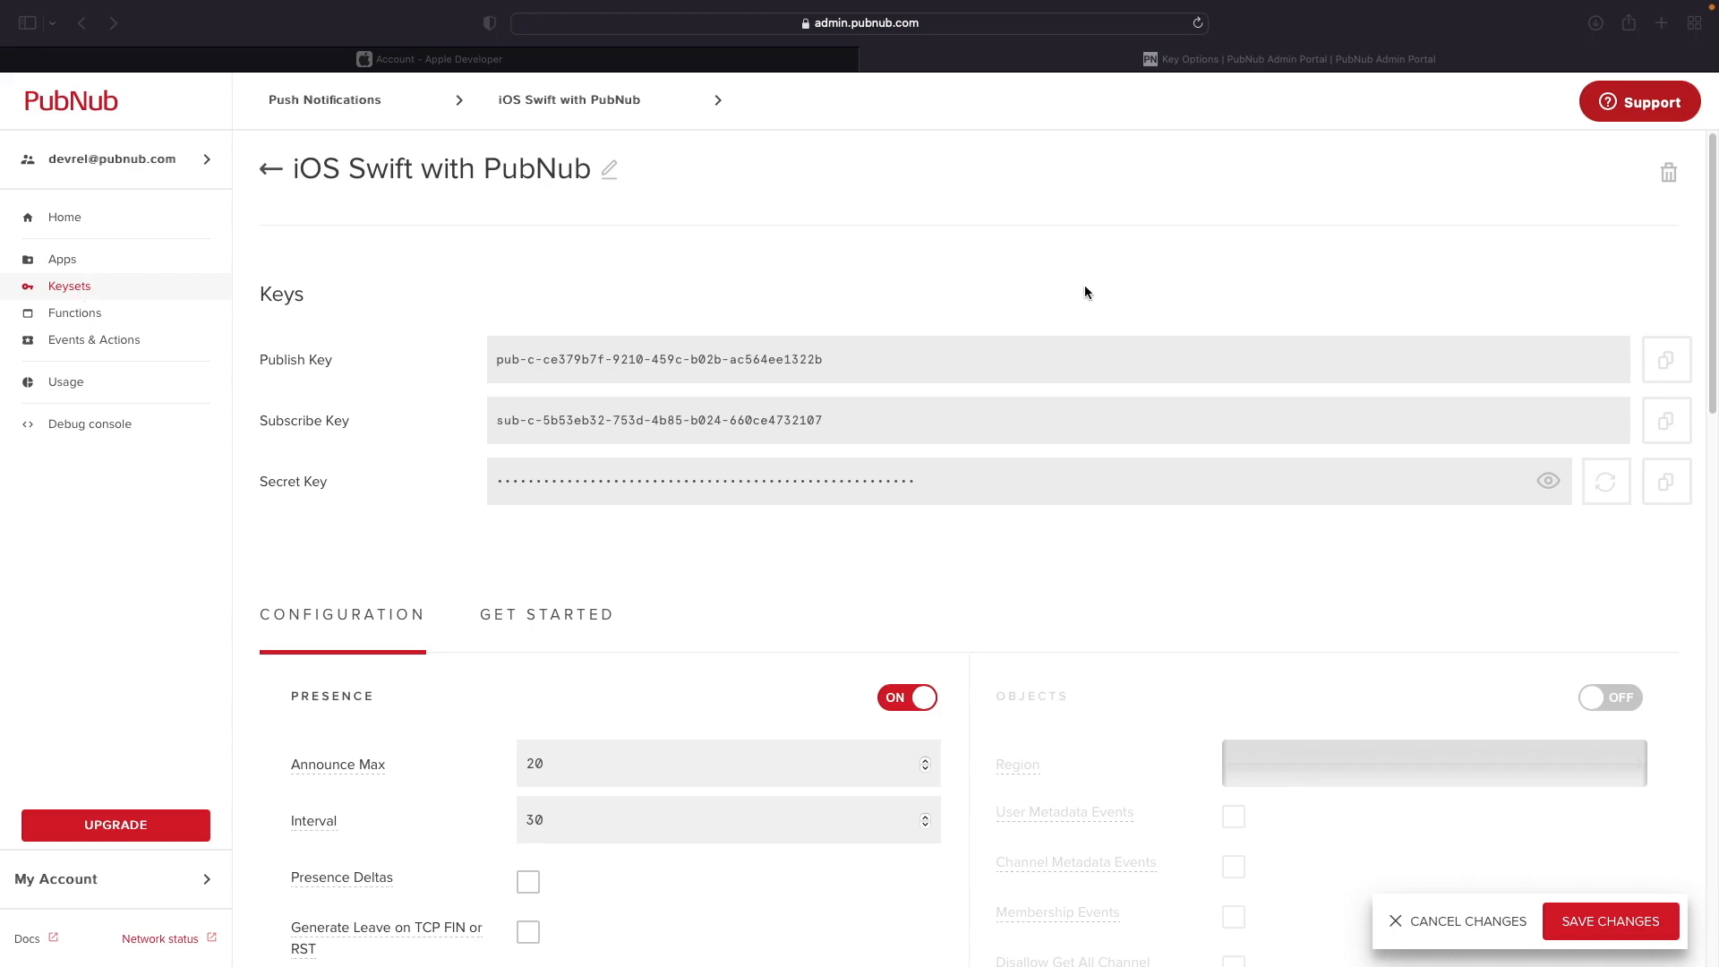
# Scroll the keyset configuration down to the Mobile Push Notifications section.
pyautogui.scroll(-3)
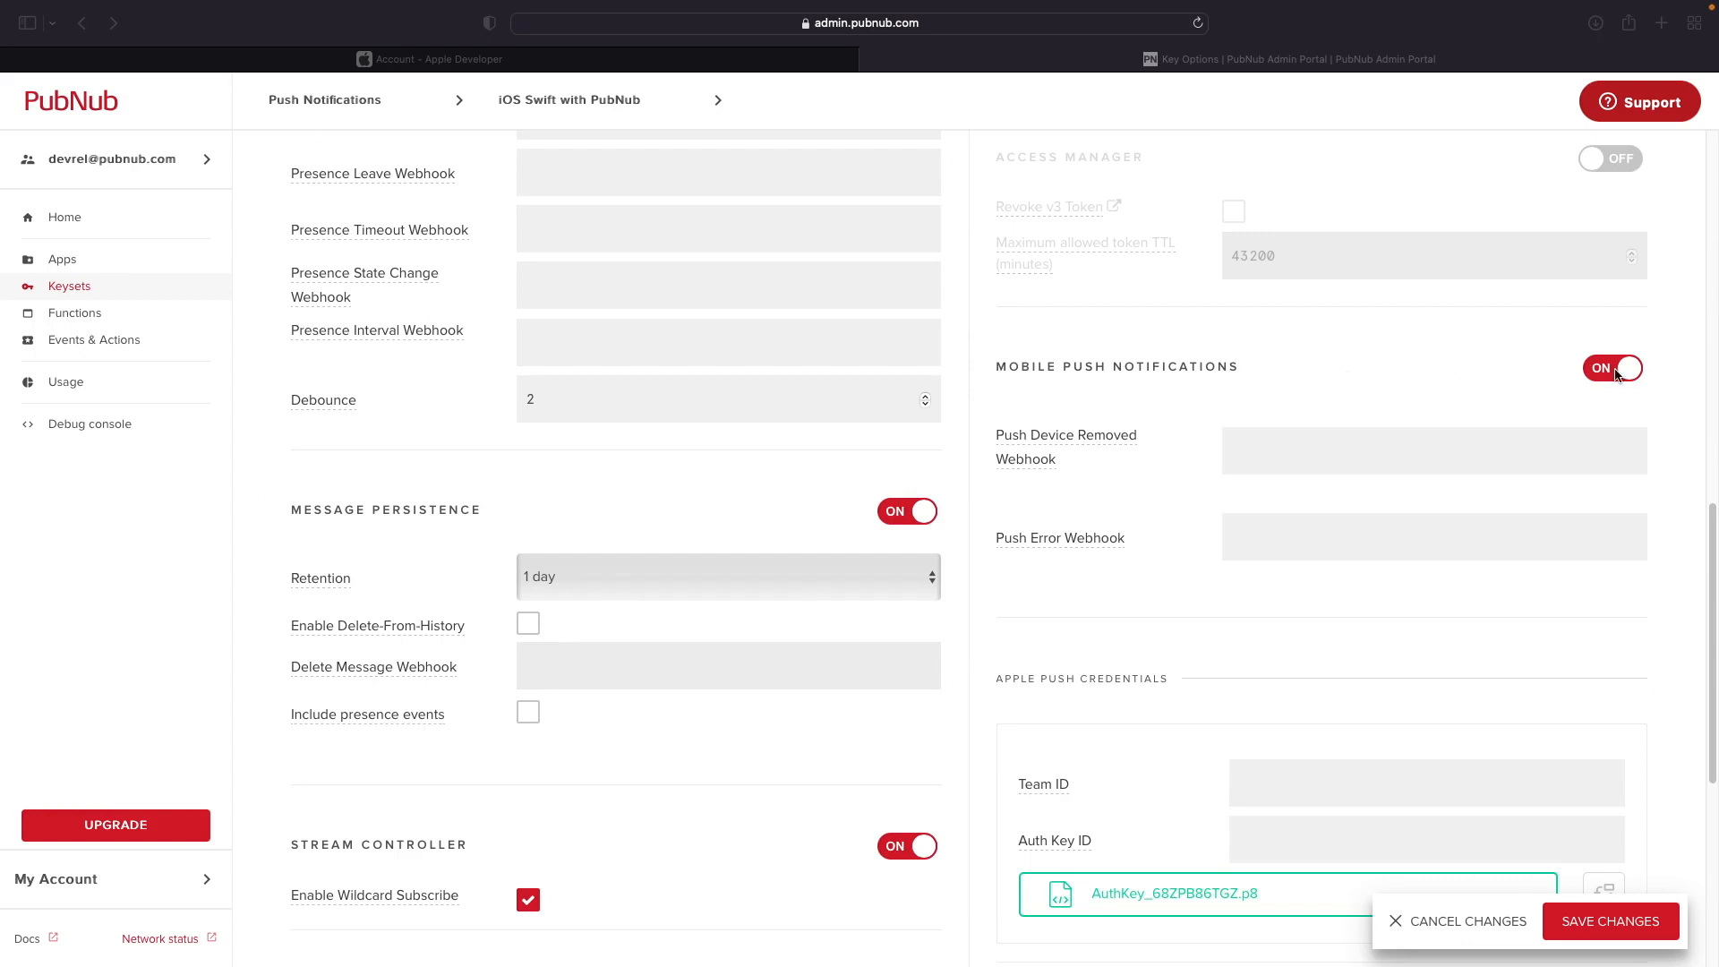
pyautogui.moveTo(1616, 378)
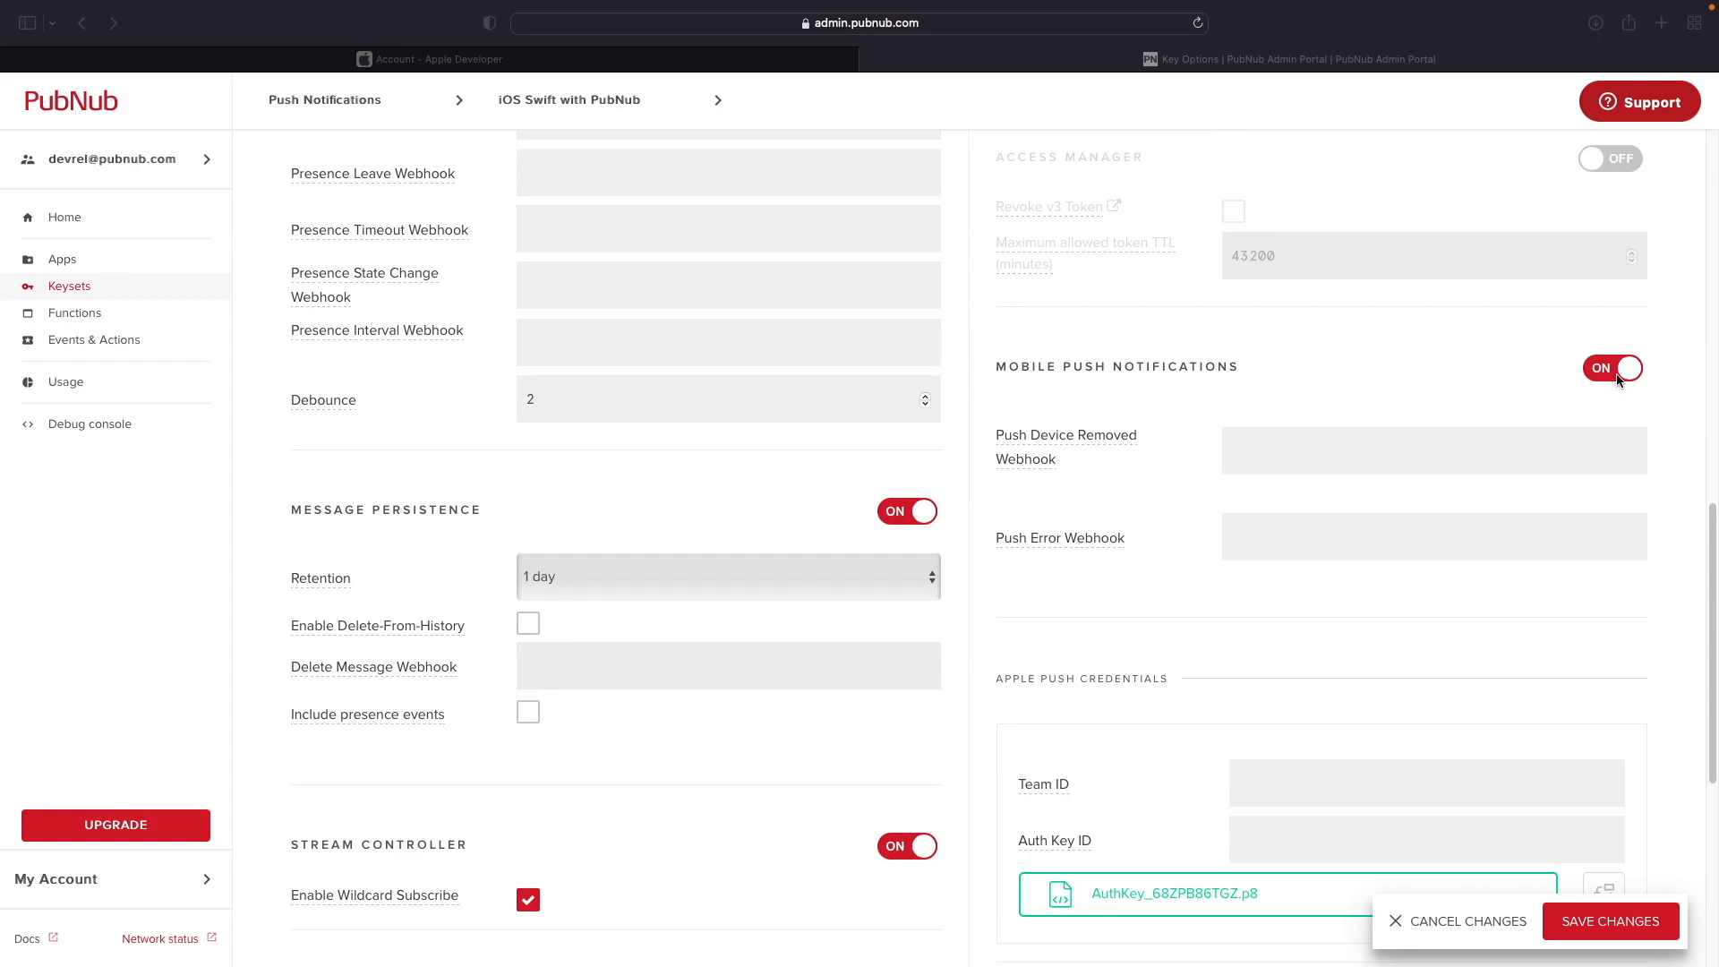
pyautogui.moveTo(1071, 461)
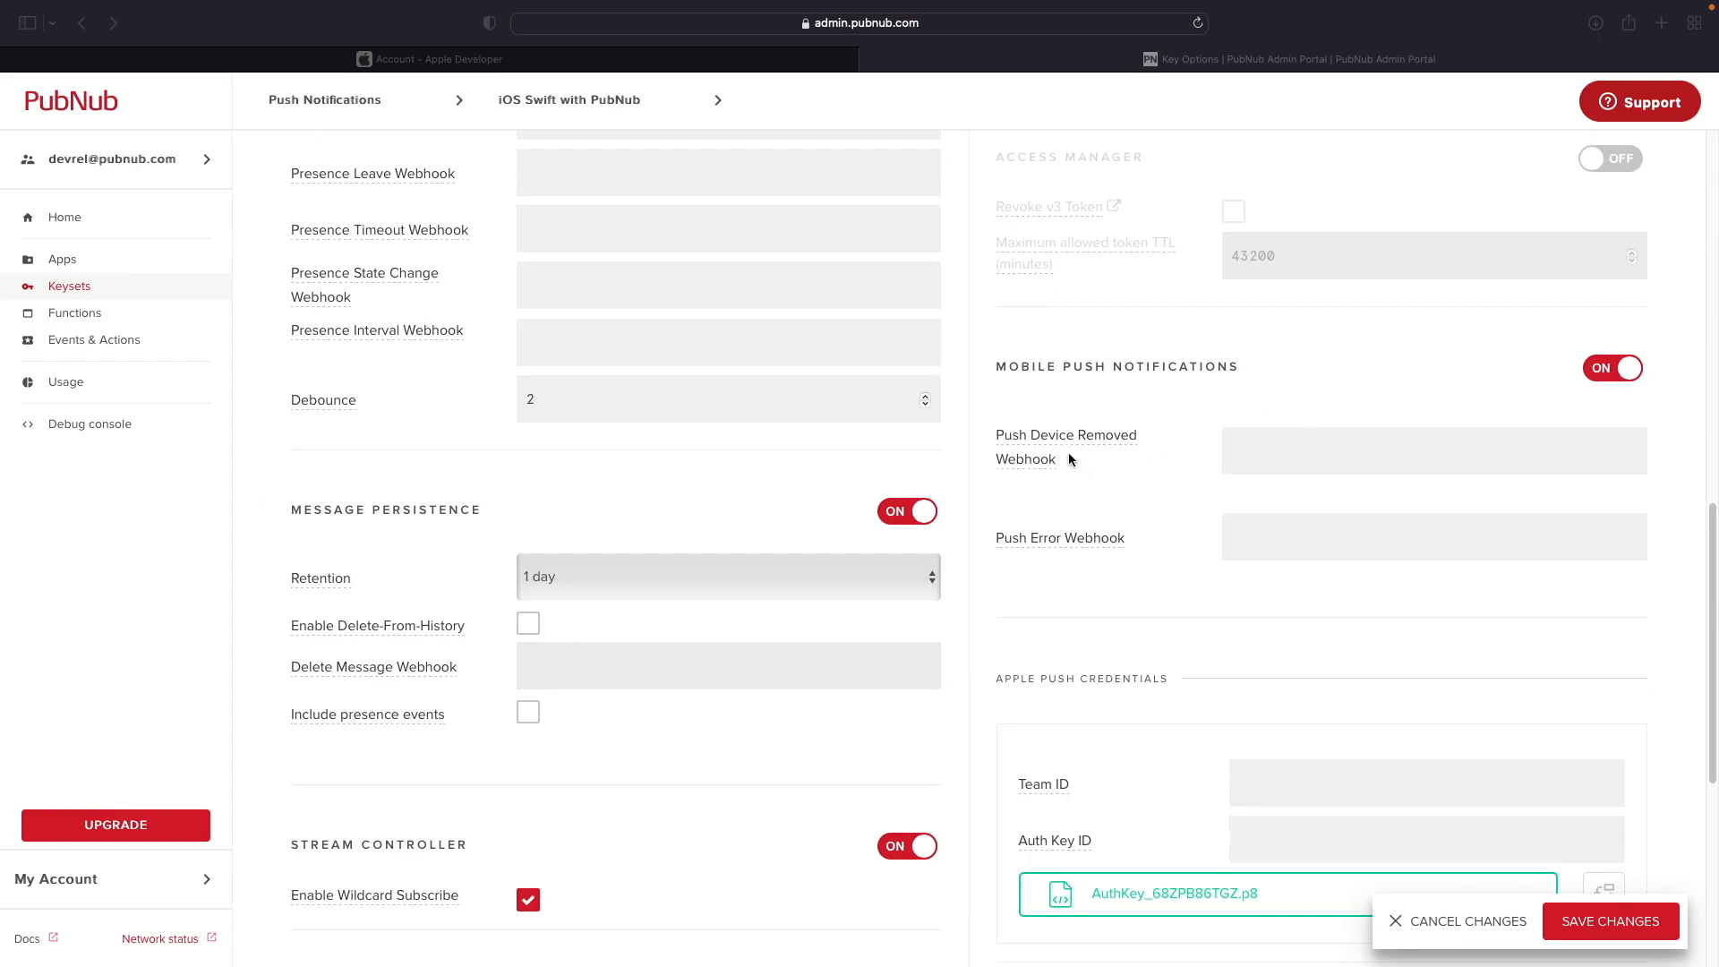
pyautogui.moveTo(1083, 519)
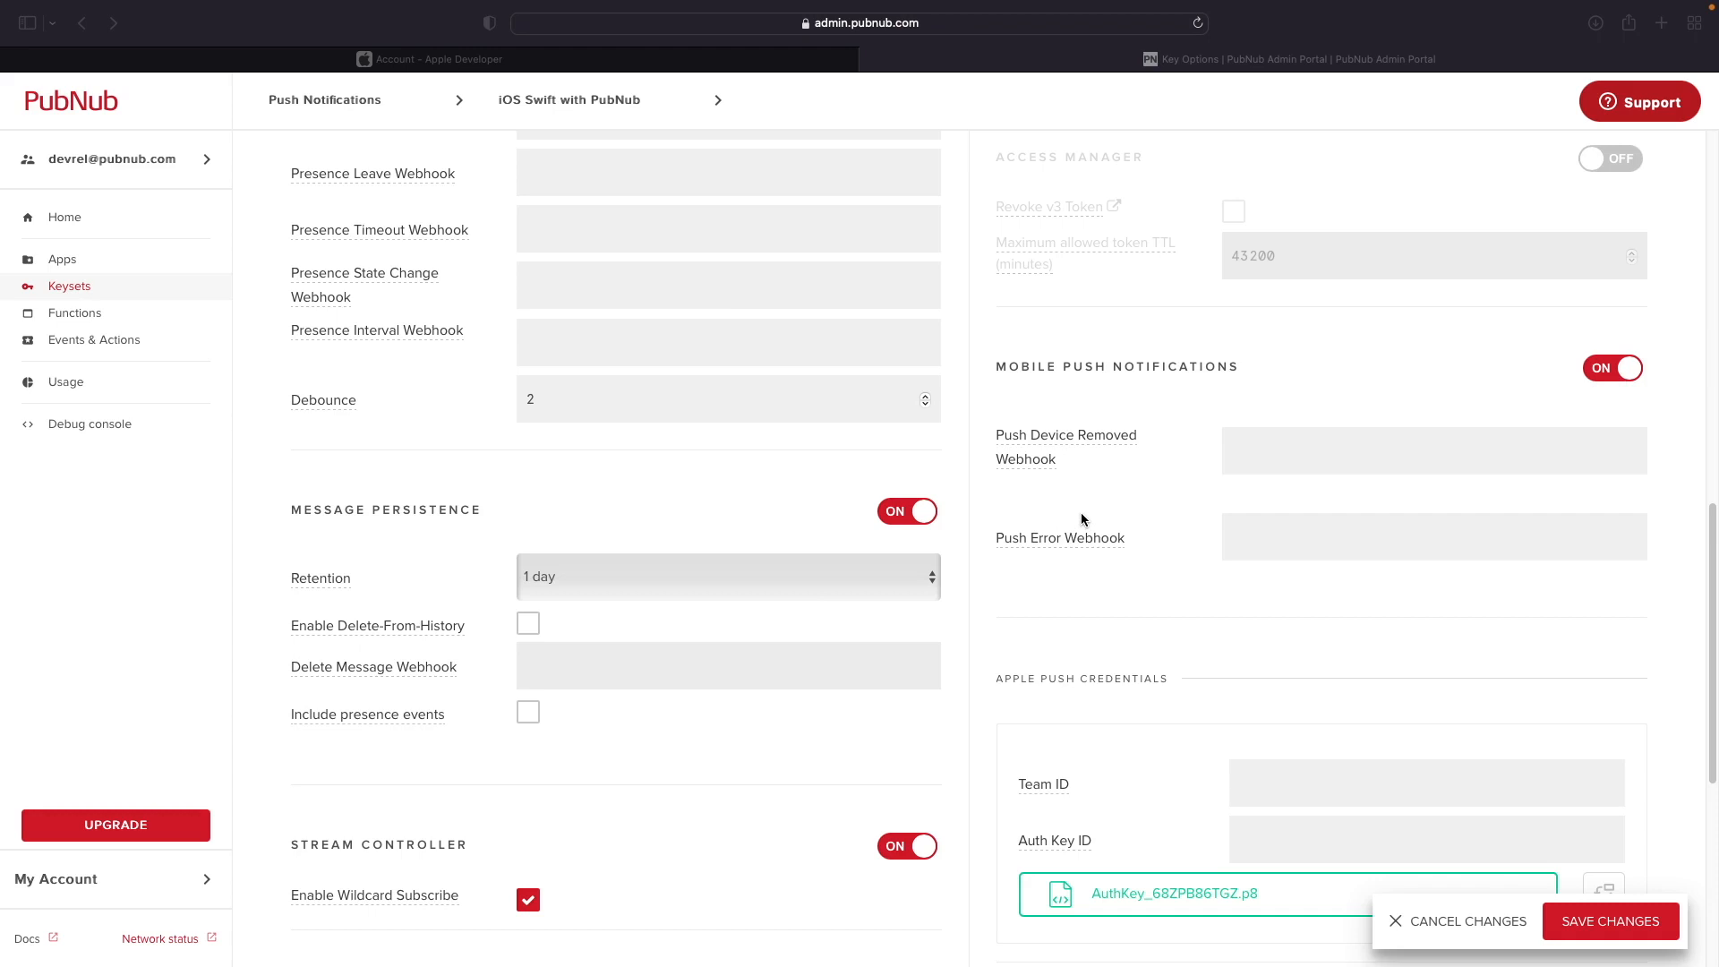
pyautogui.moveTo(1082, 521)
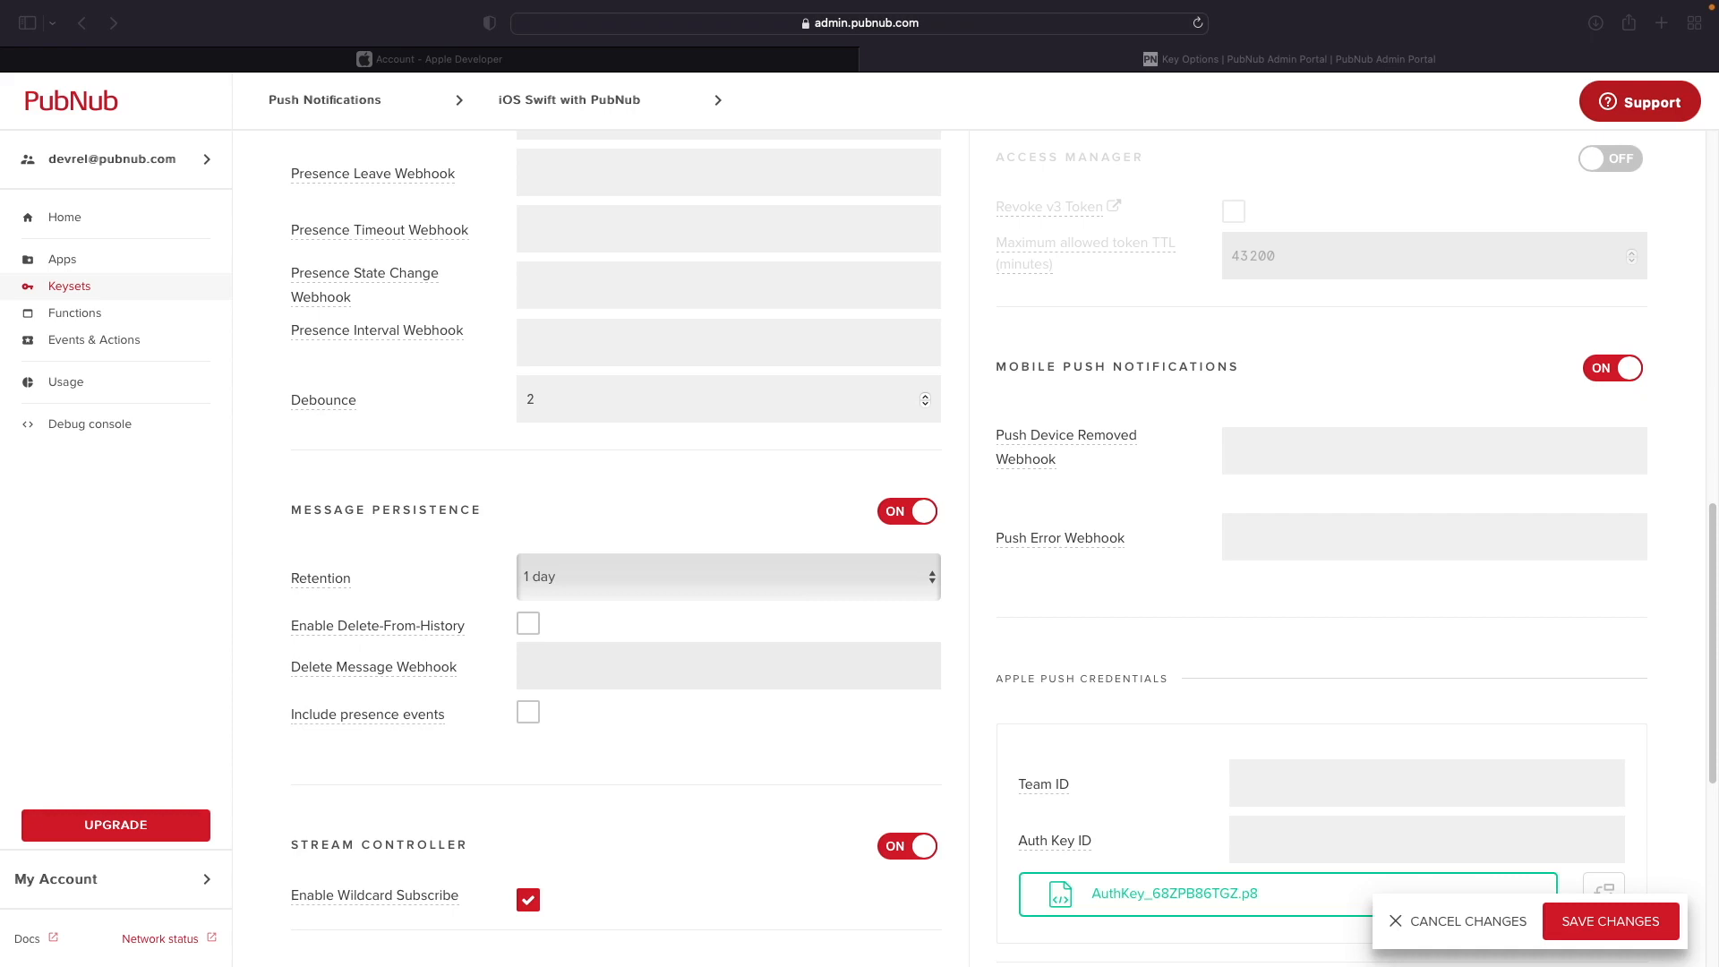
pyautogui.moveTo(1125, 432)
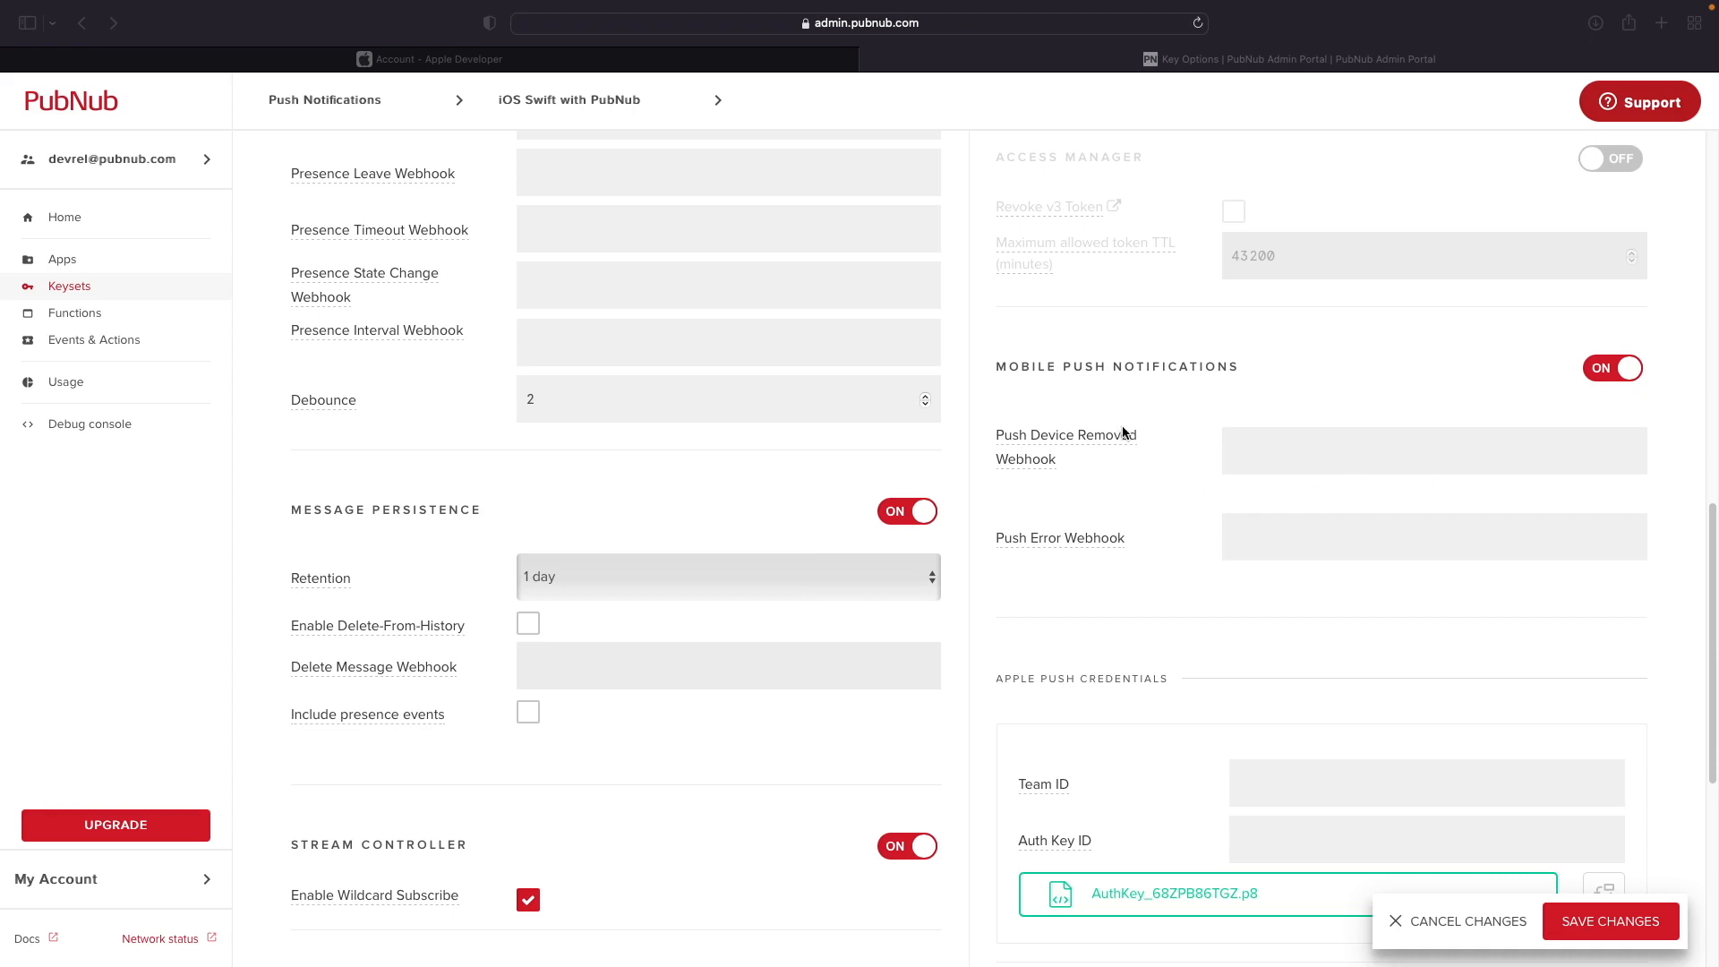
pyautogui.moveTo(1064, 446)
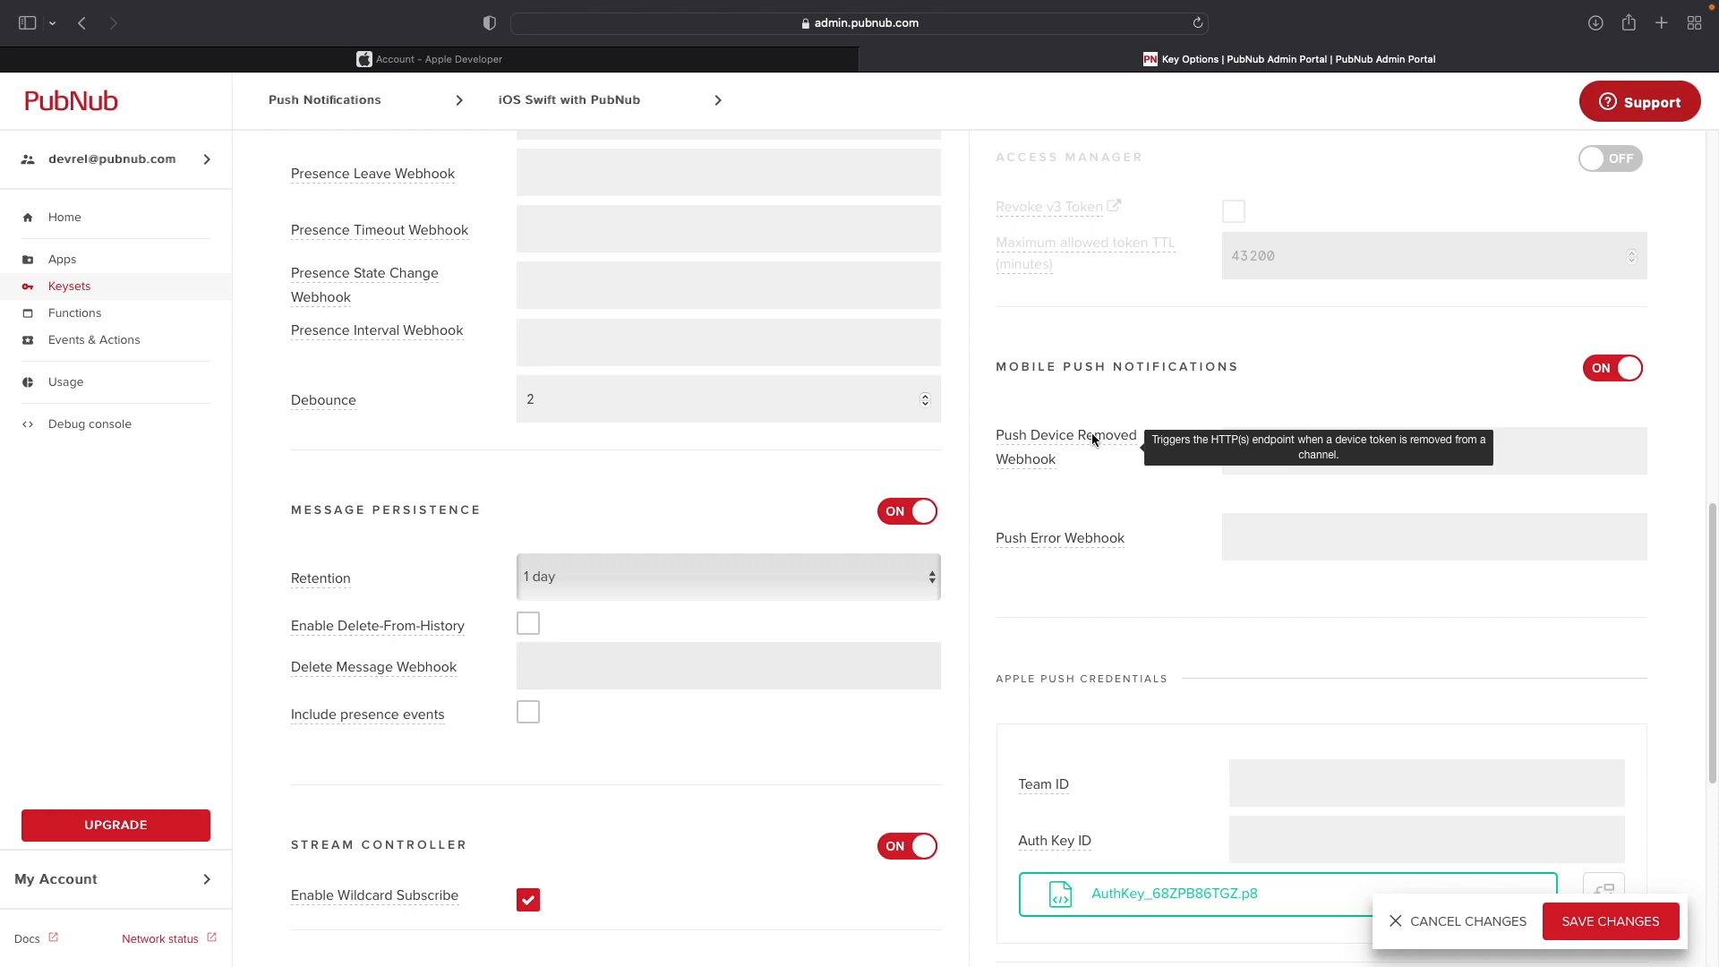
# Scroll to the Apple Push Credentials fields, then switch to the Apple Developer account tab.
pyautogui.scroll(-3)
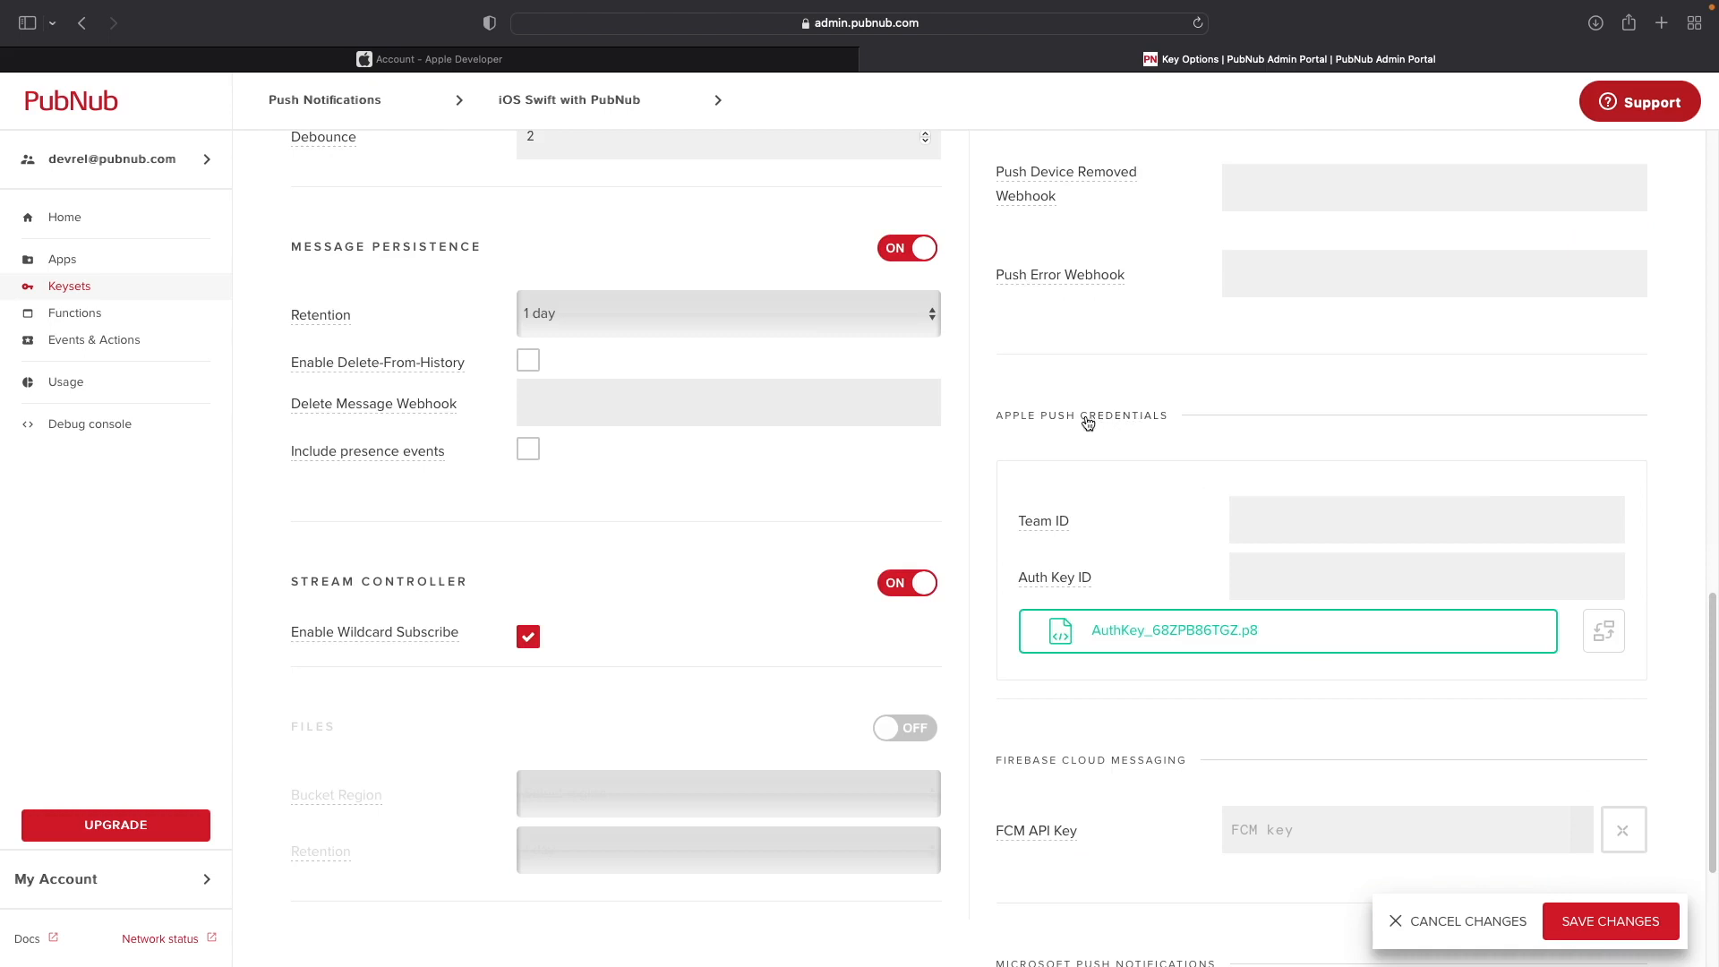
pyautogui.moveTo(1054, 578)
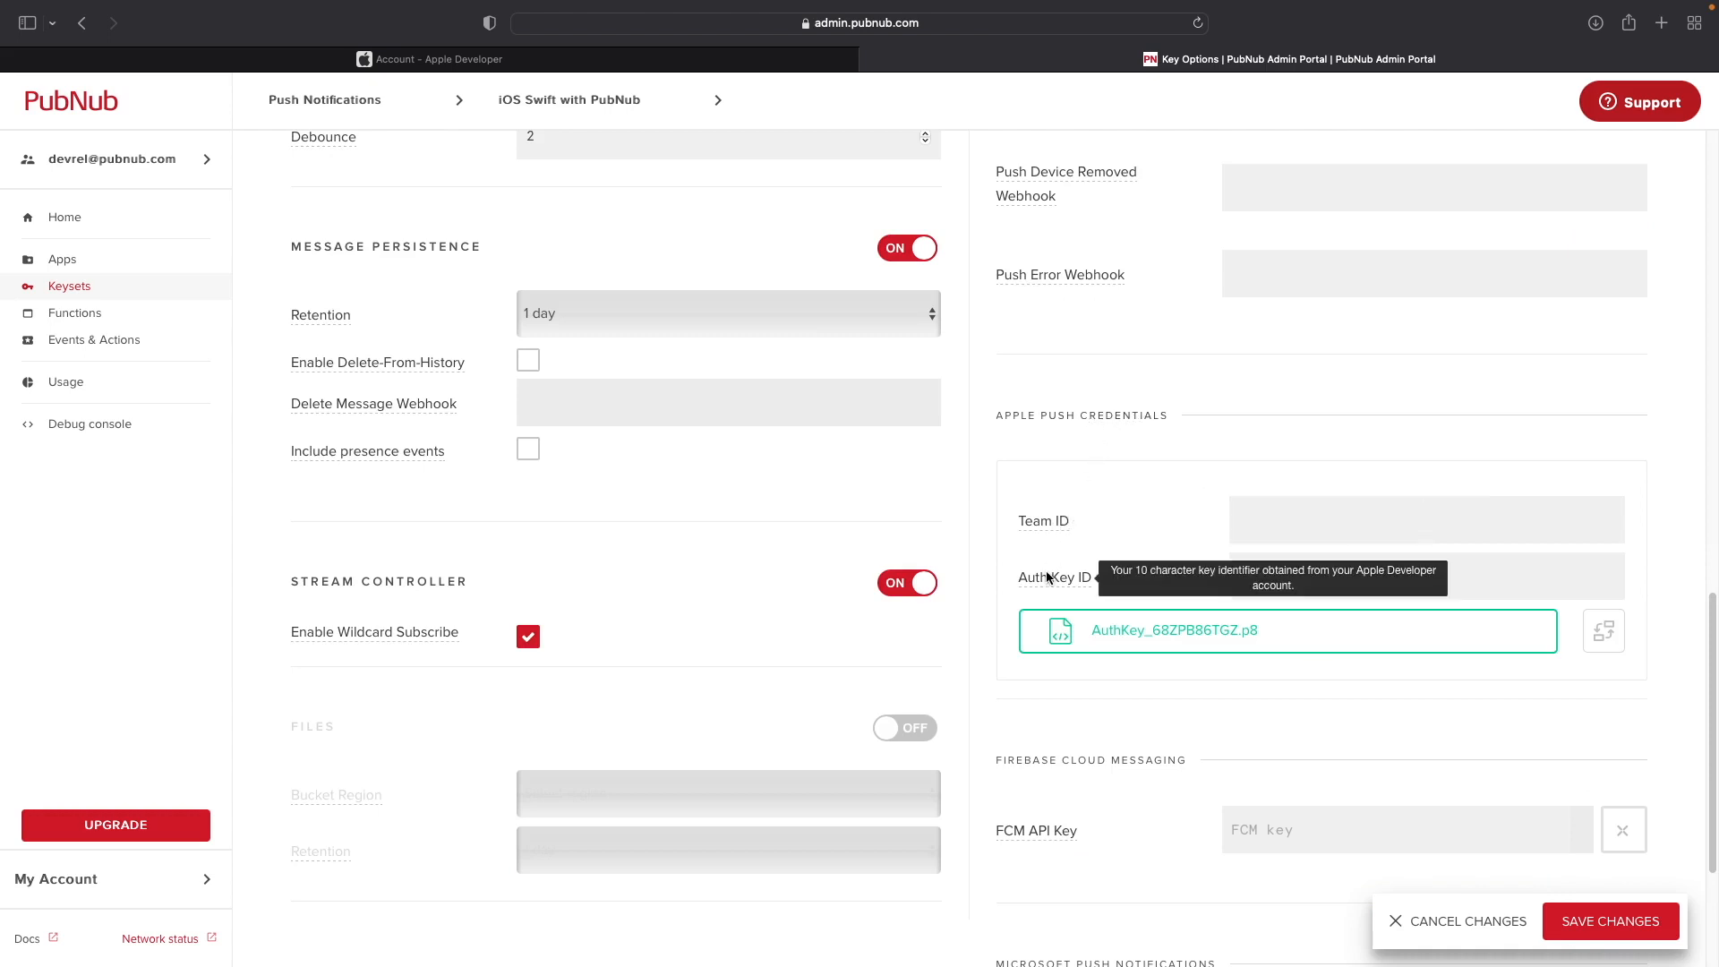
pyautogui.moveTo(1151, 631)
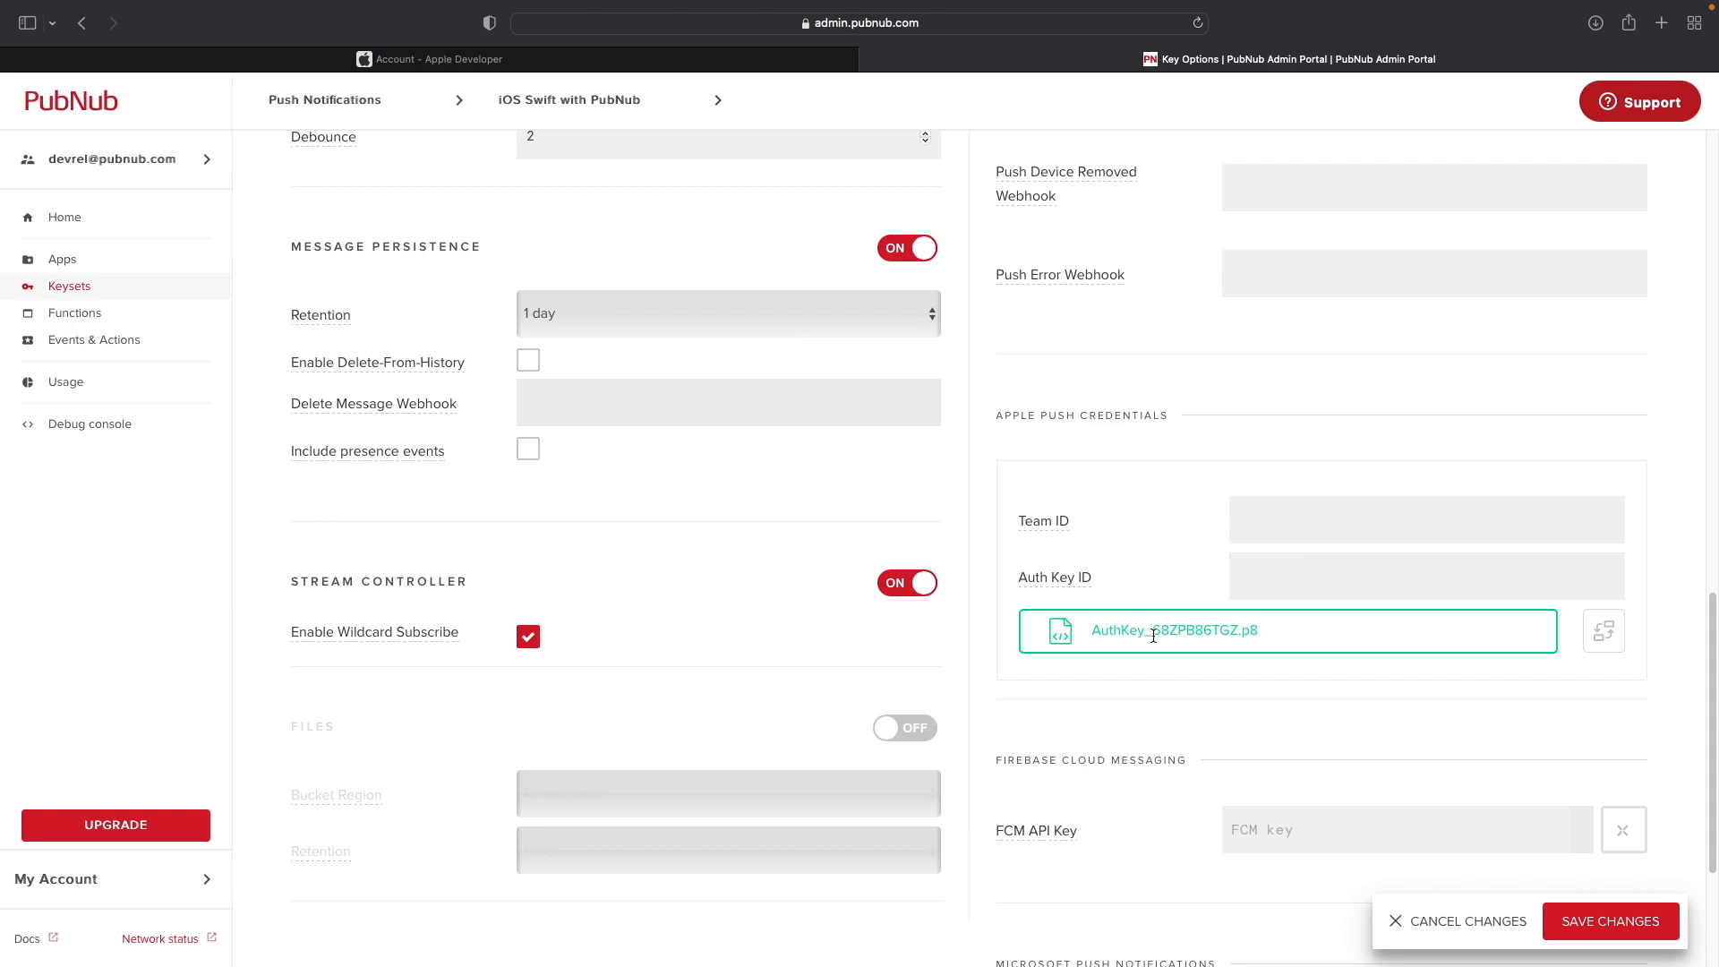
pyautogui.click(437, 57)
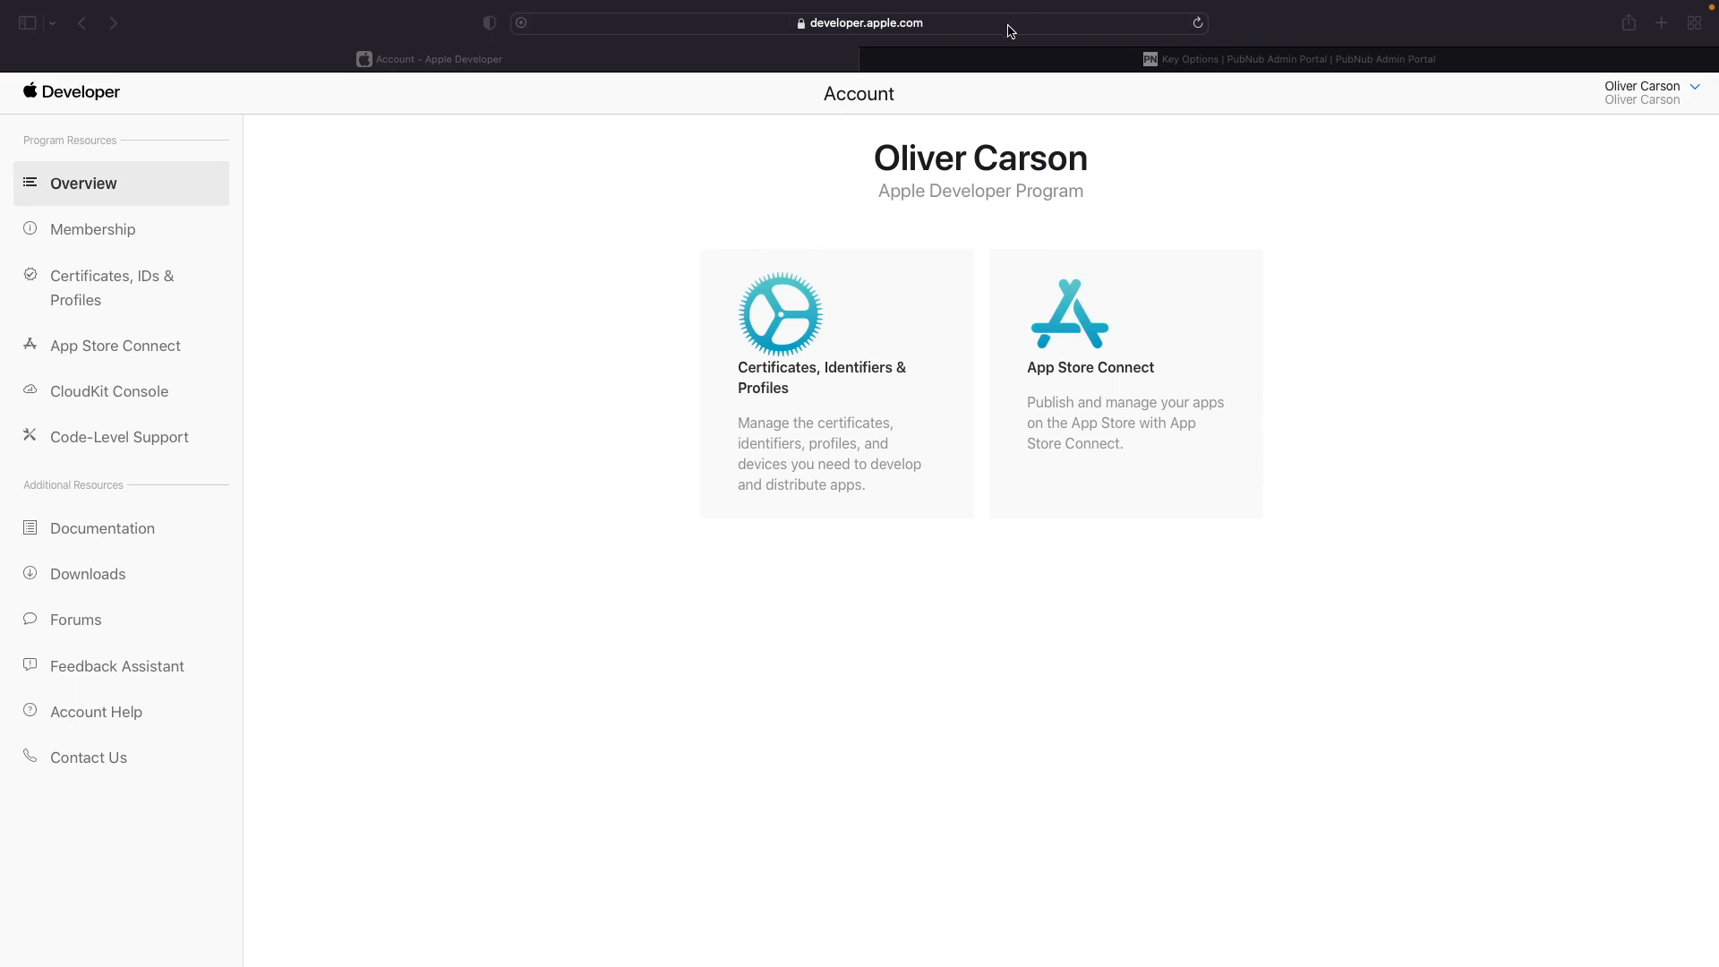
pyautogui.click(861, 23)
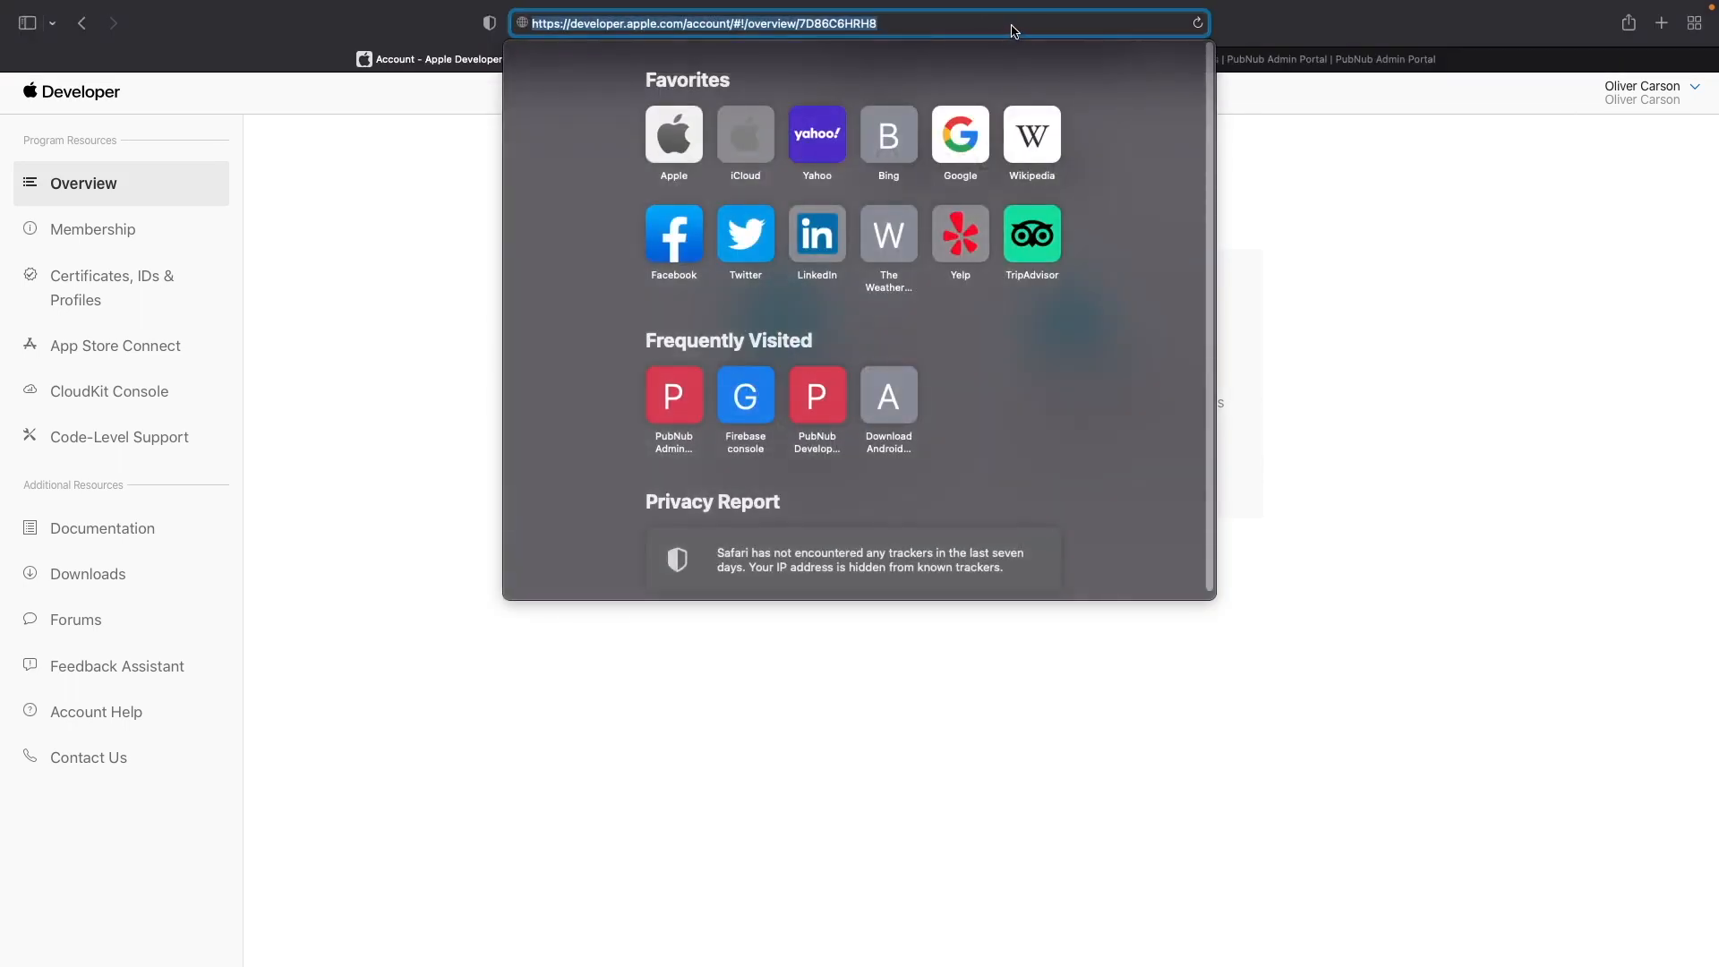
pyautogui.press('Return')
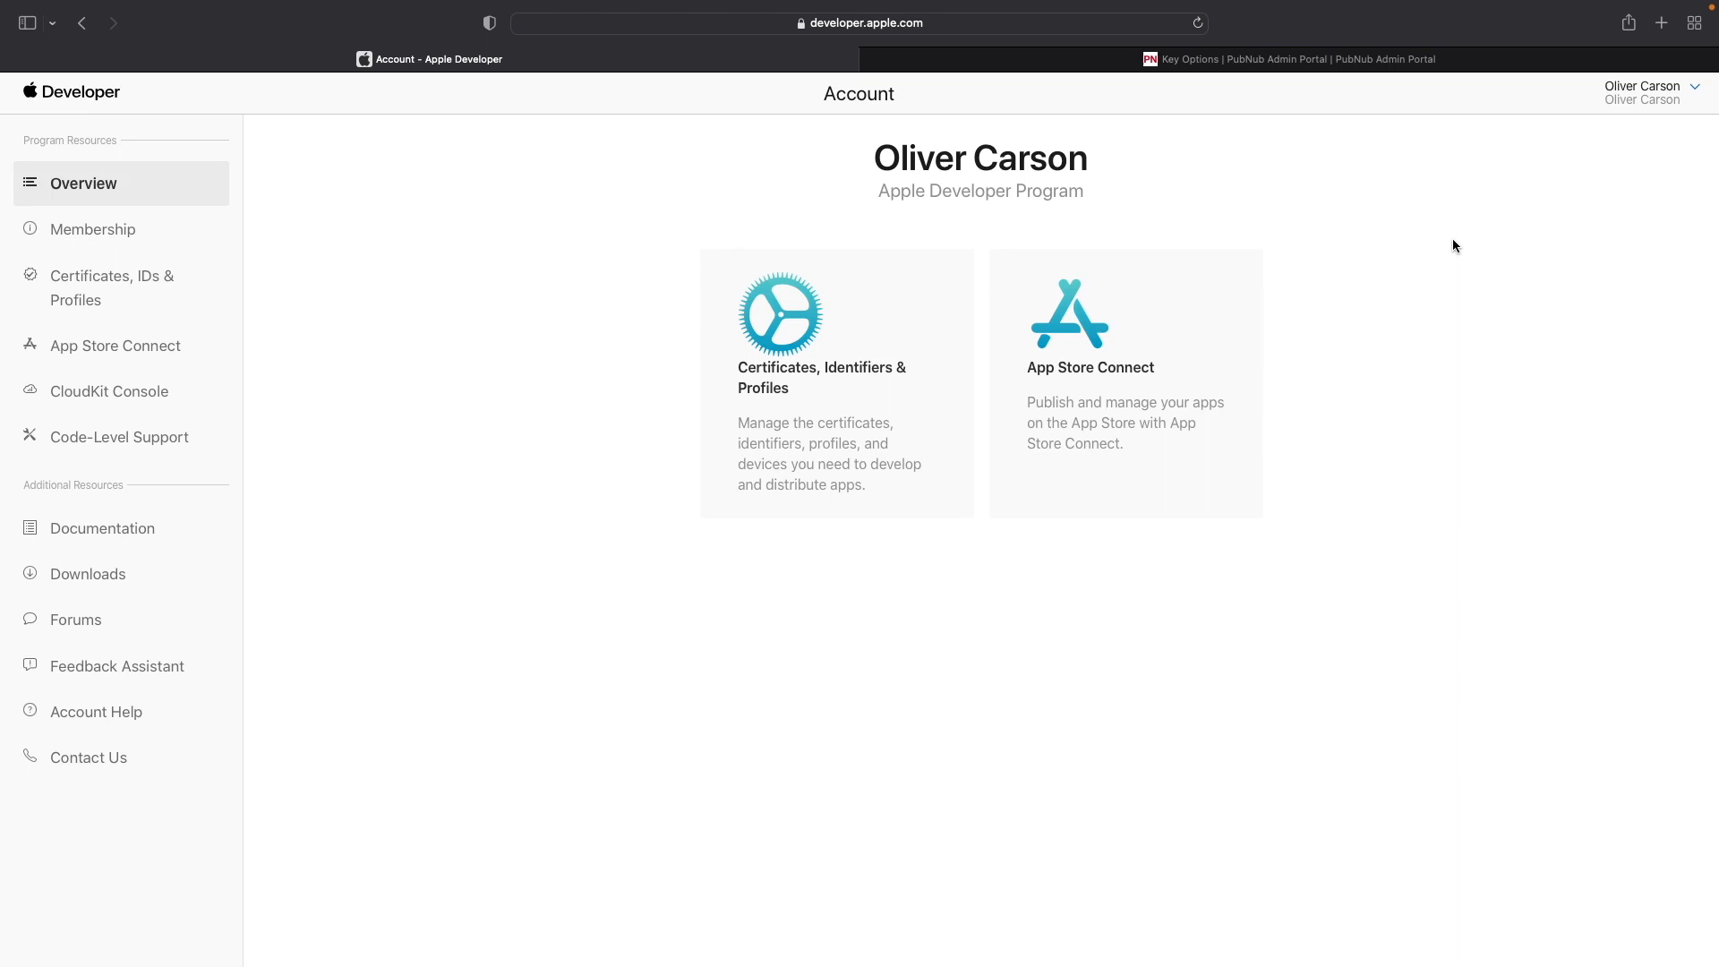
pyautogui.moveTo(1464, 238)
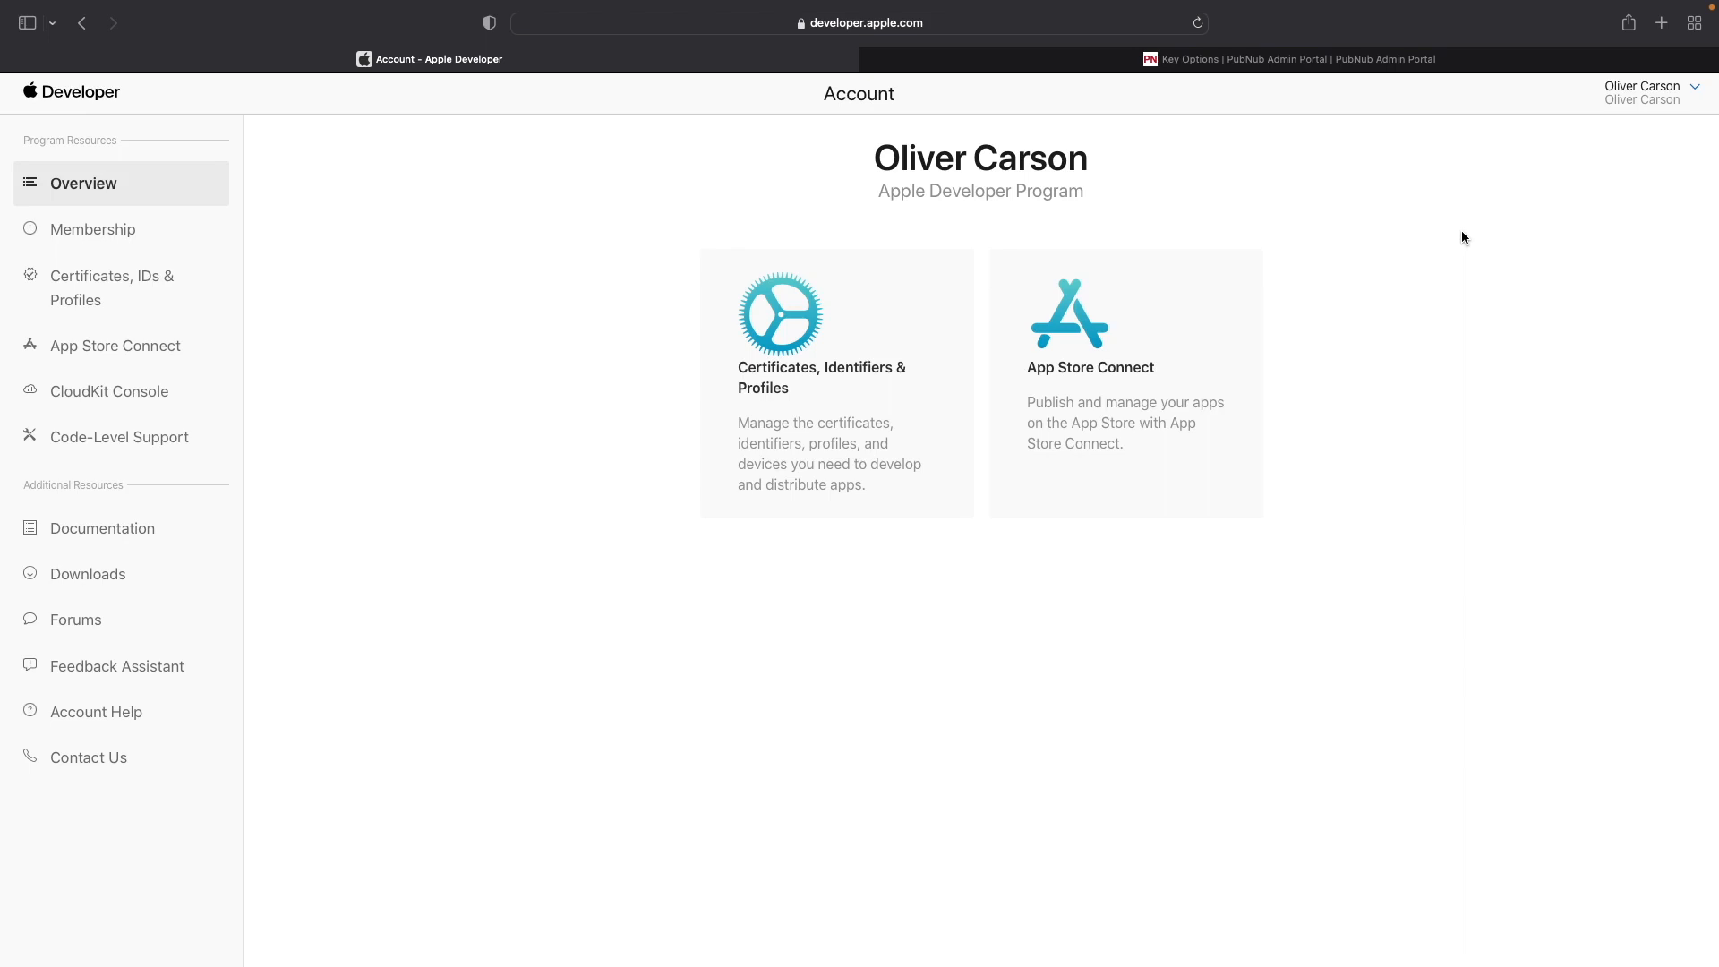
pyautogui.moveTo(1292, 246)
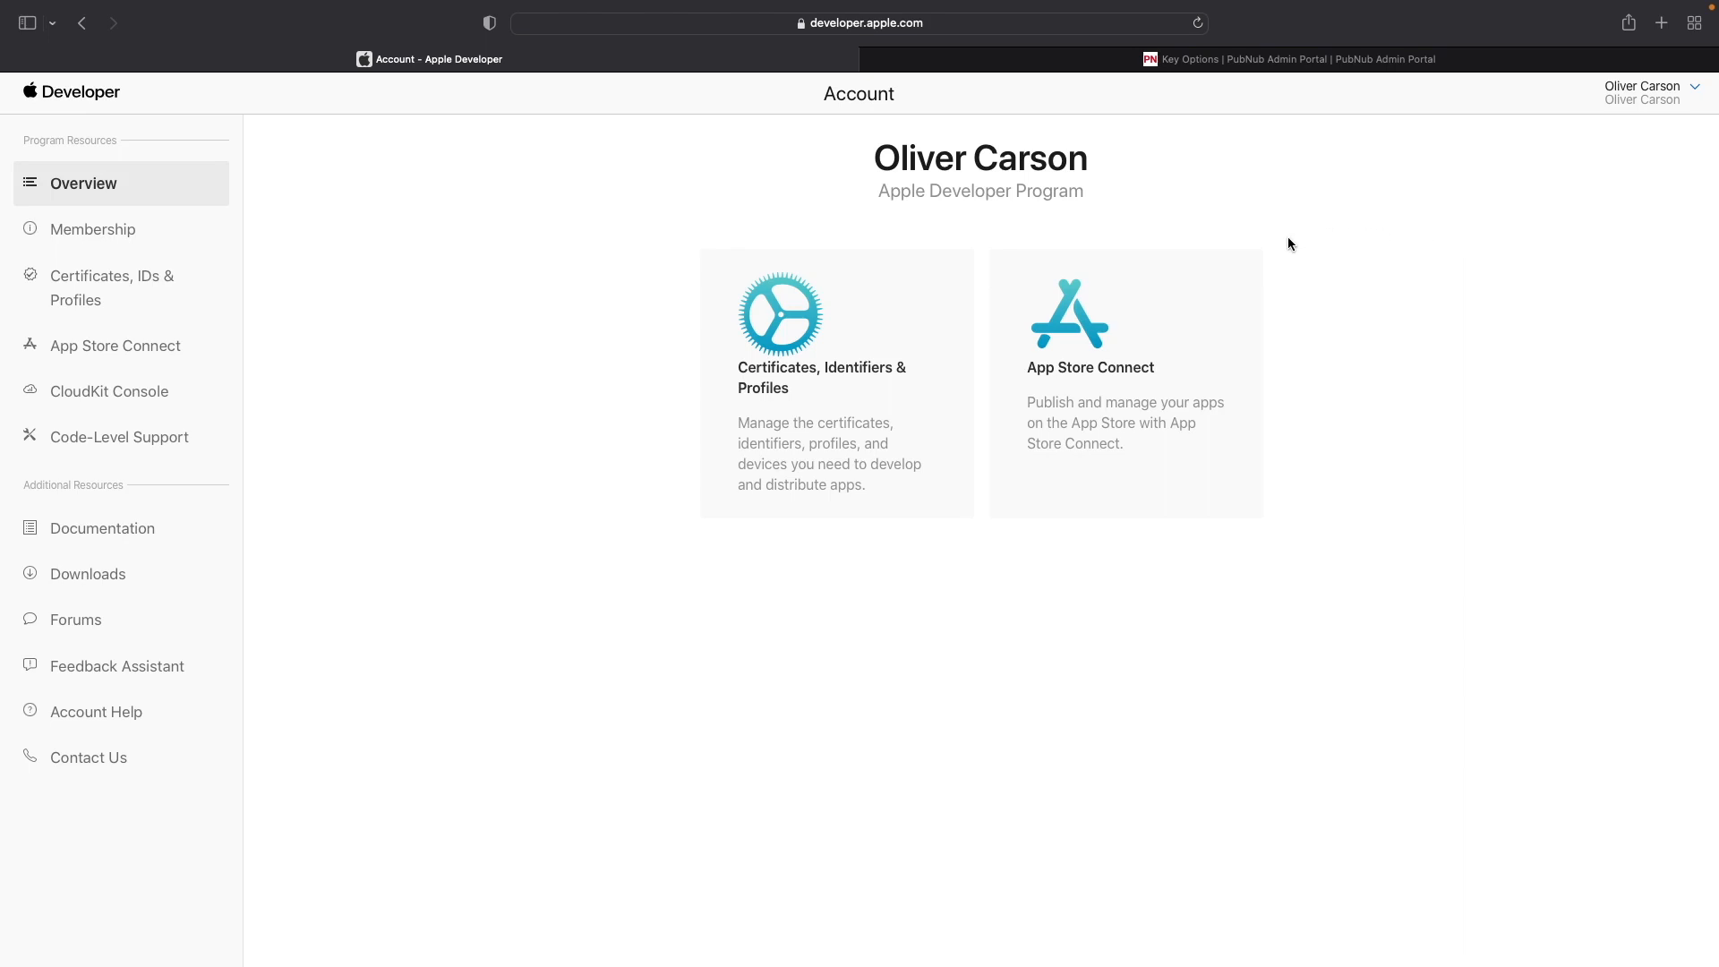
pyautogui.moveTo(932, 261)
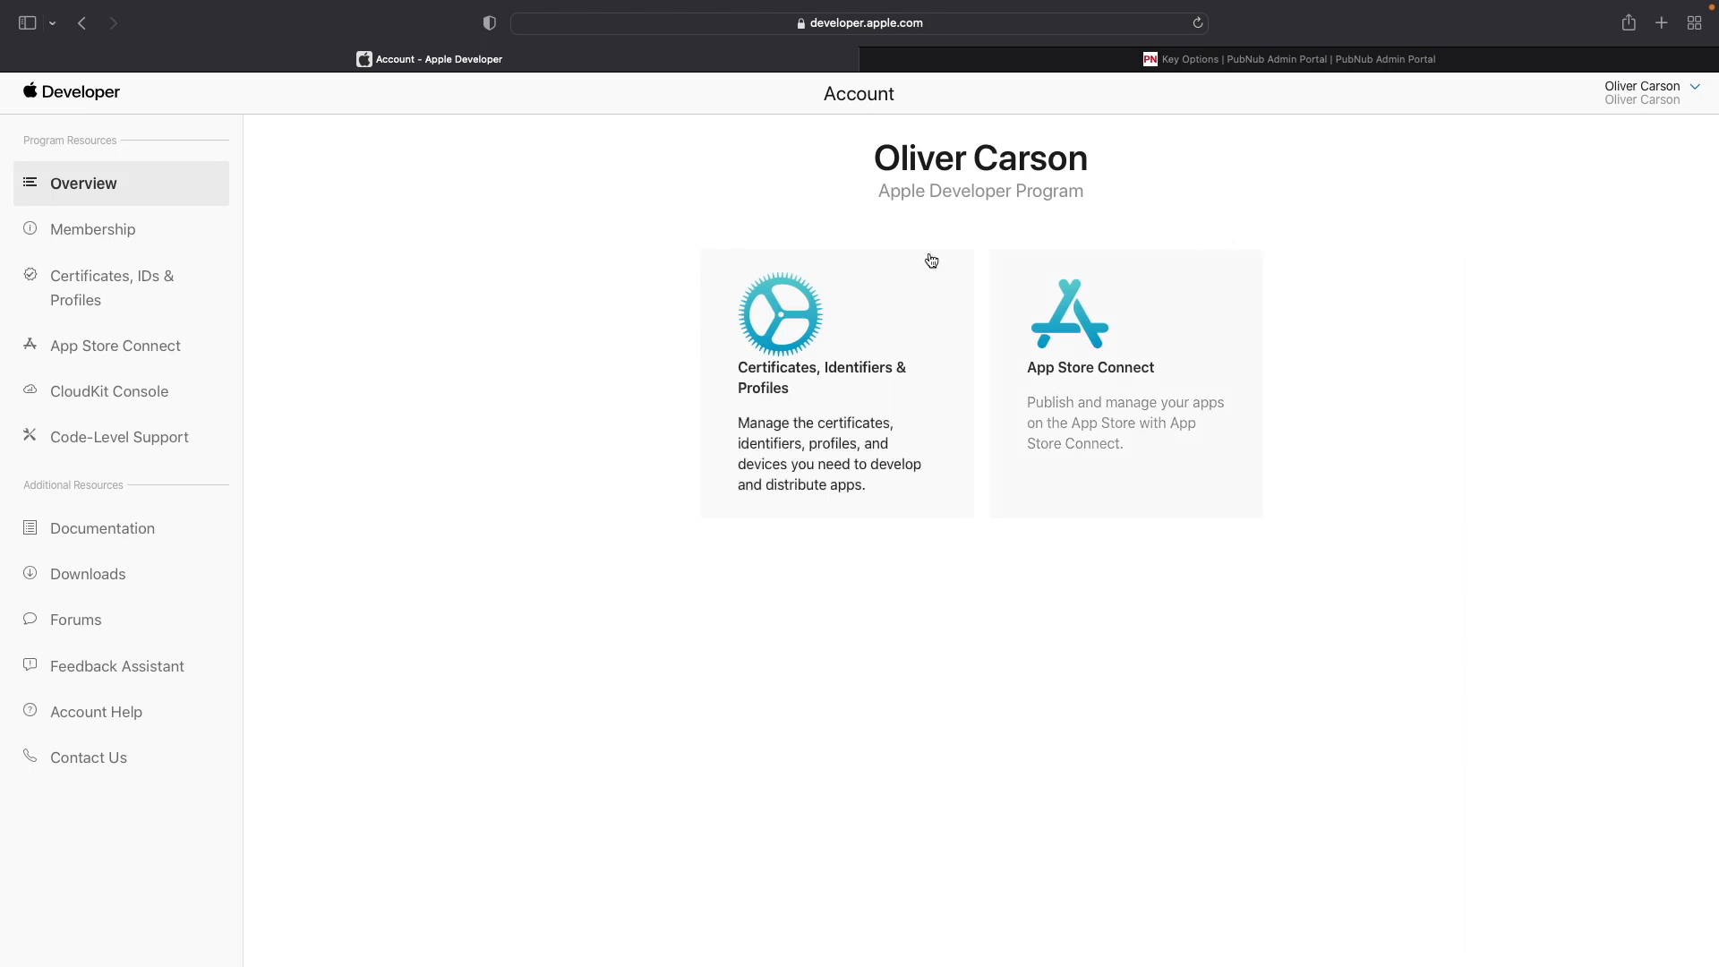
pyautogui.moveTo(131, 286)
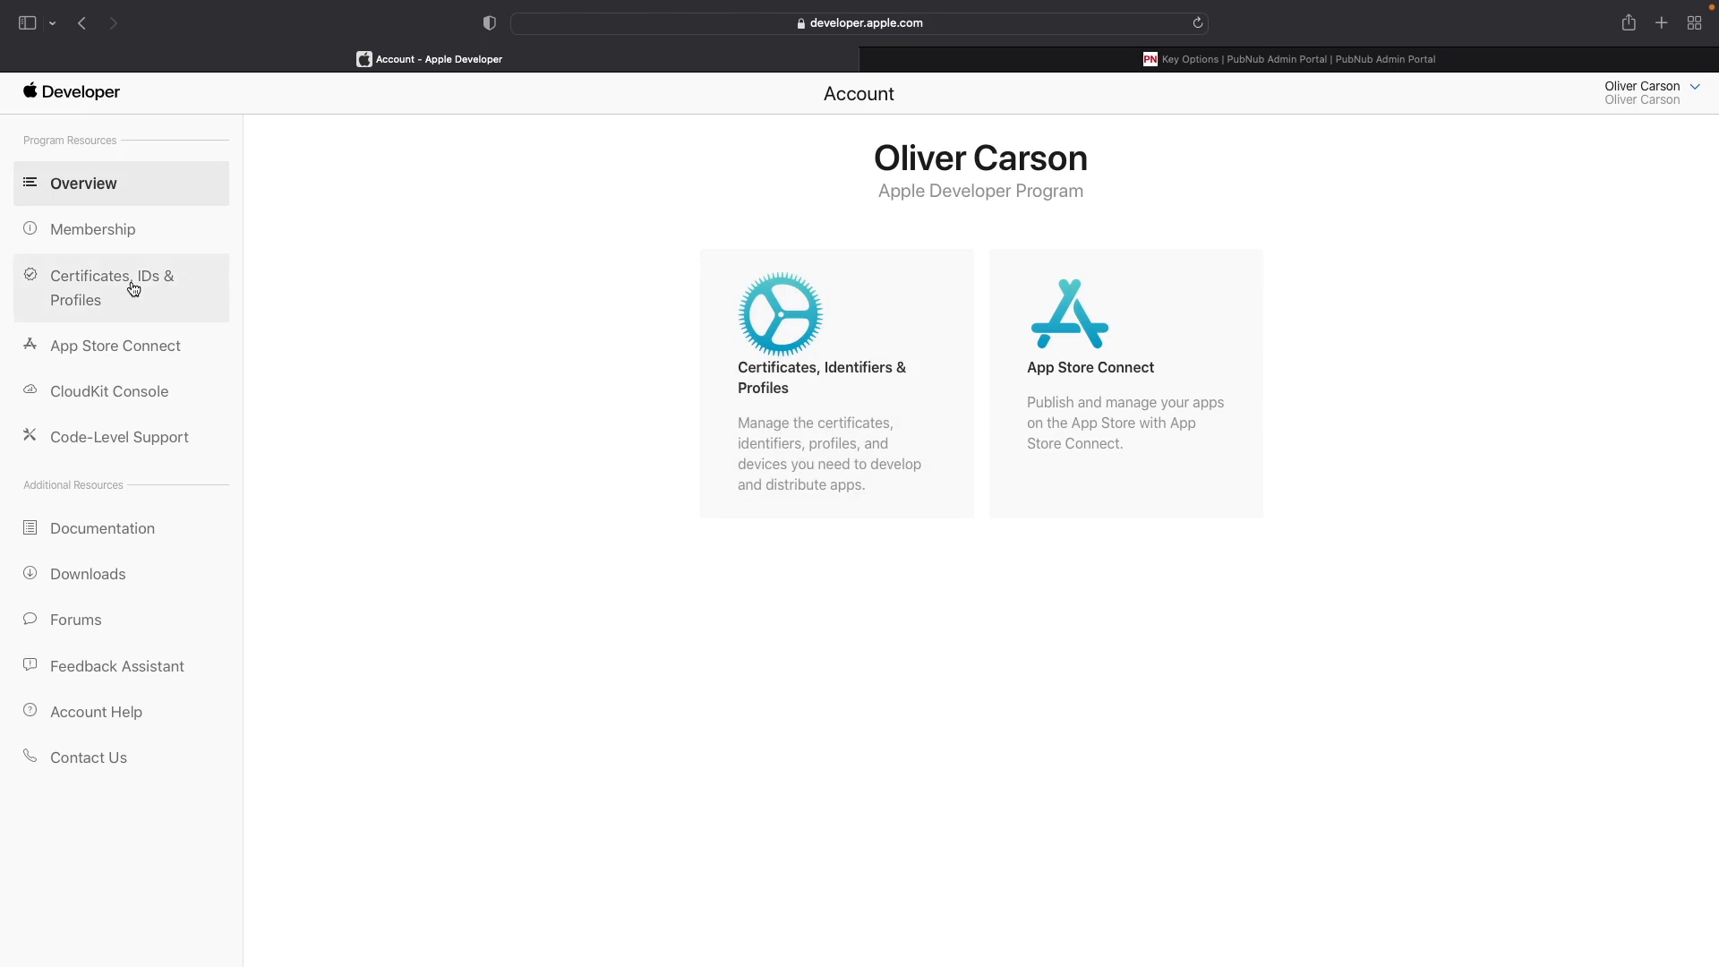
# Go to Certificates, Identifiers & Profiles and show the registered Keys list.
pyautogui.click(111, 287)
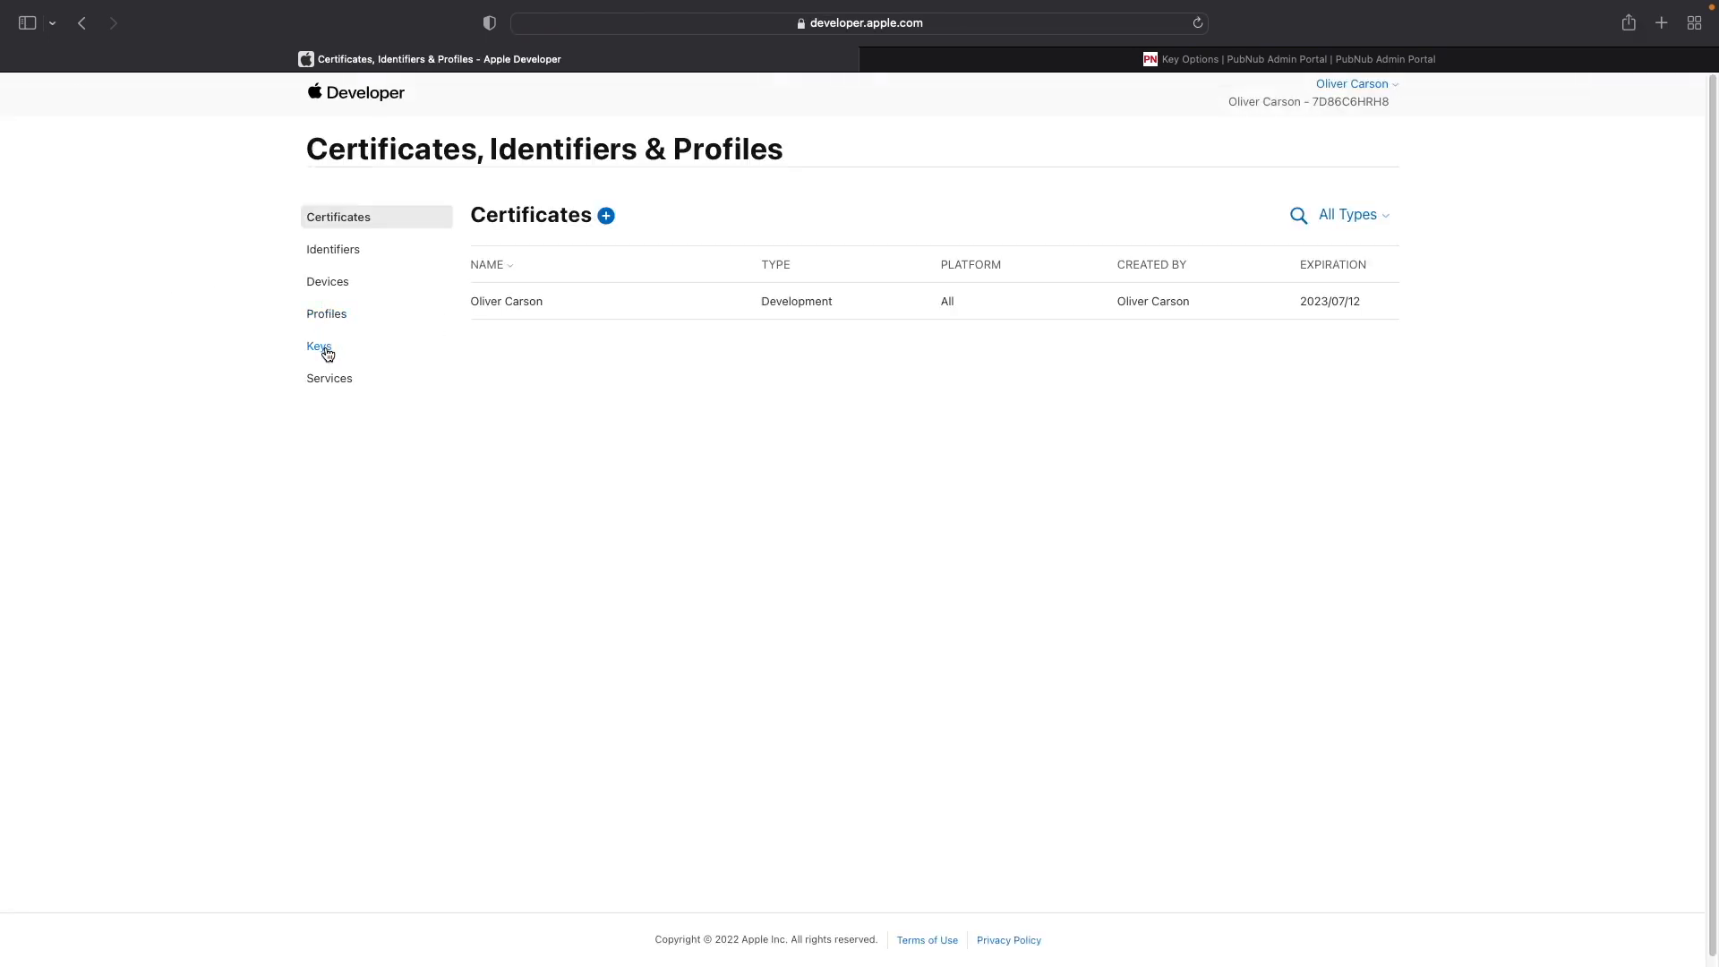
pyautogui.click(318, 345)
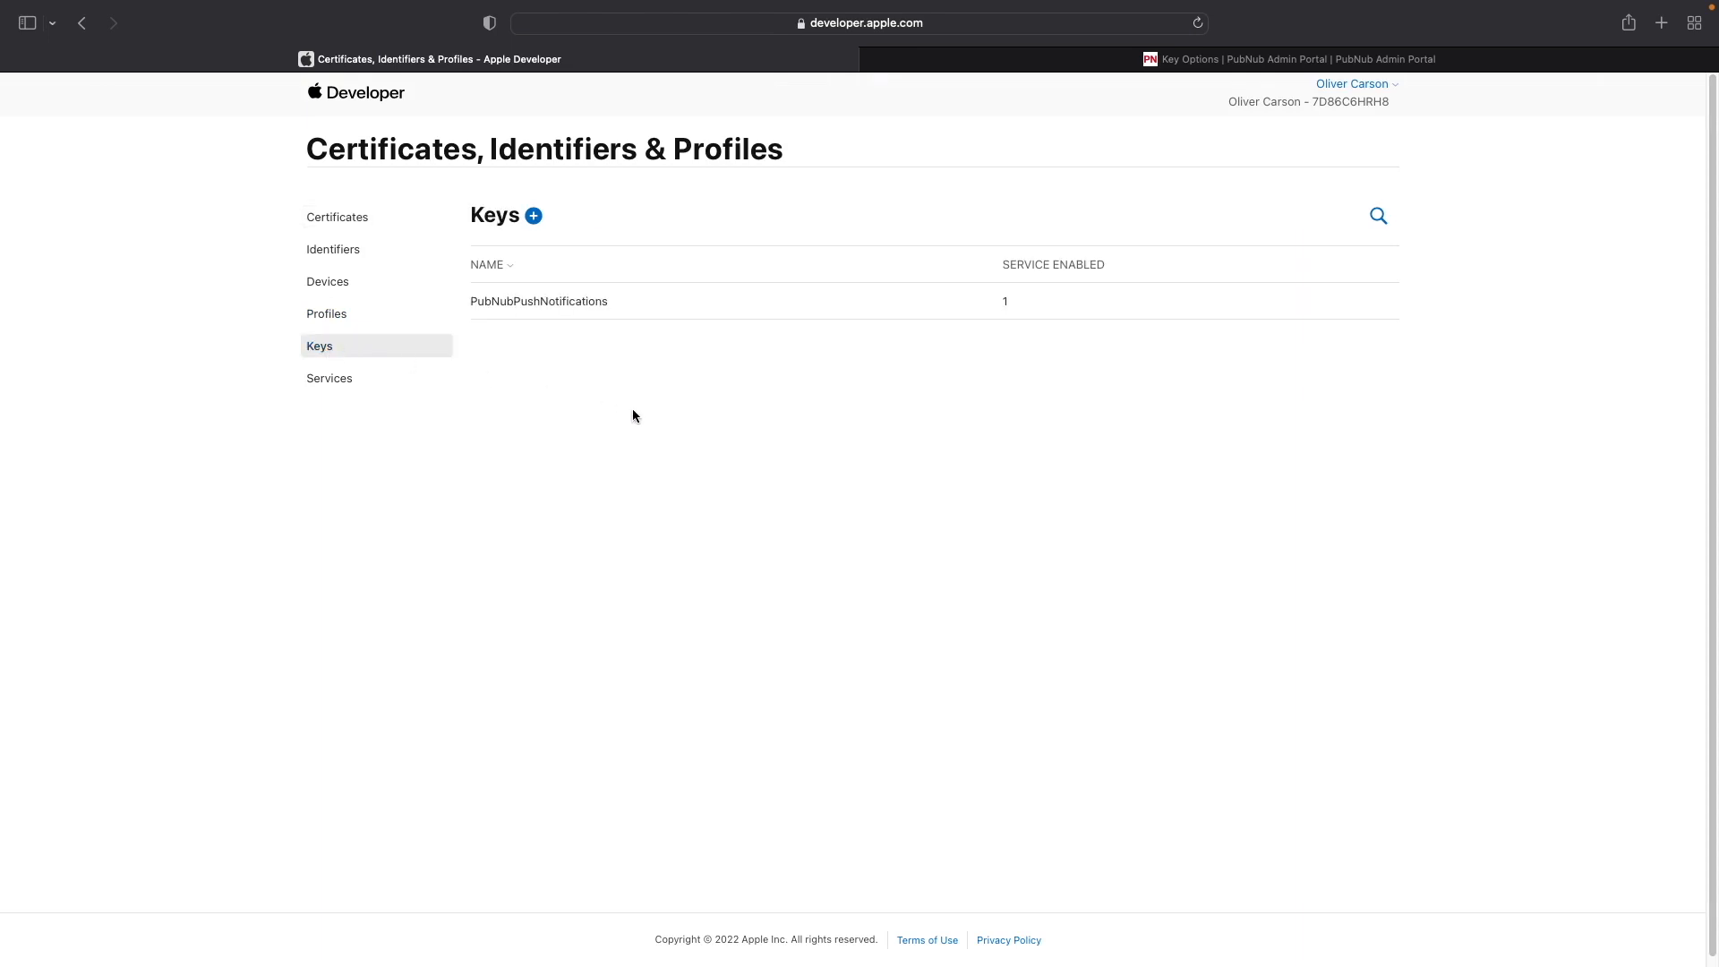
pyautogui.moveTo(643, 394)
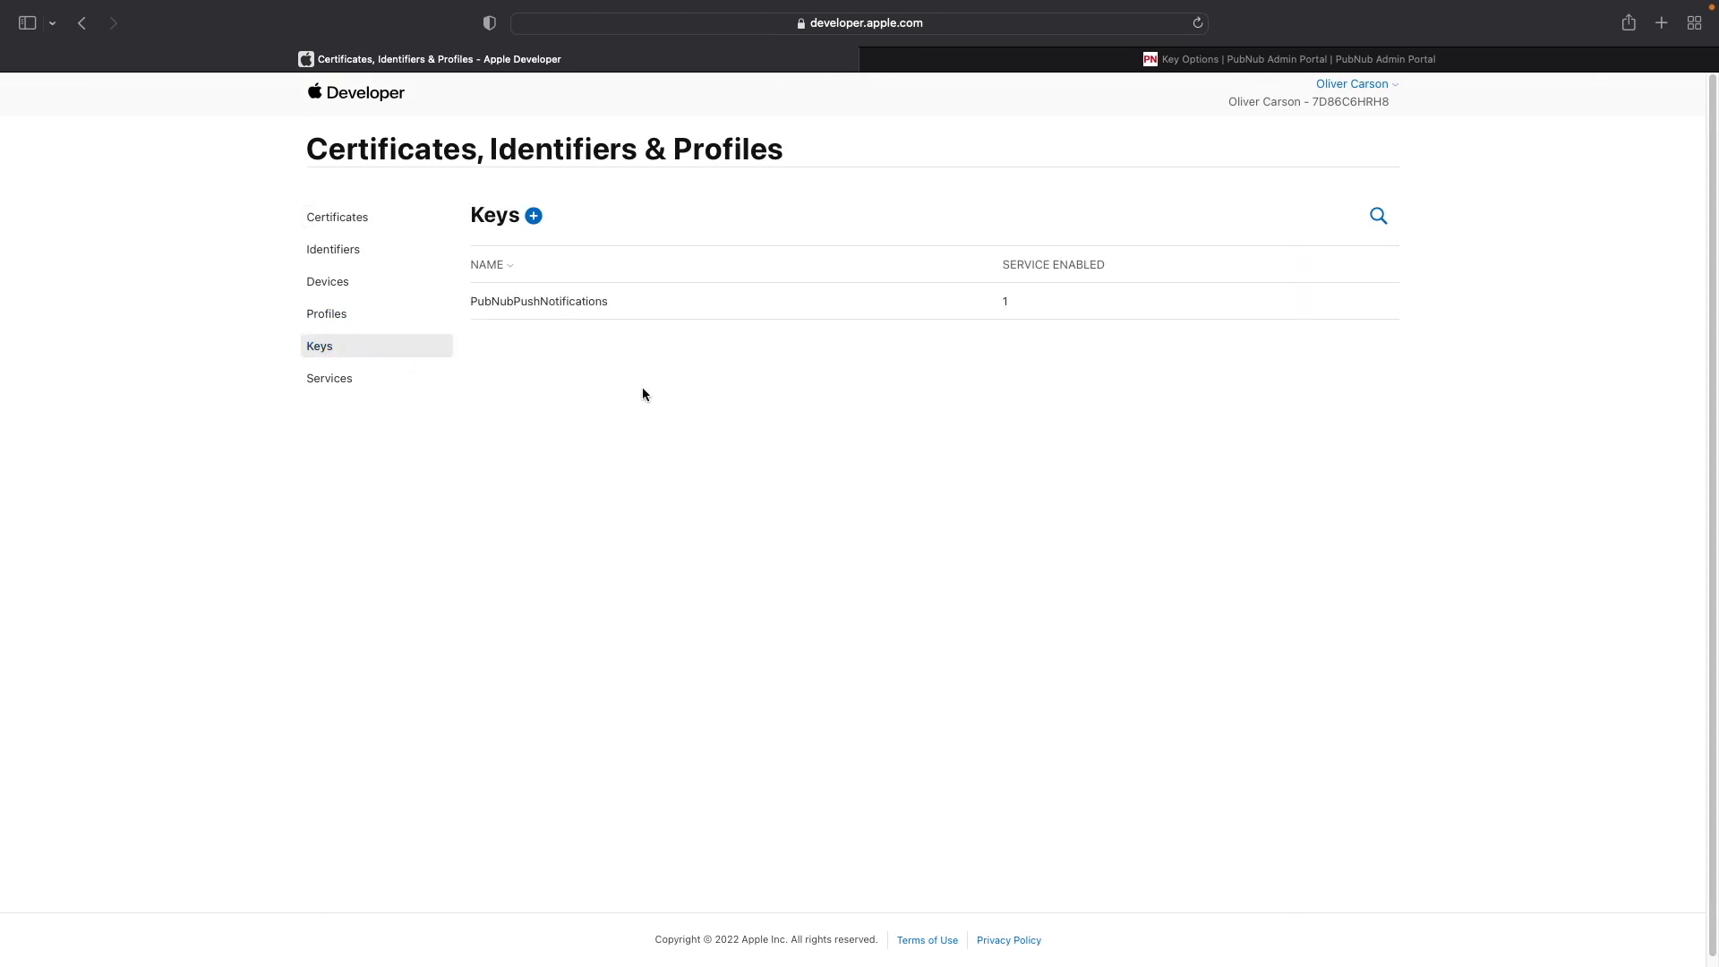
# Register a new key named 'pubnub push key' with Apple Push Notifications service (APNs) enabled and continue to review.
pyautogui.click(533, 216)
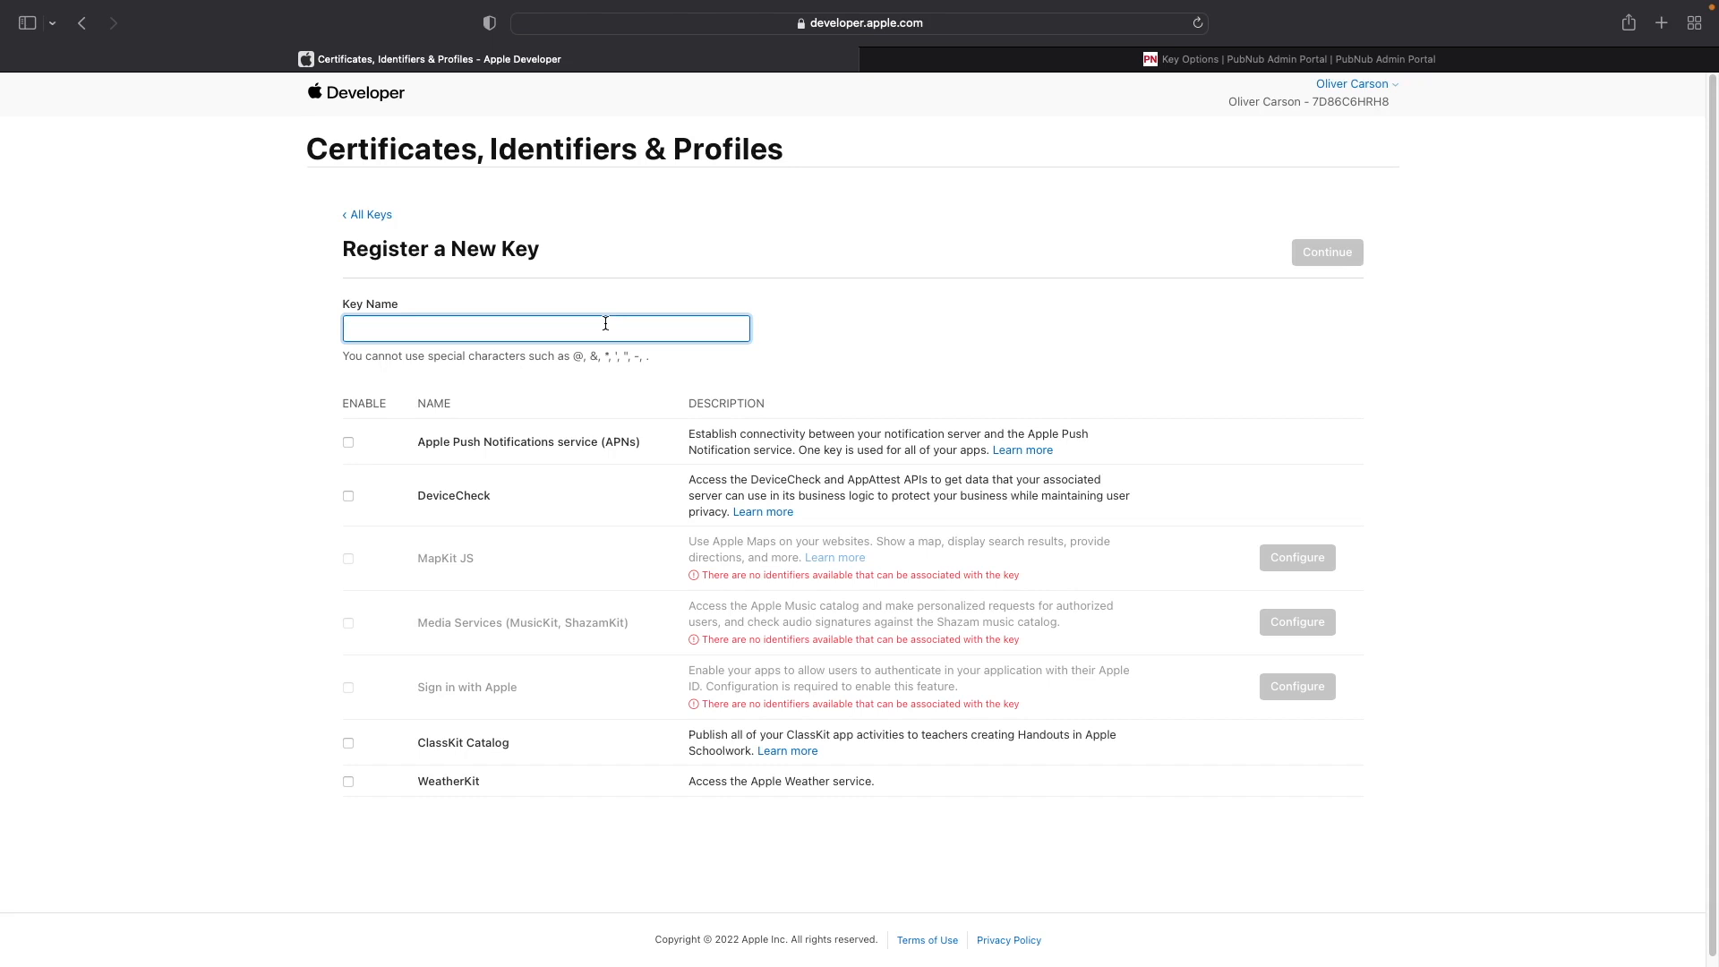
pyautogui.write('pubnub')
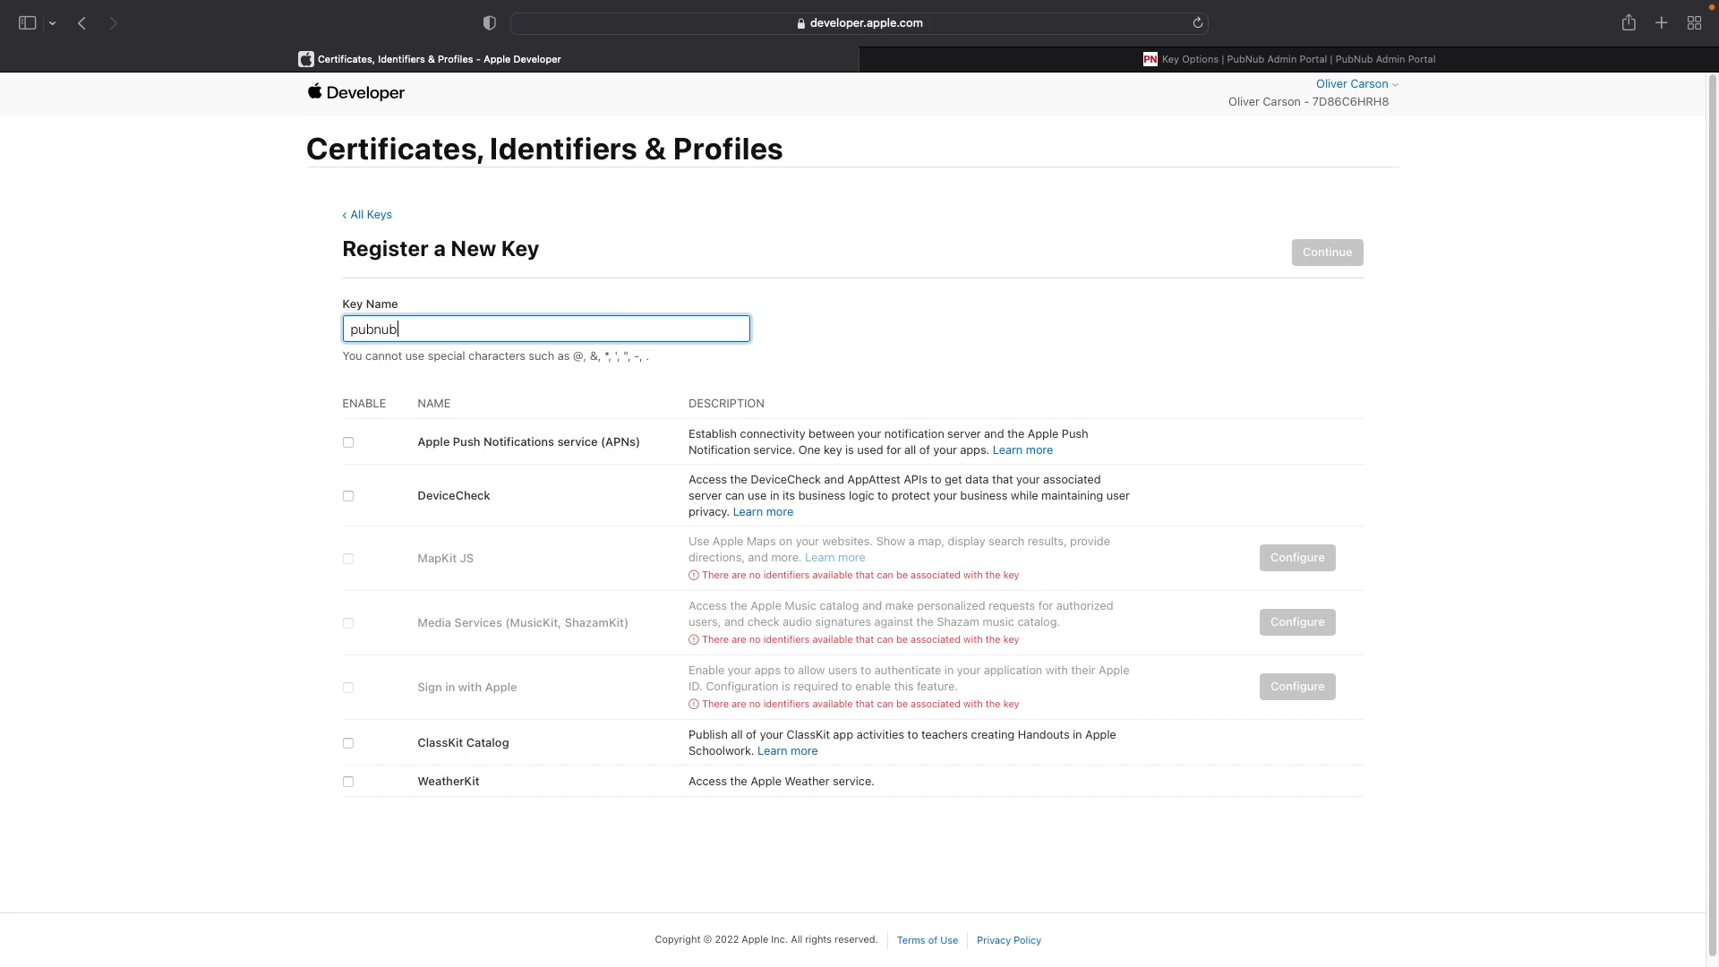
pyautogui.write('push key')
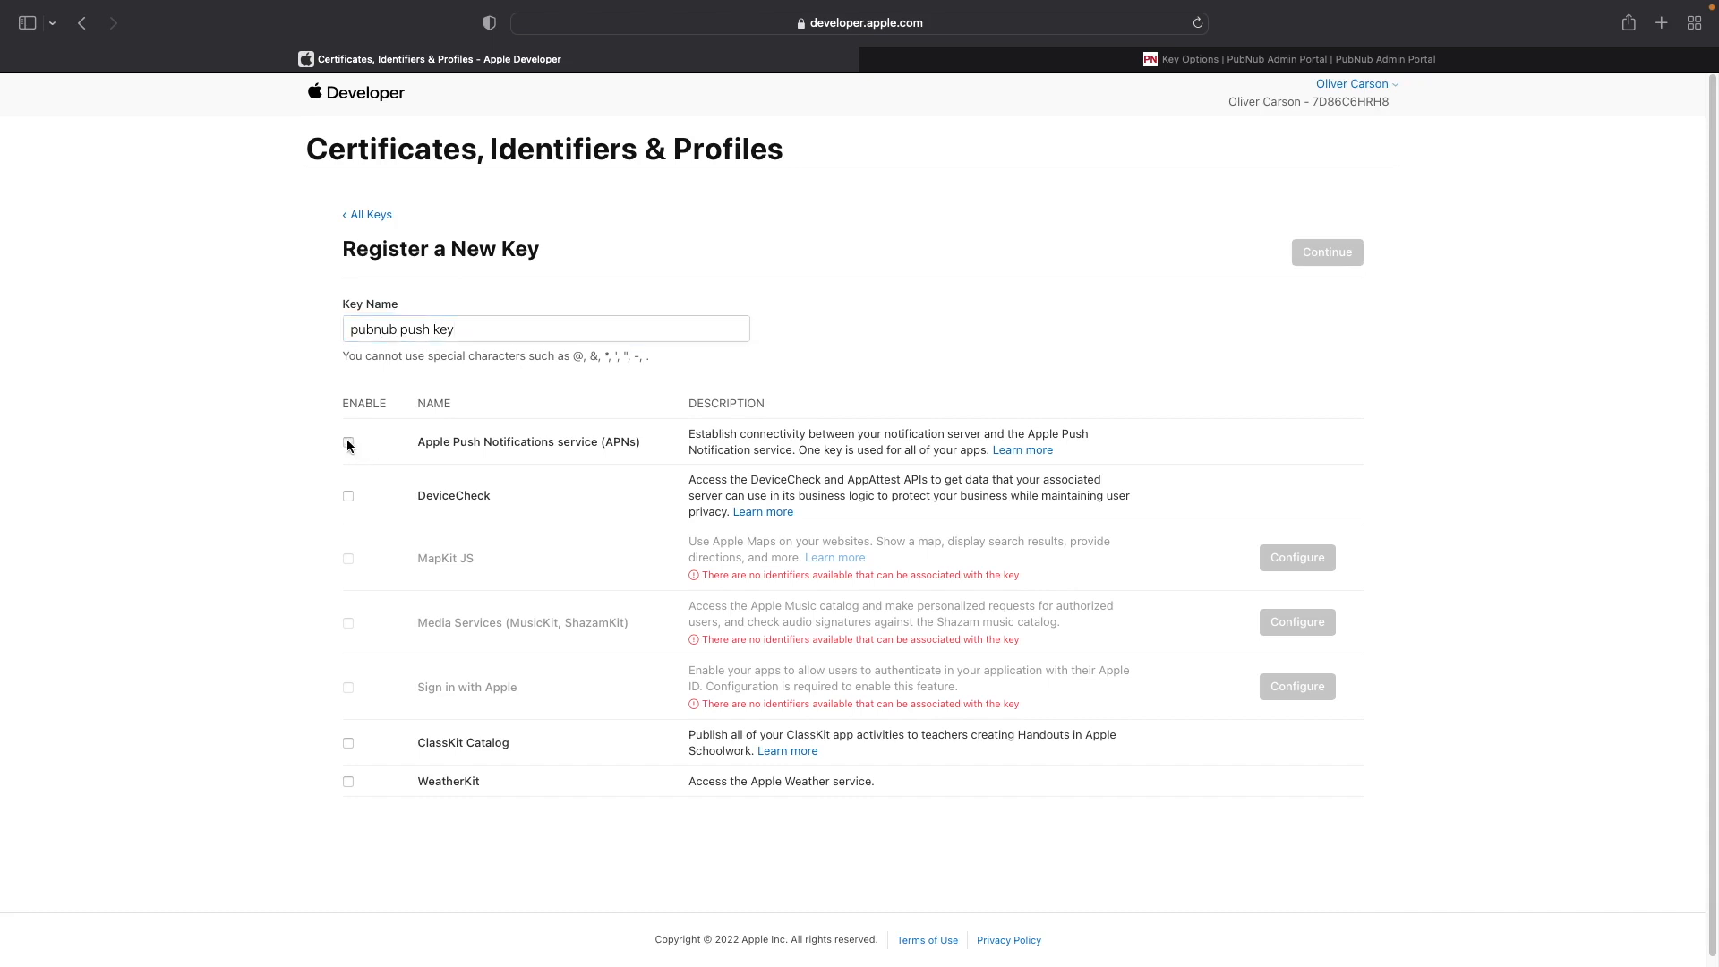
pyautogui.click(349, 442)
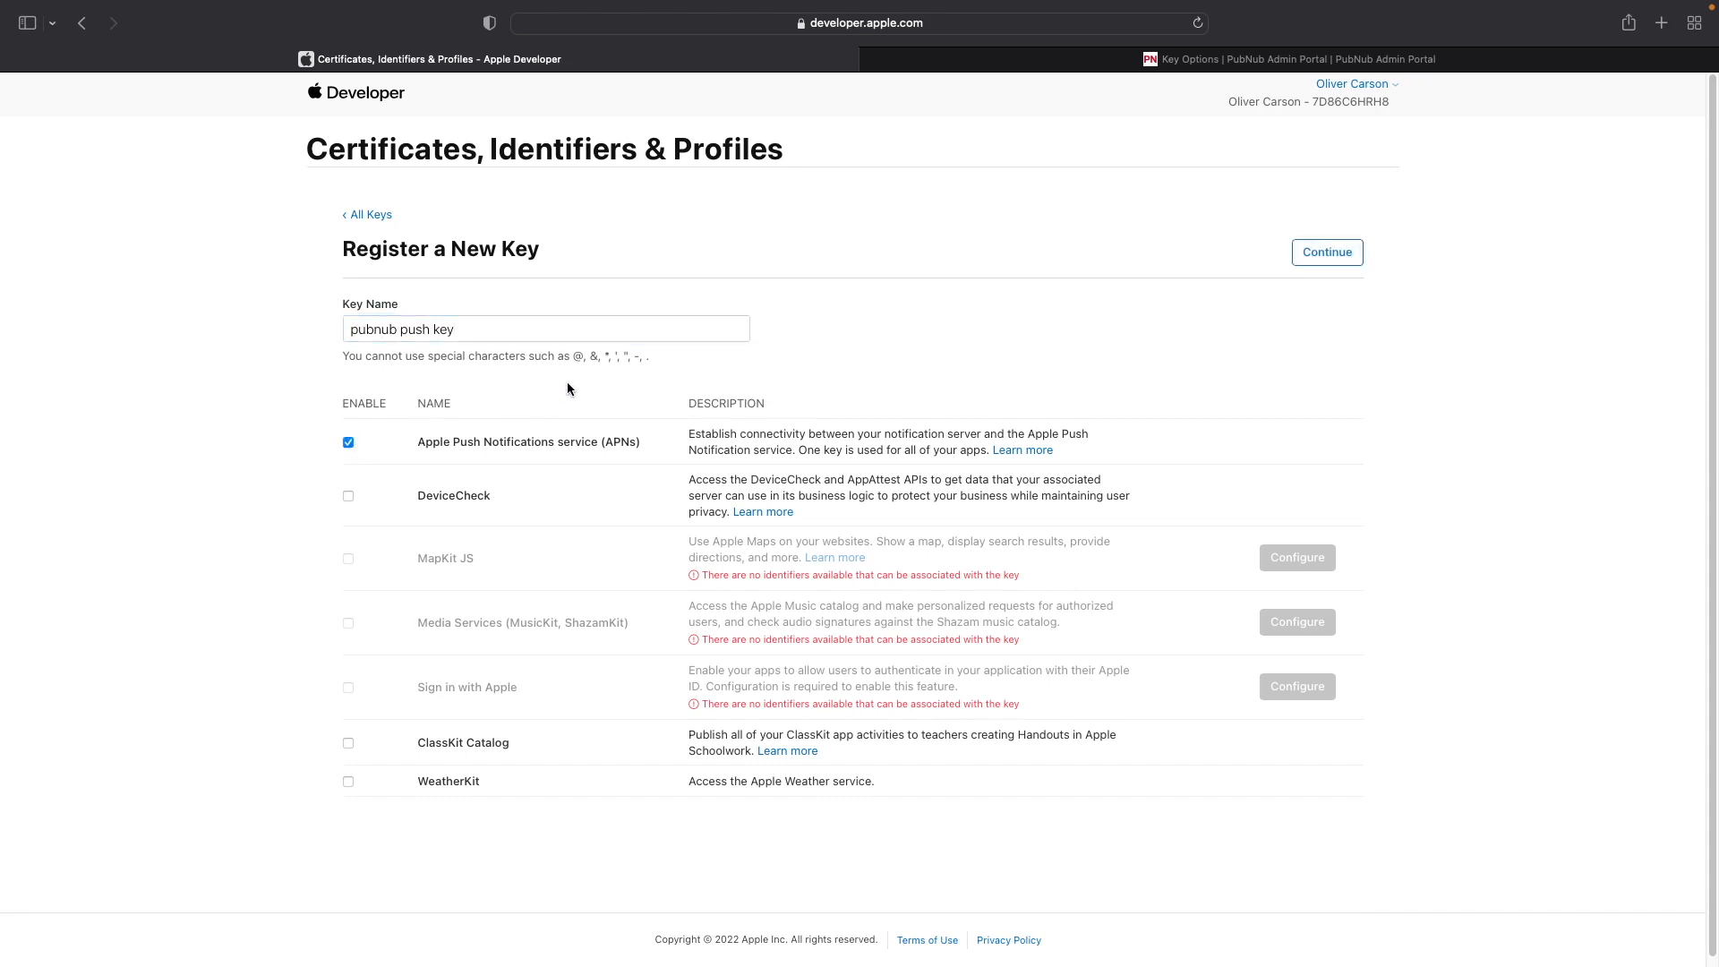
pyautogui.click(1325, 253)
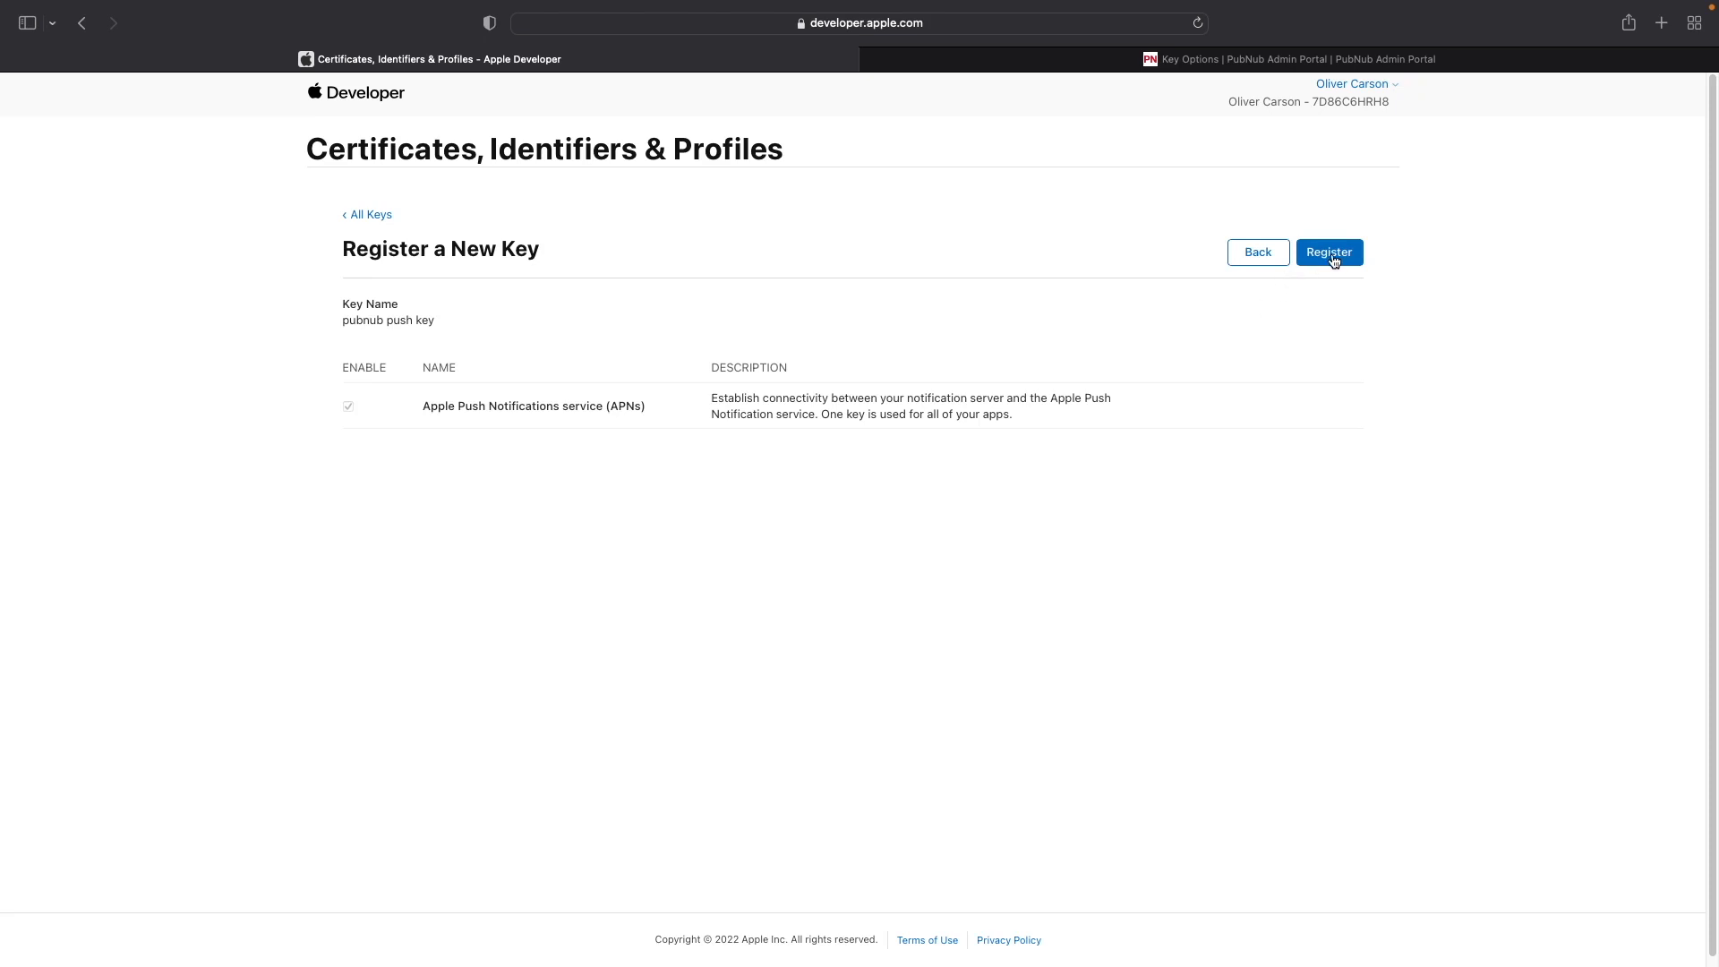
# Confirm registration of the pubnub push key and download its key file, allowing the download.
pyautogui.click(1329, 253)
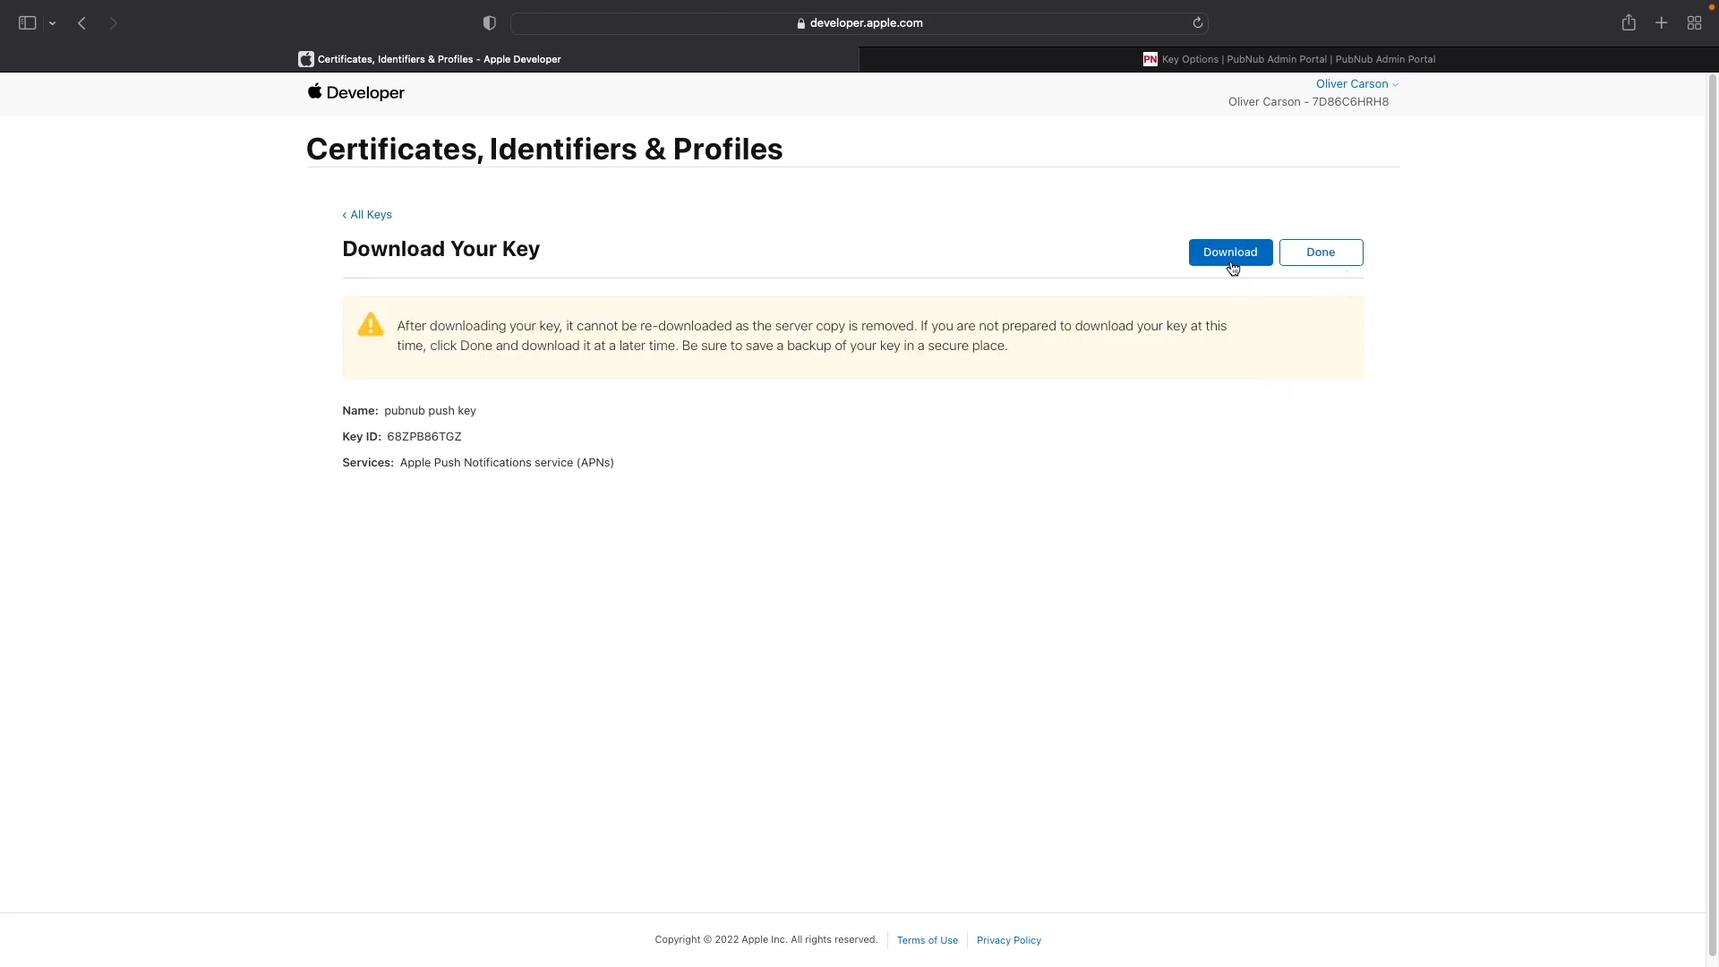
pyautogui.click(1228, 252)
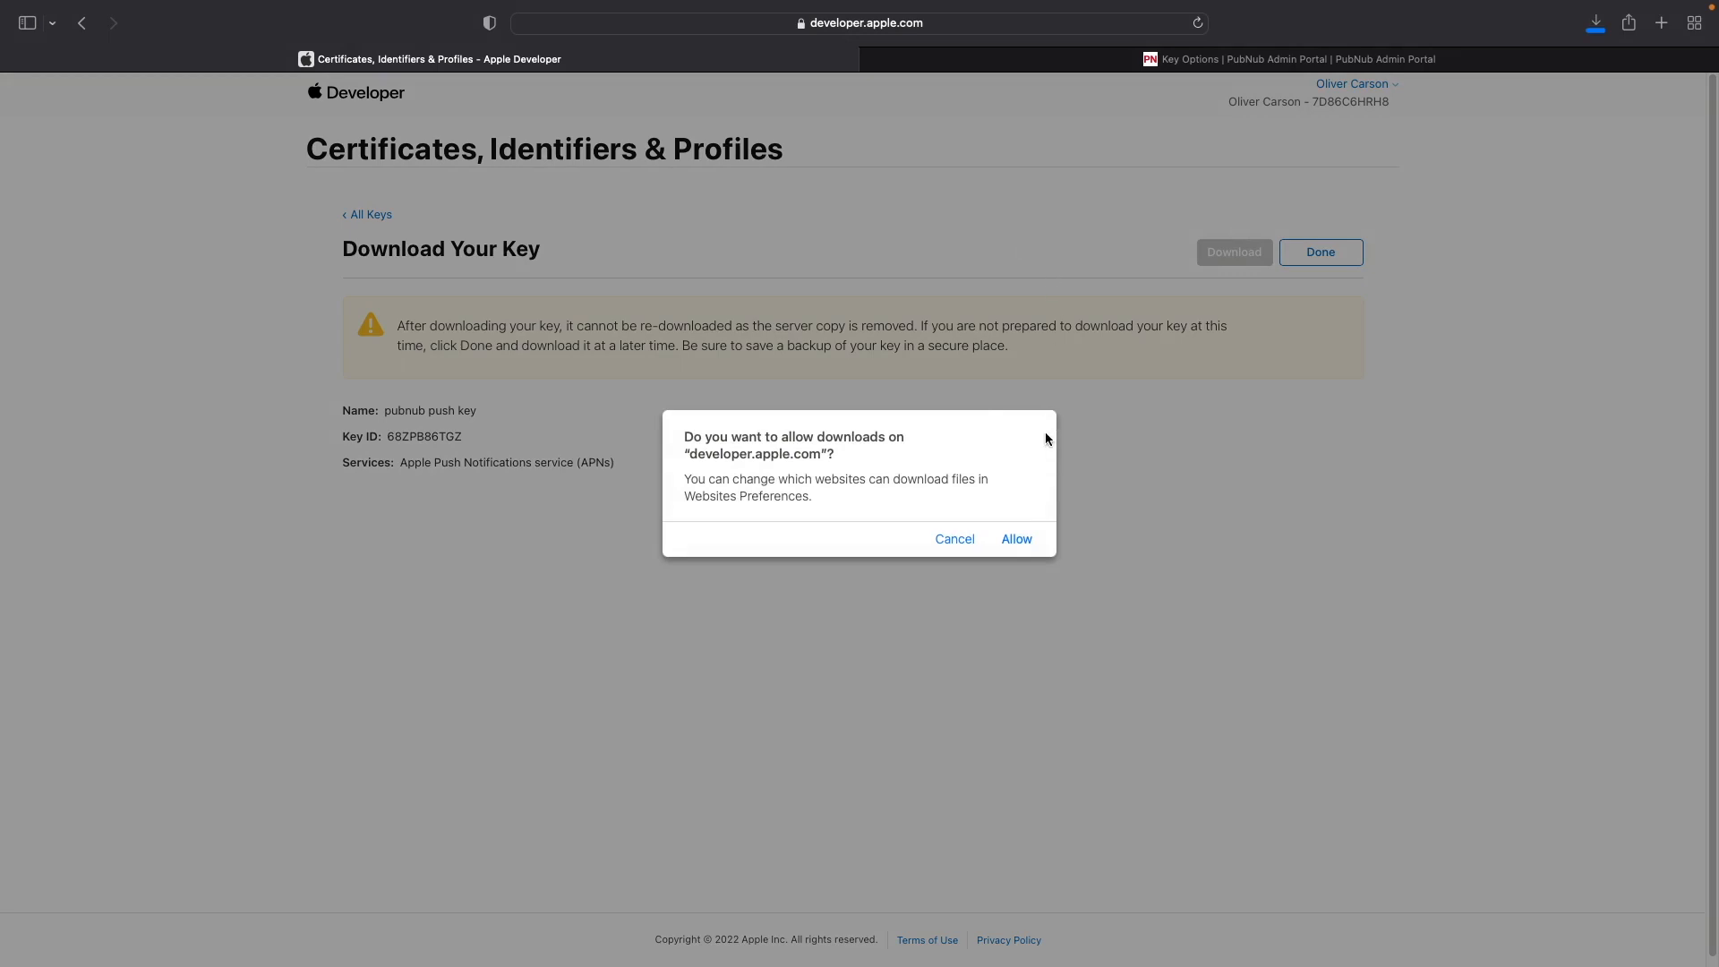
pyautogui.click(1013, 539)
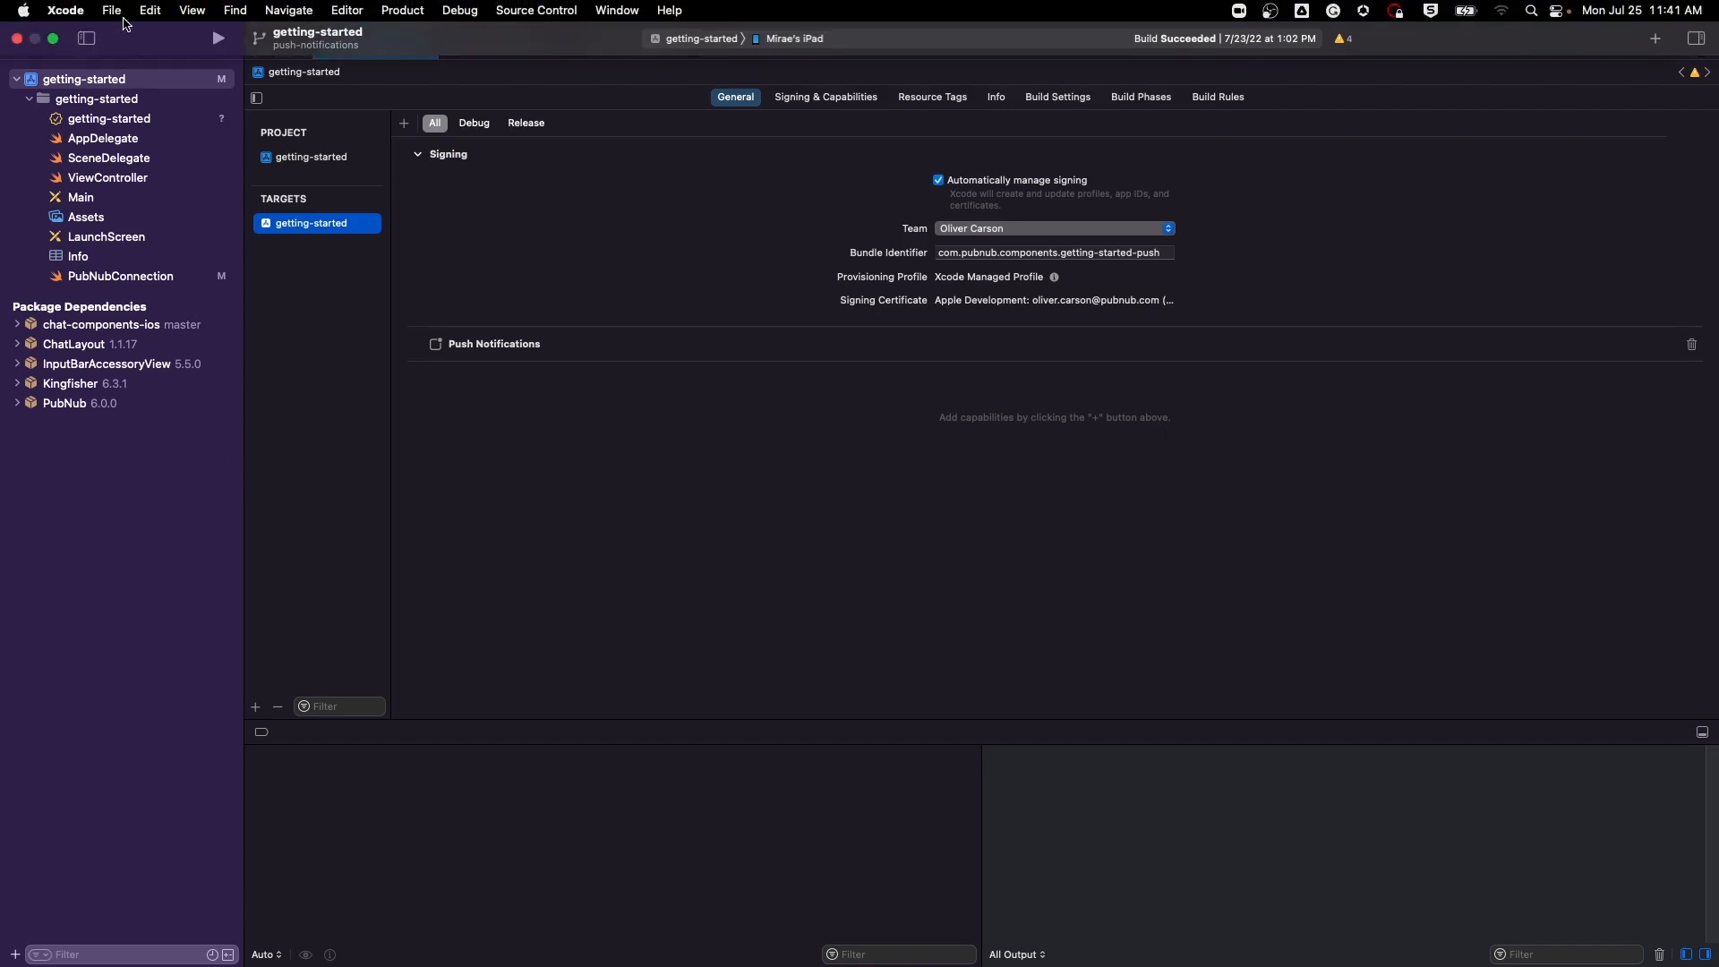
pyautogui.click(64, 11)
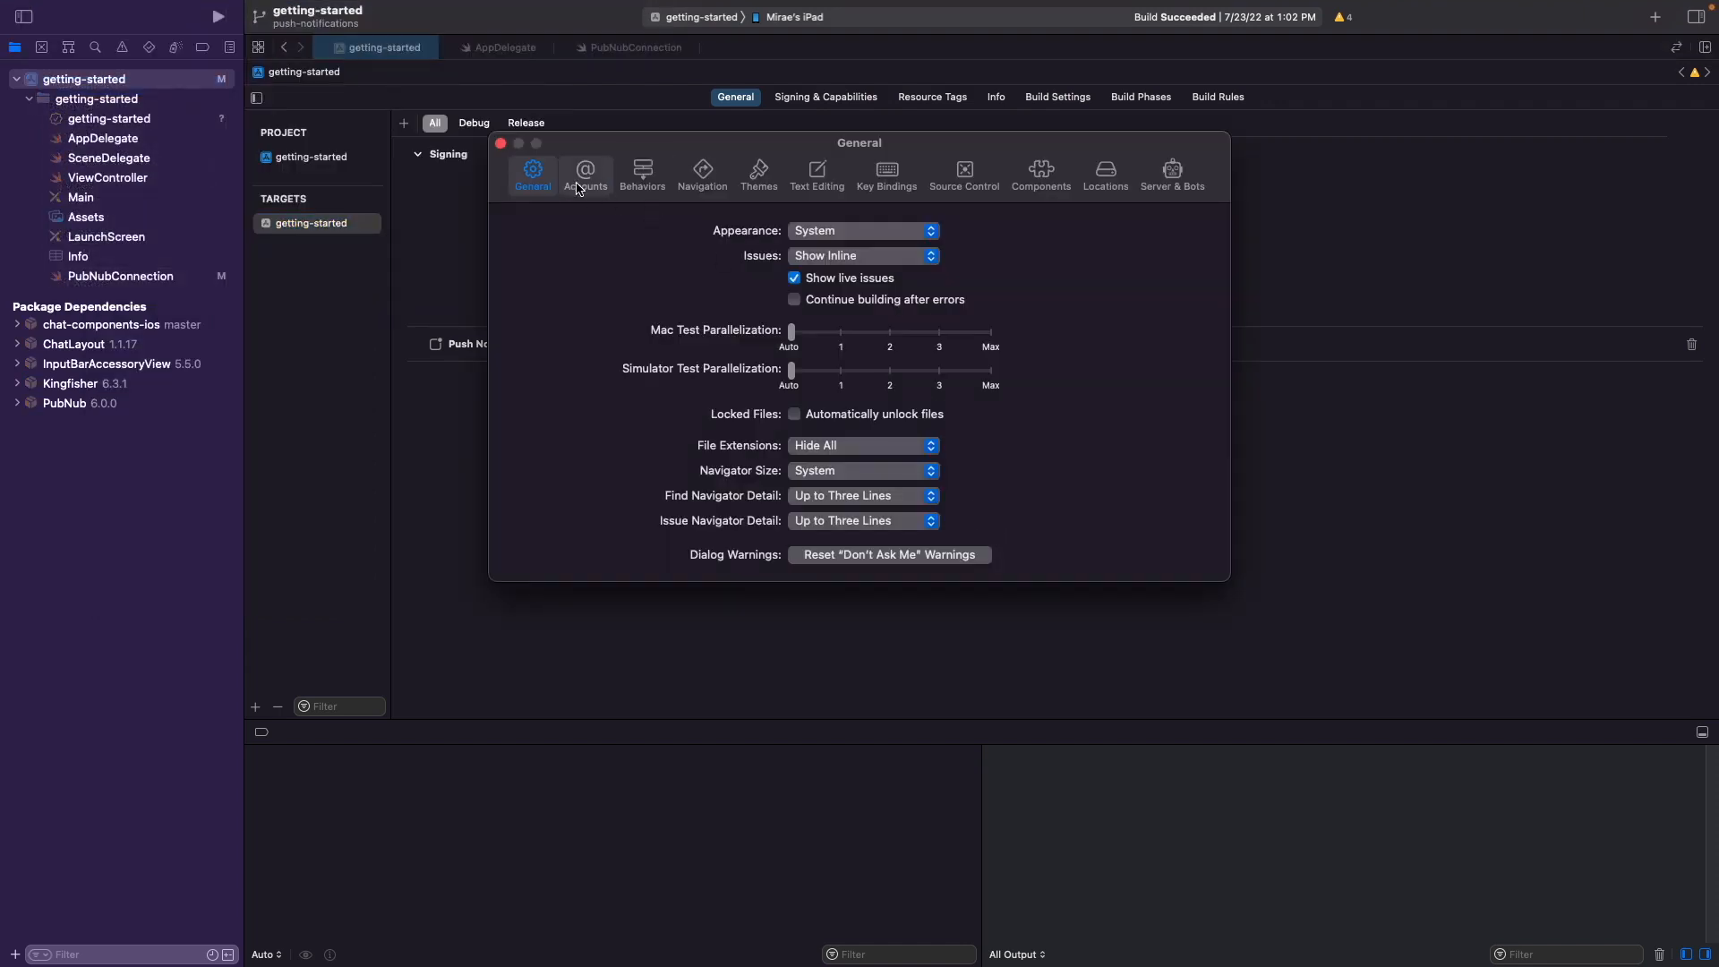
pyautogui.moveTo(502, 150)
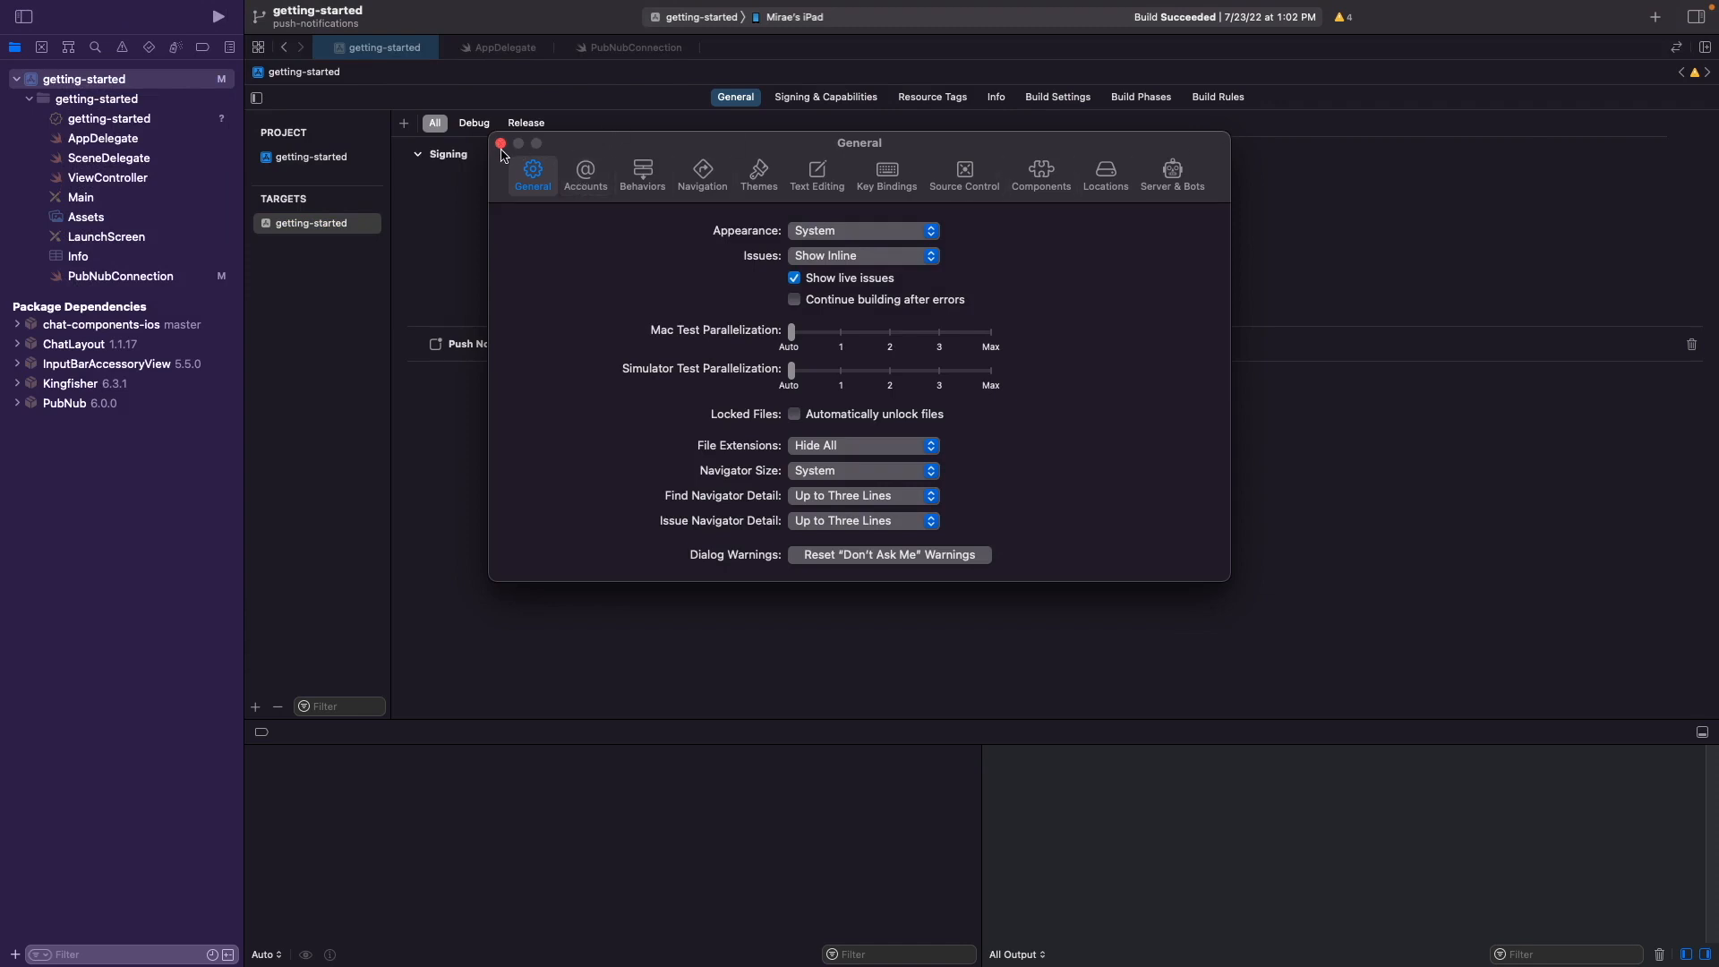
pyautogui.click(501, 144)
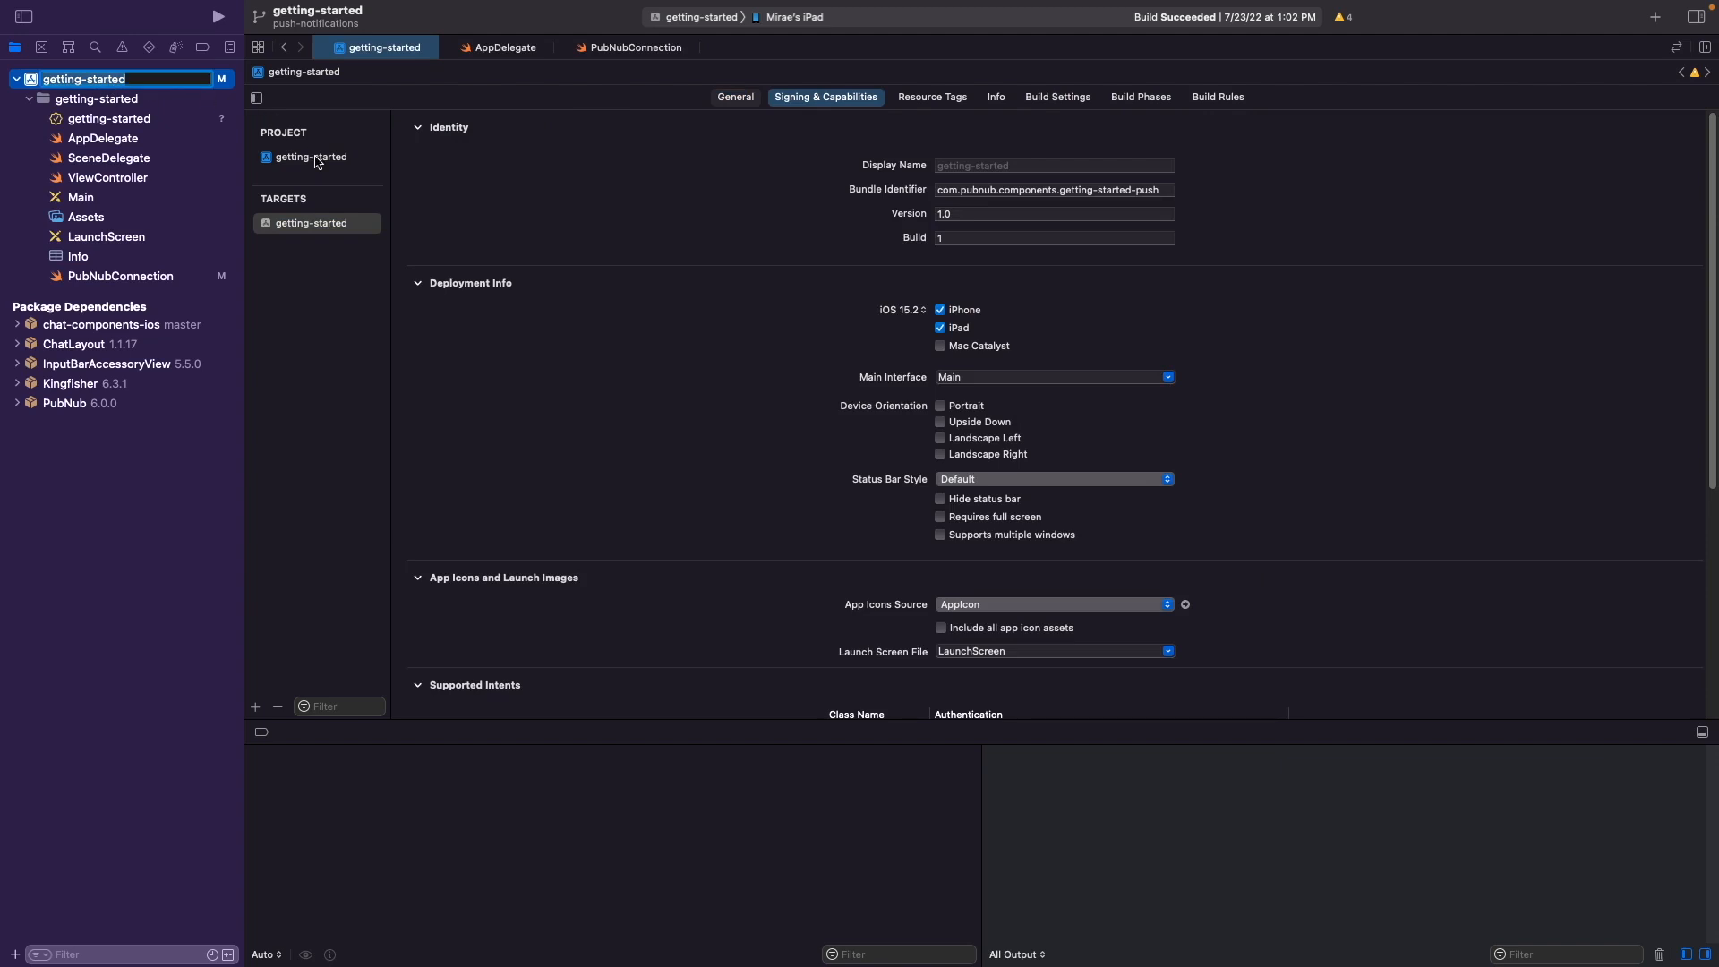
# Show the getting-started target's Signing & Capabilities with automatic signing and Push Notifications listed.
pyautogui.click(310, 222)
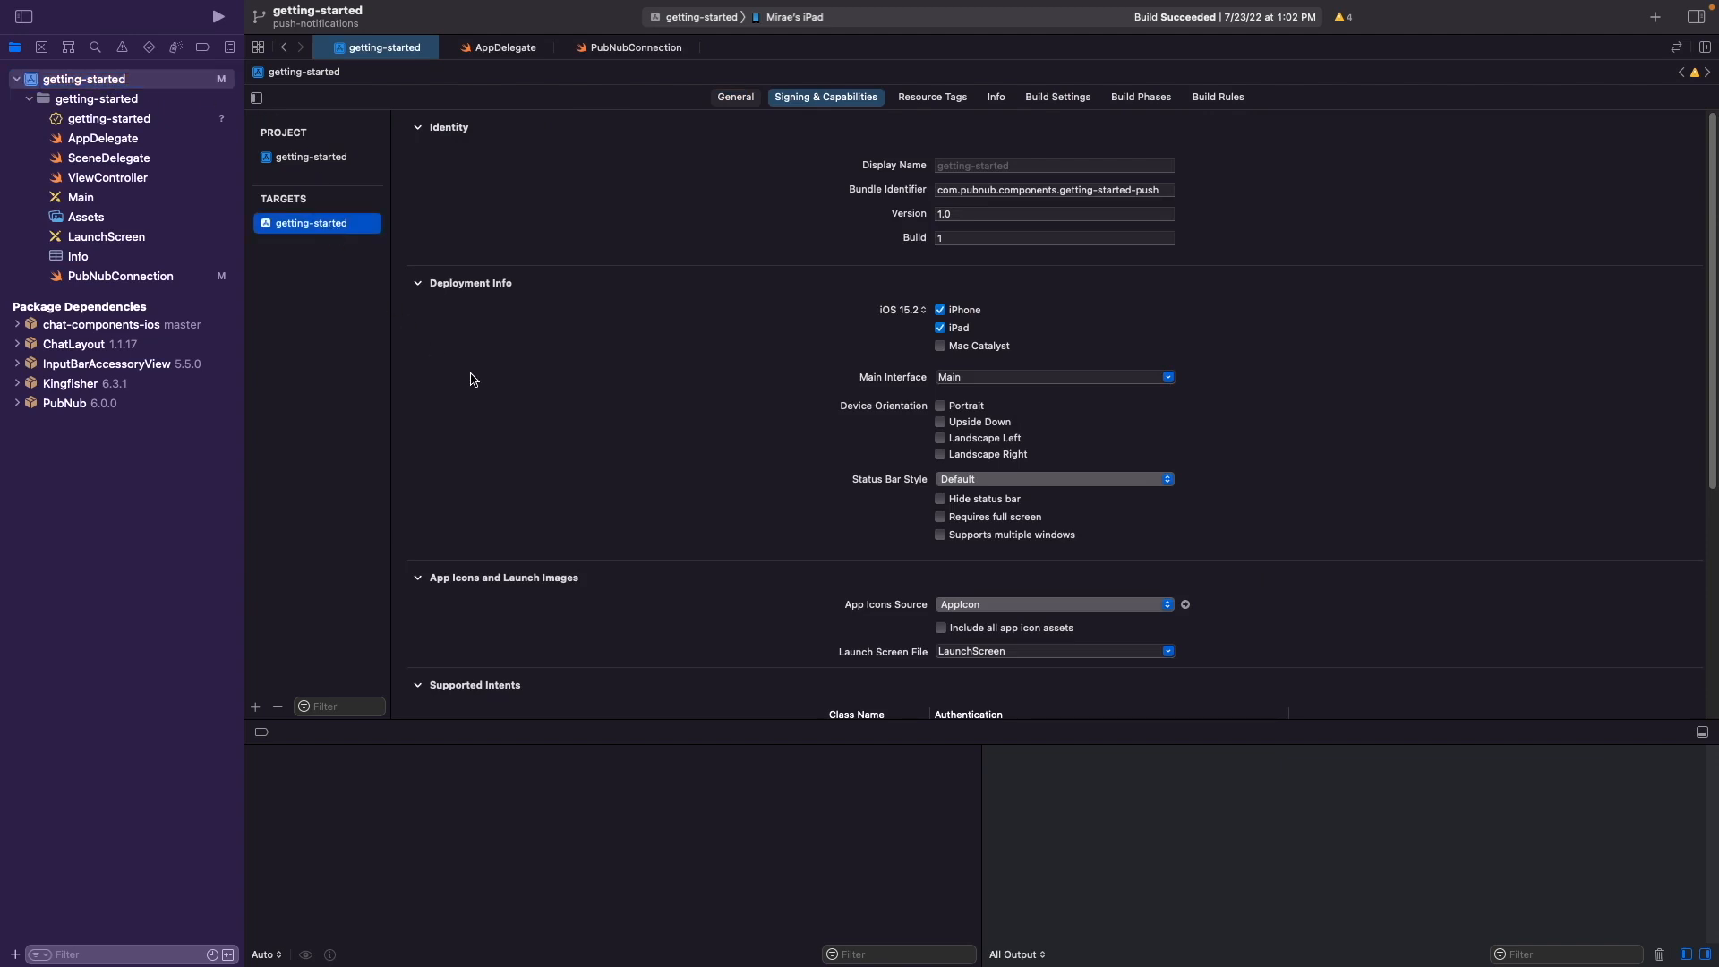
pyautogui.click(734, 97)
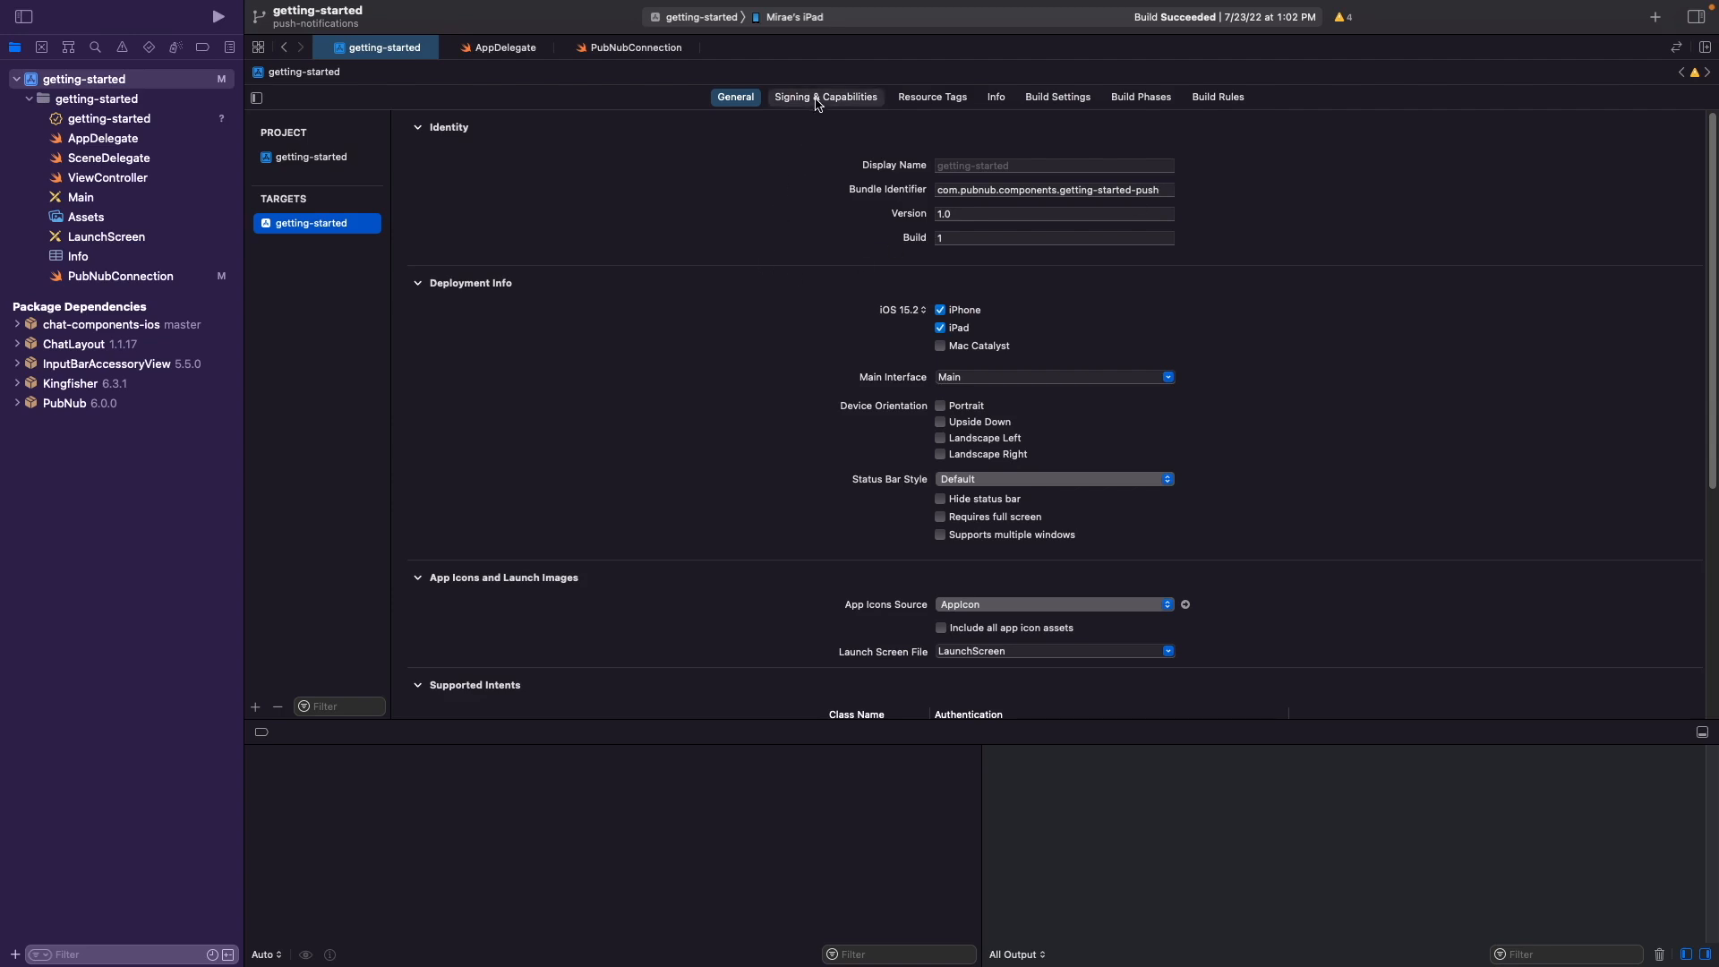
pyautogui.click(824, 97)
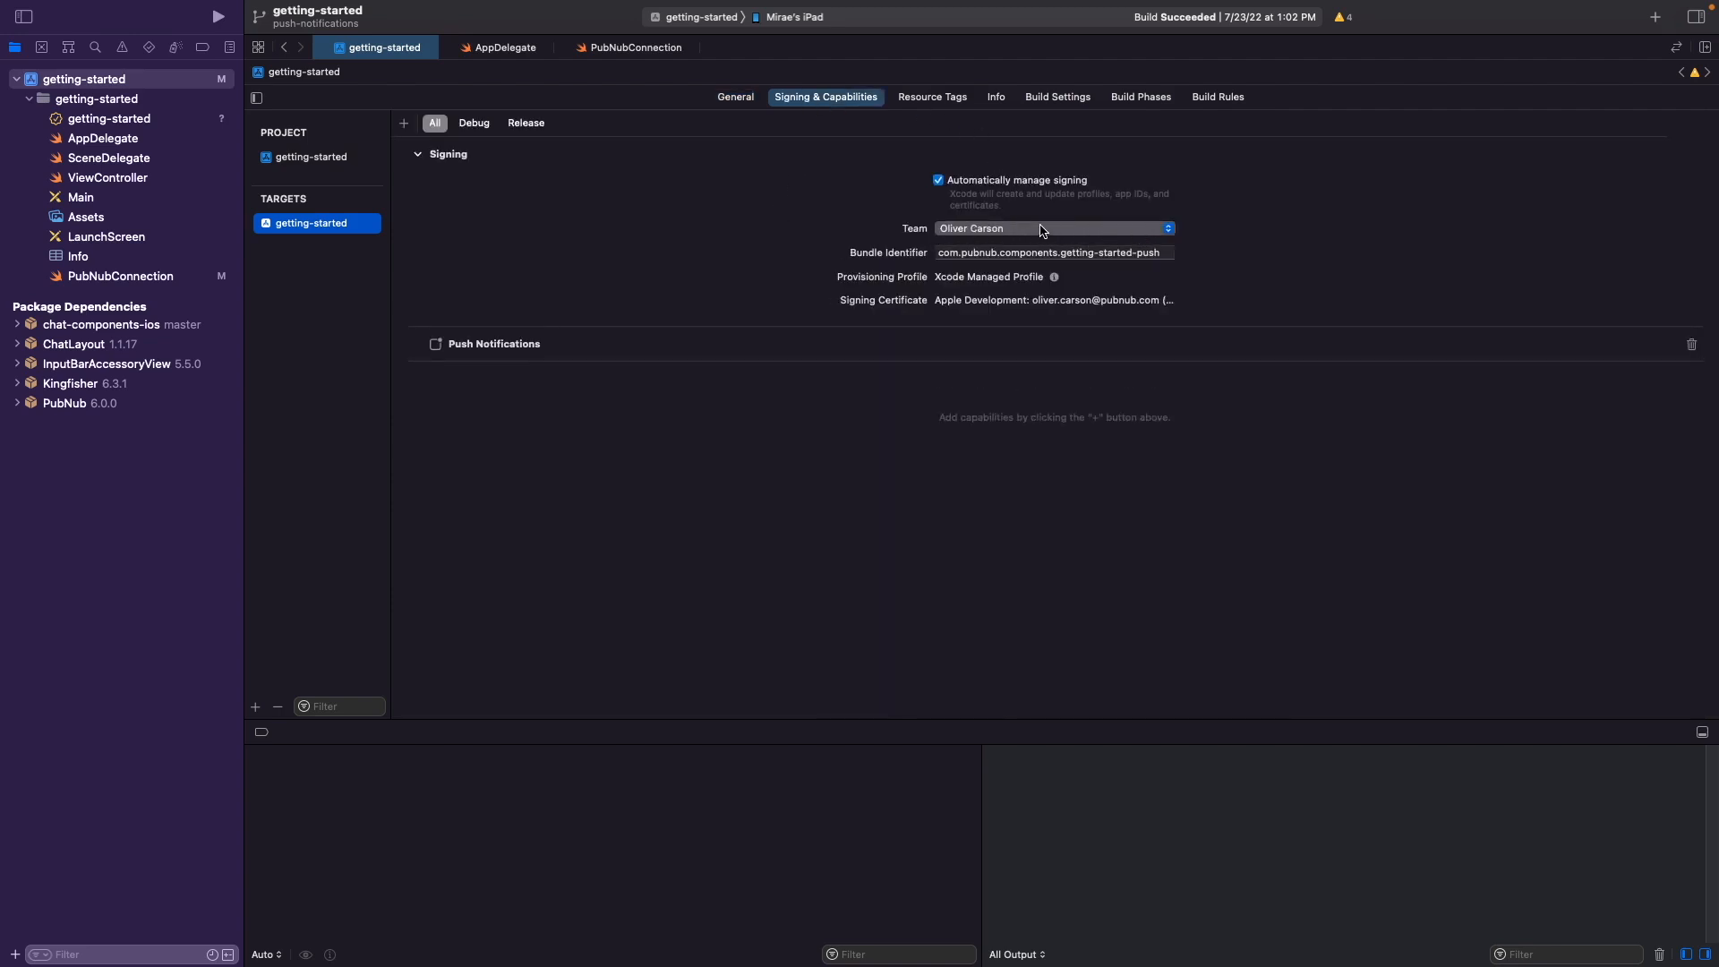
pyautogui.click(735, 97)
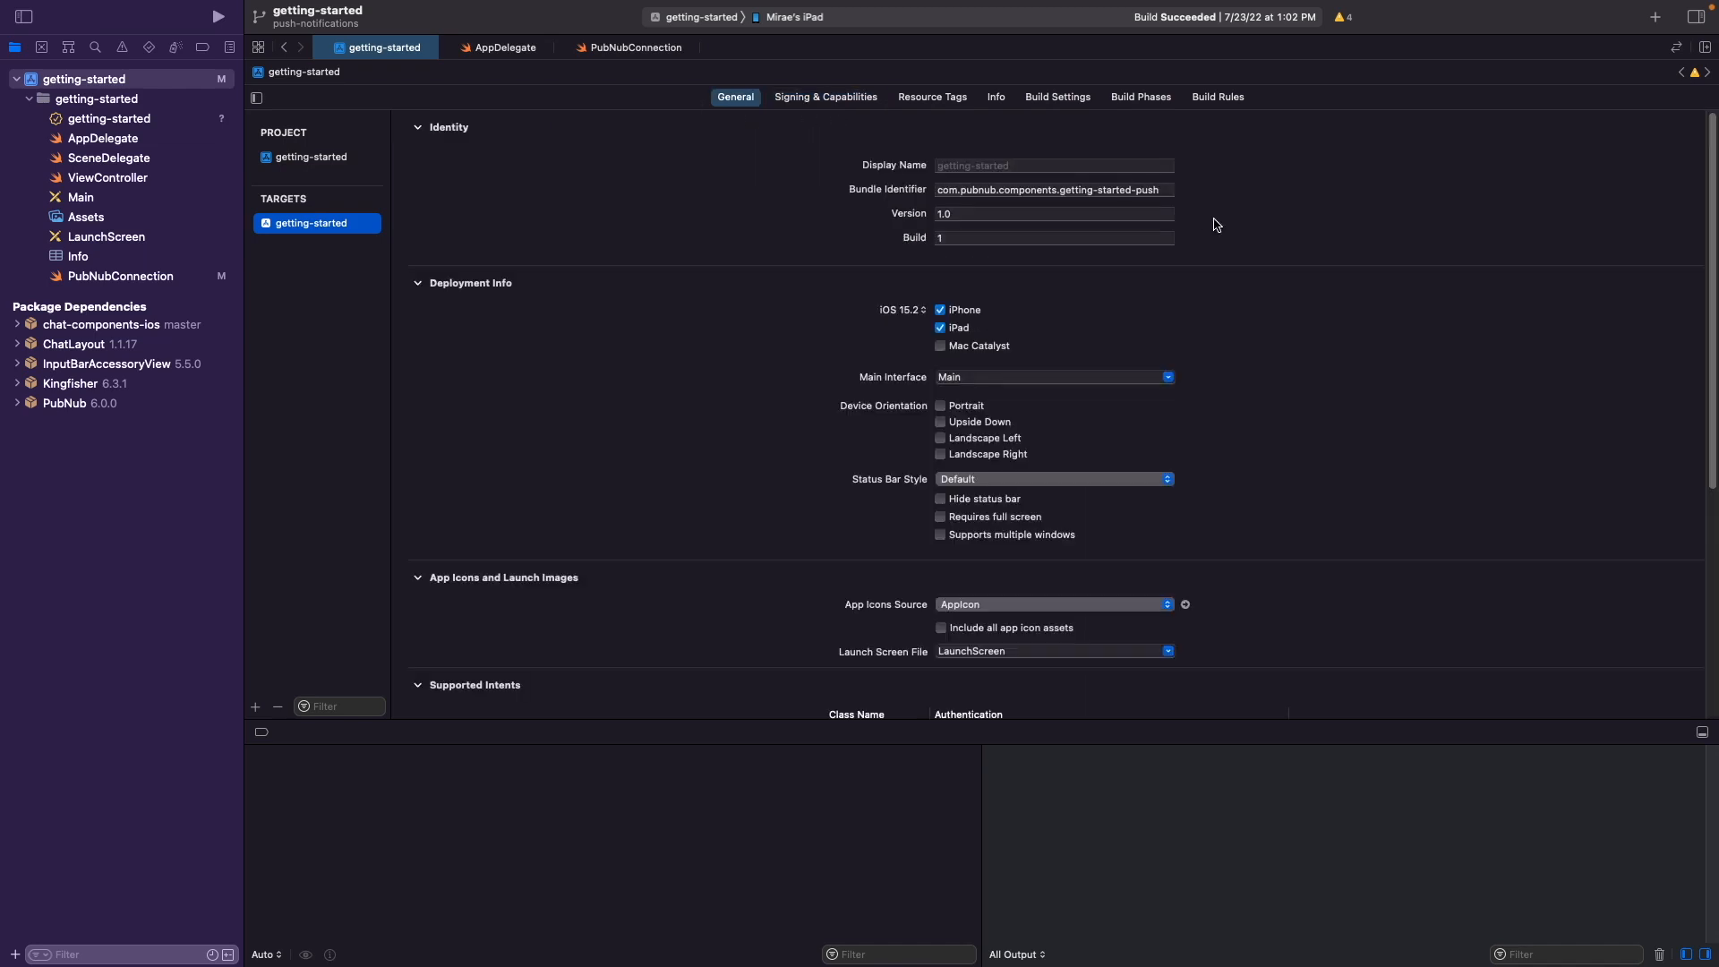
pyautogui.moveTo(1166, 185)
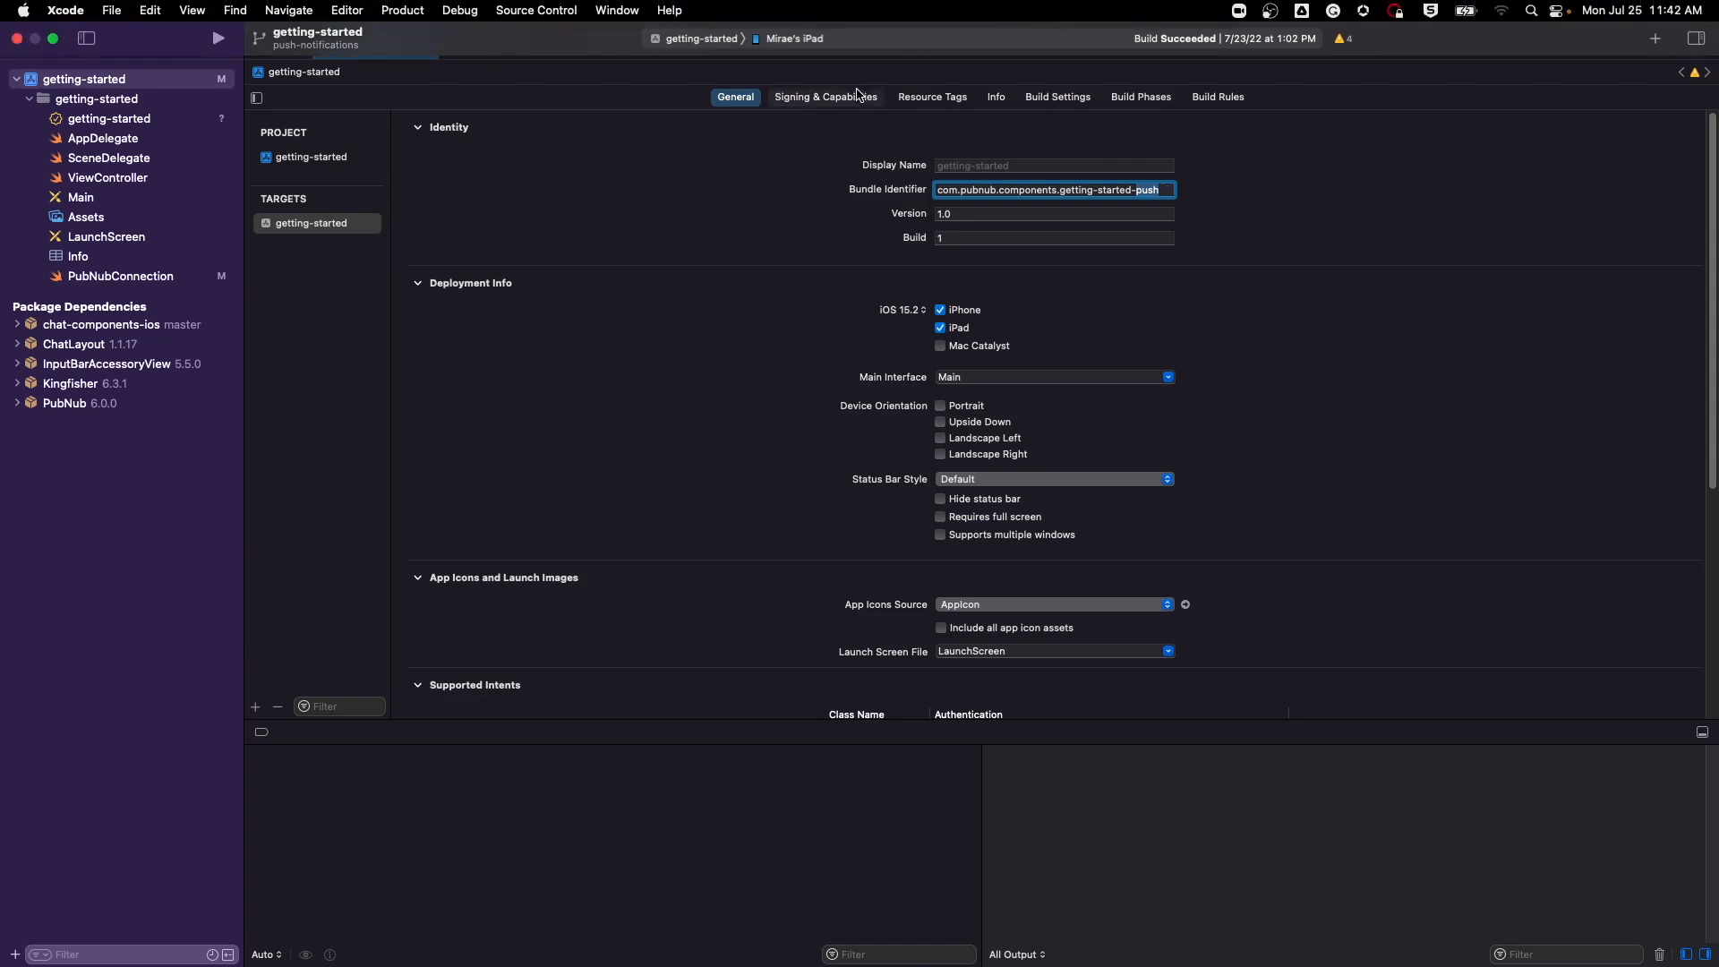
pyautogui.click(823, 97)
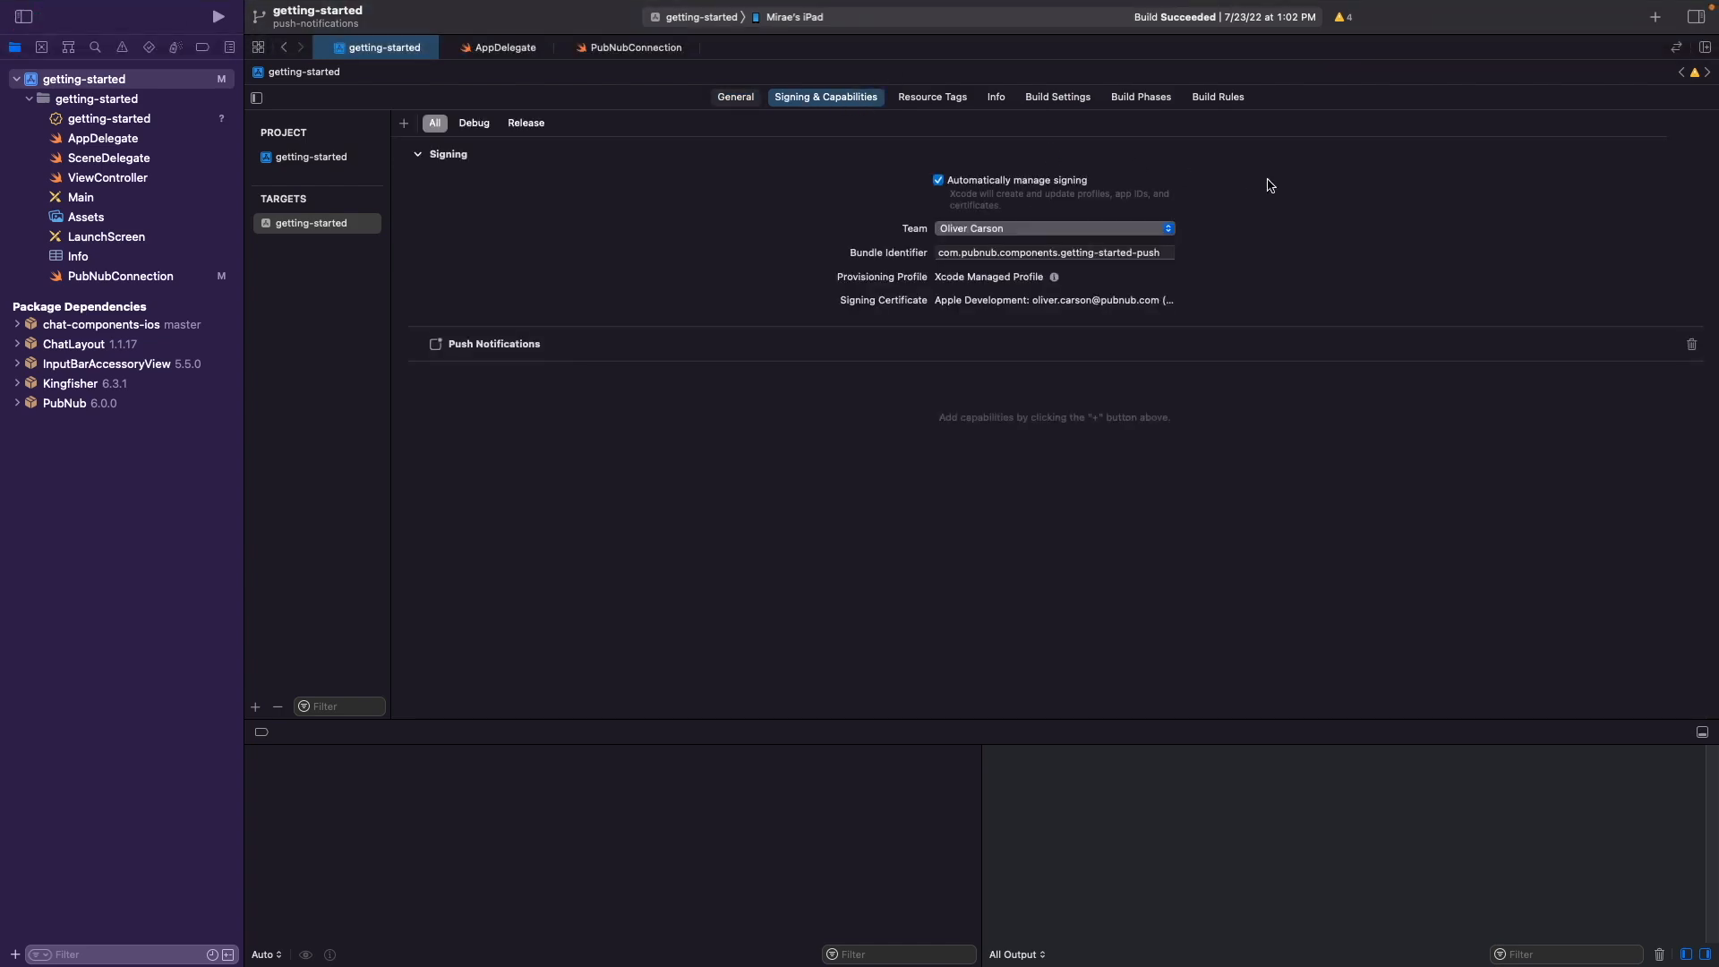
pyautogui.moveTo(991, 191)
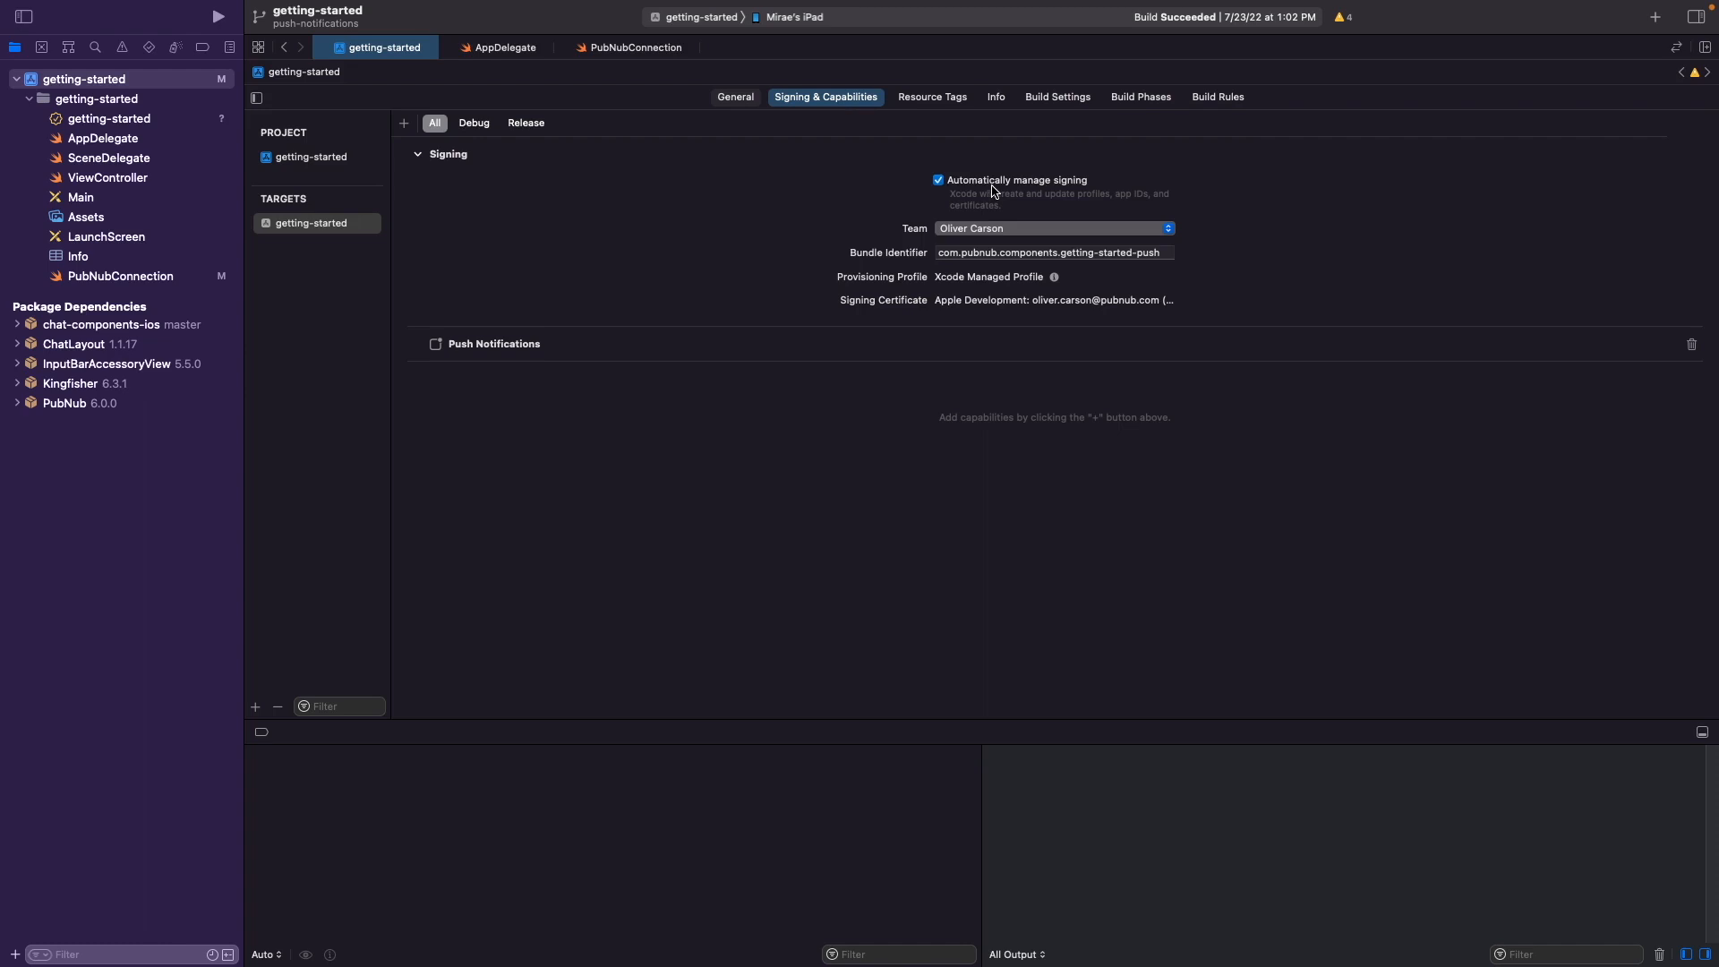
pyautogui.moveTo(980, 231)
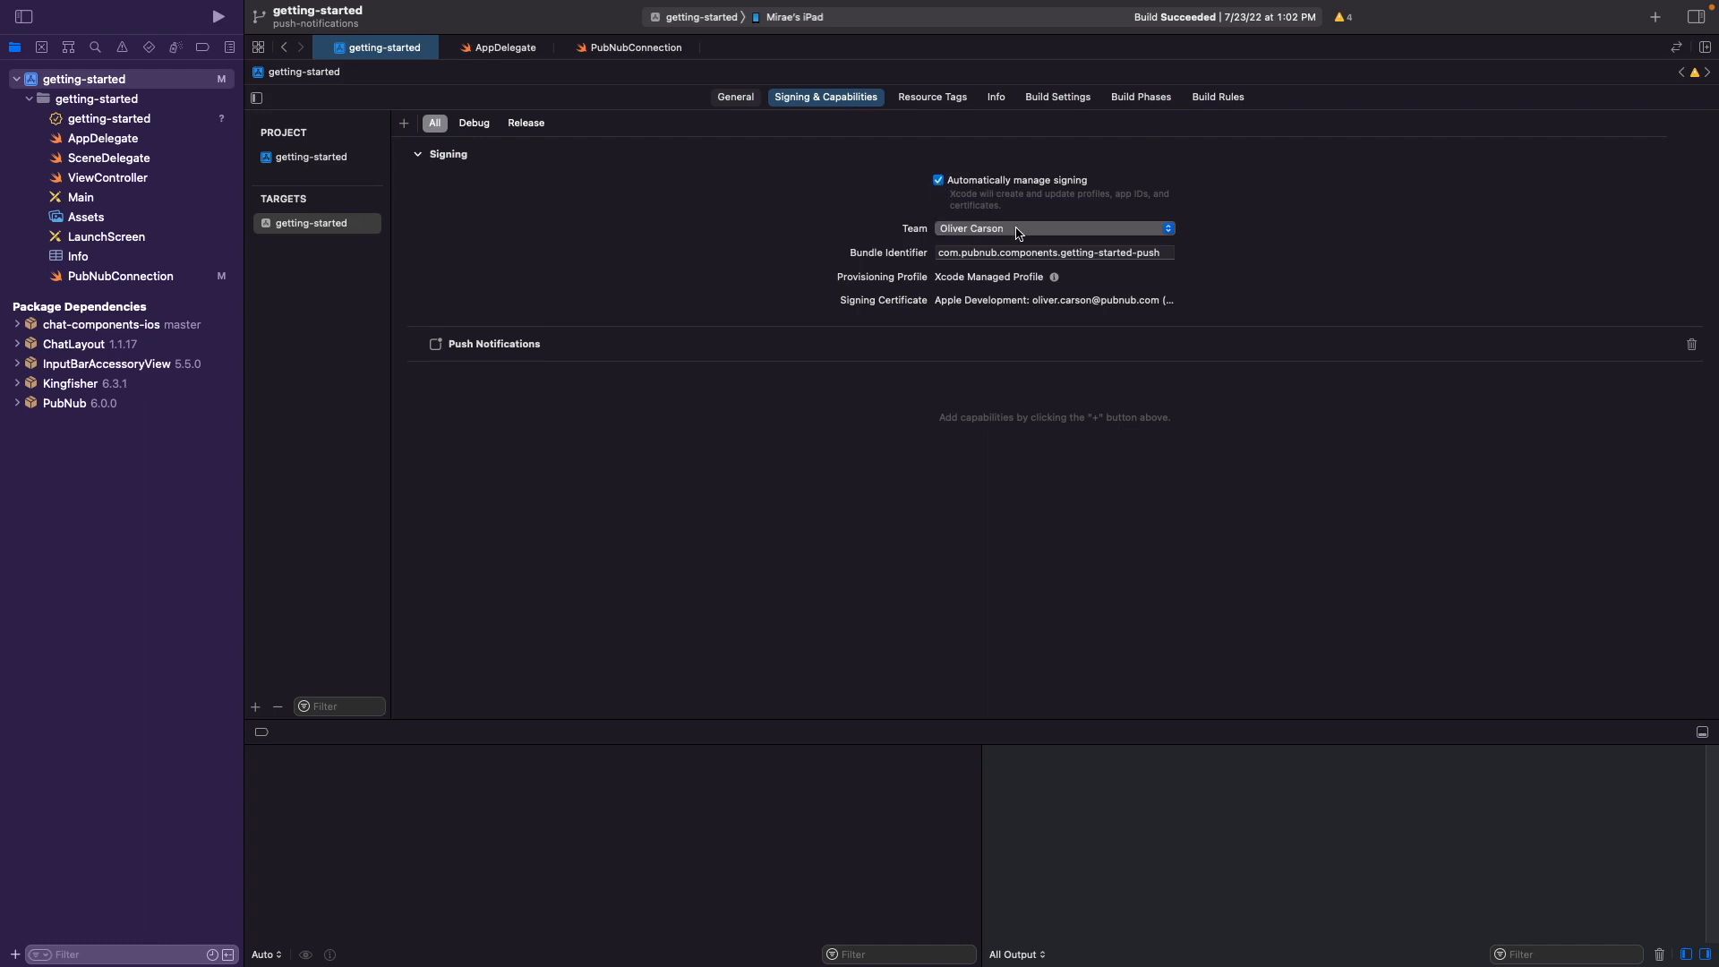
pyautogui.moveTo(969, 253)
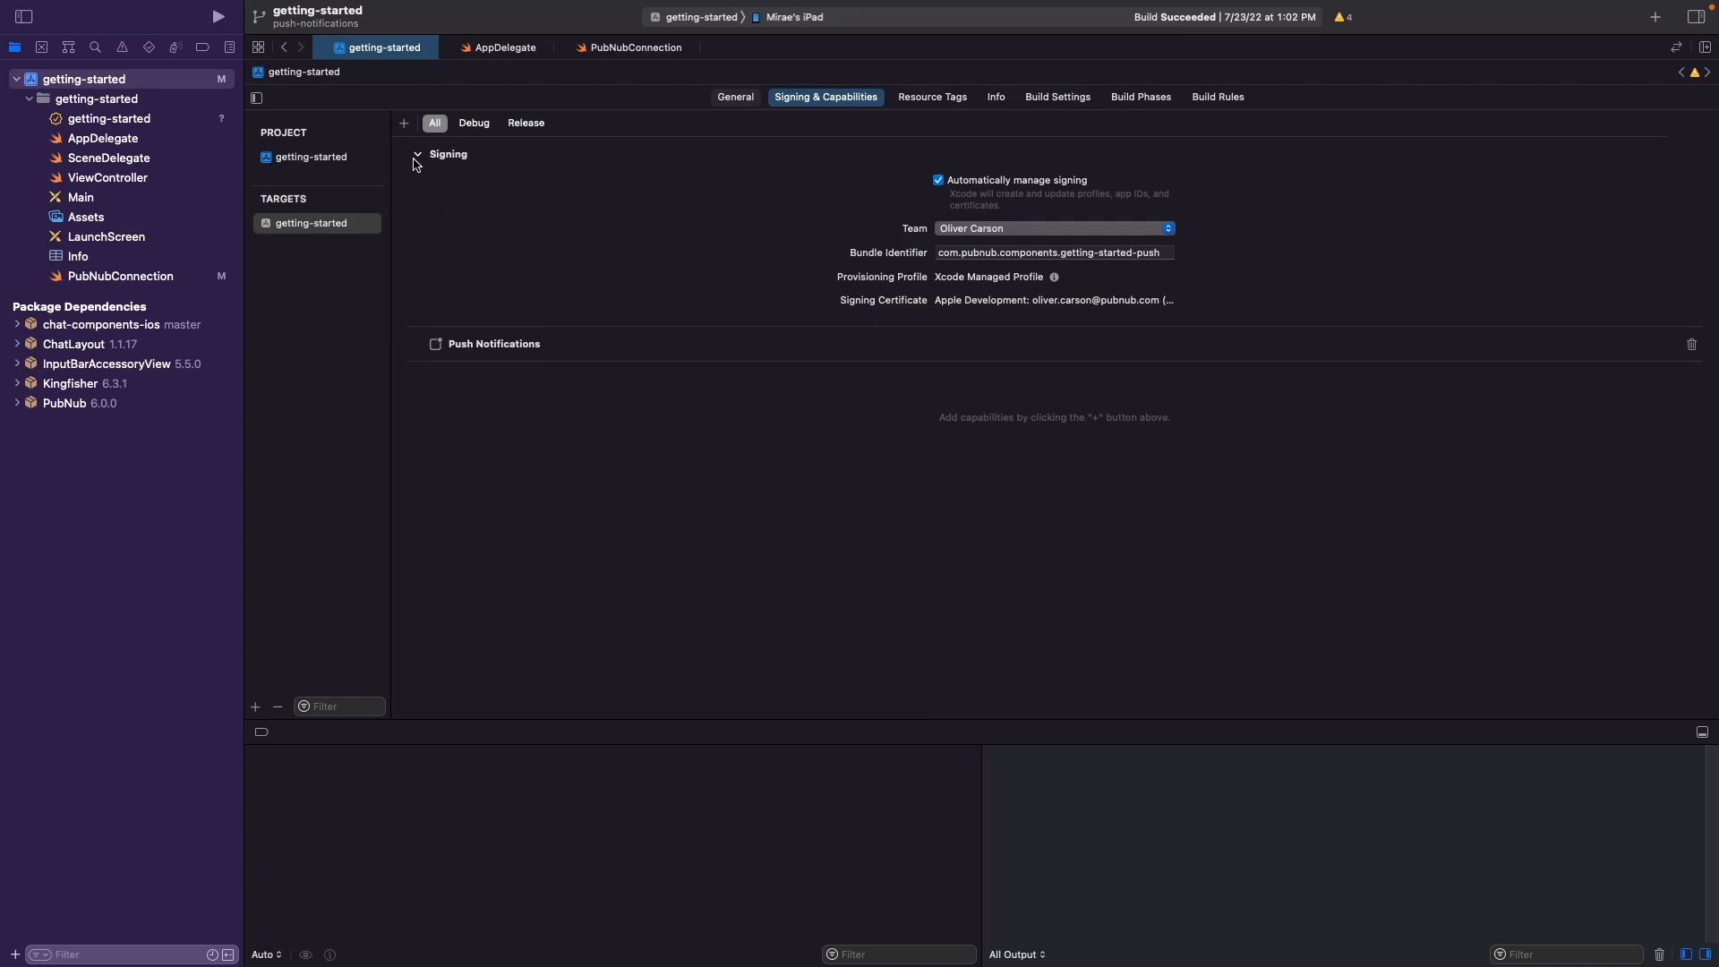
pyautogui.click(403, 123)
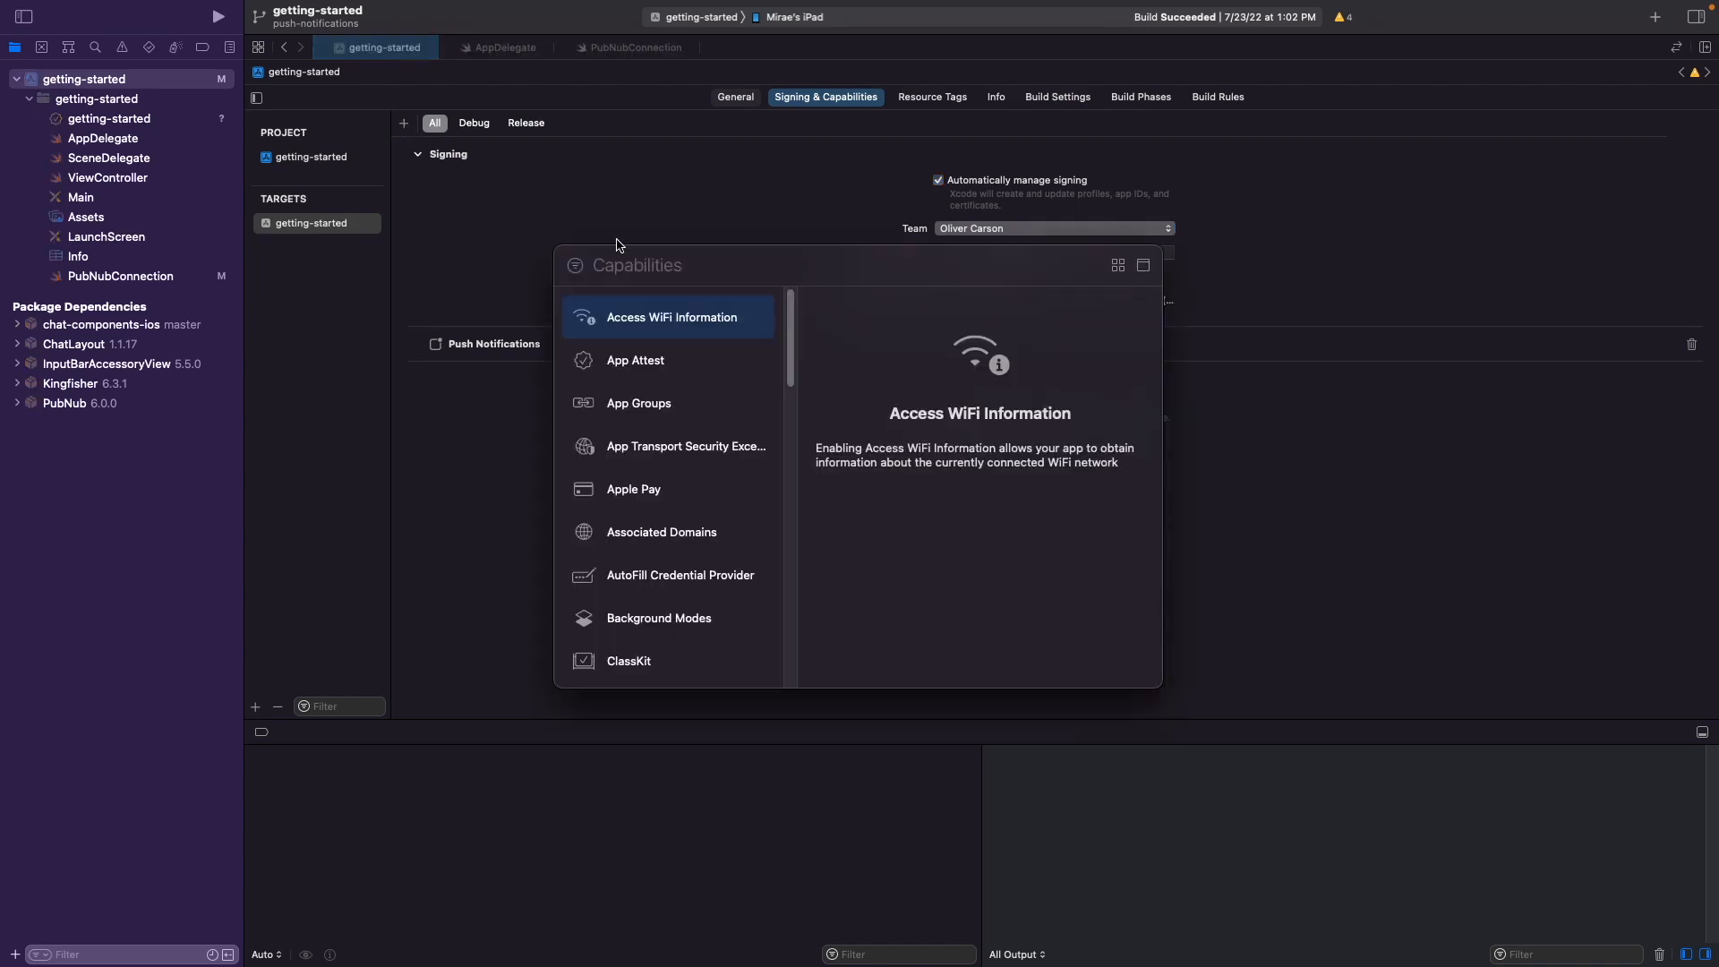
pyautogui.write('push not')
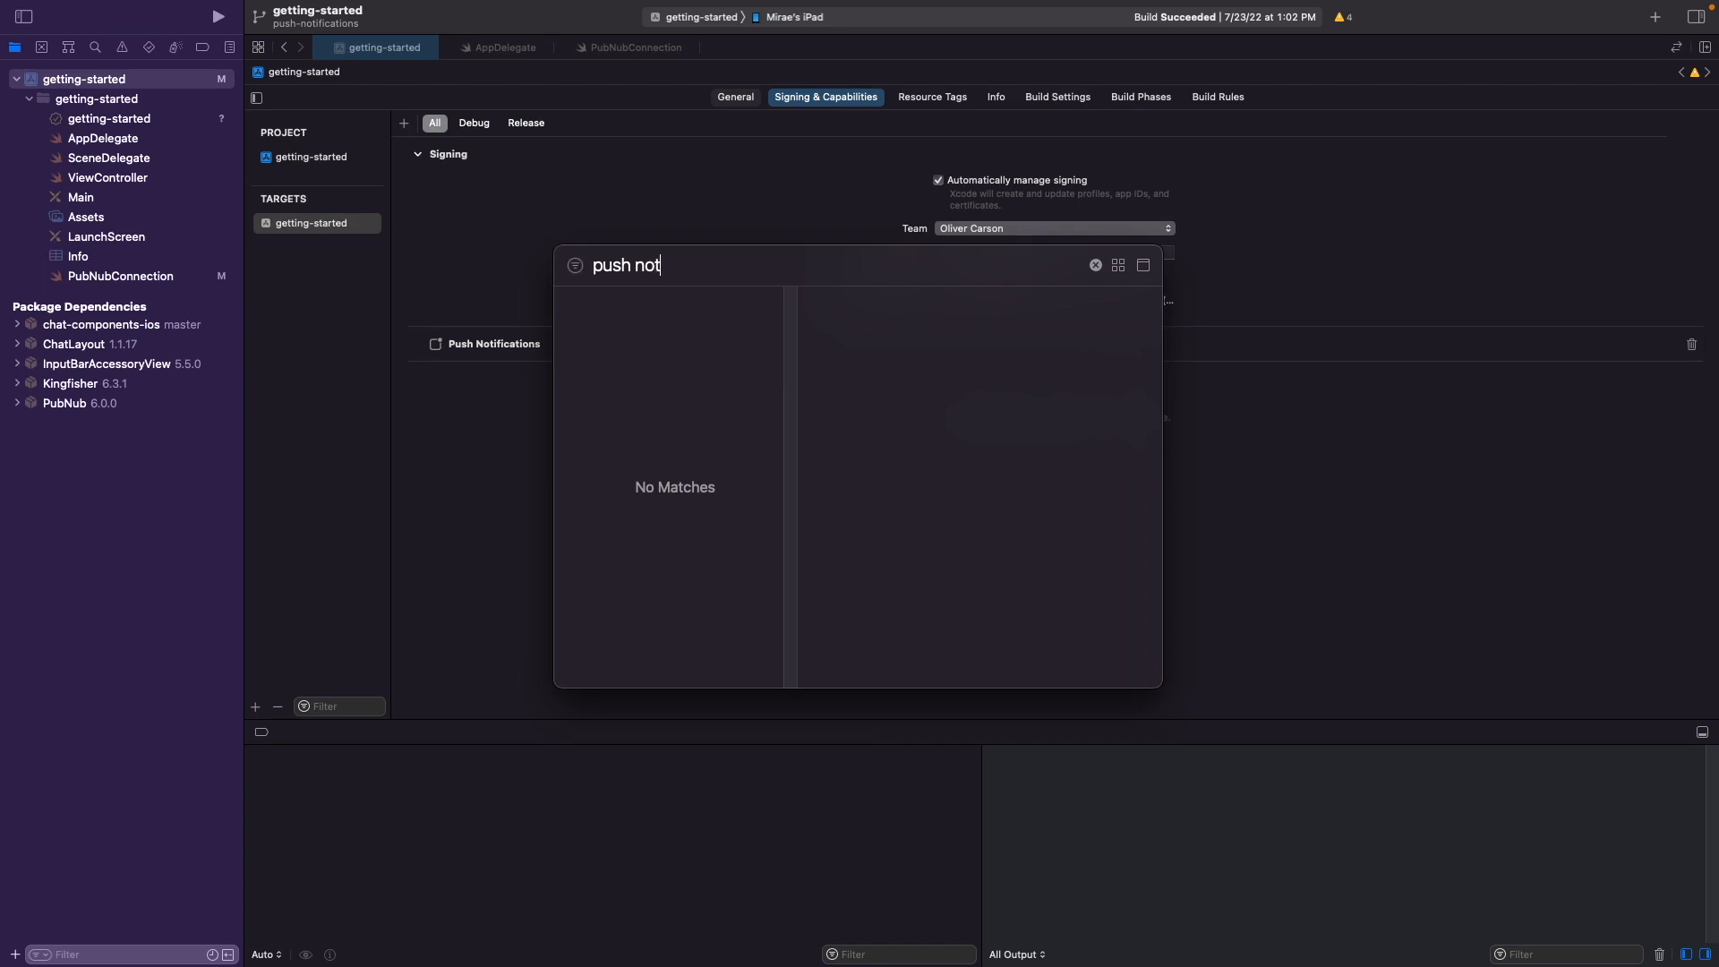
pyautogui.write('ifications')
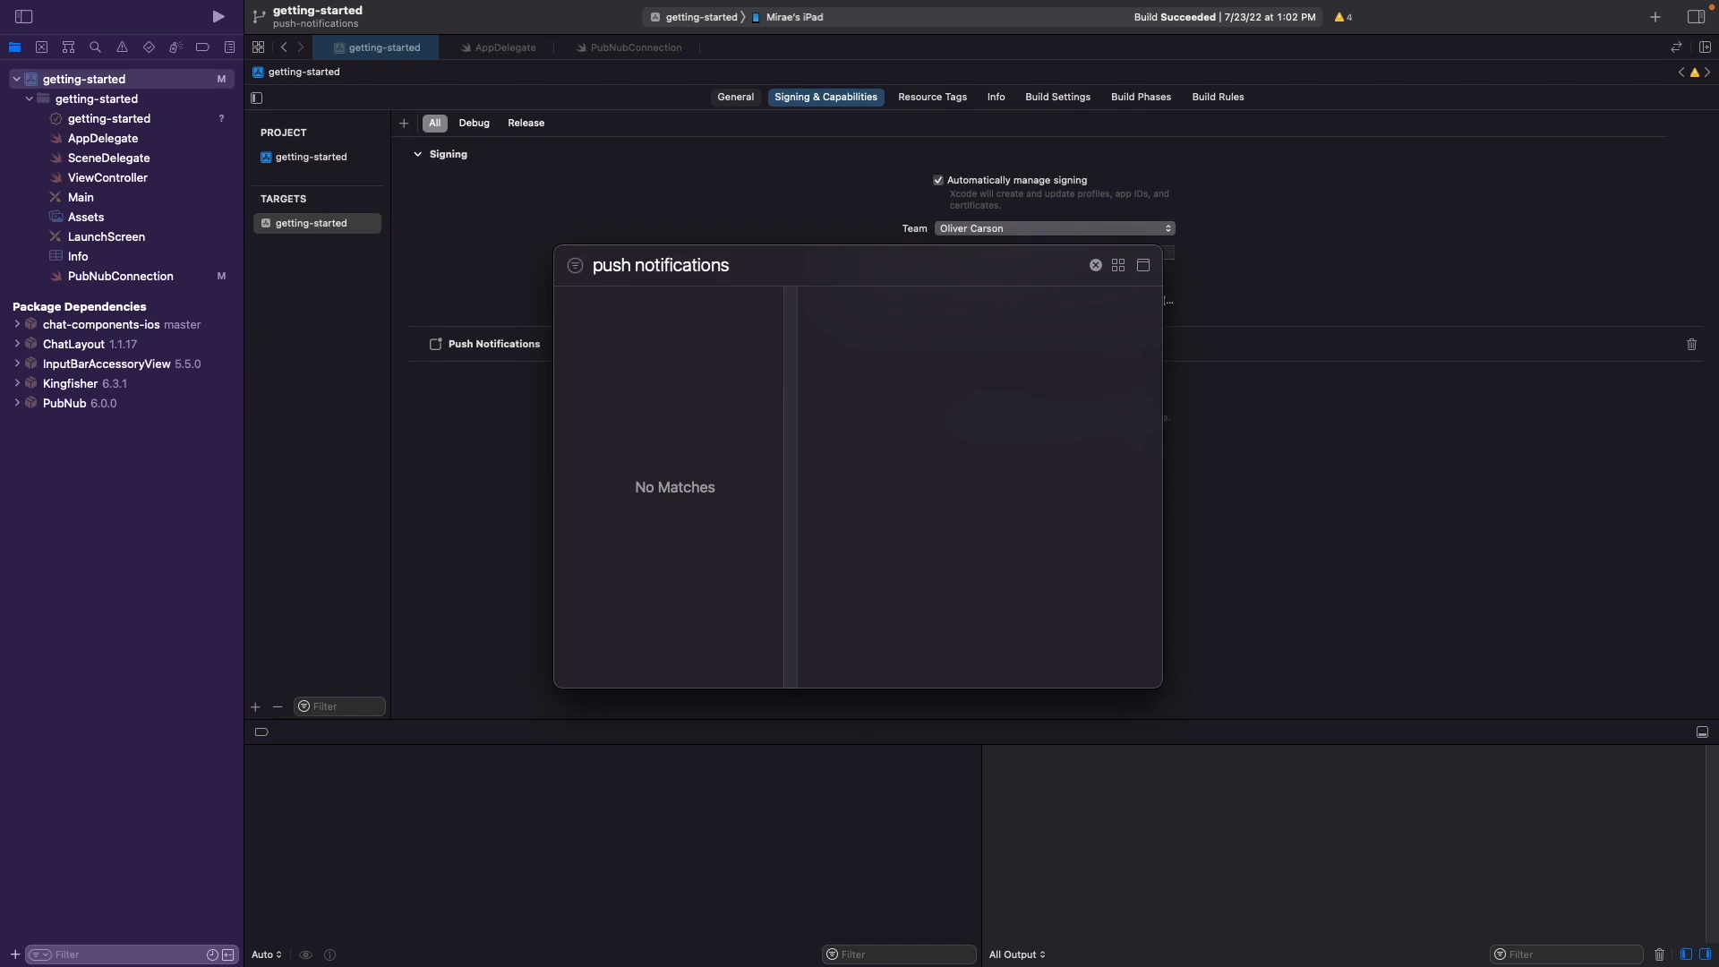
pyautogui.click(657, 266)
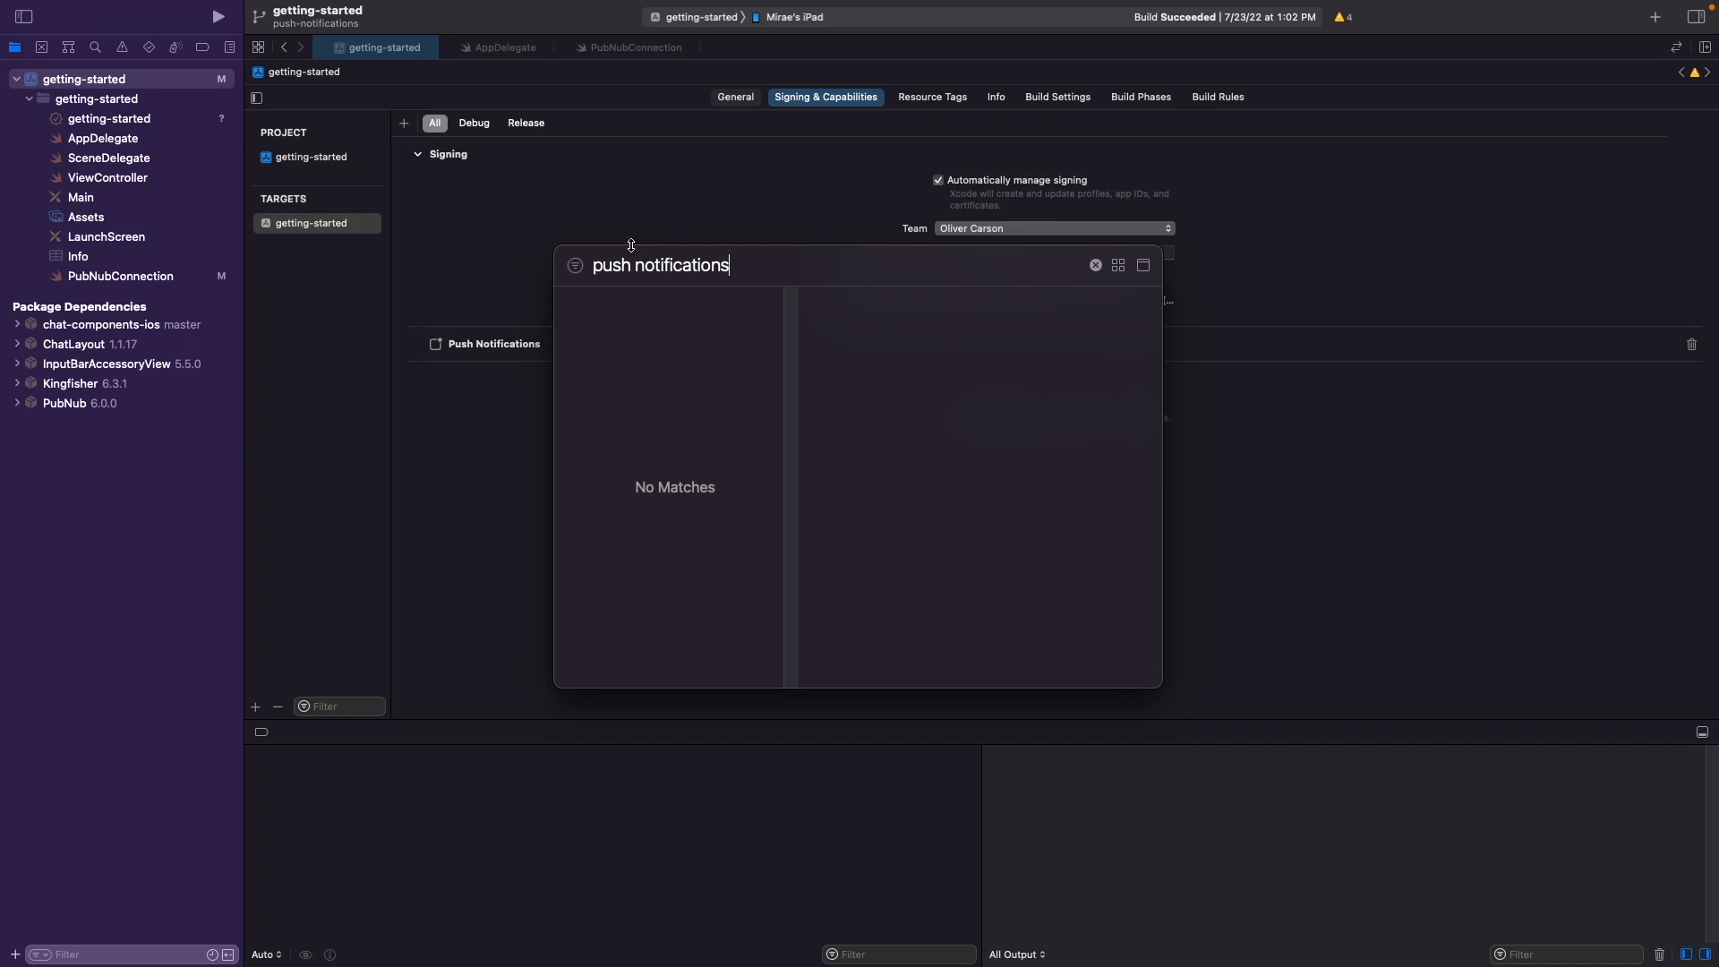
pyautogui.moveTo(657, 325)
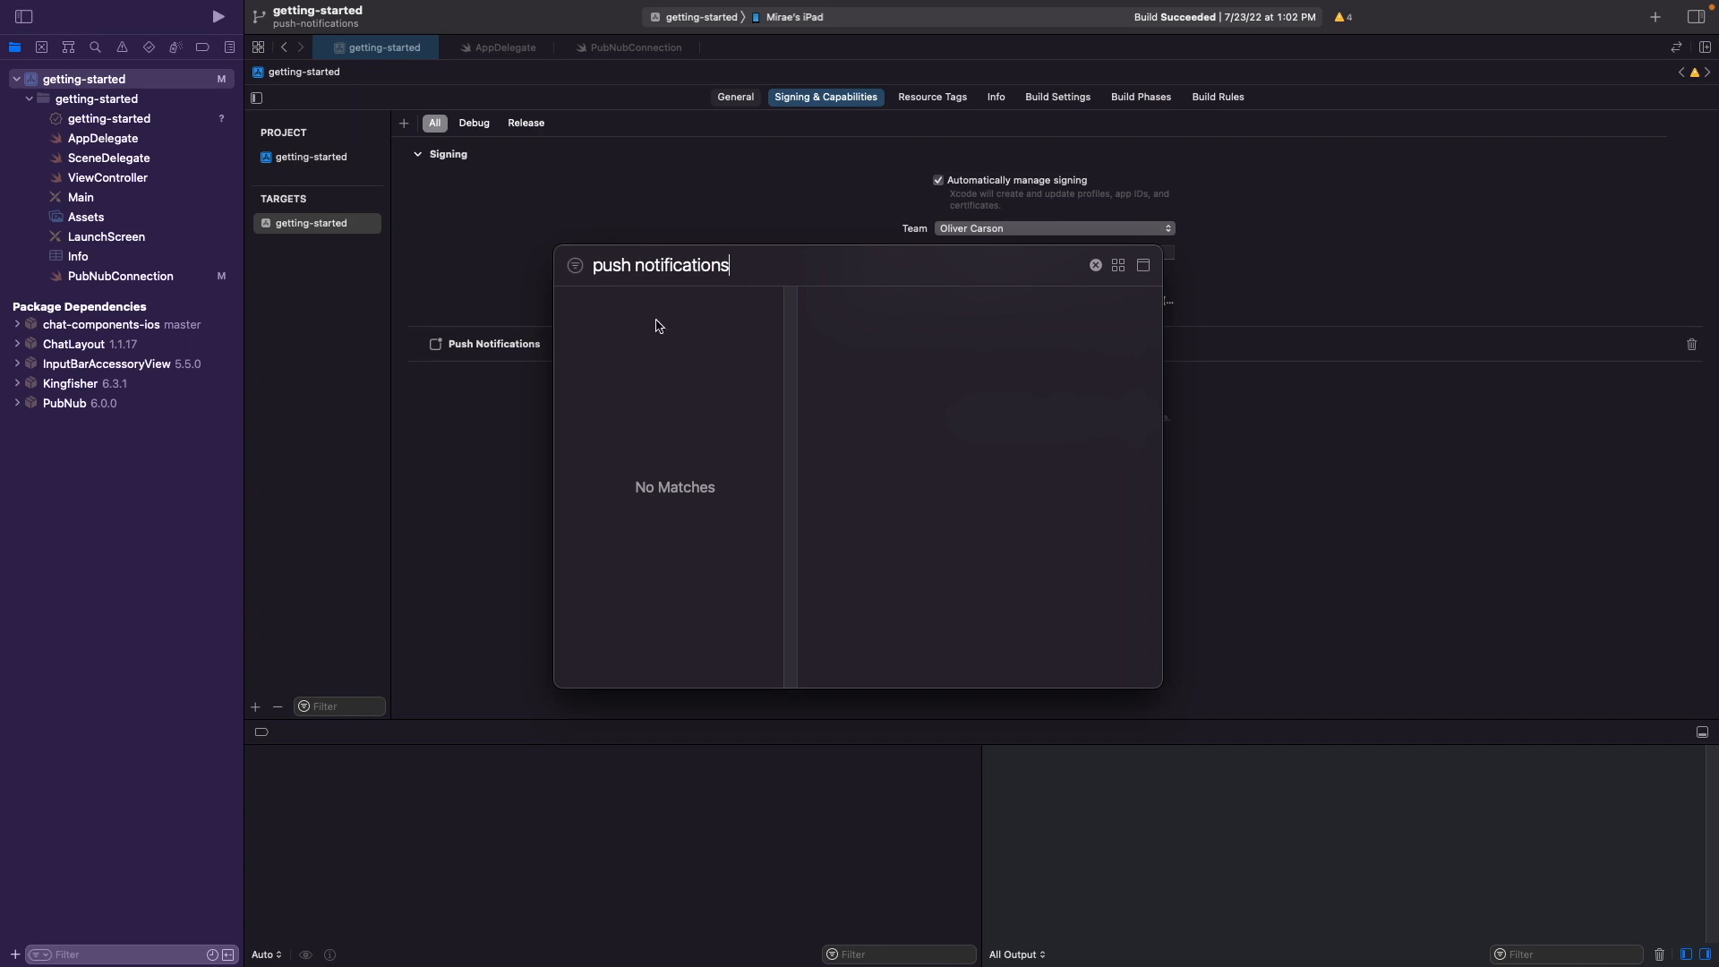
pyautogui.moveTo(663, 324)
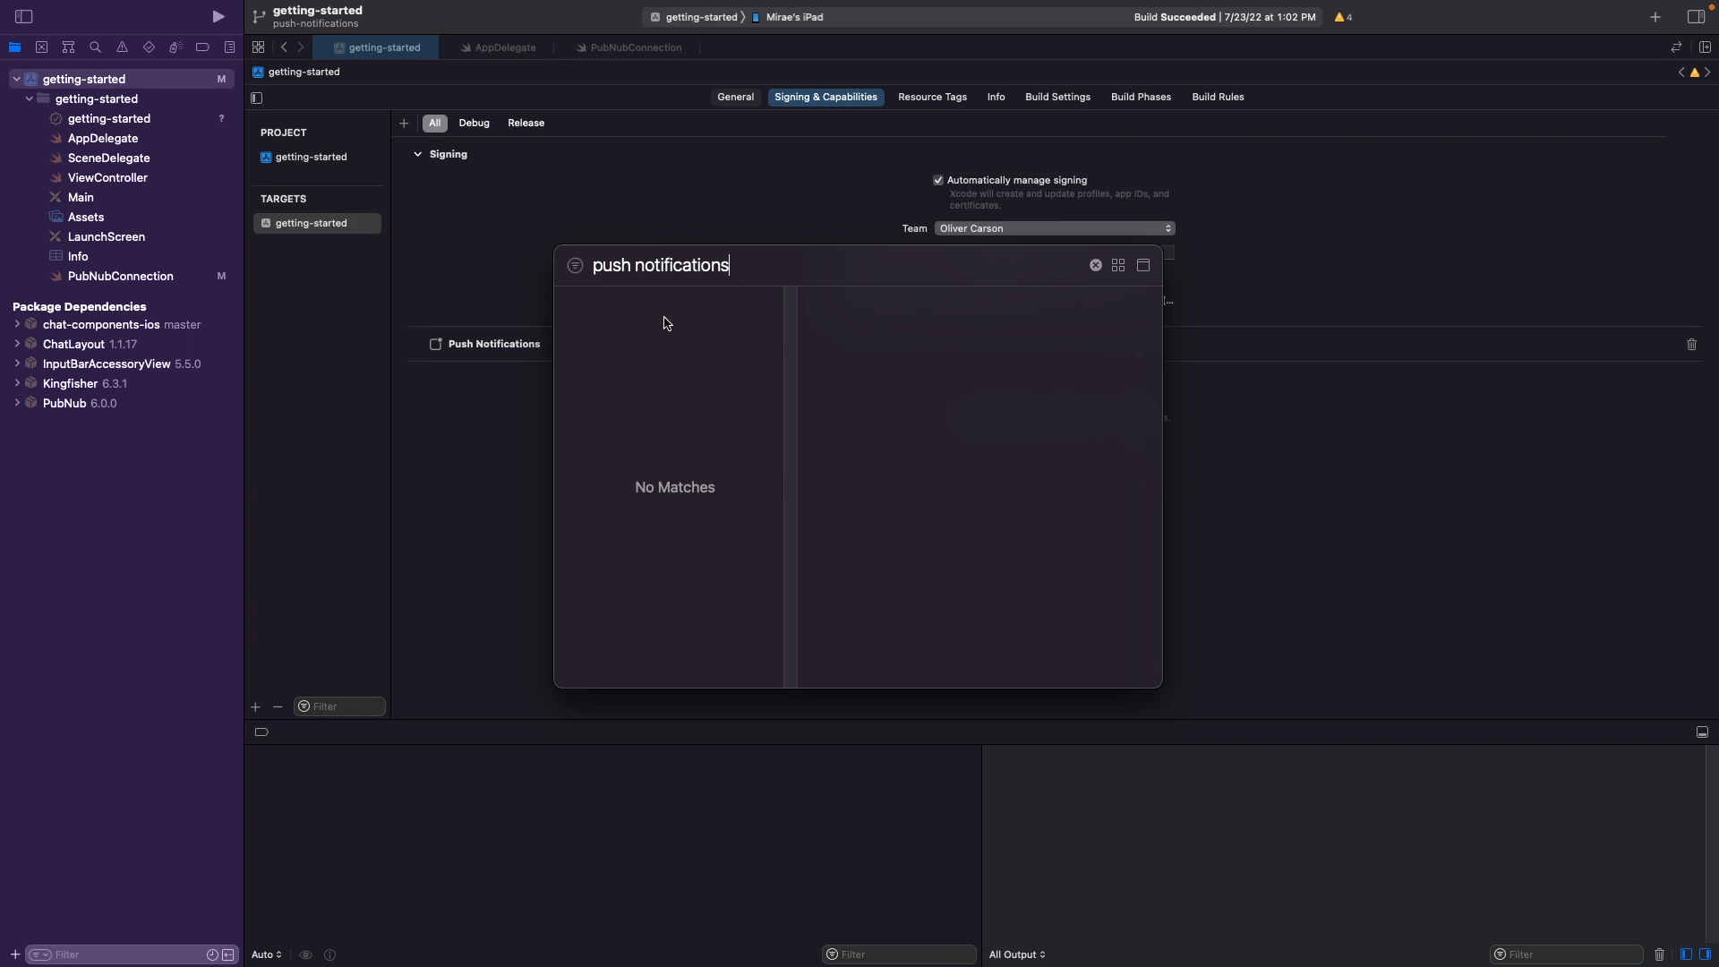
pyautogui.moveTo(1101, 274)
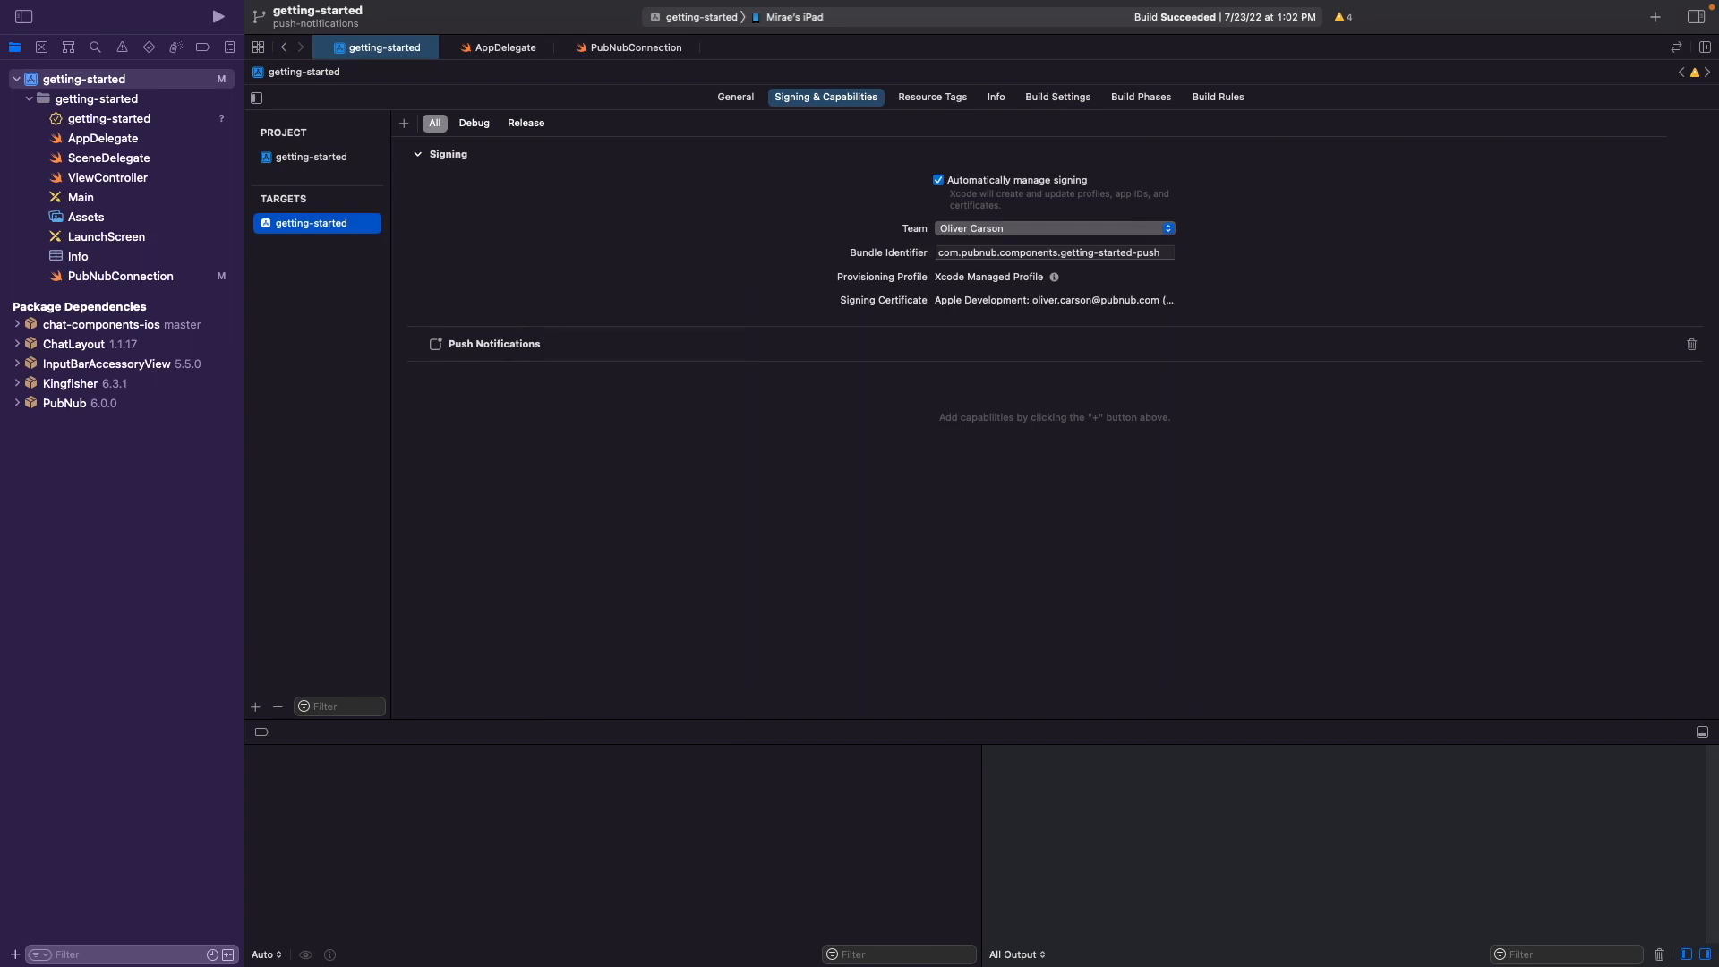
pyautogui.moveTo(181, 193)
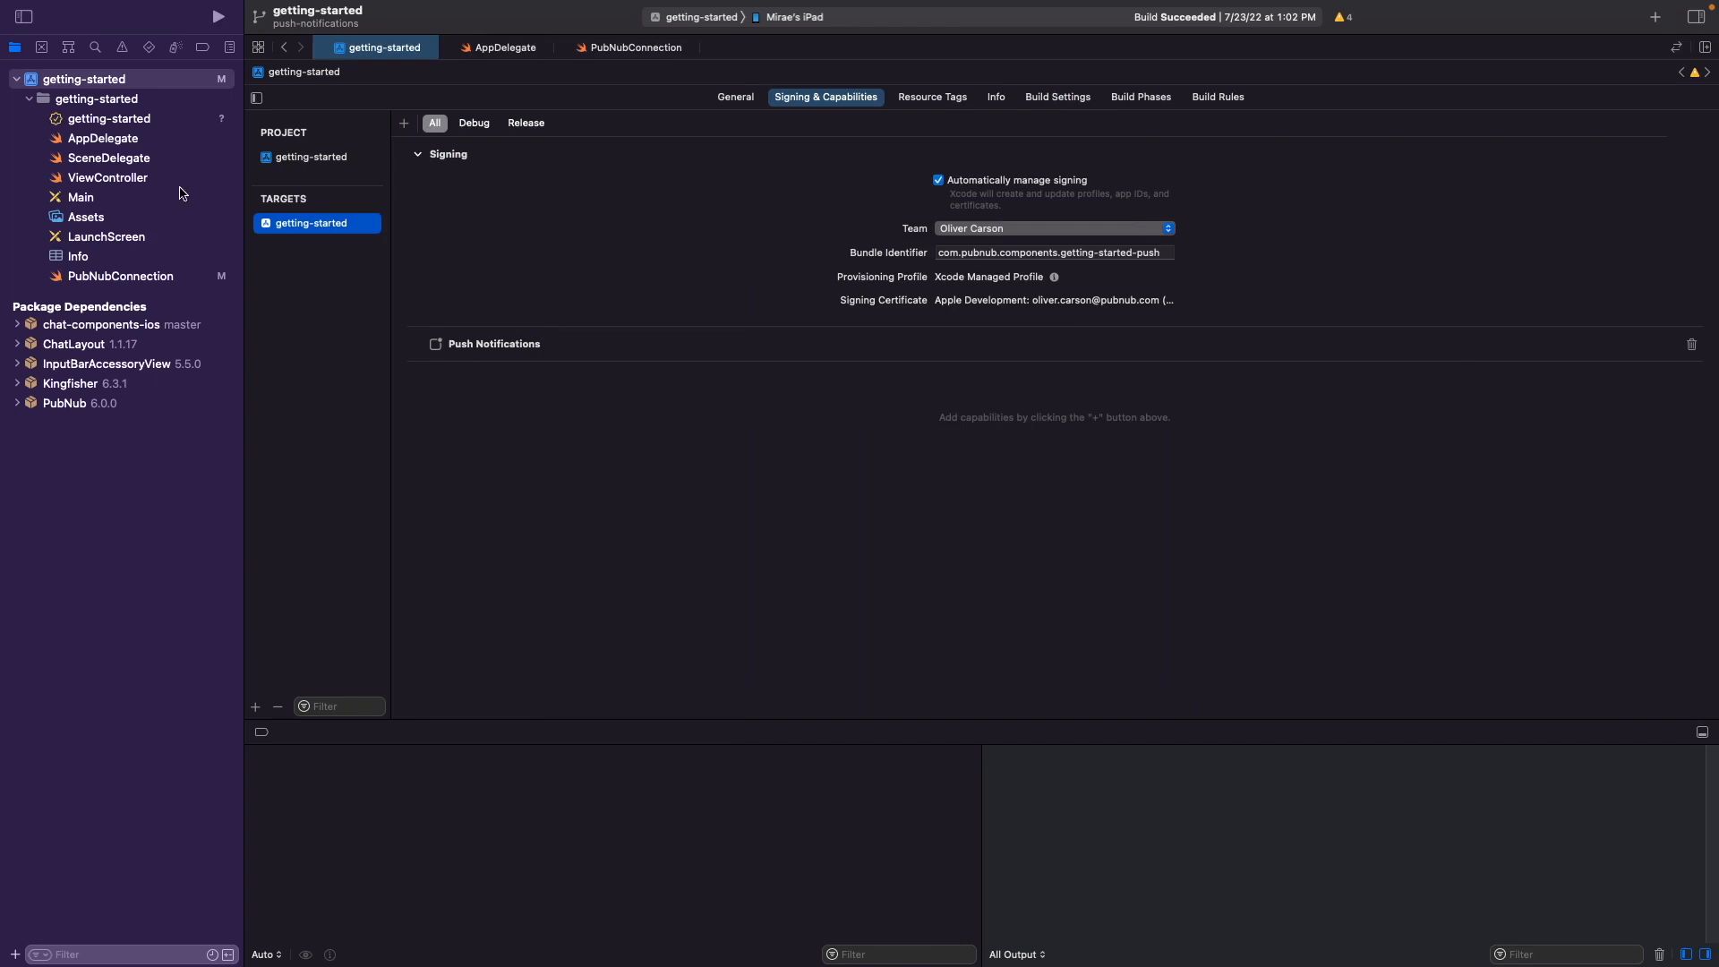
# Bring up Xcode's File menu with the Add Packages command.
pyautogui.click(111, 11)
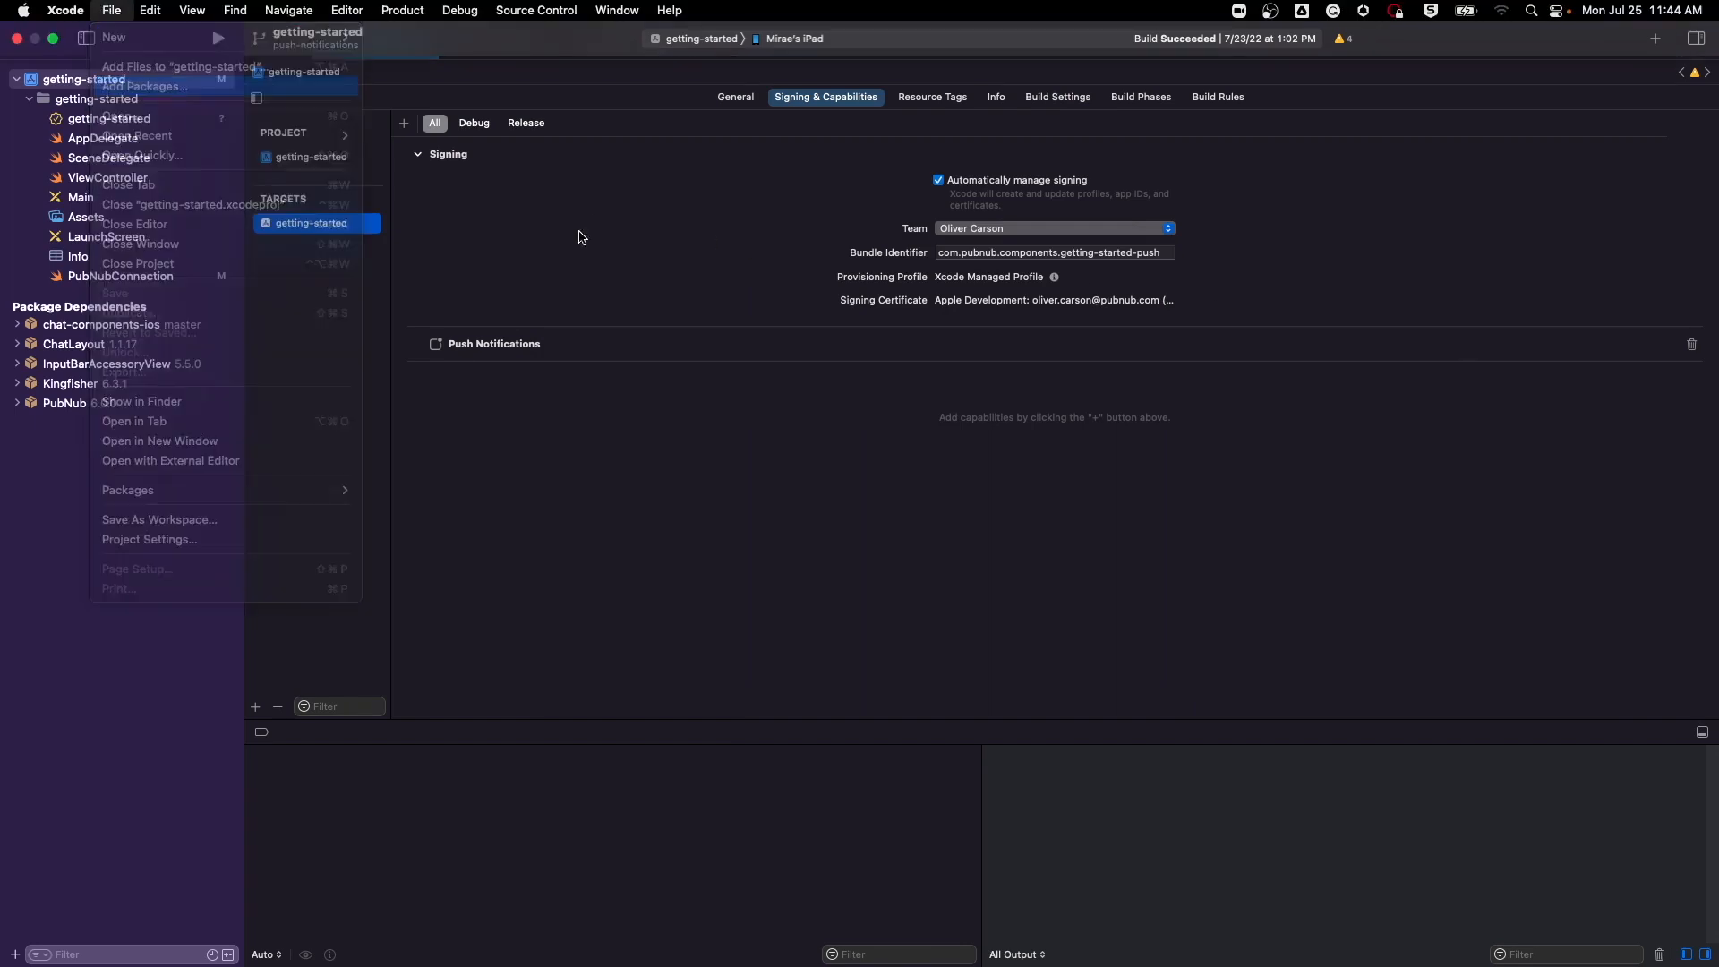
pyautogui.click(149, 86)
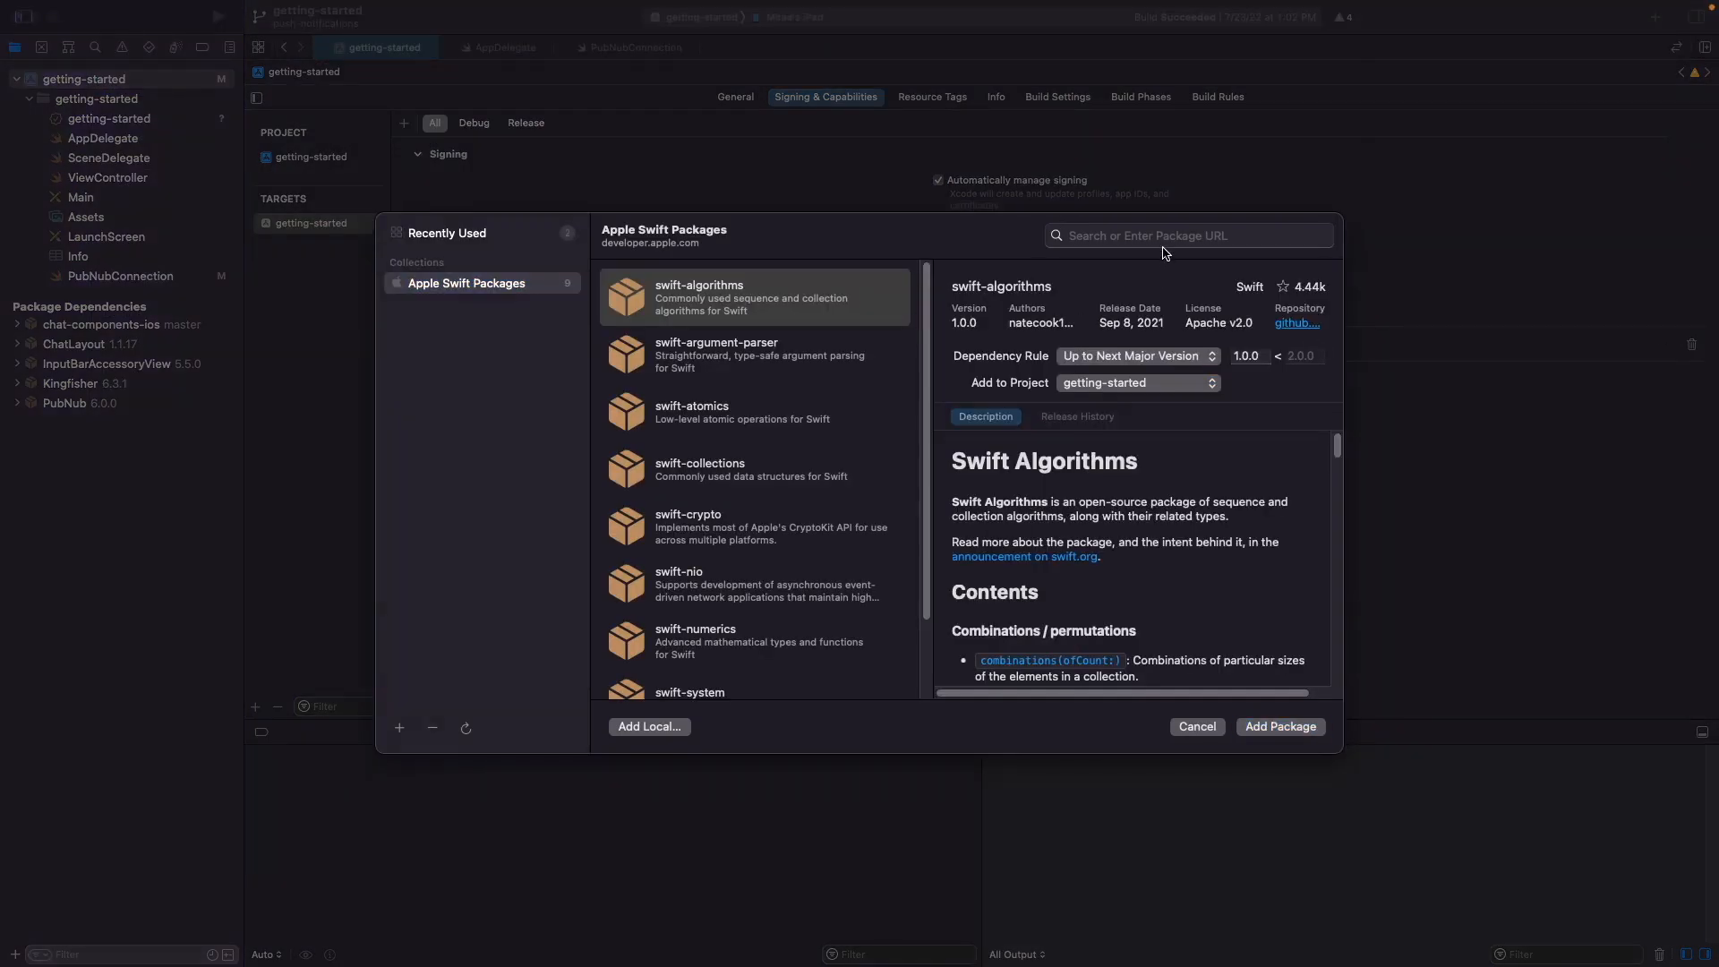
pyautogui.write('https://github.com/pubnub/chat-components-ios')
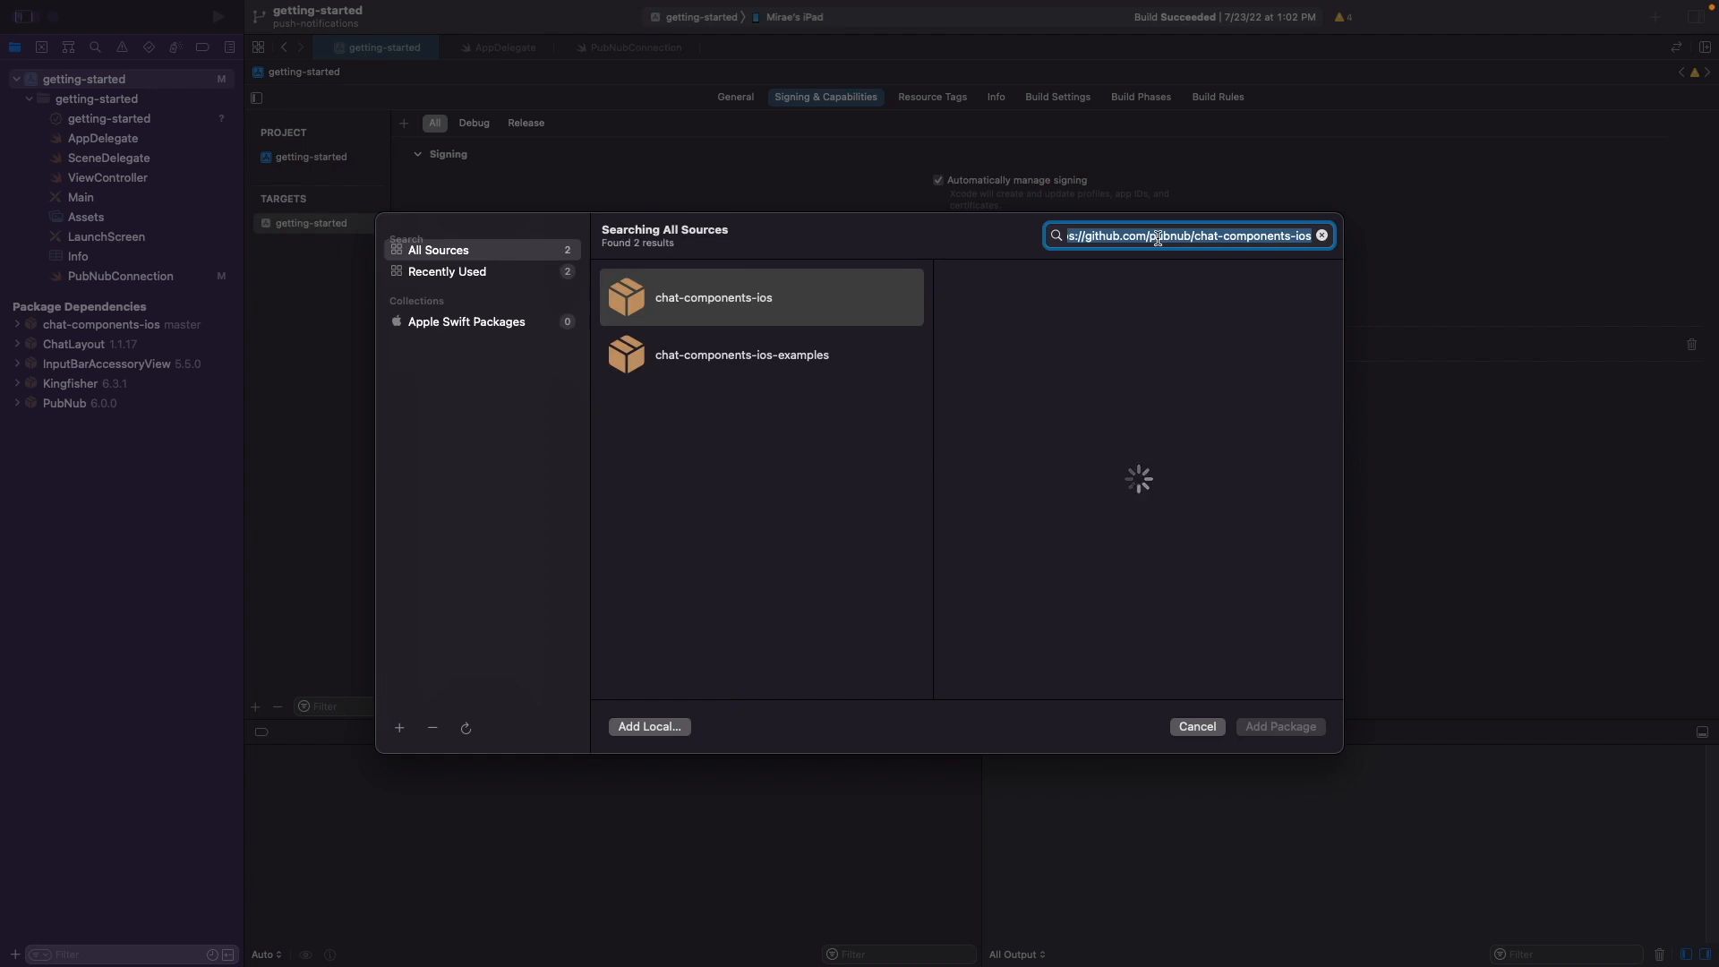
pyautogui.click(713, 297)
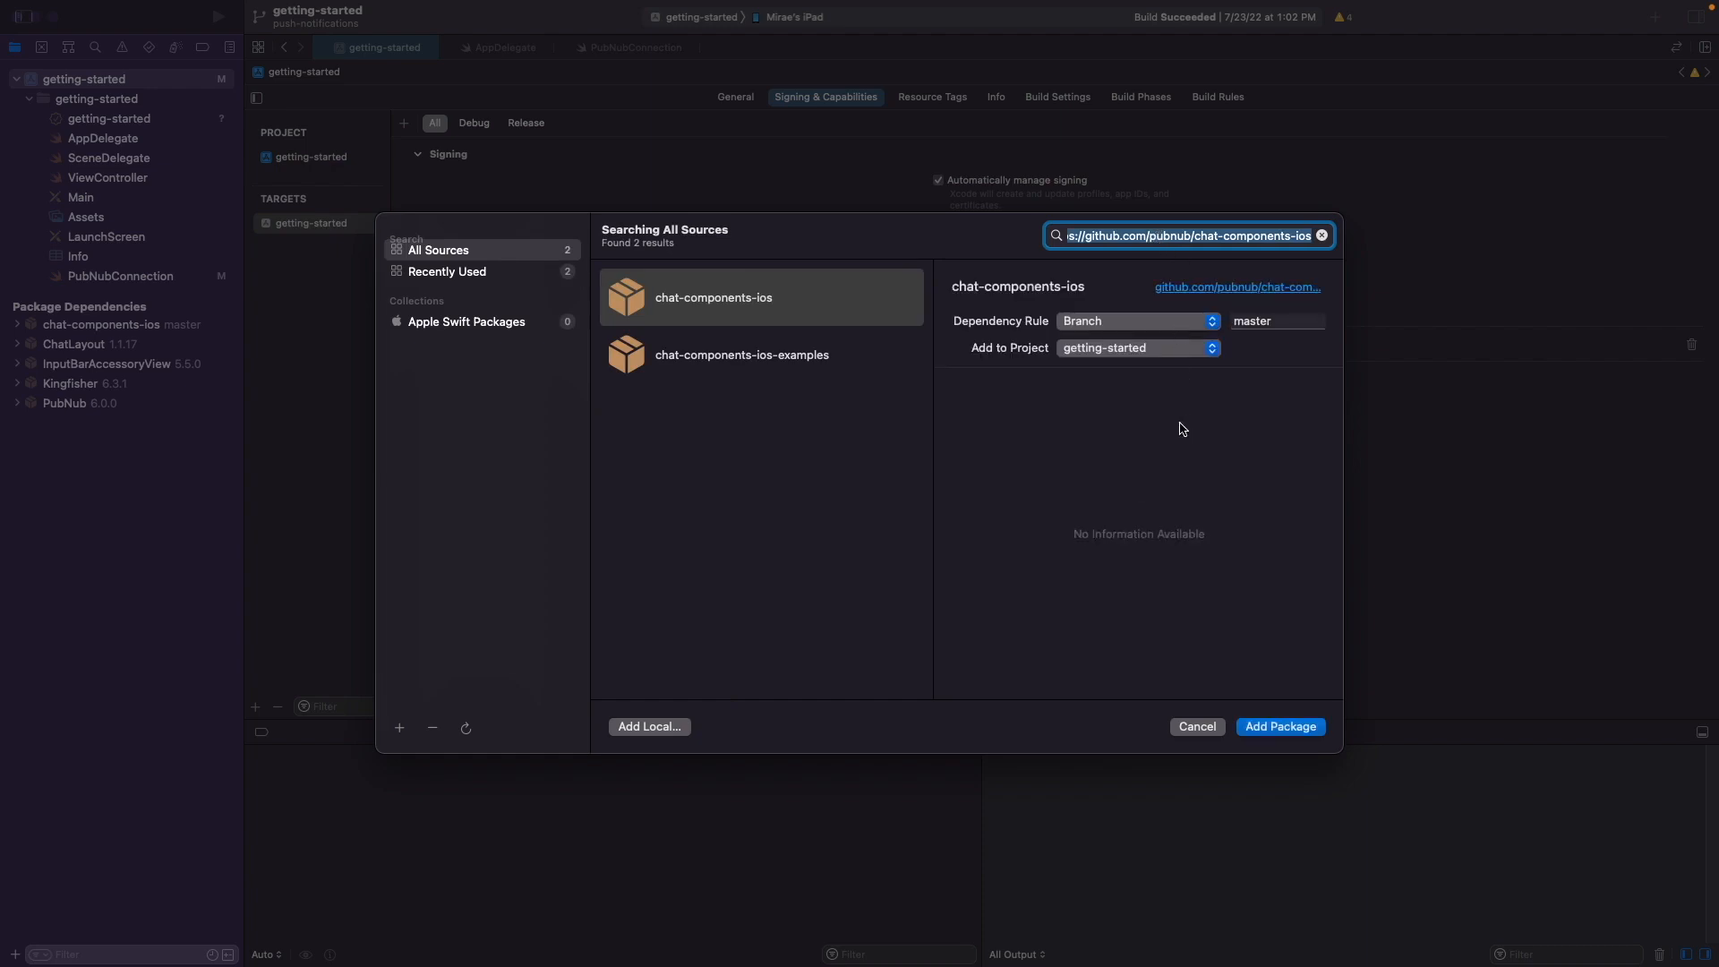
pyautogui.moveTo(727, 310)
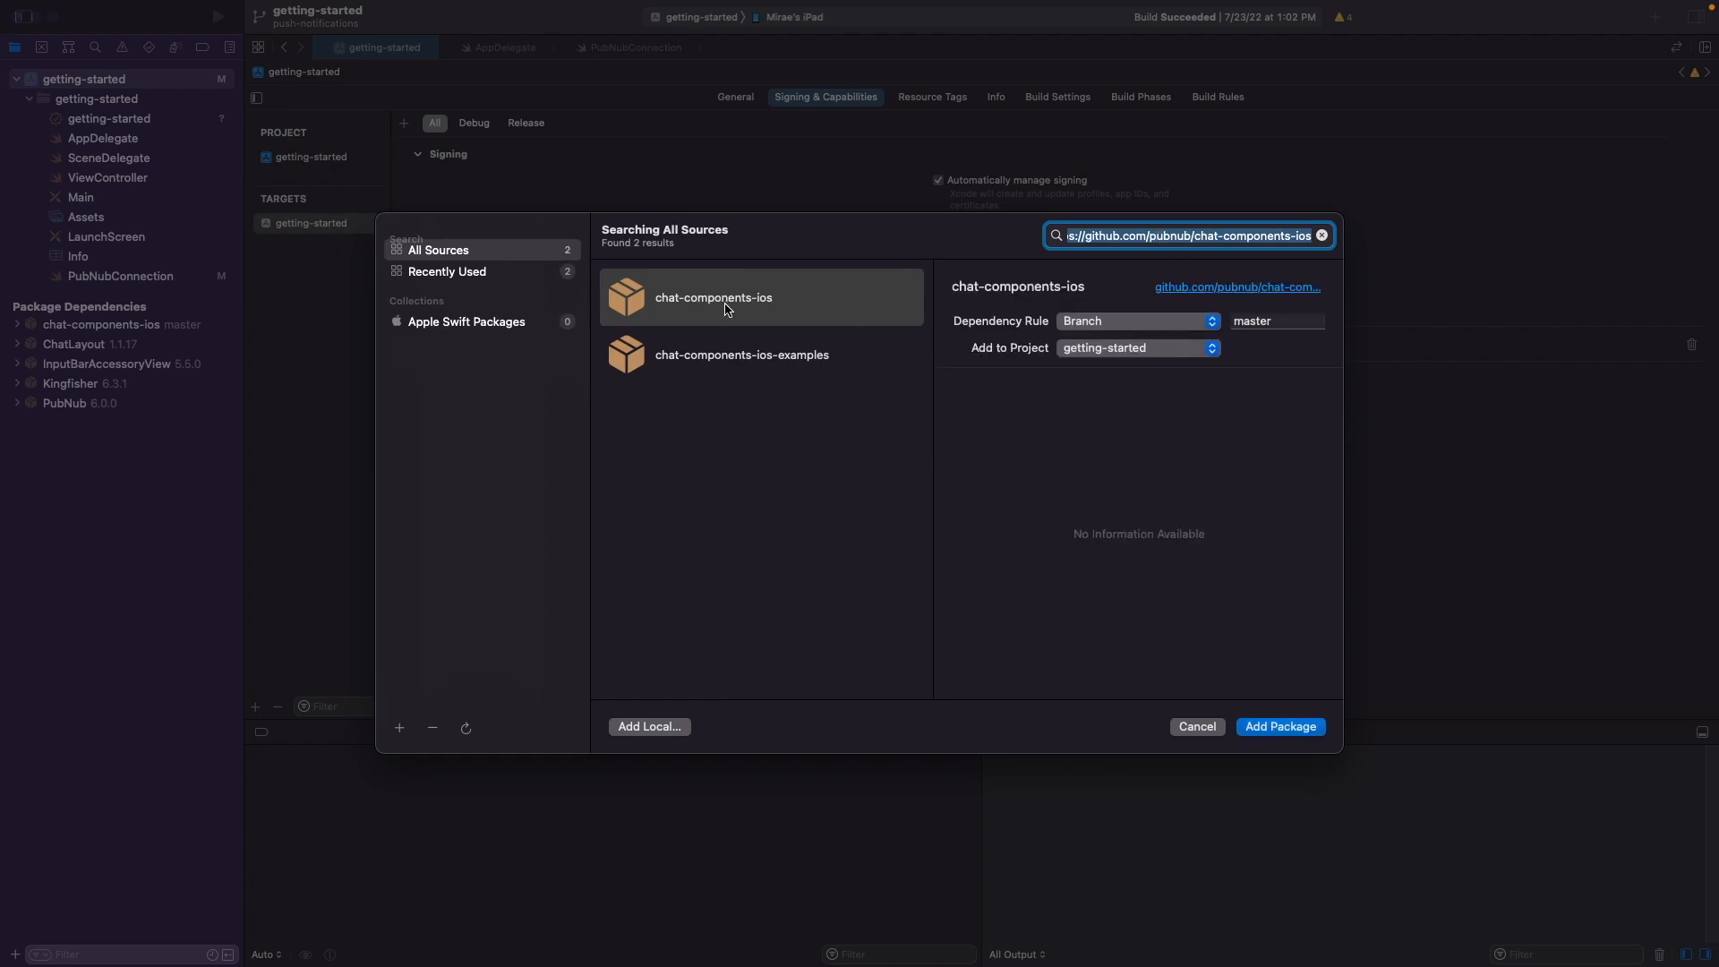
pyautogui.click(760, 297)
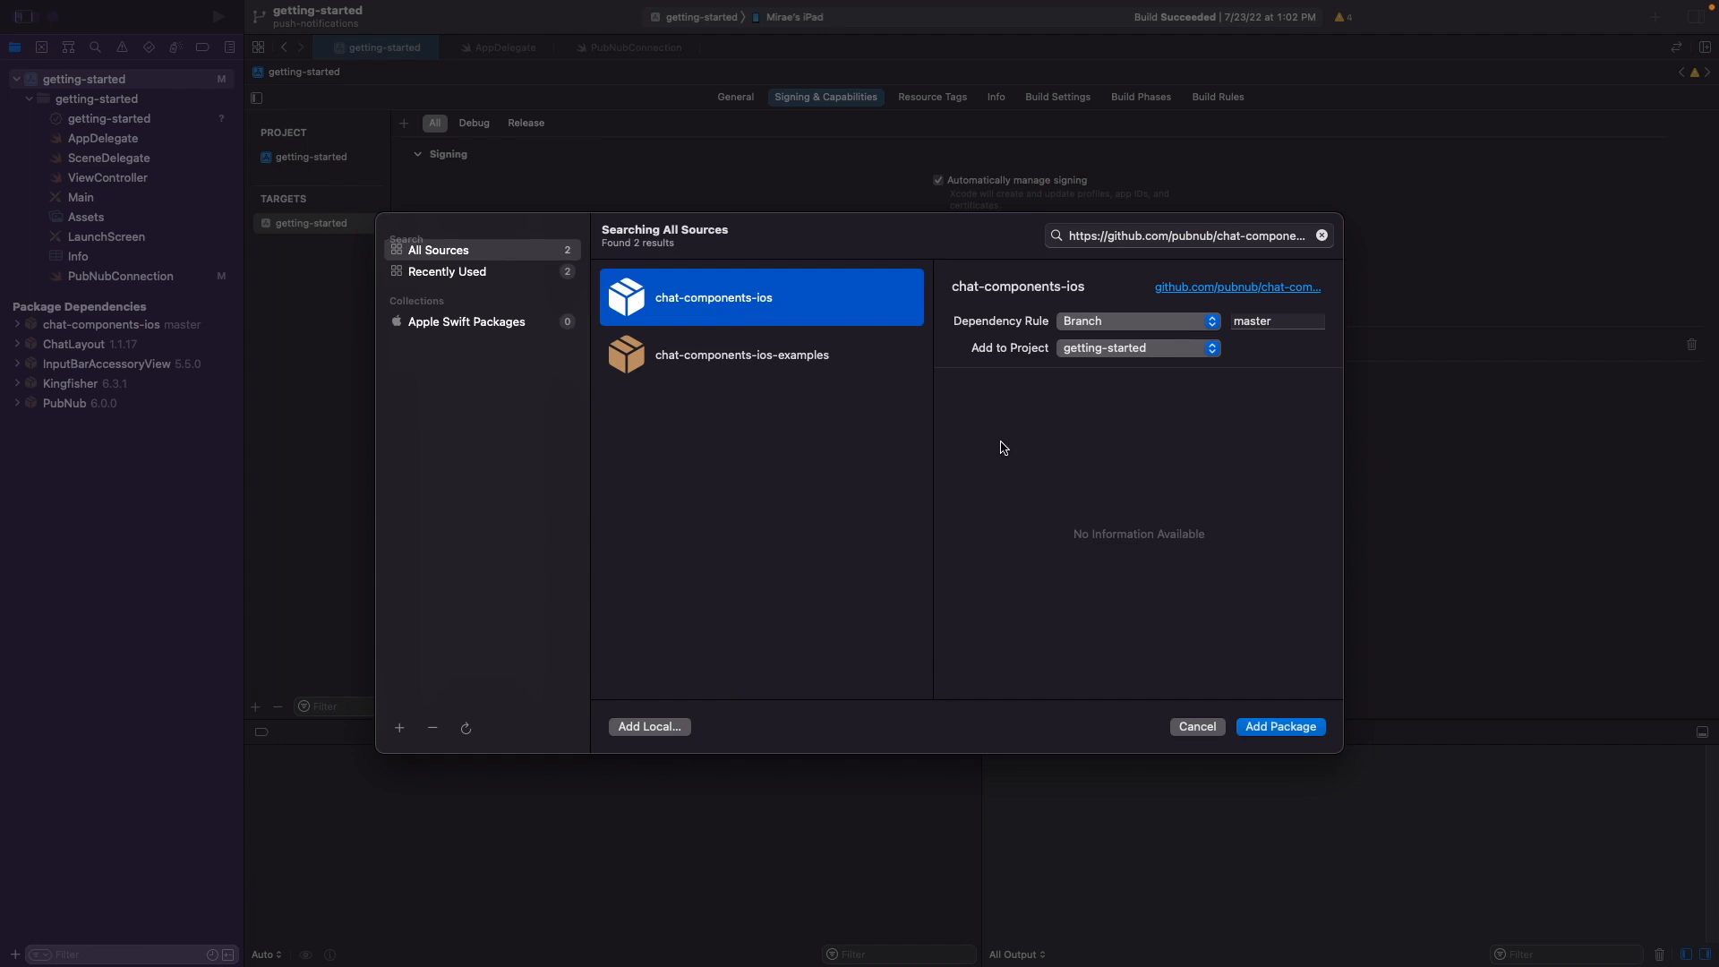
# Include the PubNubChat and PubNubChatComponents libraries in the getting-started target.
pyautogui.click(1279, 725)
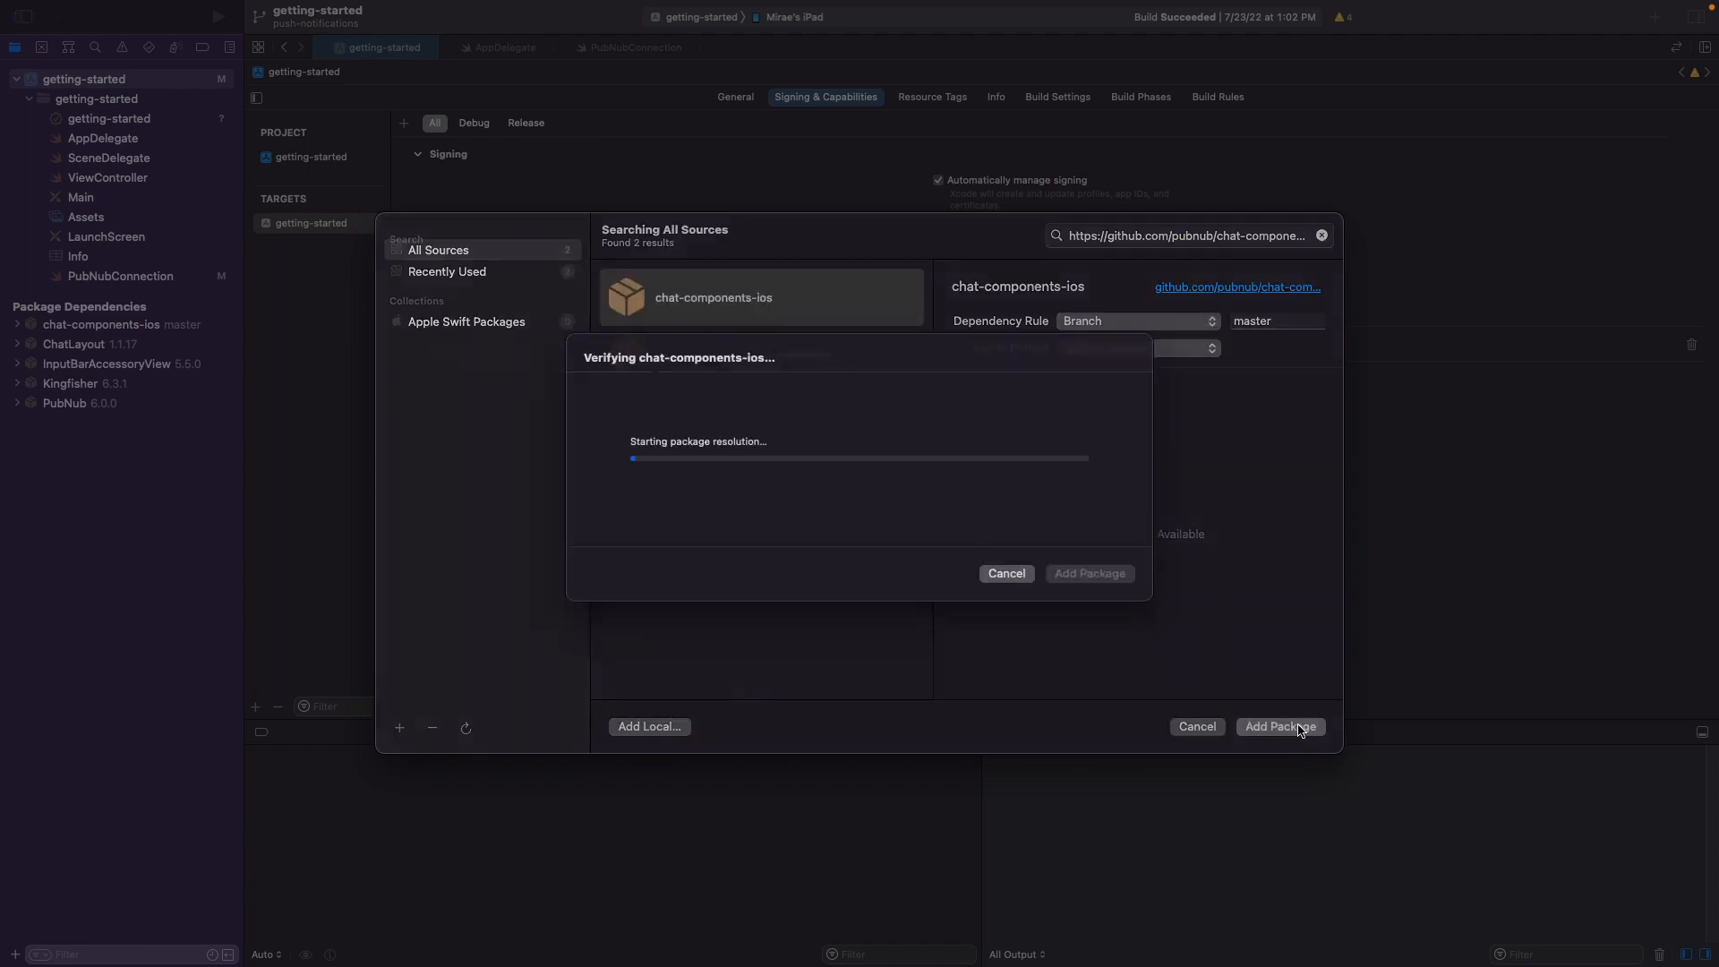
pyautogui.click(1279, 726)
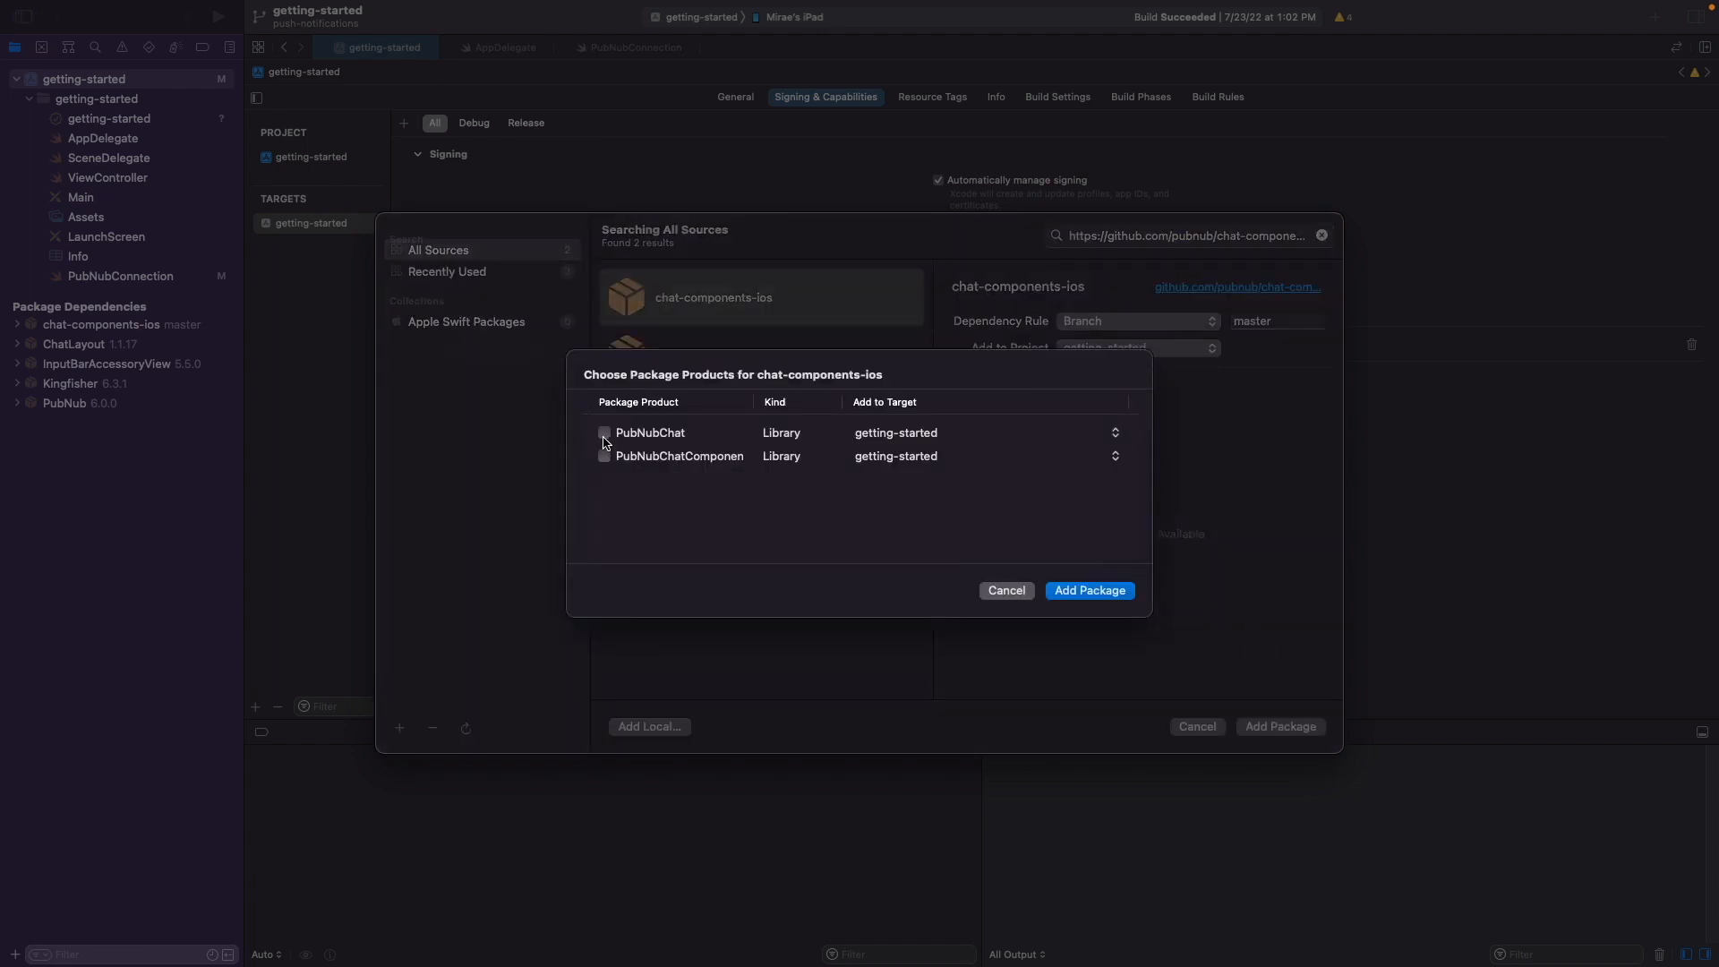
pyautogui.click(604, 432)
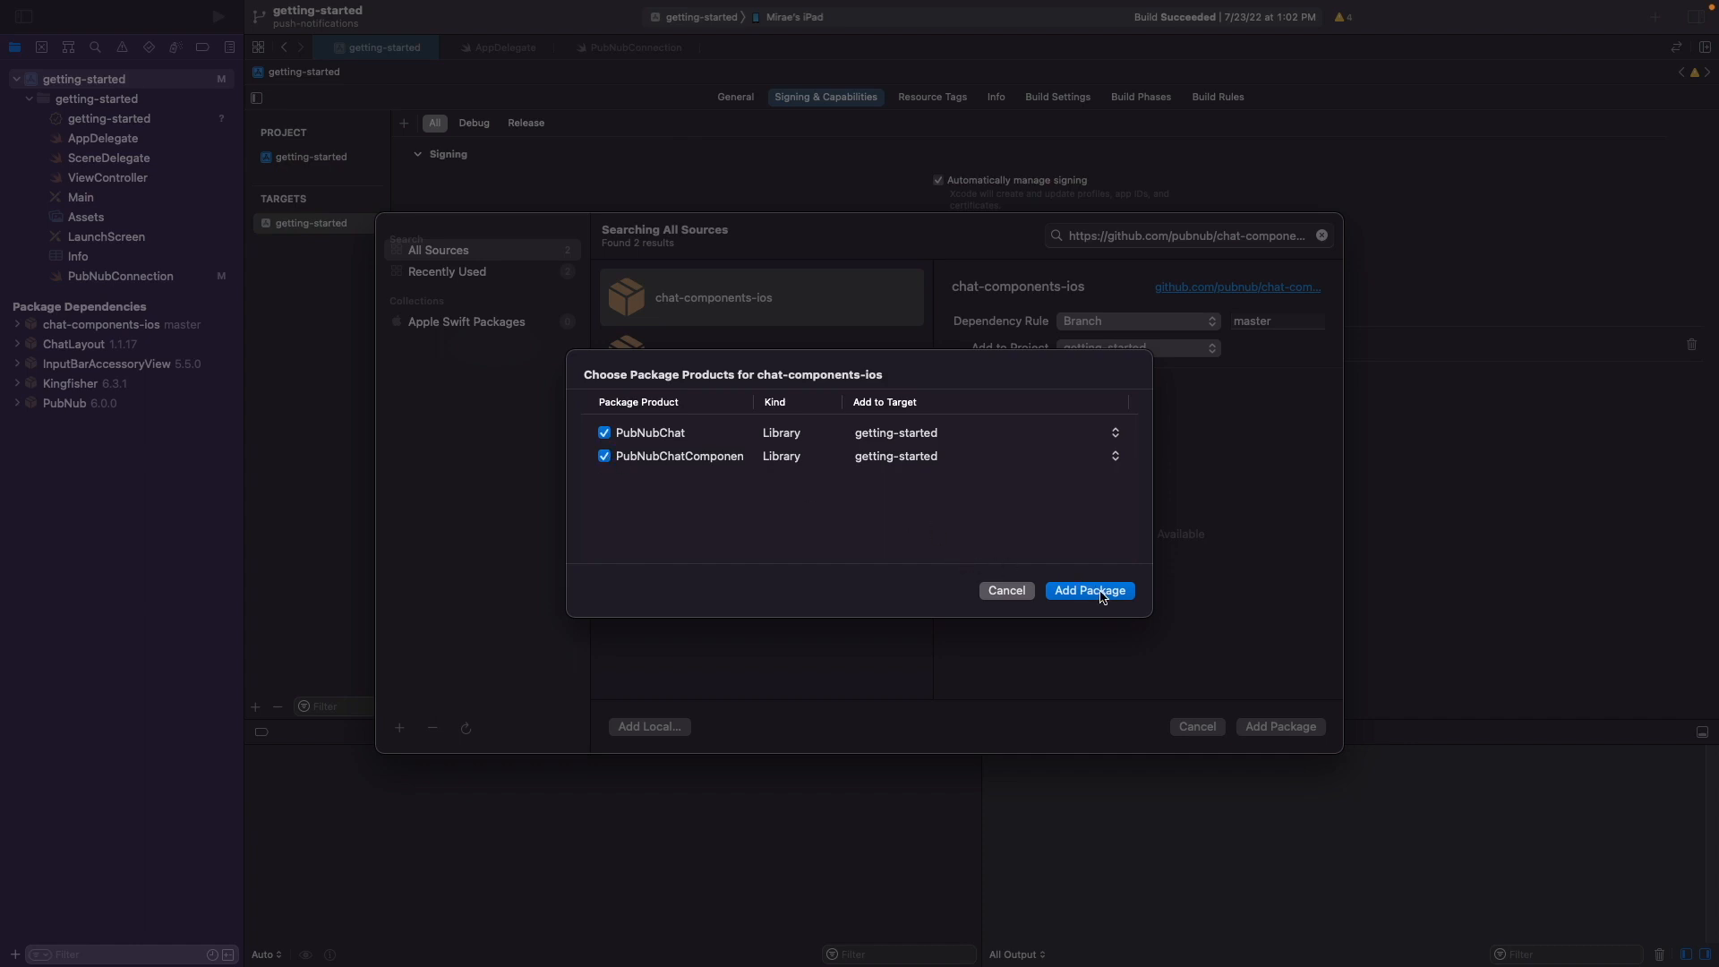
pyautogui.moveTo(1102, 598)
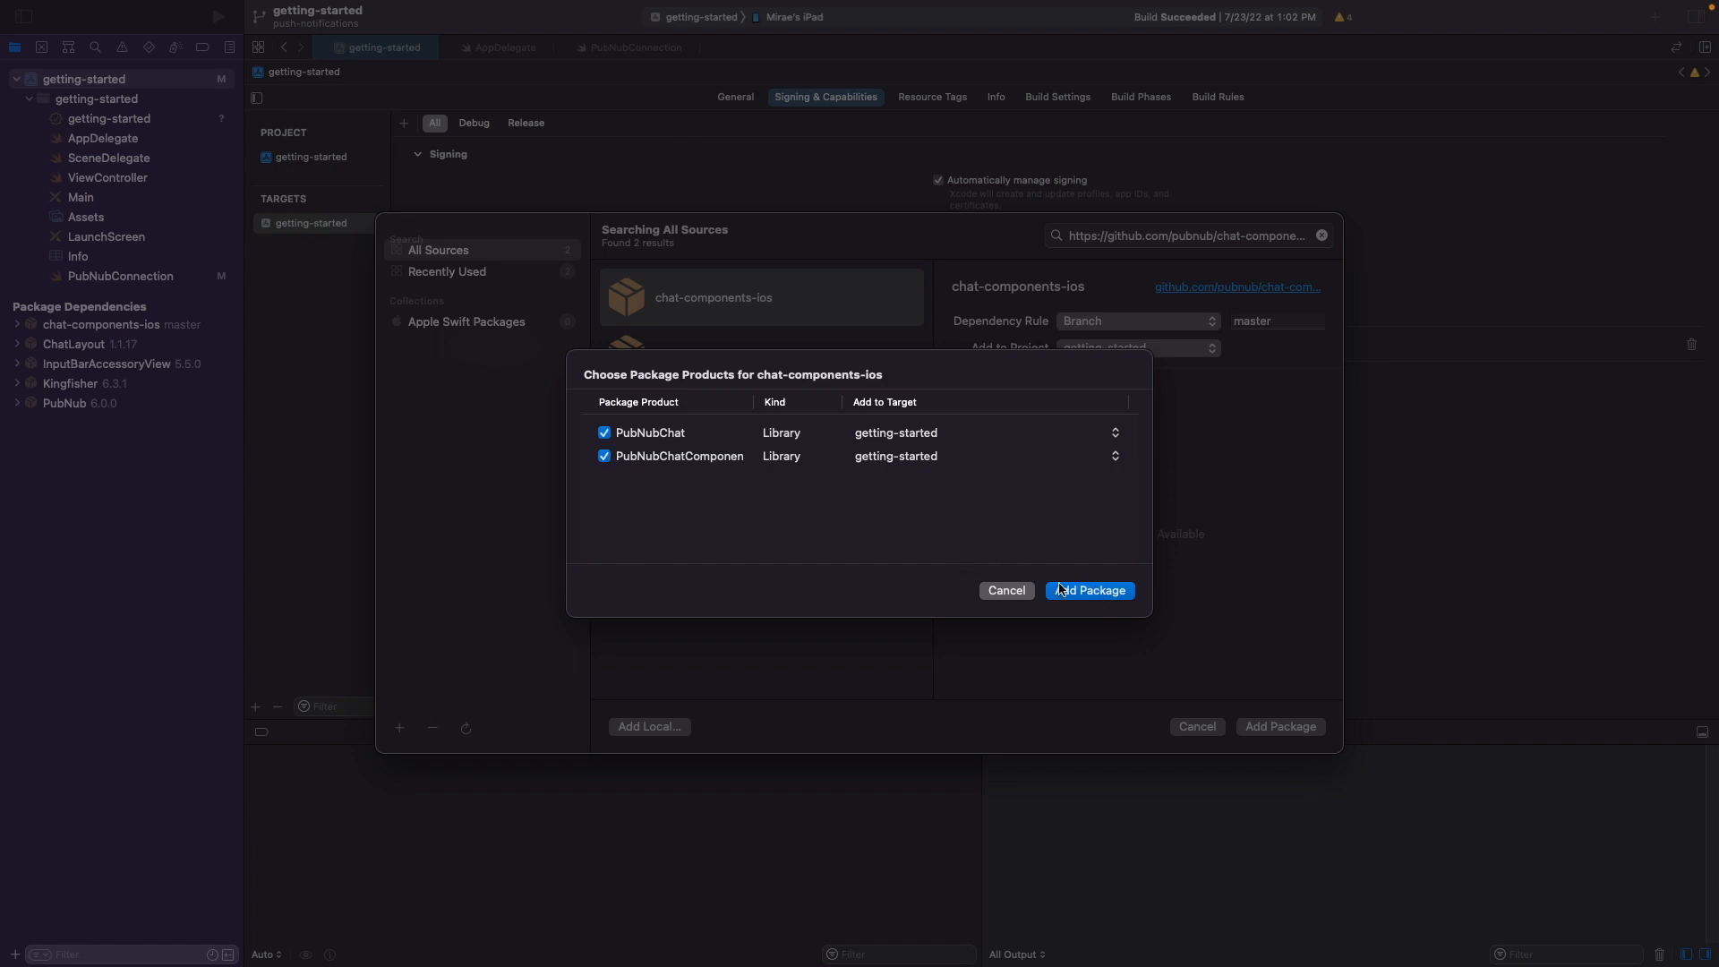
pyautogui.moveTo(1005, 590)
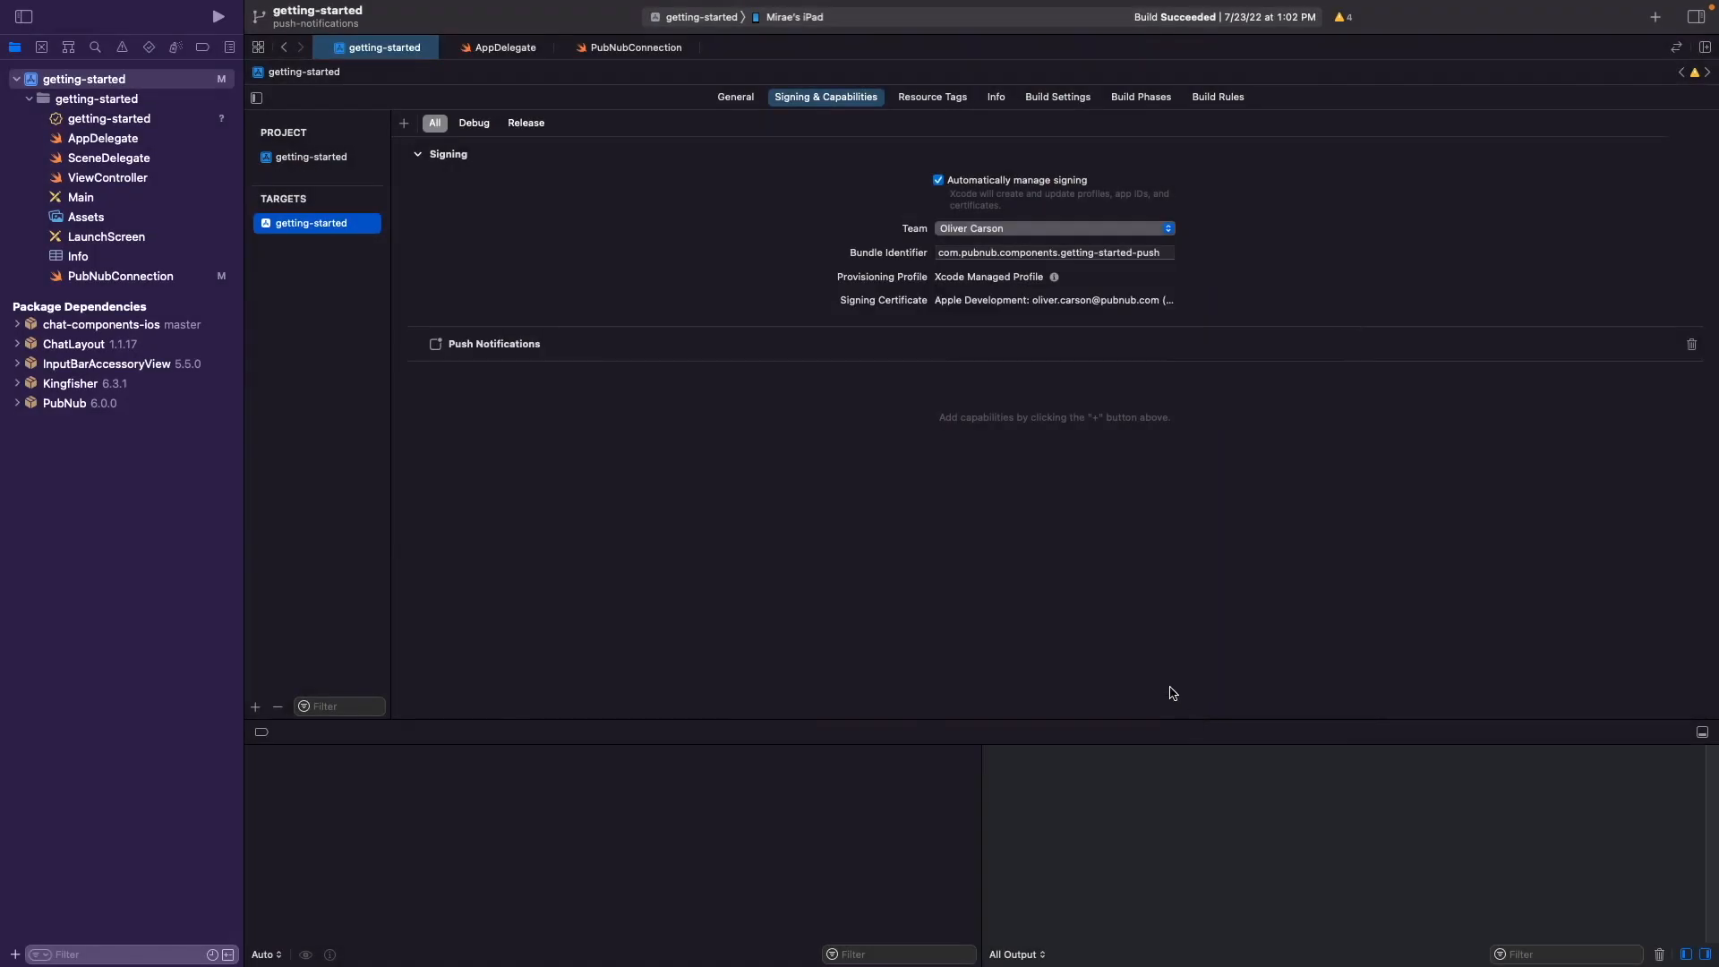
# Open AppDelegate.swift and highlight its PubNub and UserNotifications imports.
pyautogui.click(505, 47)
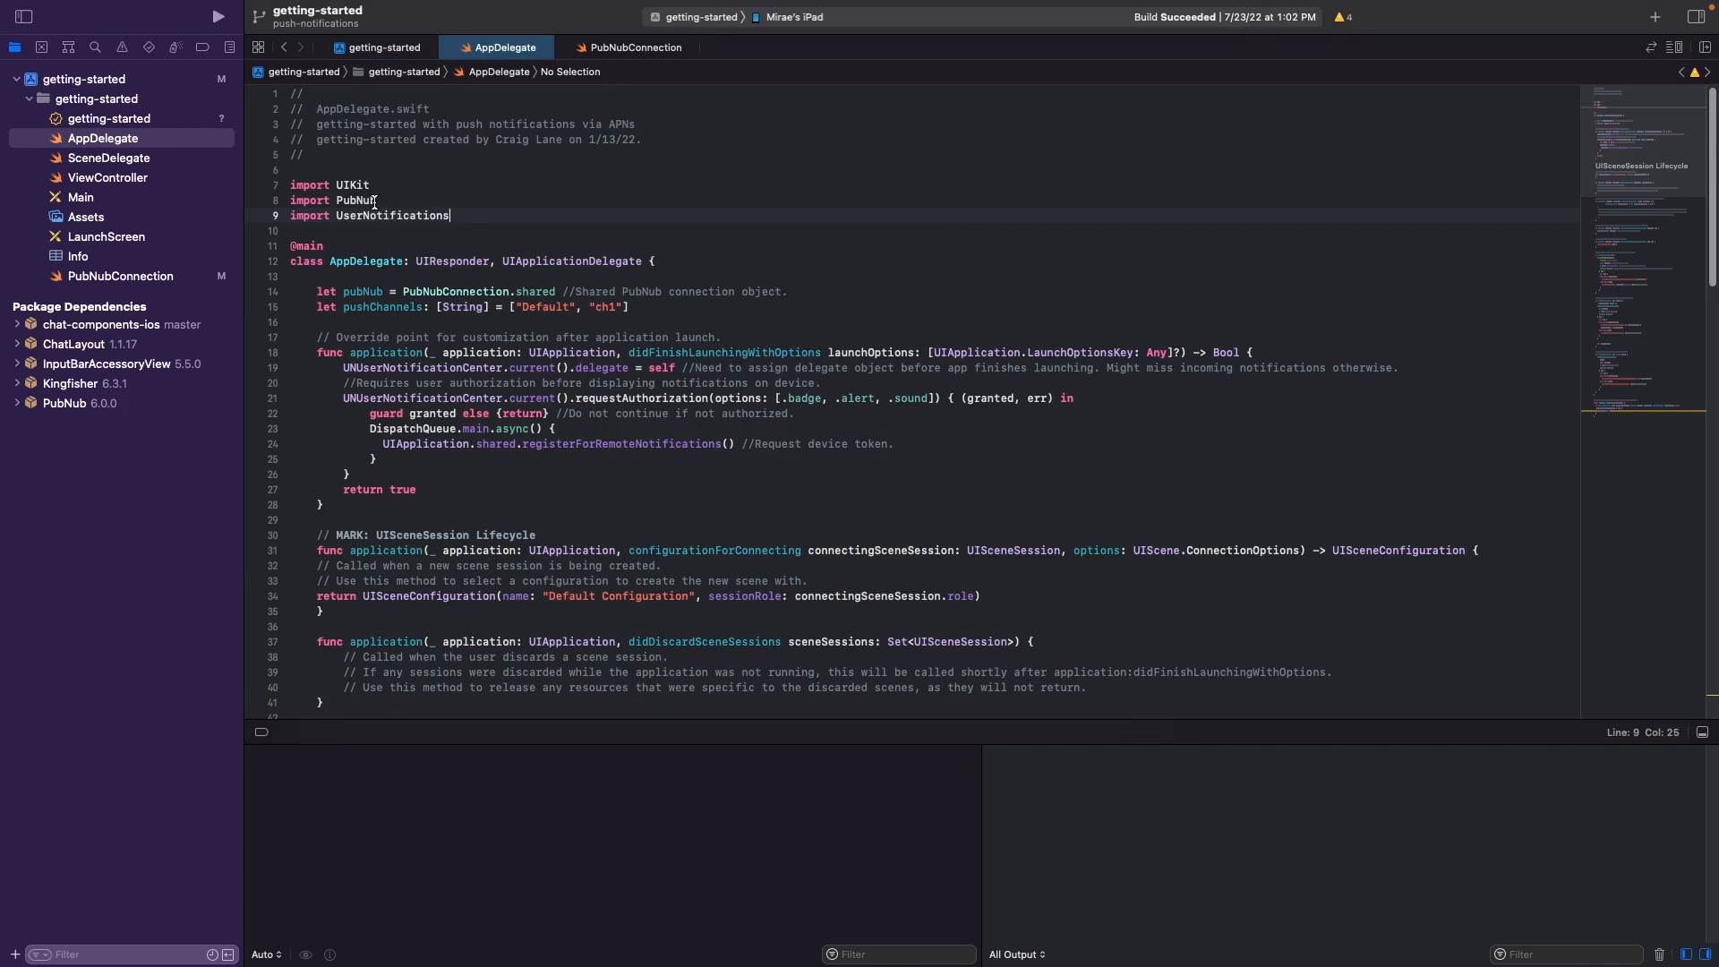
pyautogui.doubleClick(355, 199)
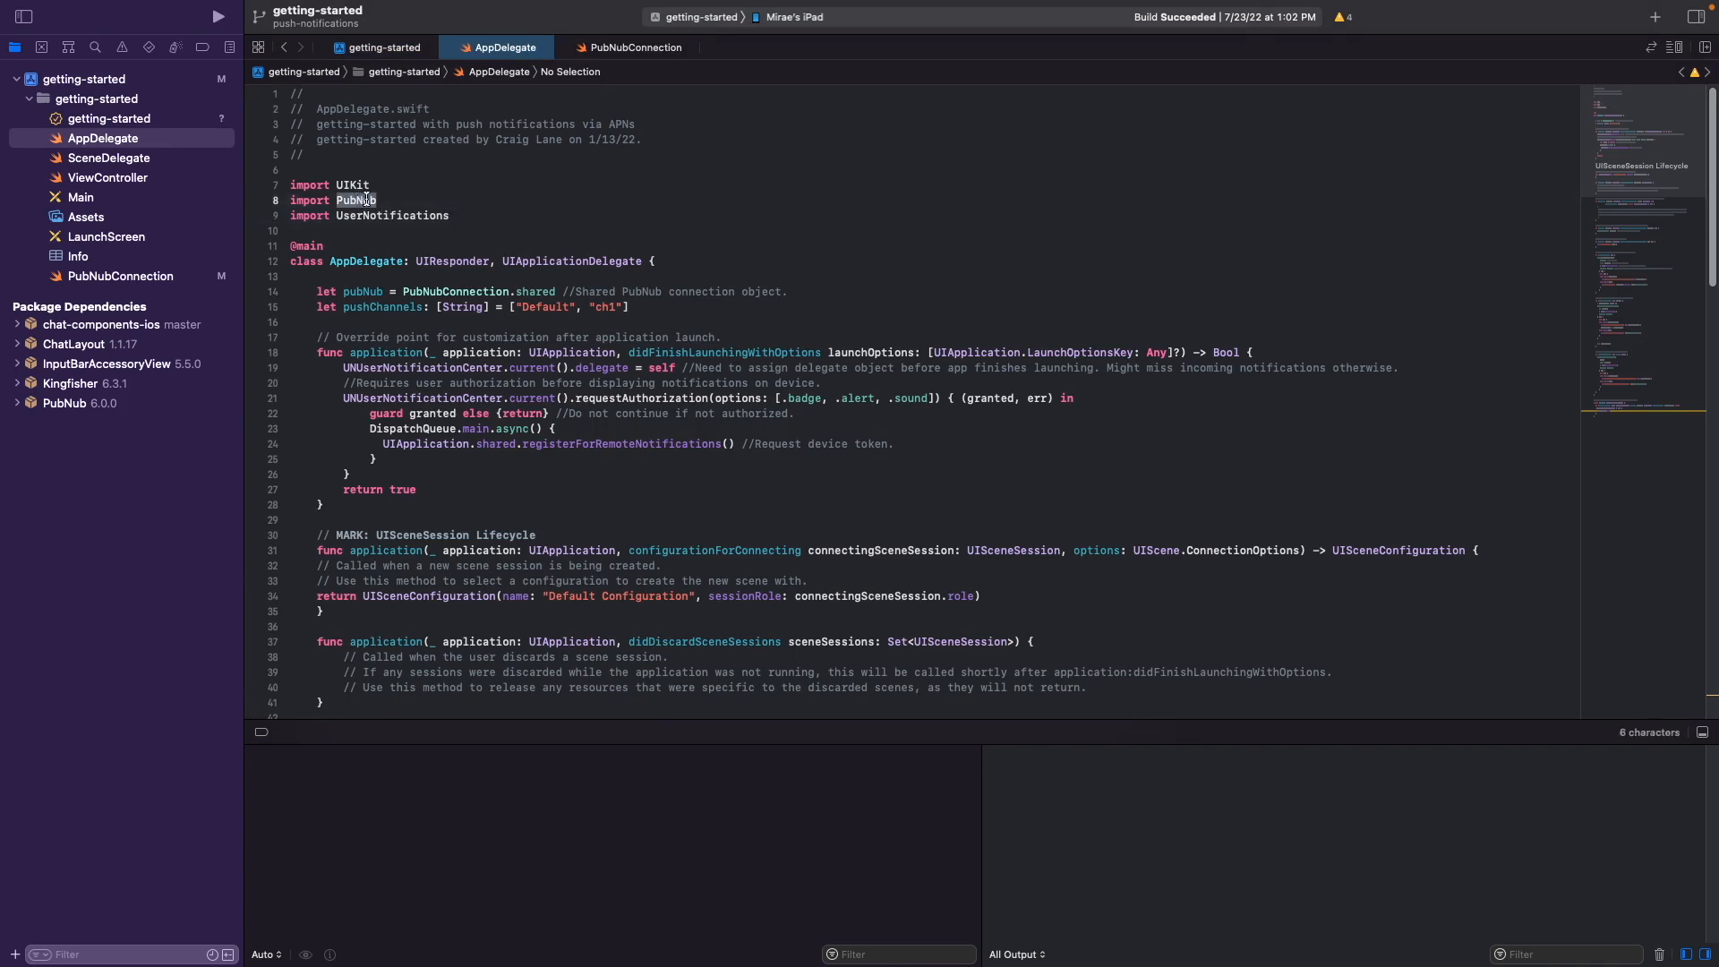
pyautogui.doubleClick(390, 215)
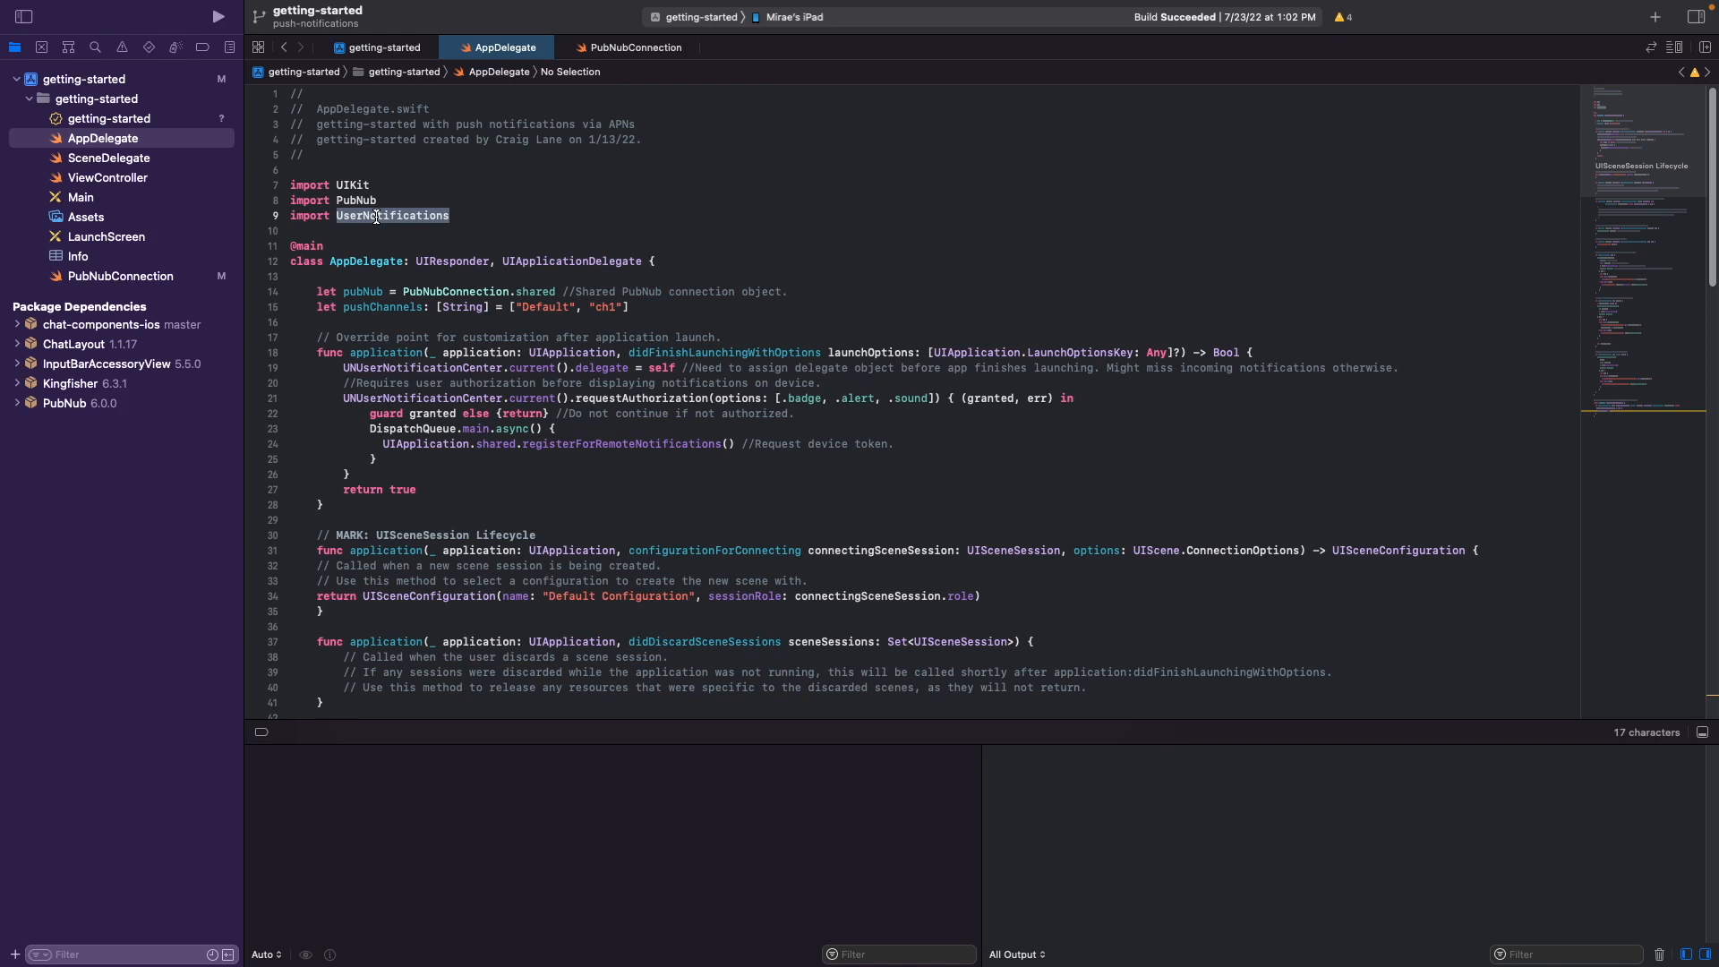
pyautogui.moveTo(824, 299)
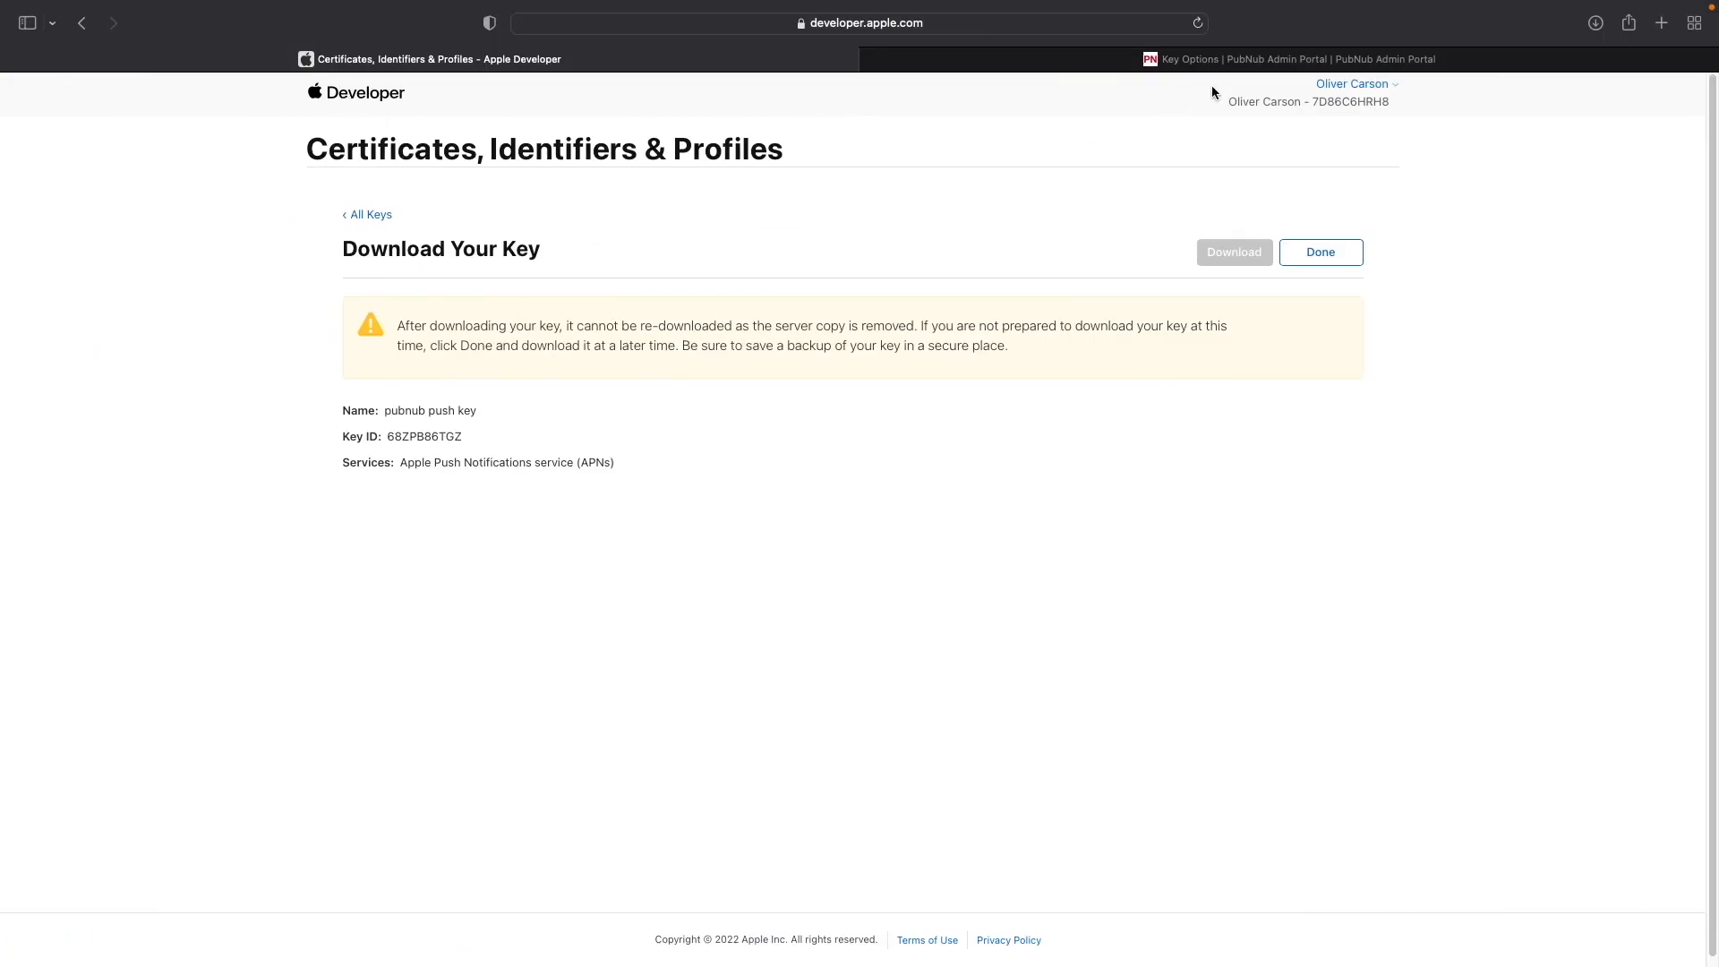
# From the account menu go to the developer overview, then to Certificates, Identifiers & Profiles.
pyautogui.click(1350, 84)
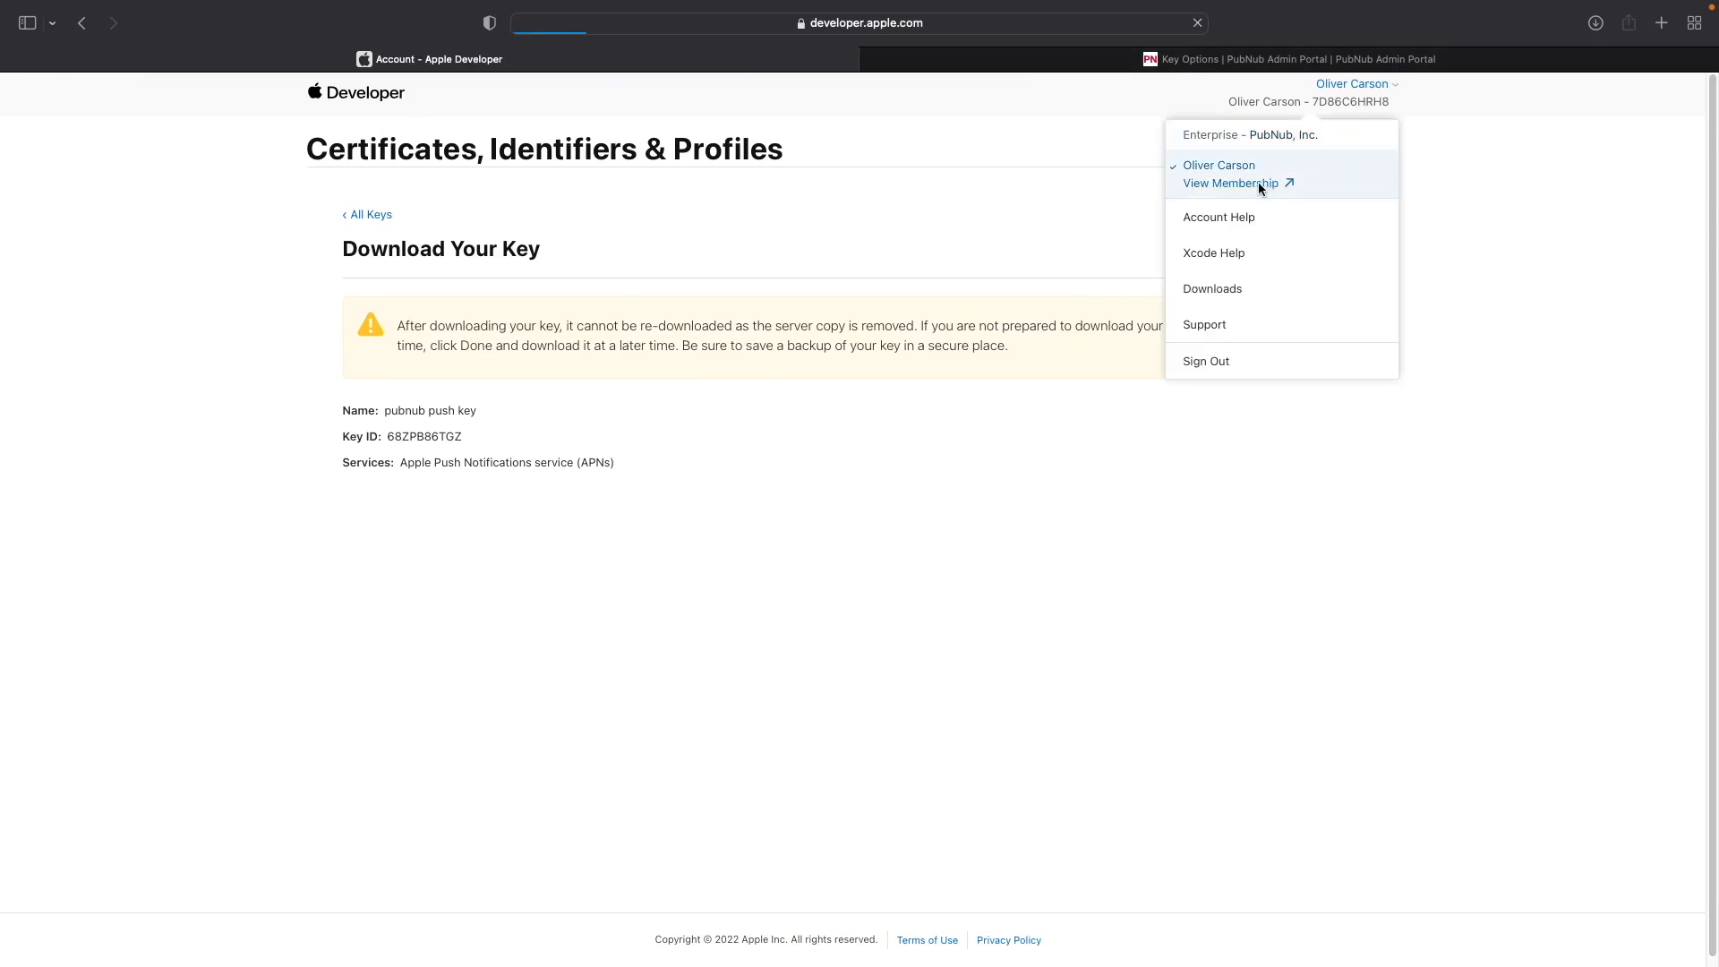
pyautogui.click(1232, 182)
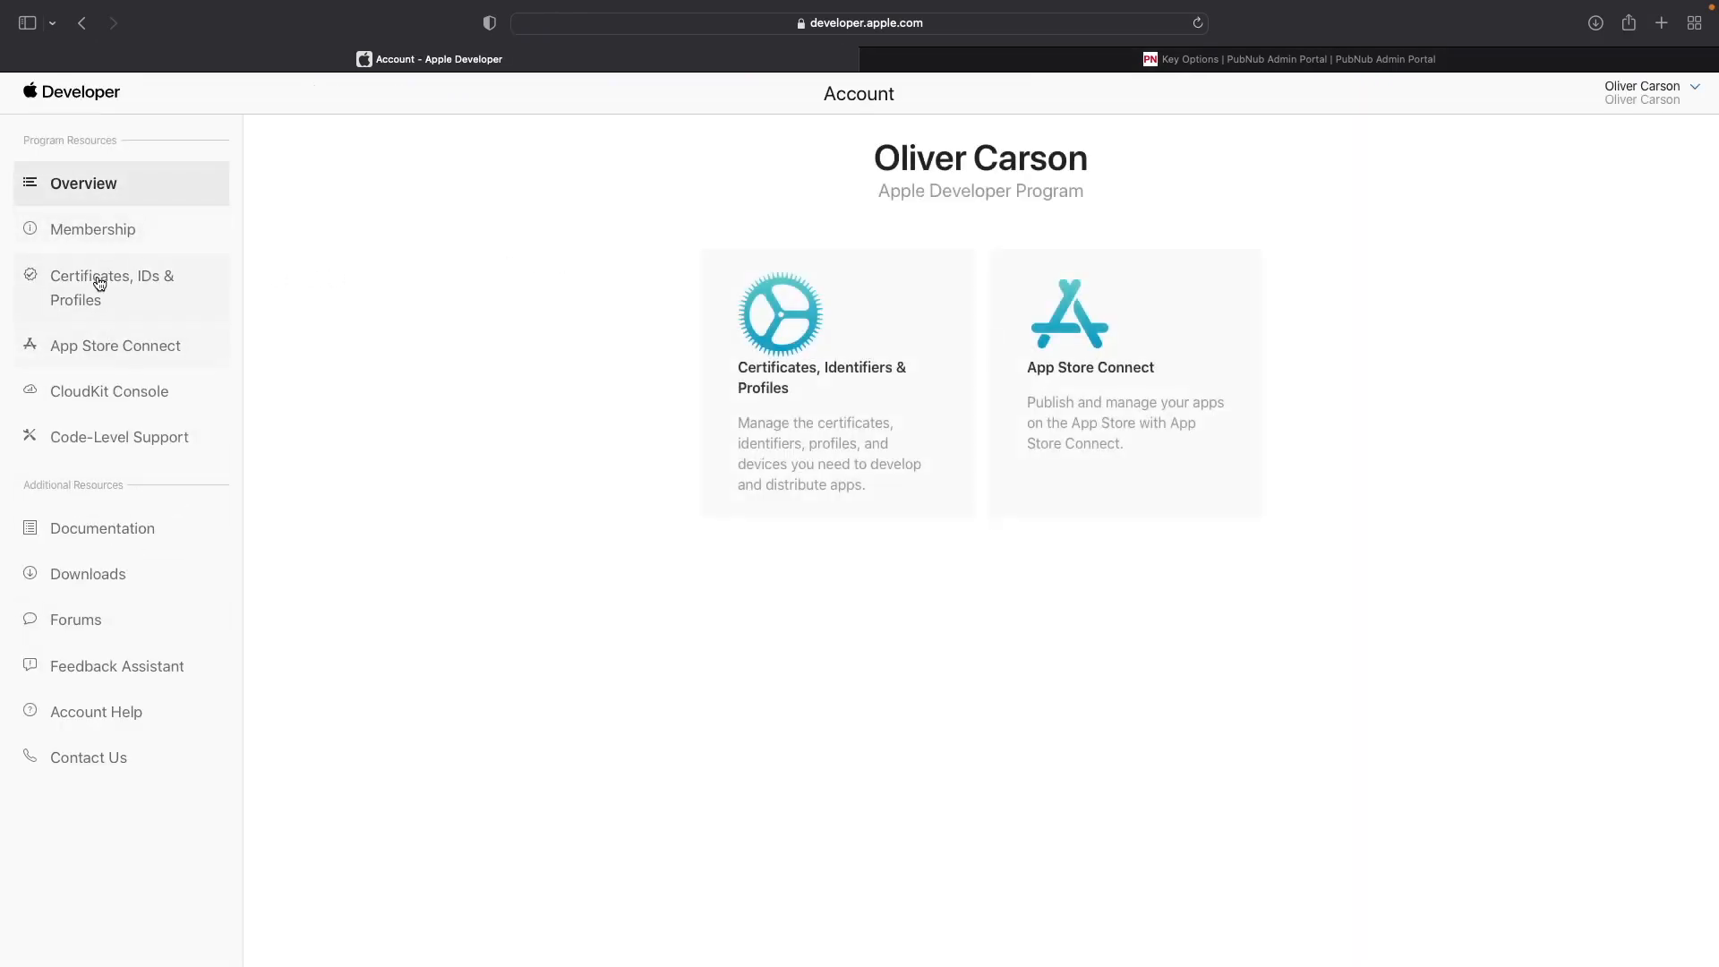
pyautogui.click(112, 287)
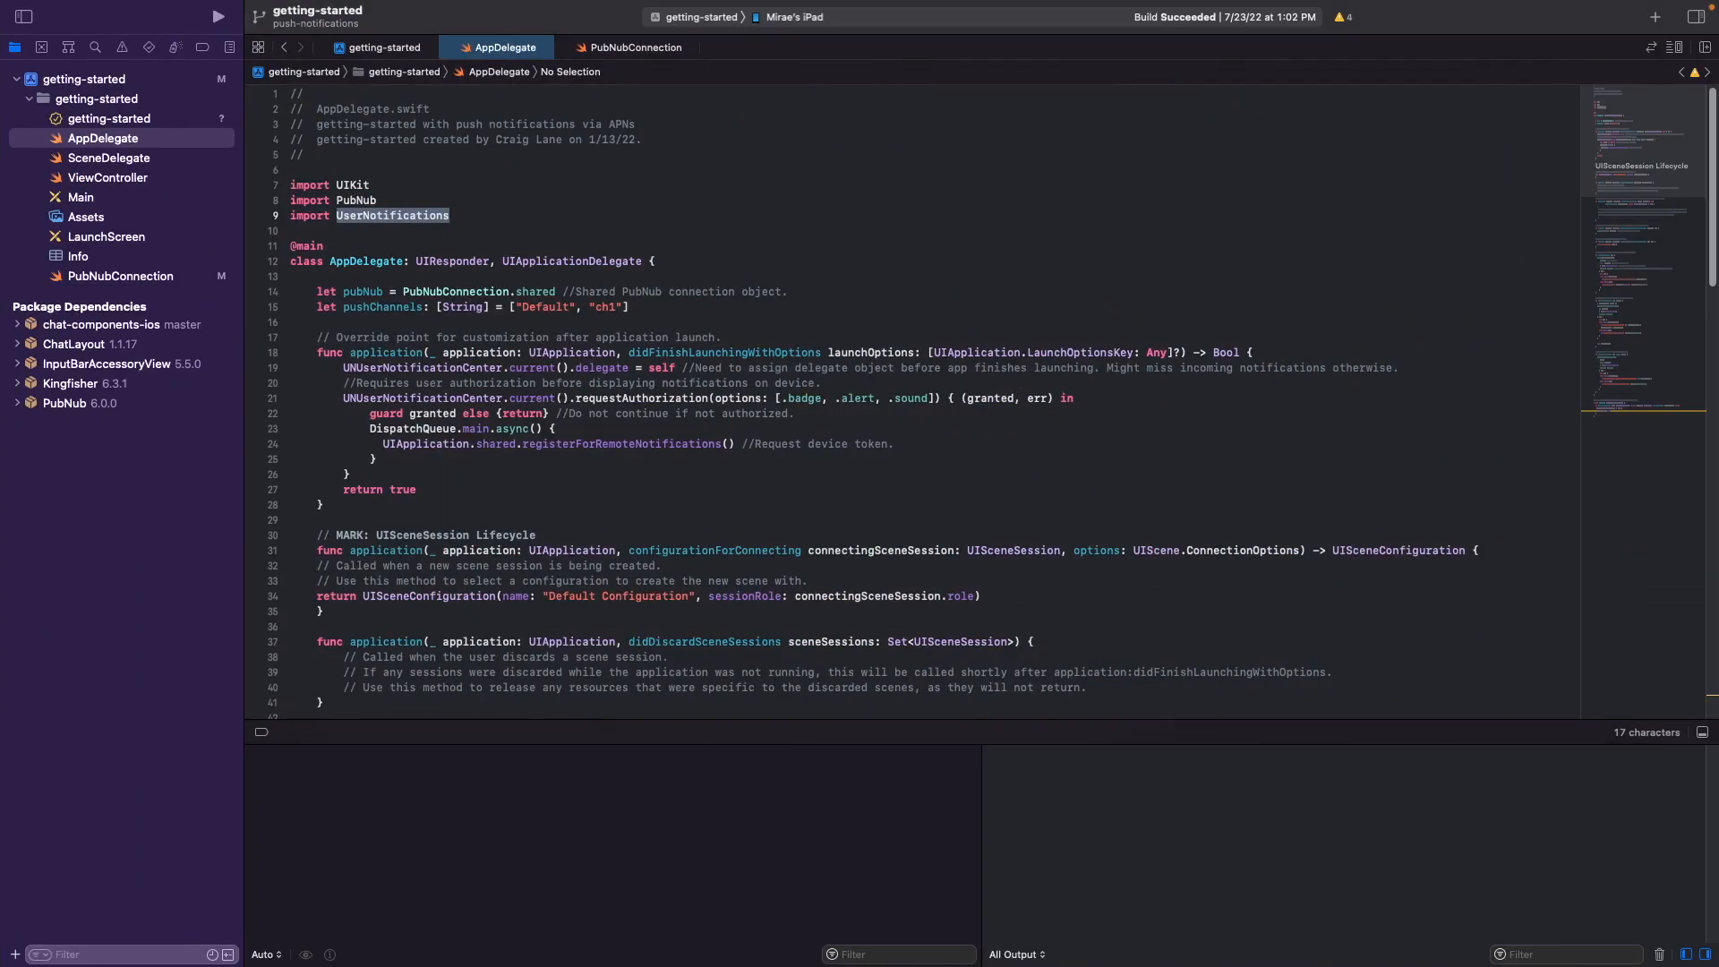
pyautogui.click(791, 16)
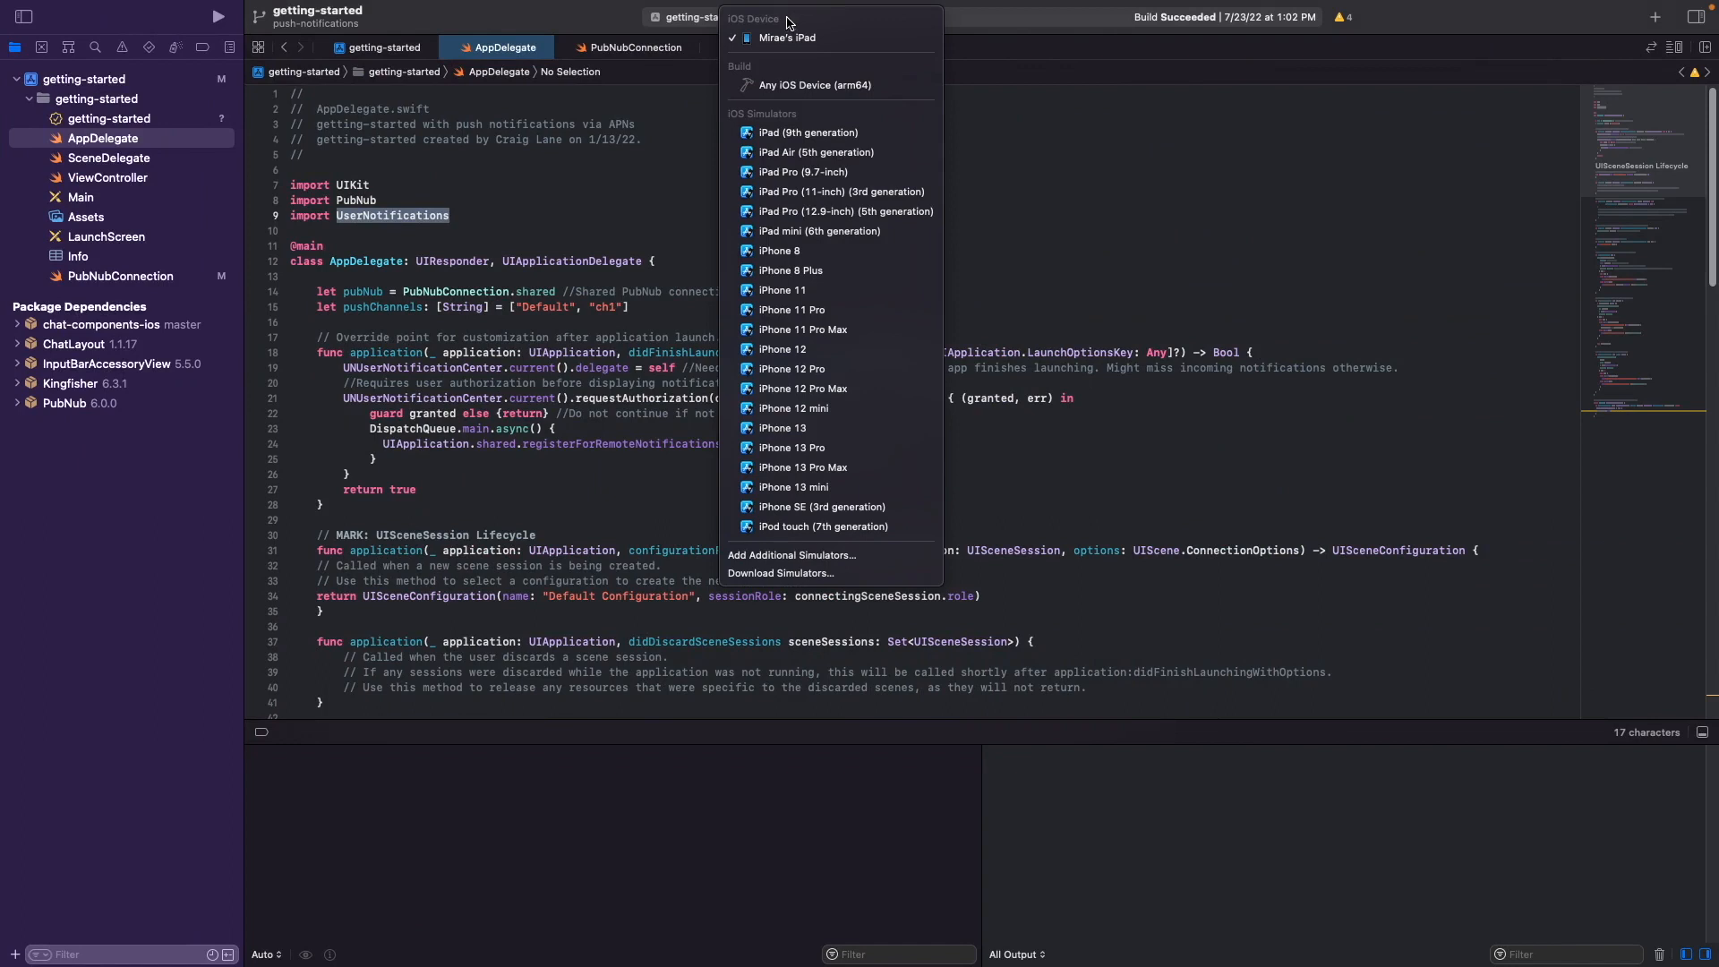
pyautogui.moveTo(786, 37)
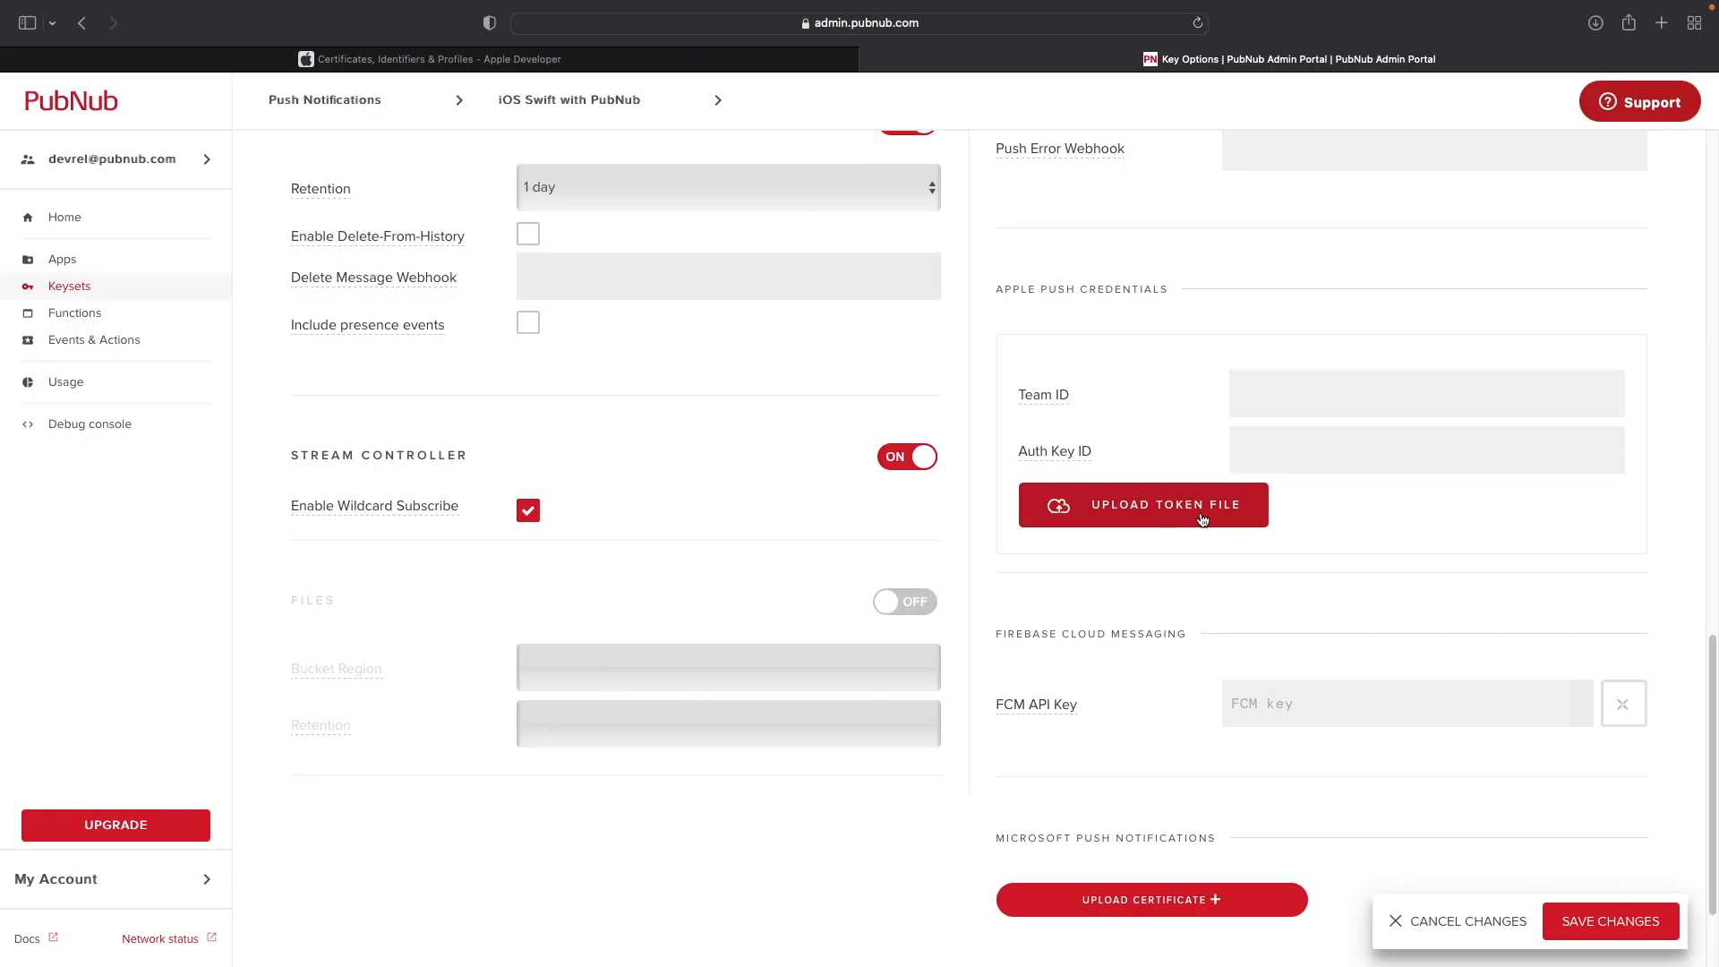
# Upload AuthKey_68ZPB86TGZ.p8 as the keyset's Apple push token file.
pyautogui.click(1143, 506)
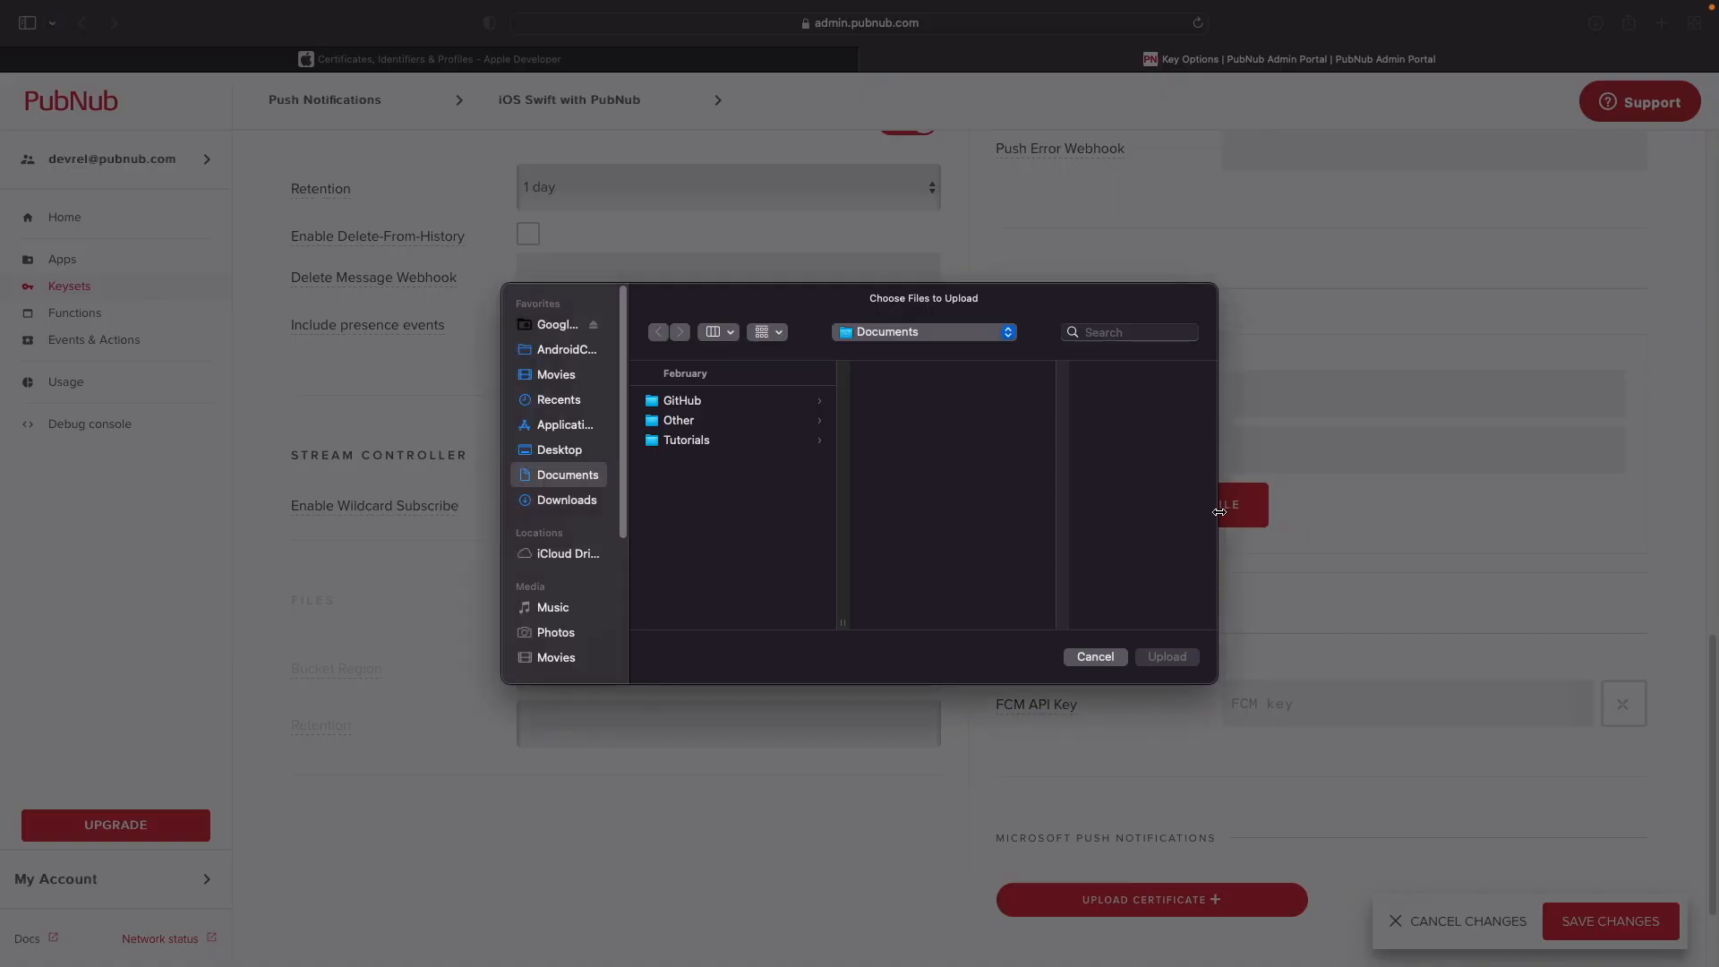
pyautogui.click(568, 499)
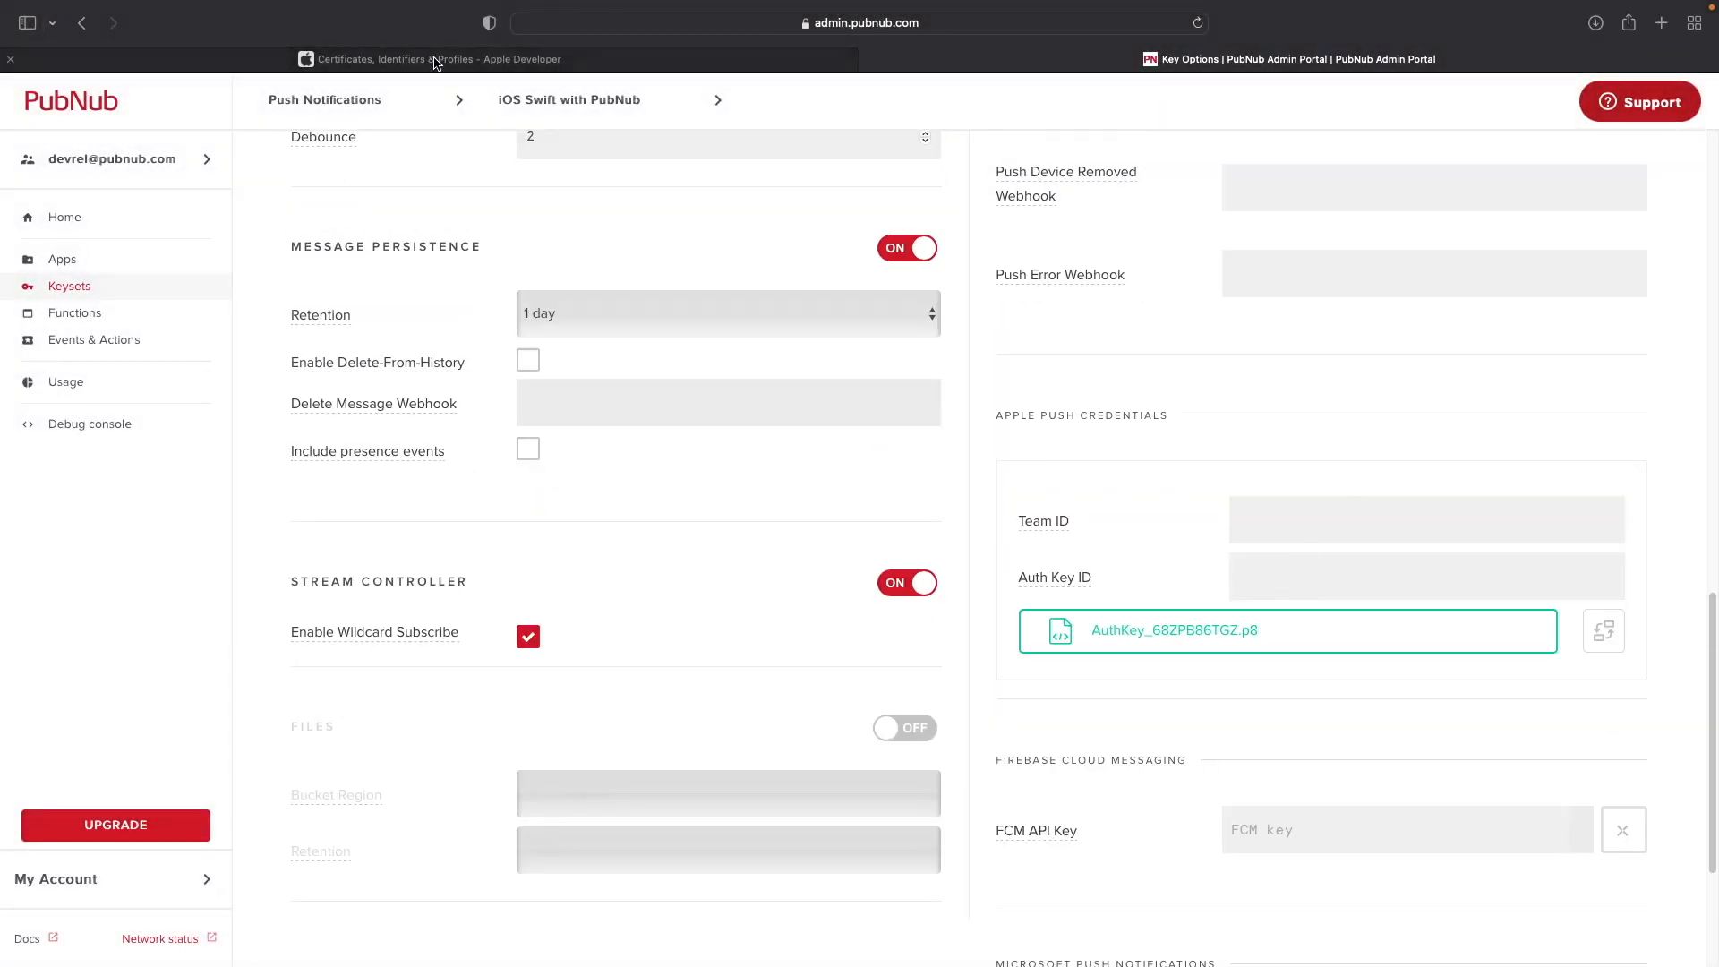
pyautogui.click(437, 59)
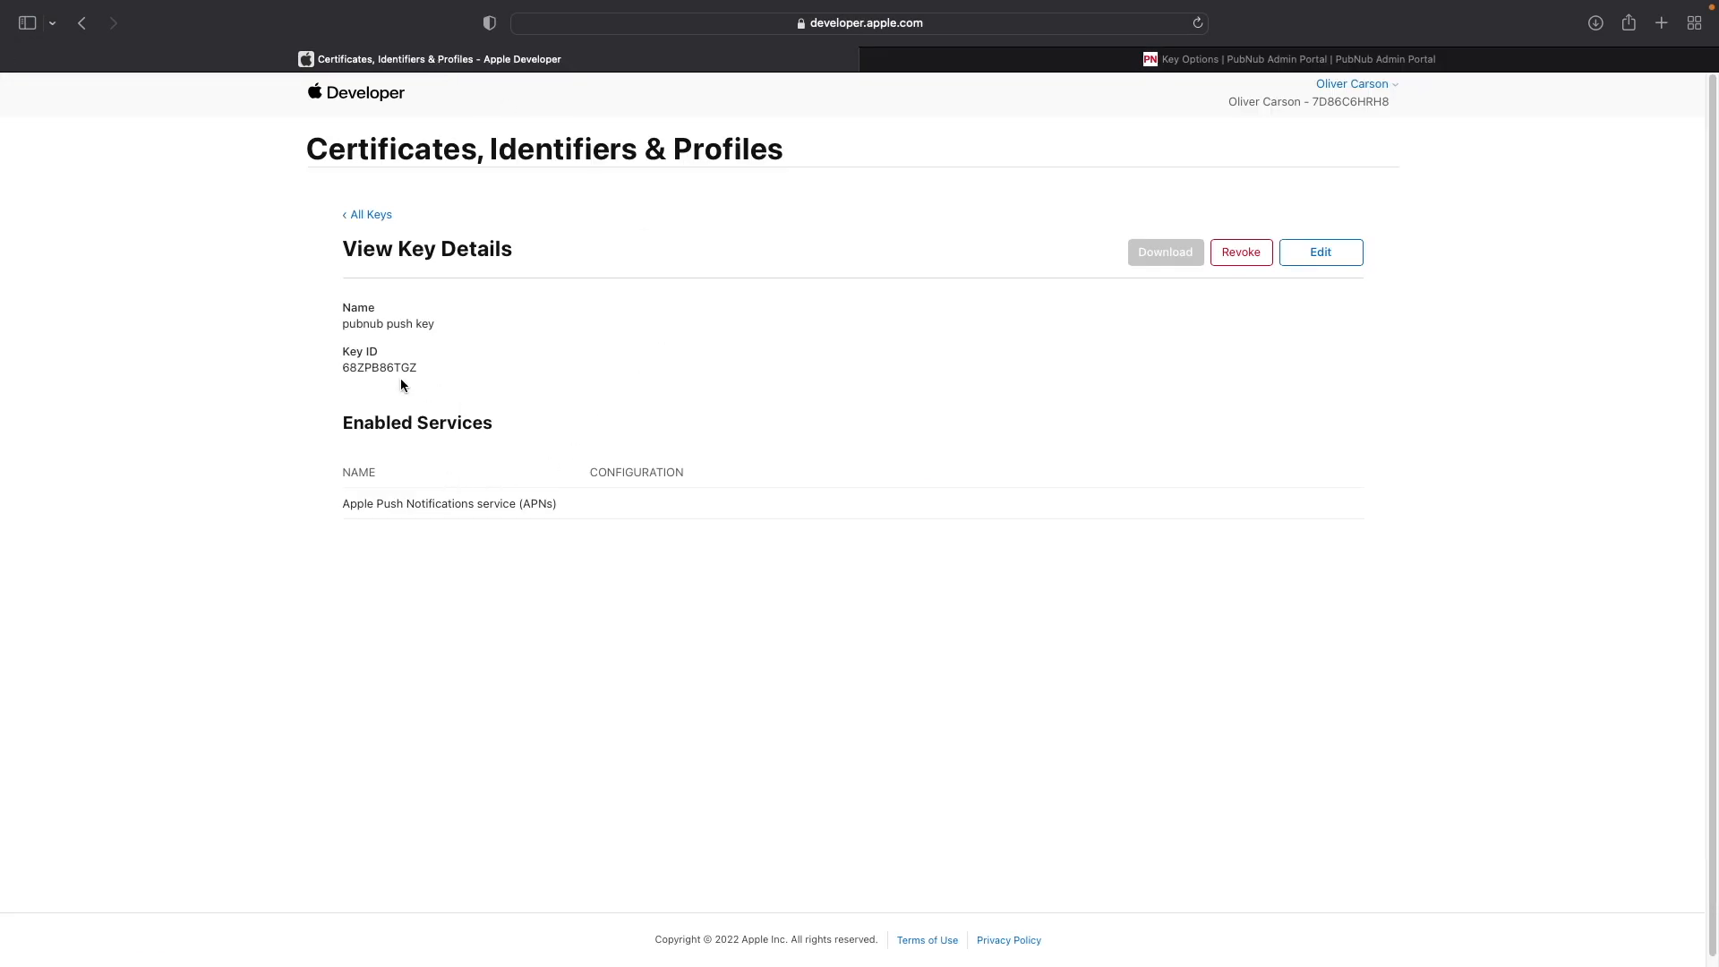
pyautogui.doubleClick(378, 367)
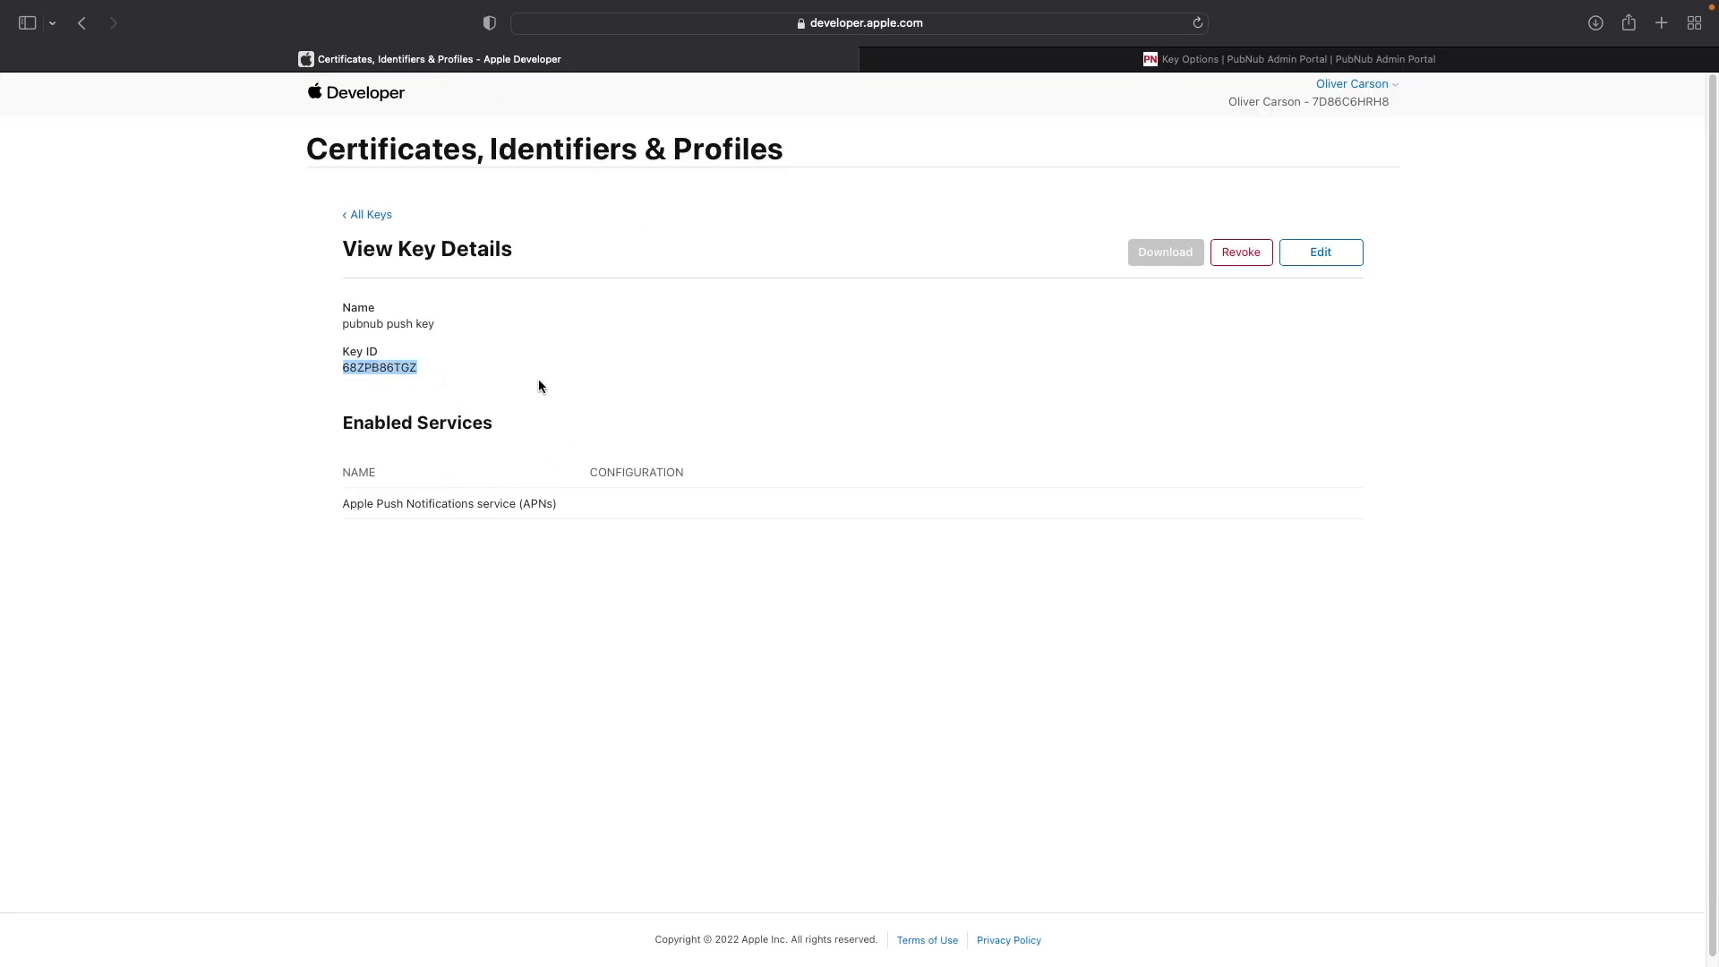
pyautogui.click(1276, 59)
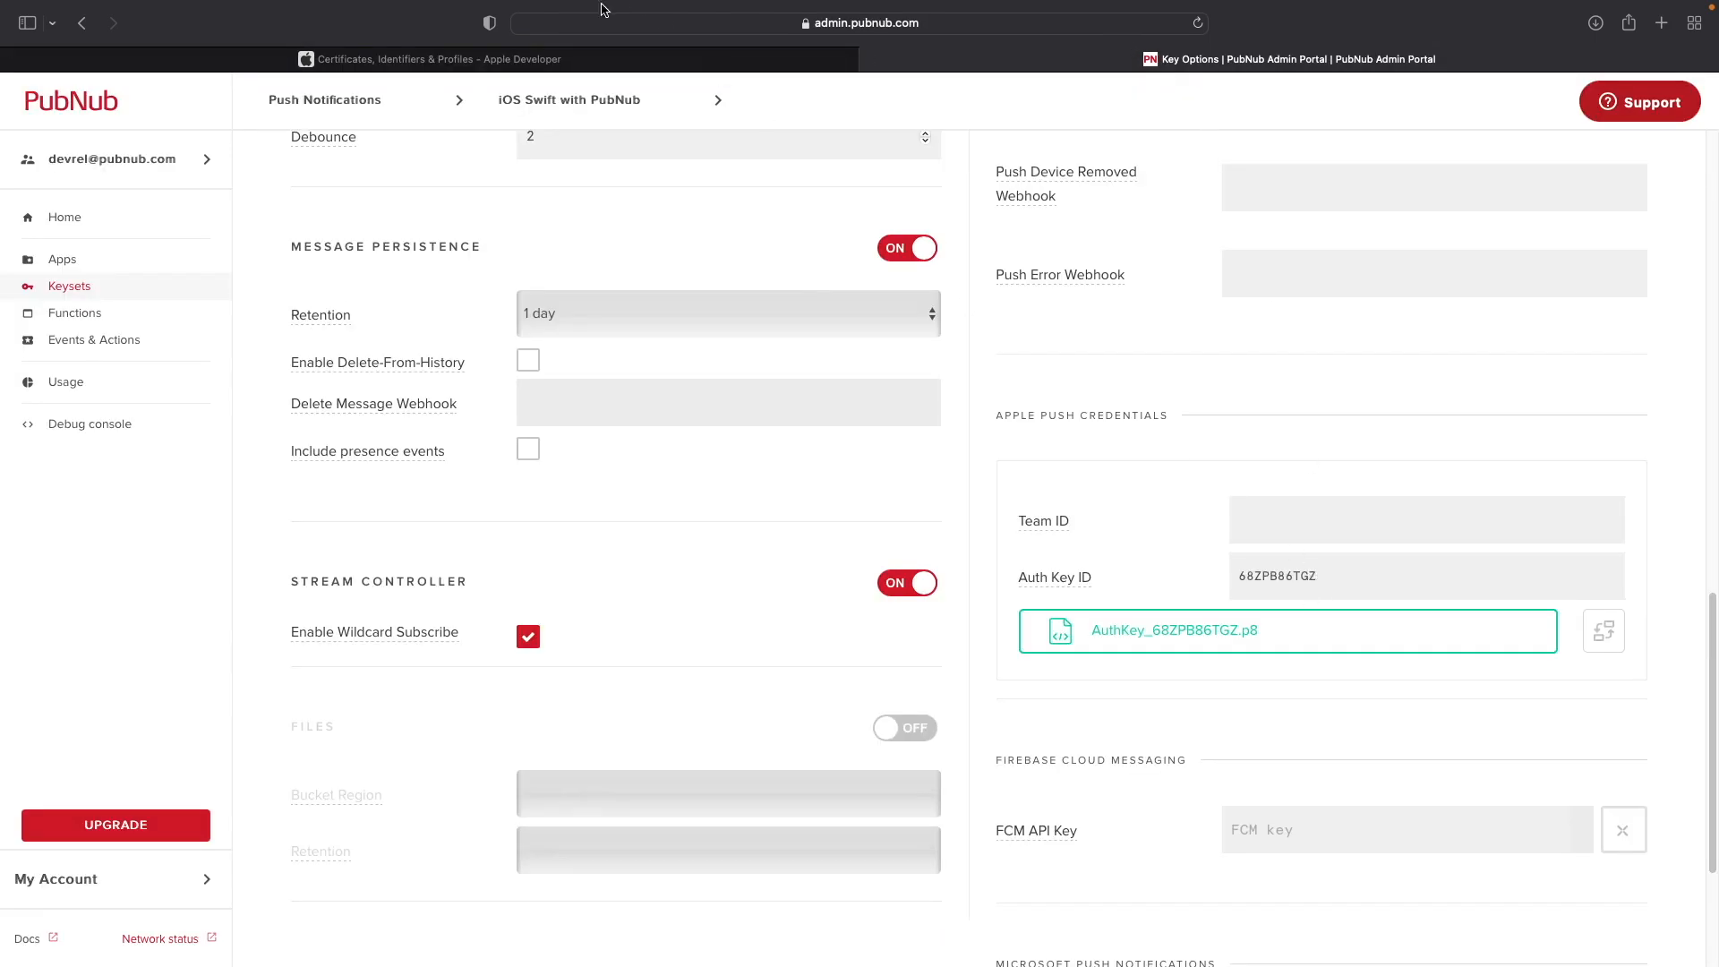
pyautogui.click(435, 59)
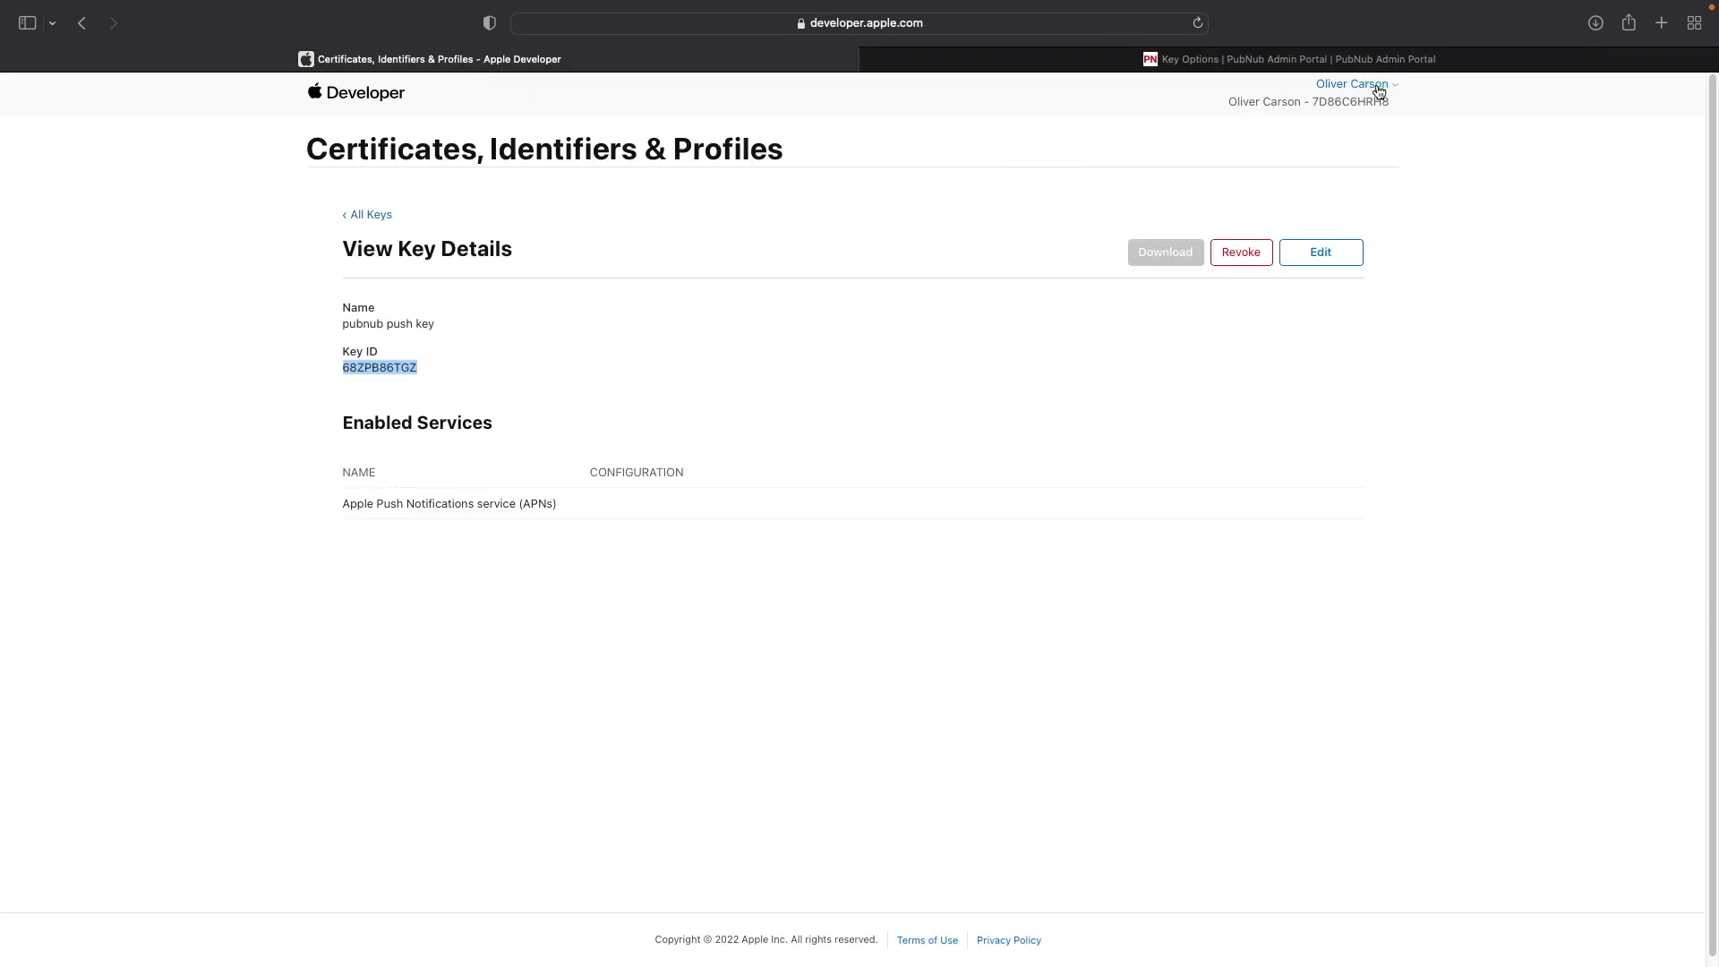
pyautogui.click(1352, 84)
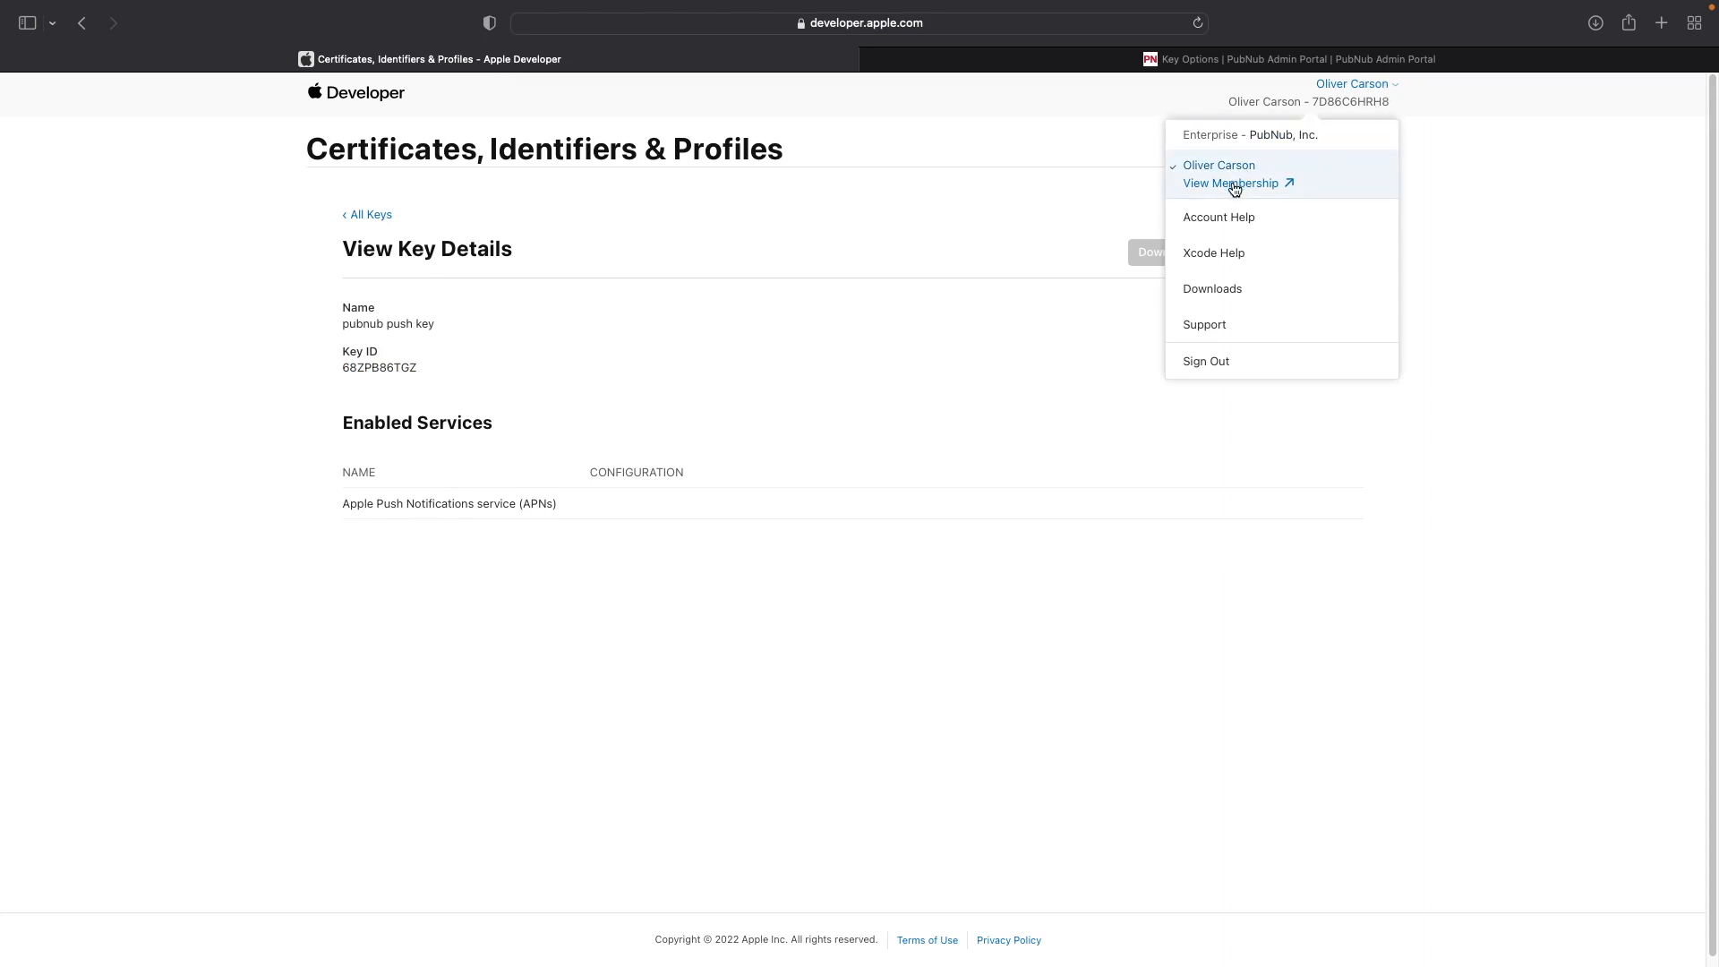
pyautogui.click(1230, 183)
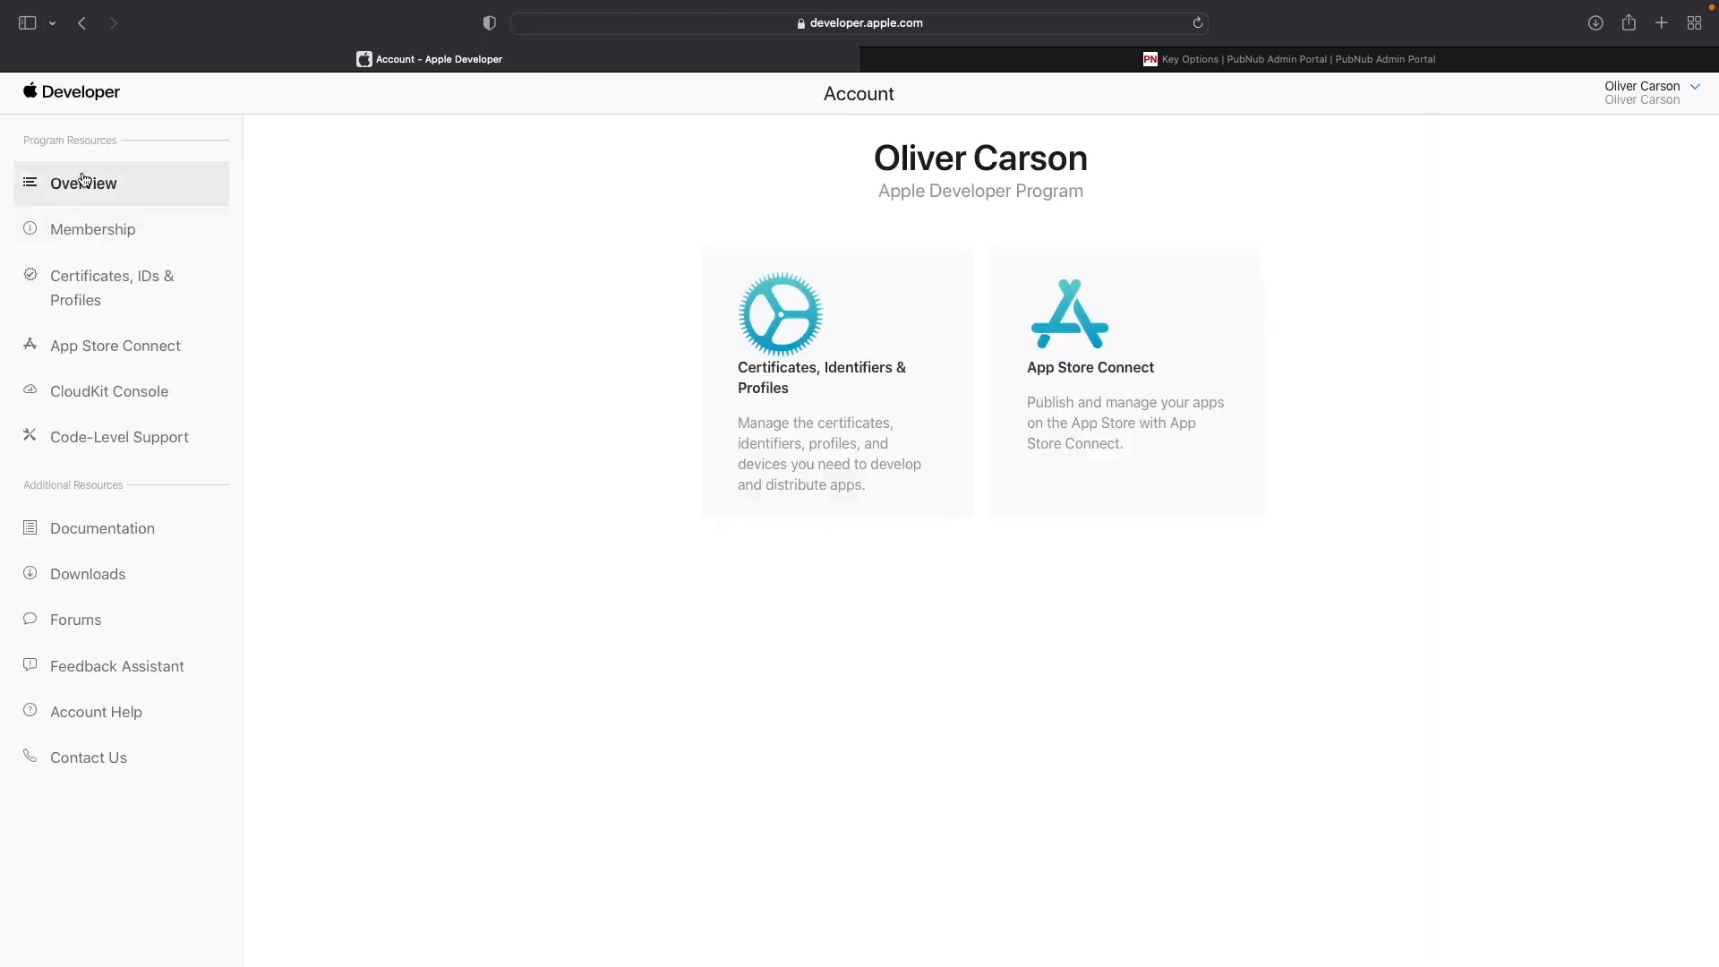
pyautogui.click(93, 229)
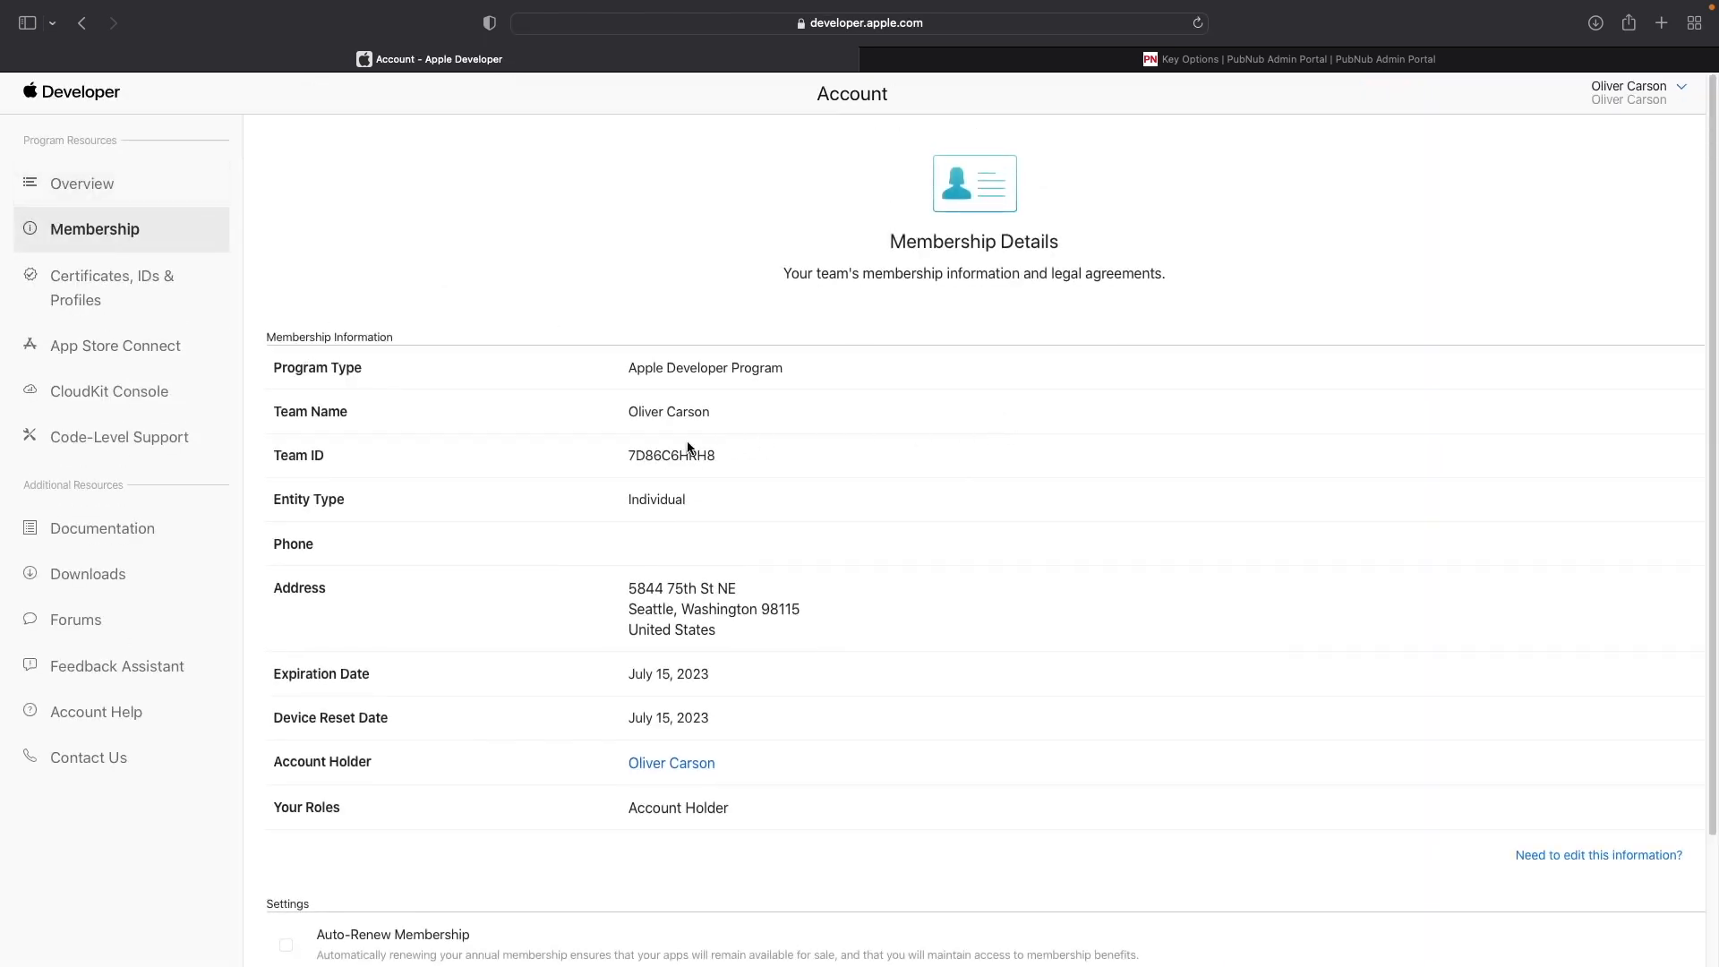
pyautogui.doubleClick(672, 455)
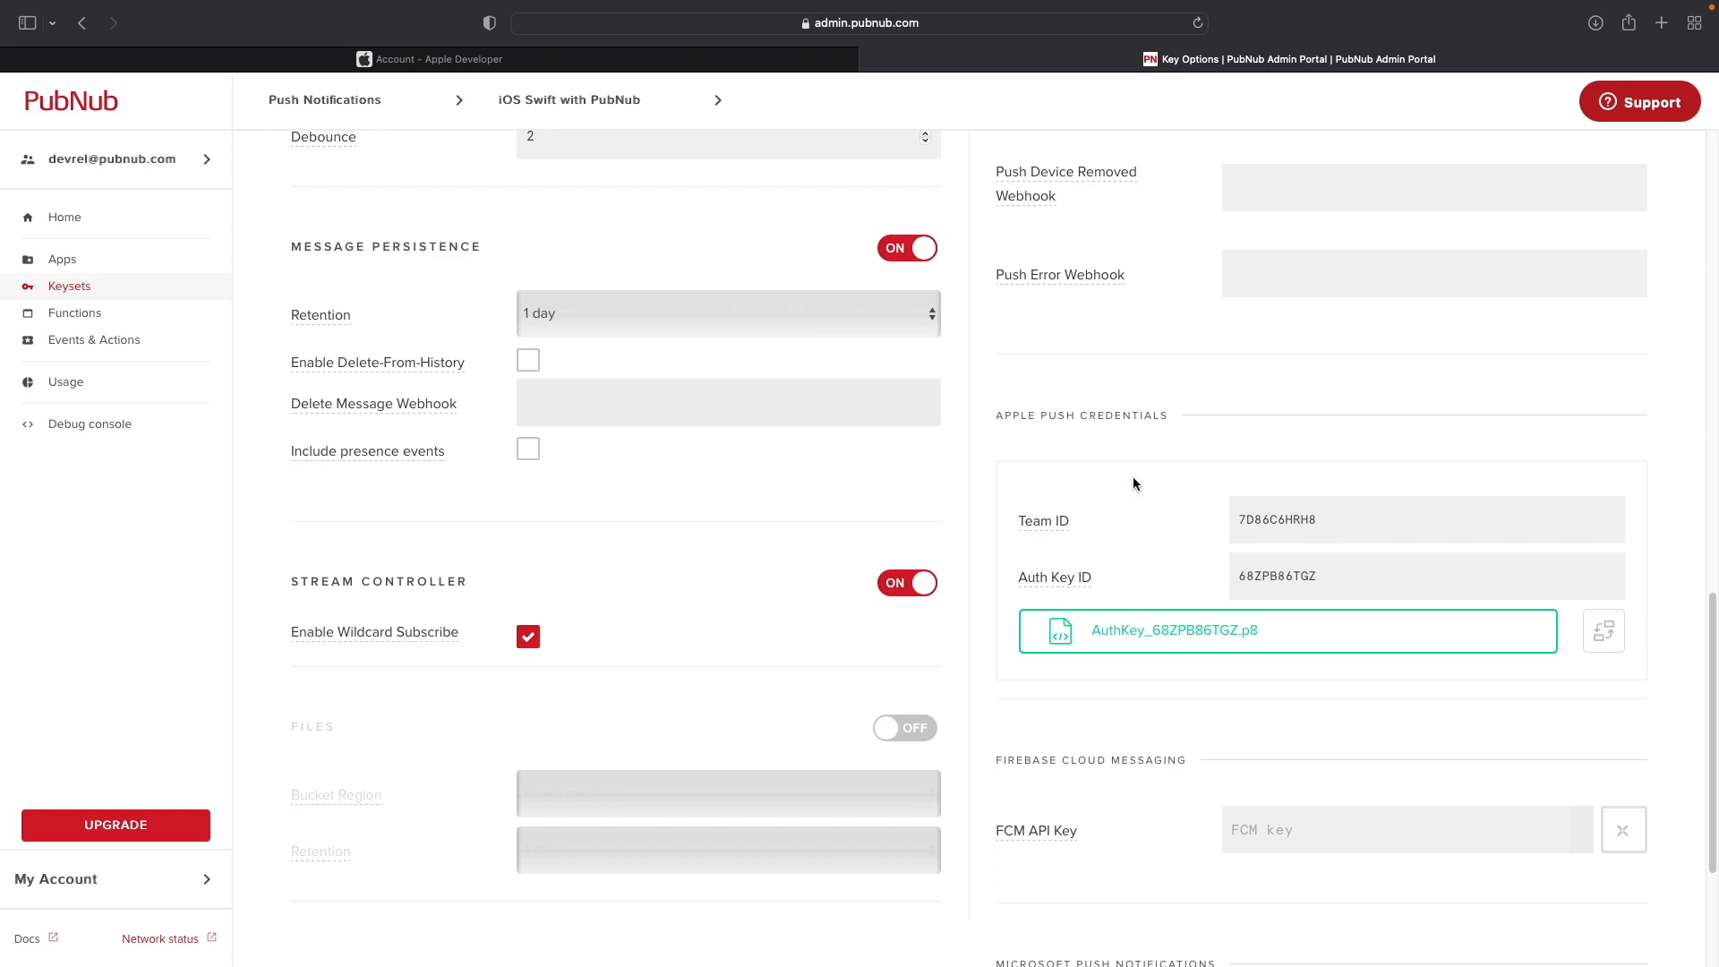
# Save the keyset's Apple push credentials with Save Changes.
pyautogui.scroll(-3)
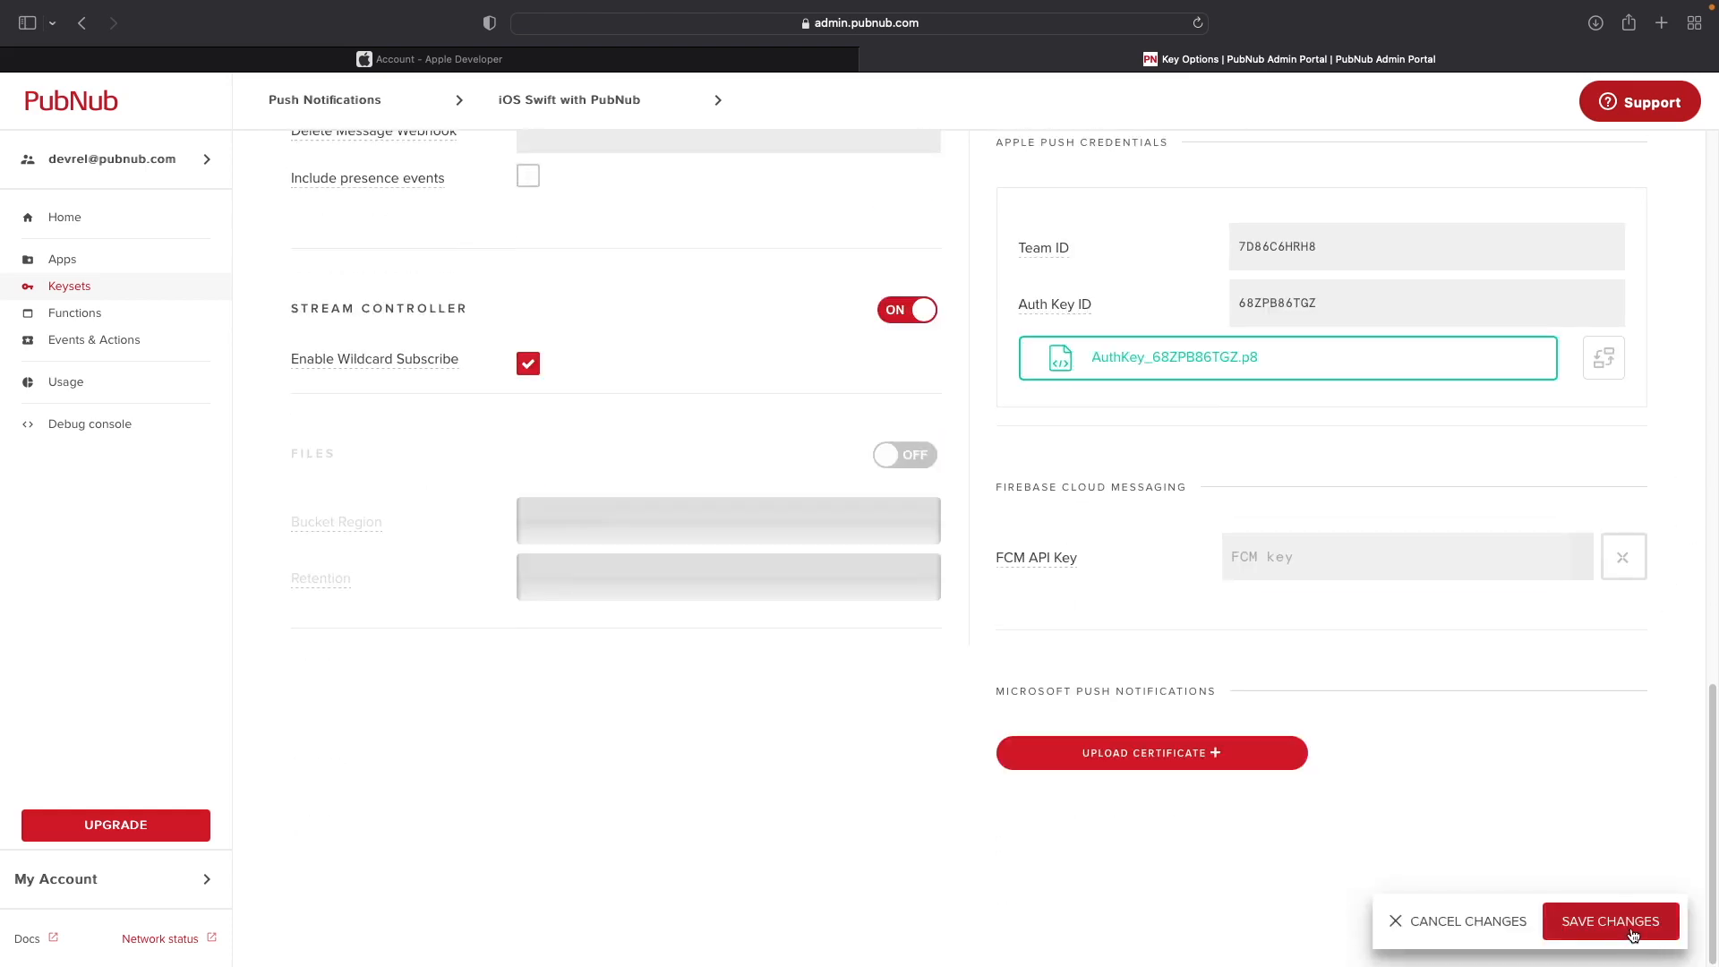
pyautogui.moveTo(1613, 825)
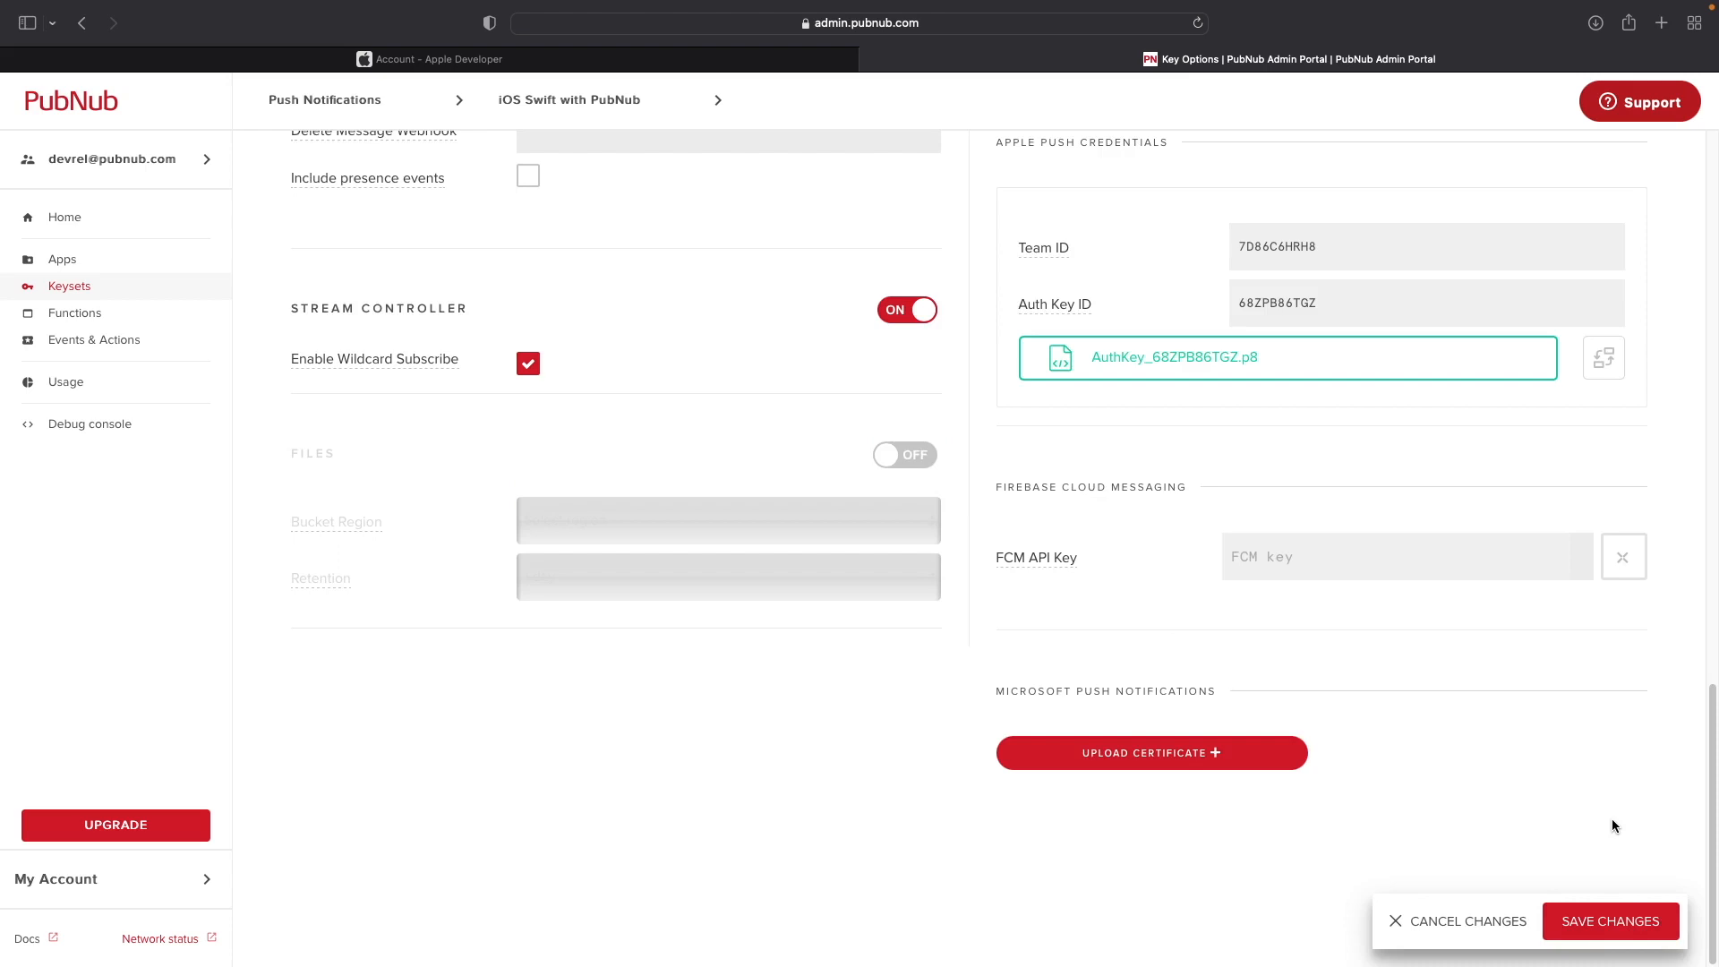
pyautogui.click(1610, 921)
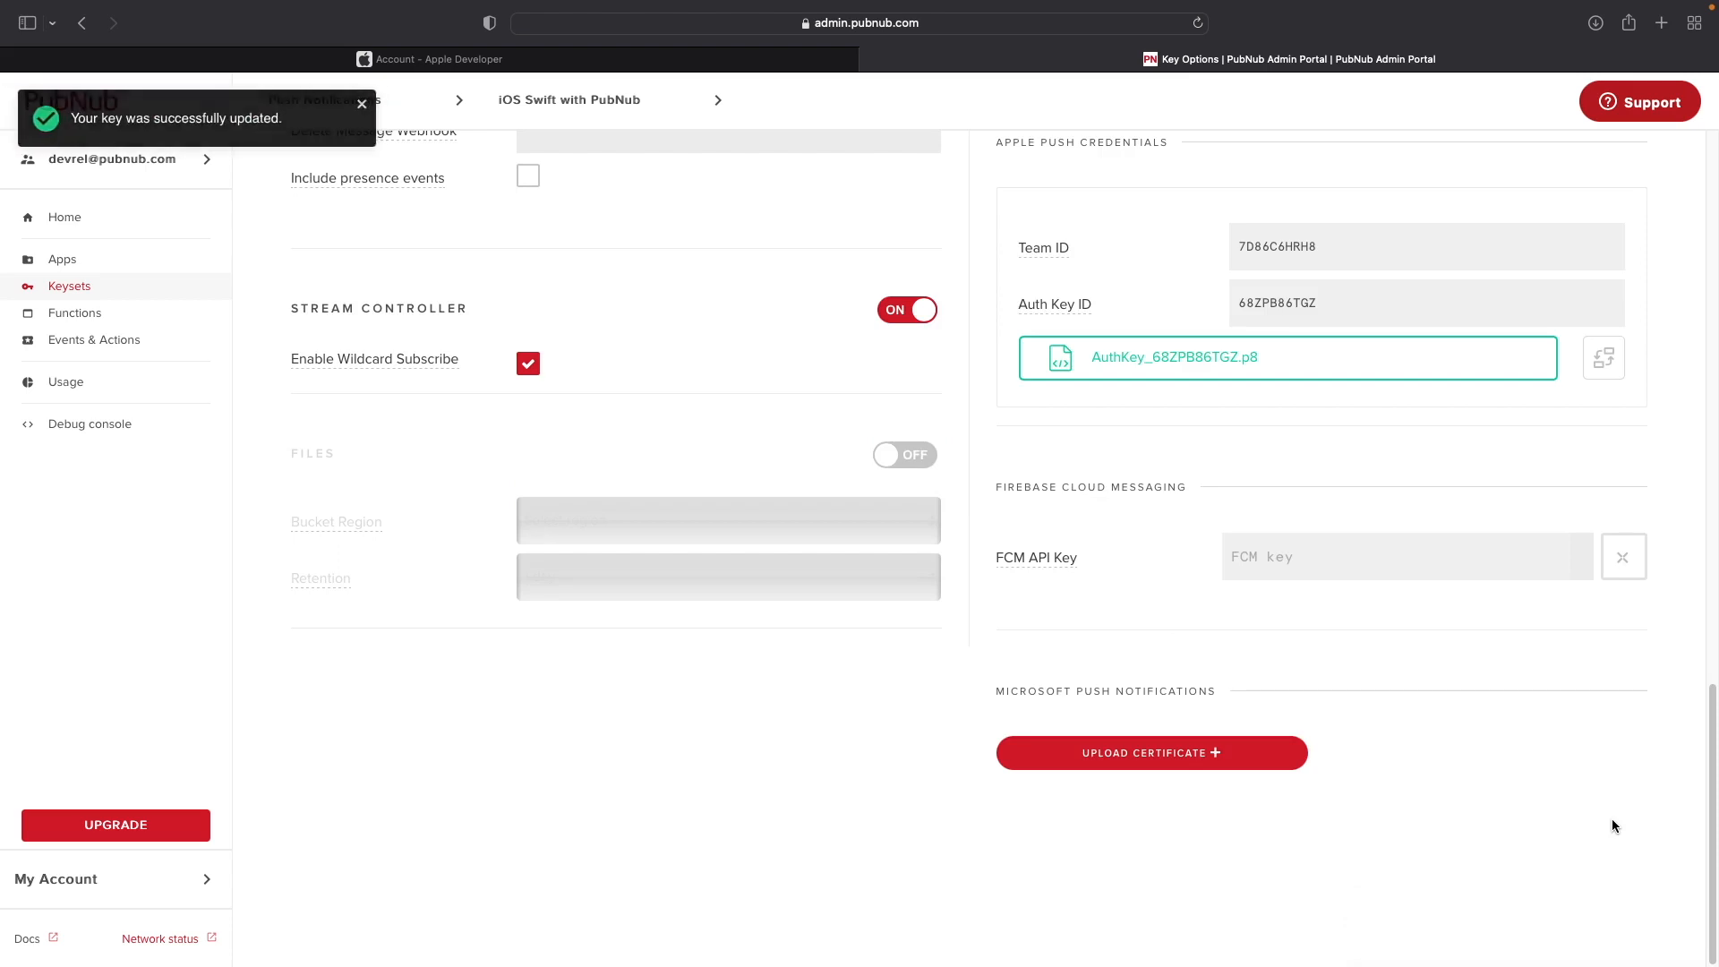